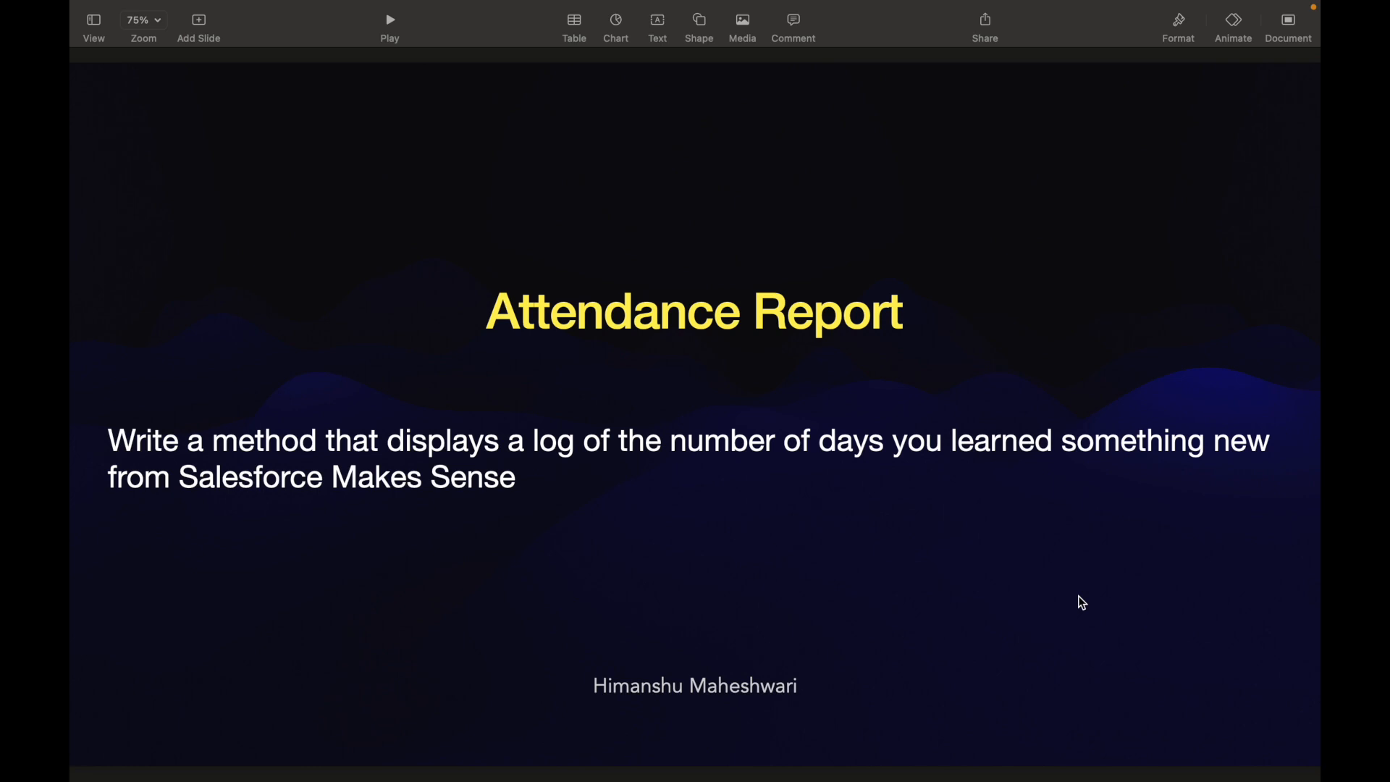
# Step: Leave the Attendance Report slide and return to the BasicUseCasesInApex class code
pyautogui.press('right')
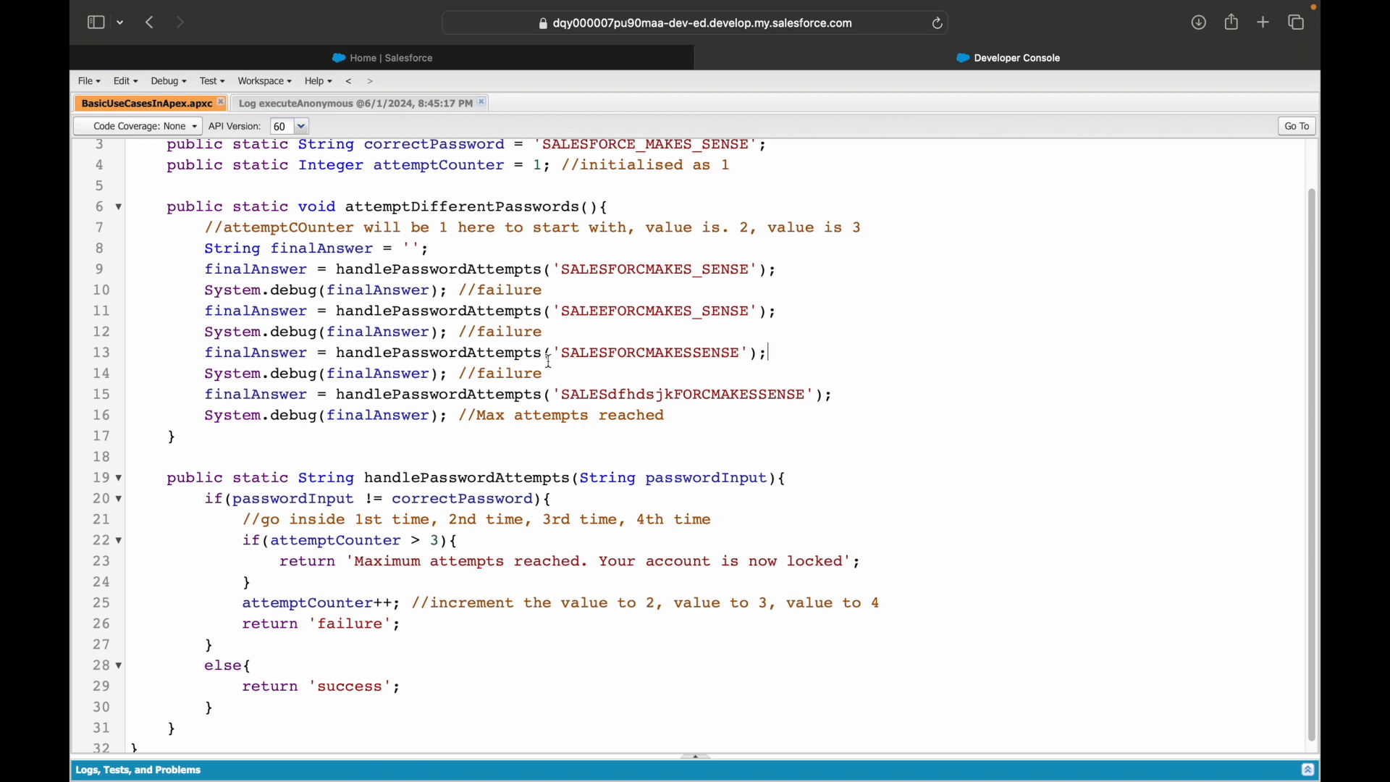
pyautogui.scroll(3)
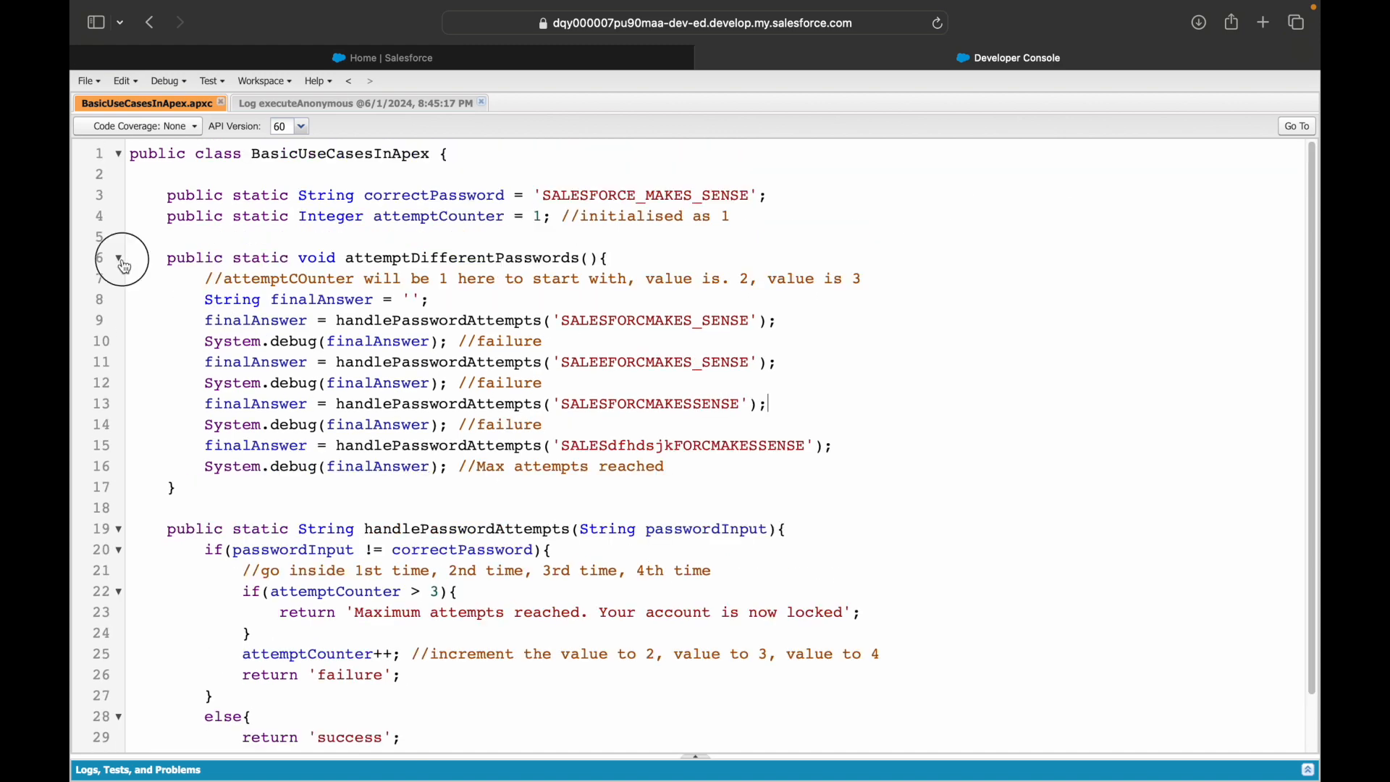
# Step: Collapse attemptDifferentPasswords and begin a new method line with 'public static'
pyautogui.click(118, 258)
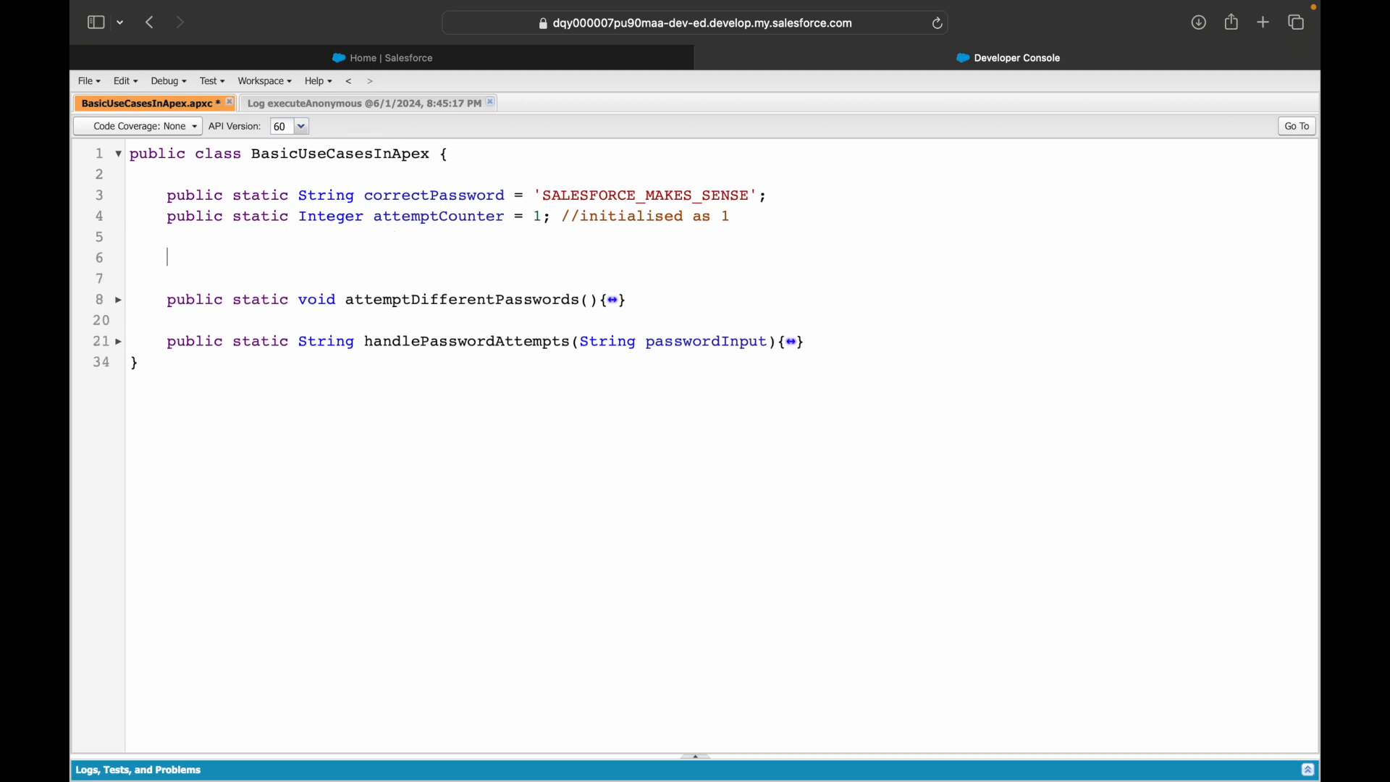
pyautogui.write('pub')
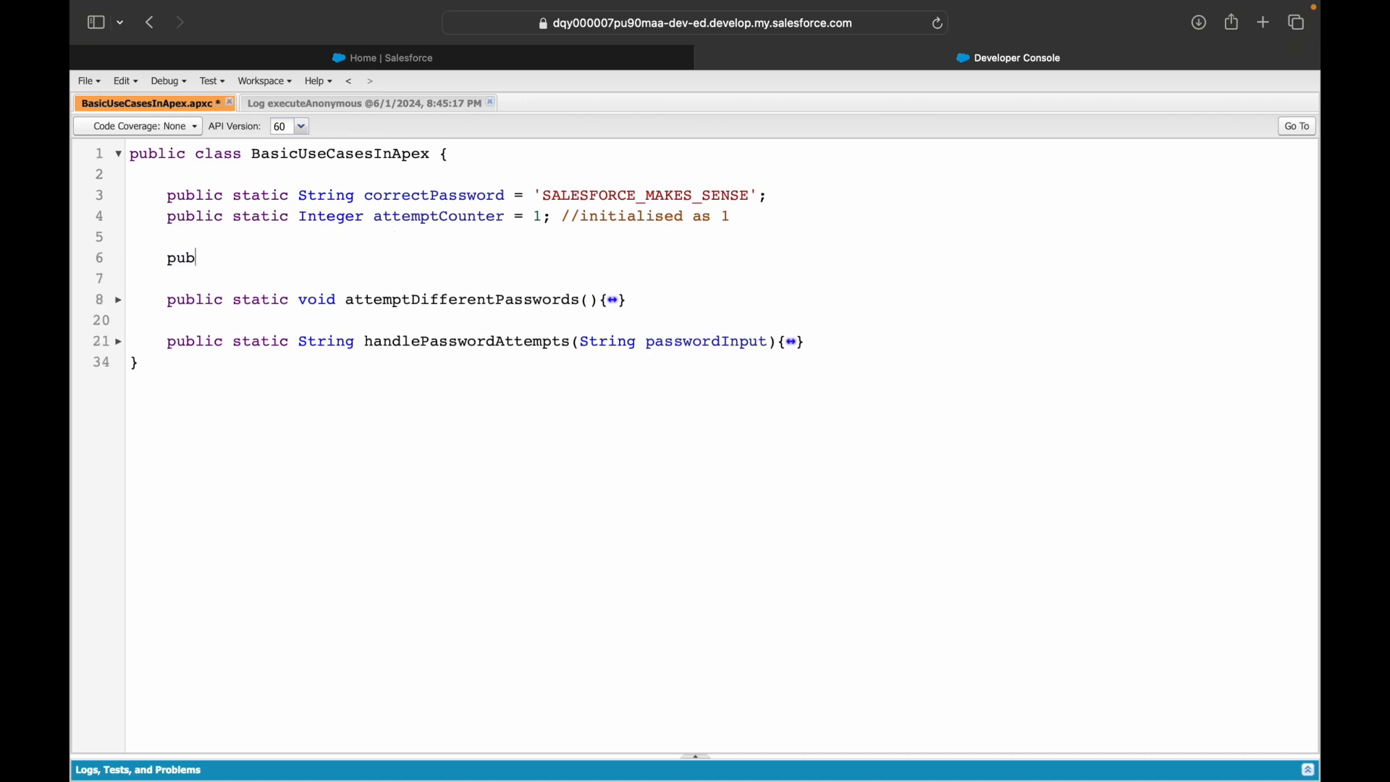
pyautogui.write('lic static')
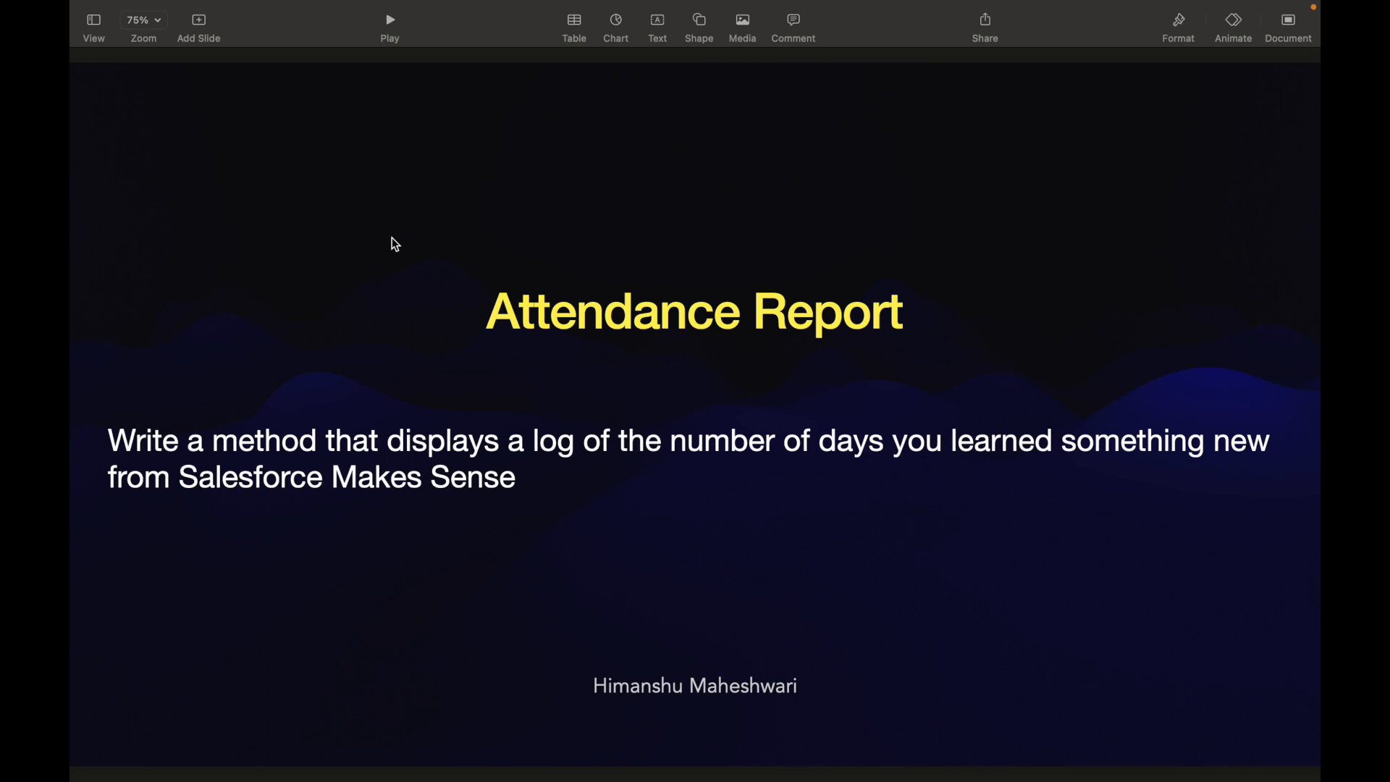
# Step: Return to Developer Console with empty lines above the collapsed methods
pyautogui.click(494, 450)
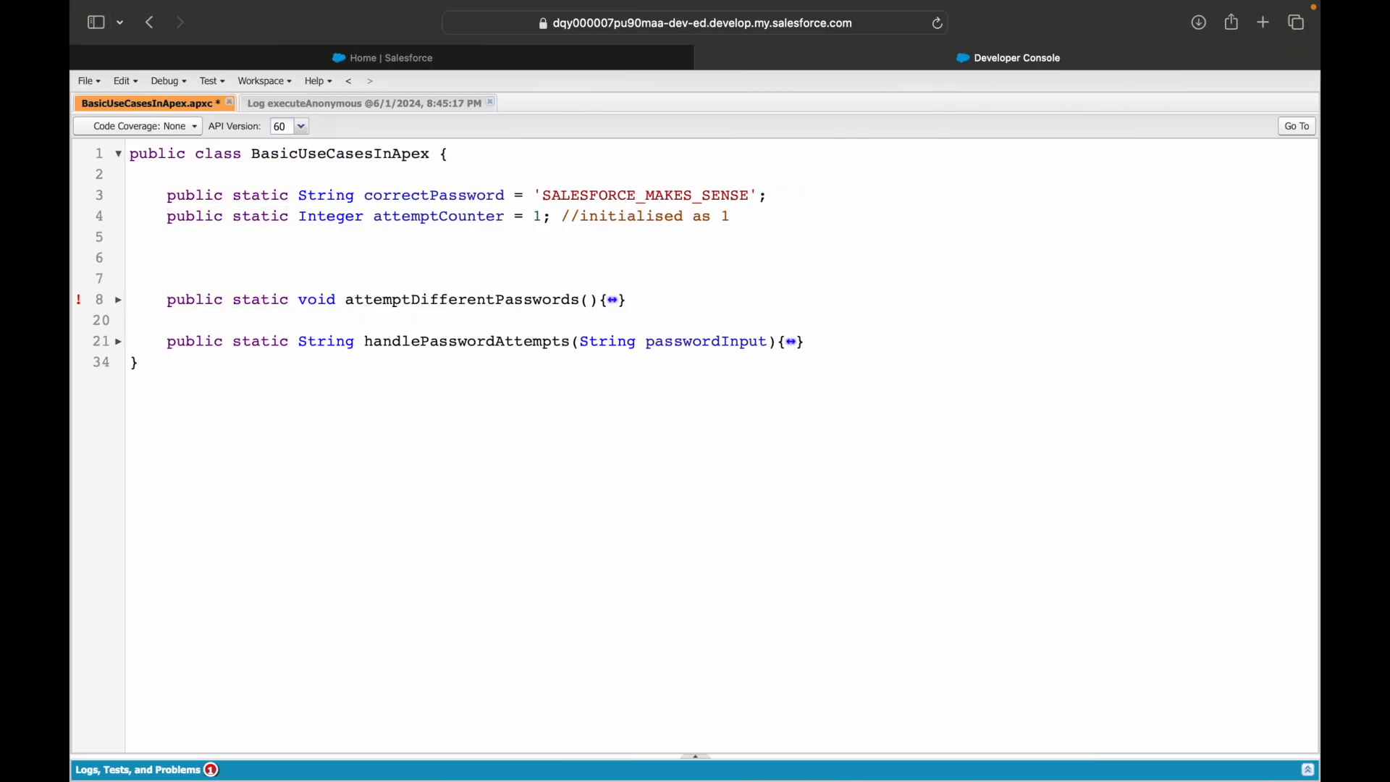
# Step: Declare 'public static Integer checkNewLearnings()' with an empty body on line 6
pyautogui.write('checkN')
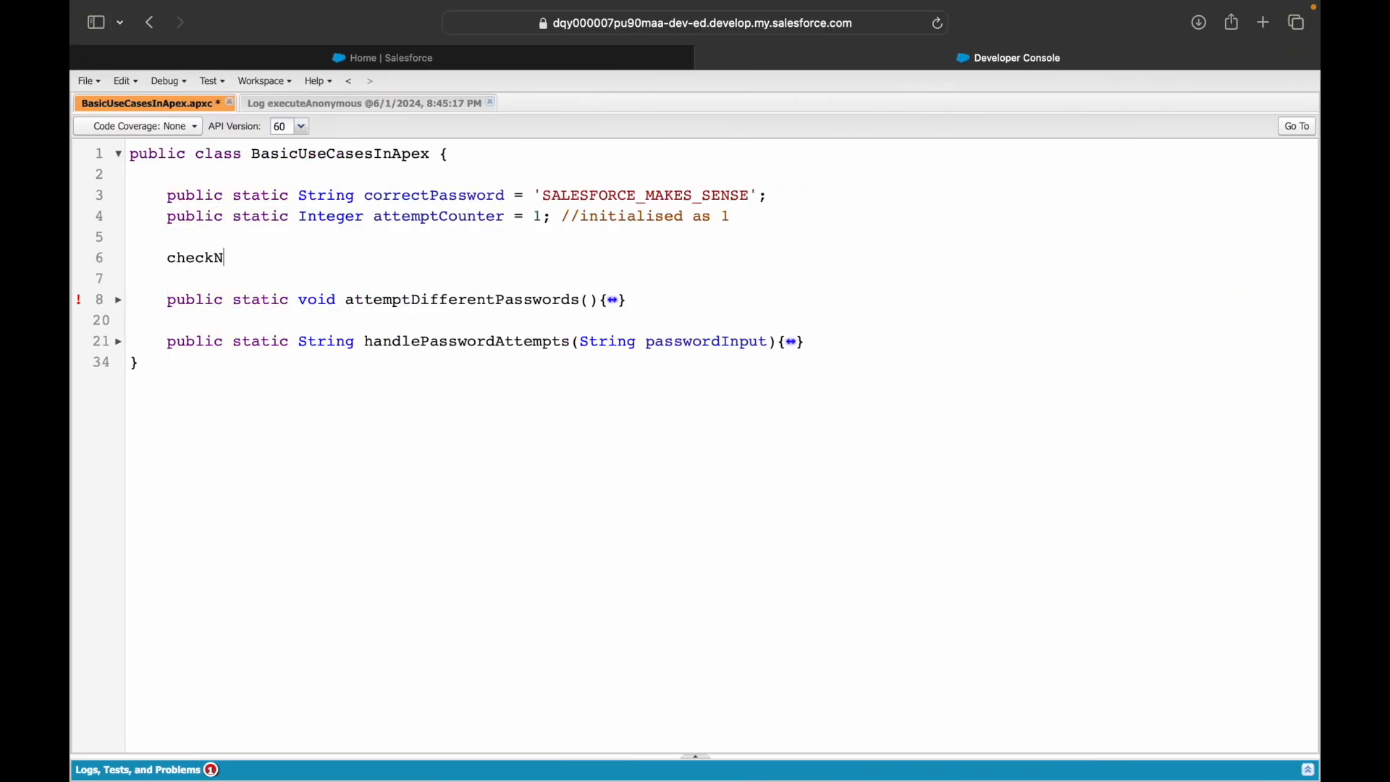
pyautogui.write('ewLearnings')
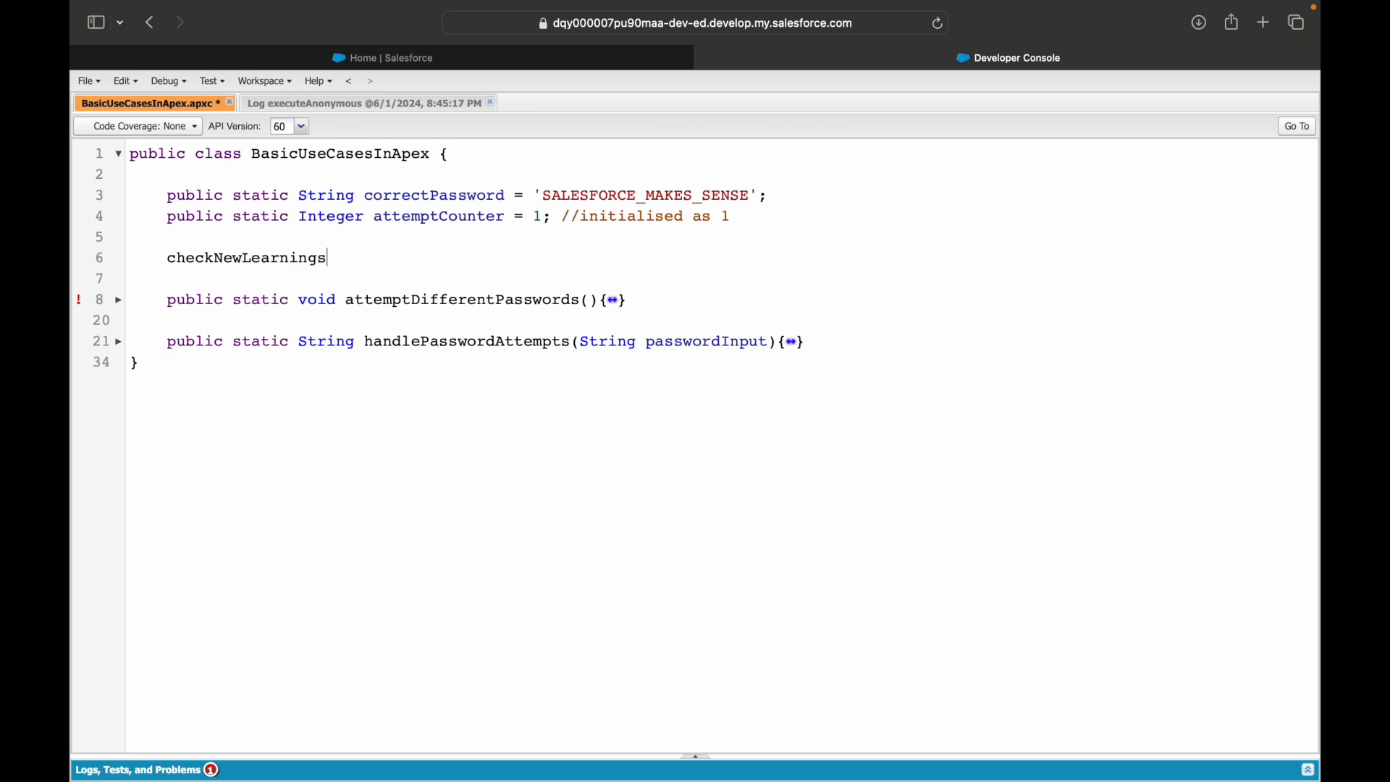
pyautogui.write('(){')
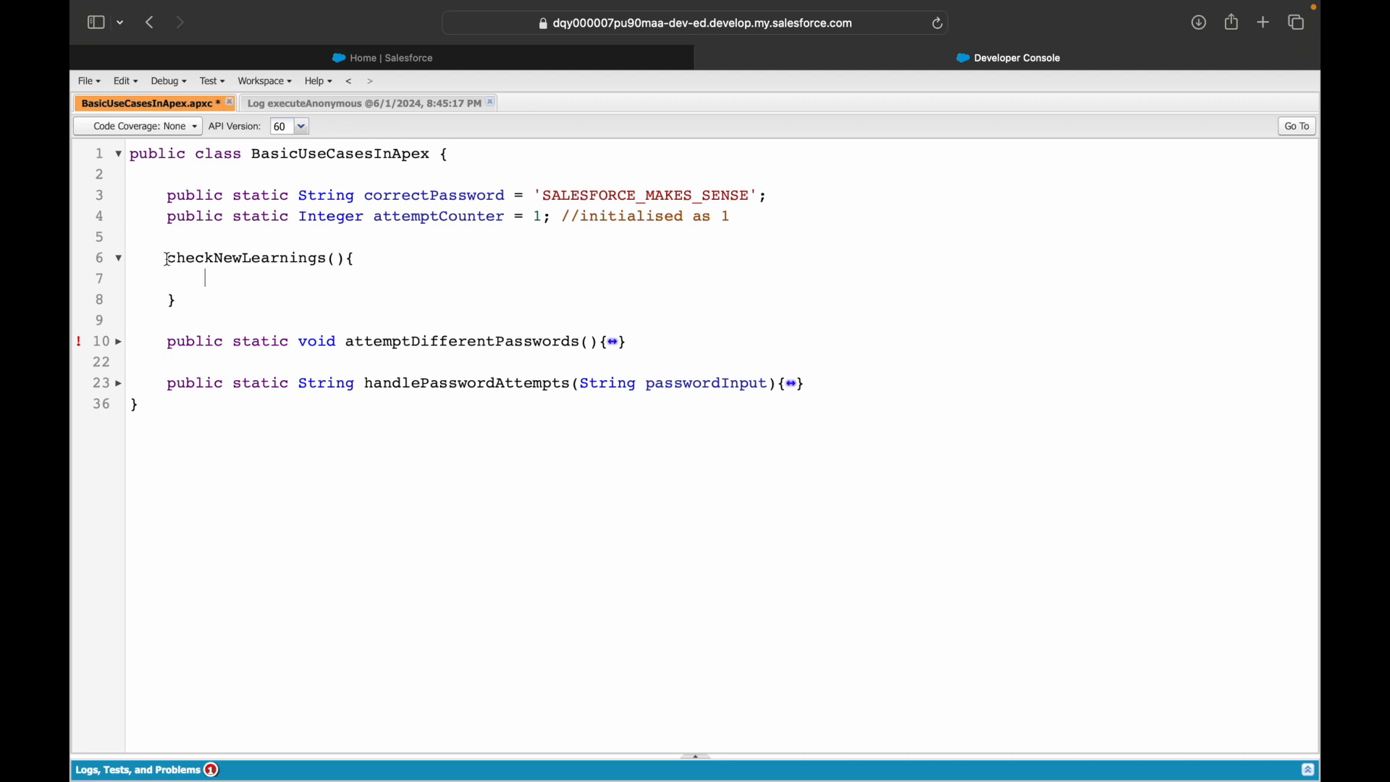
pyautogui.write('public')
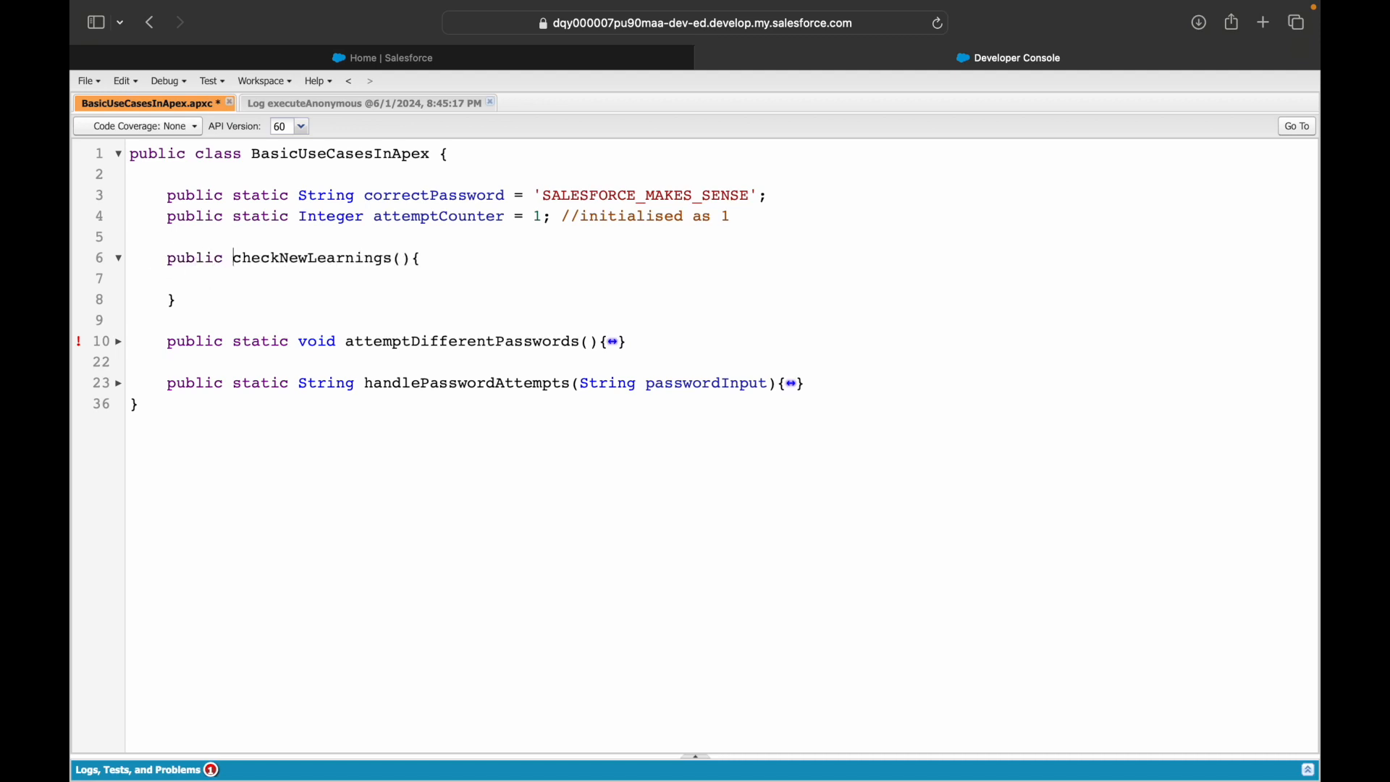
pyautogui.write('static')
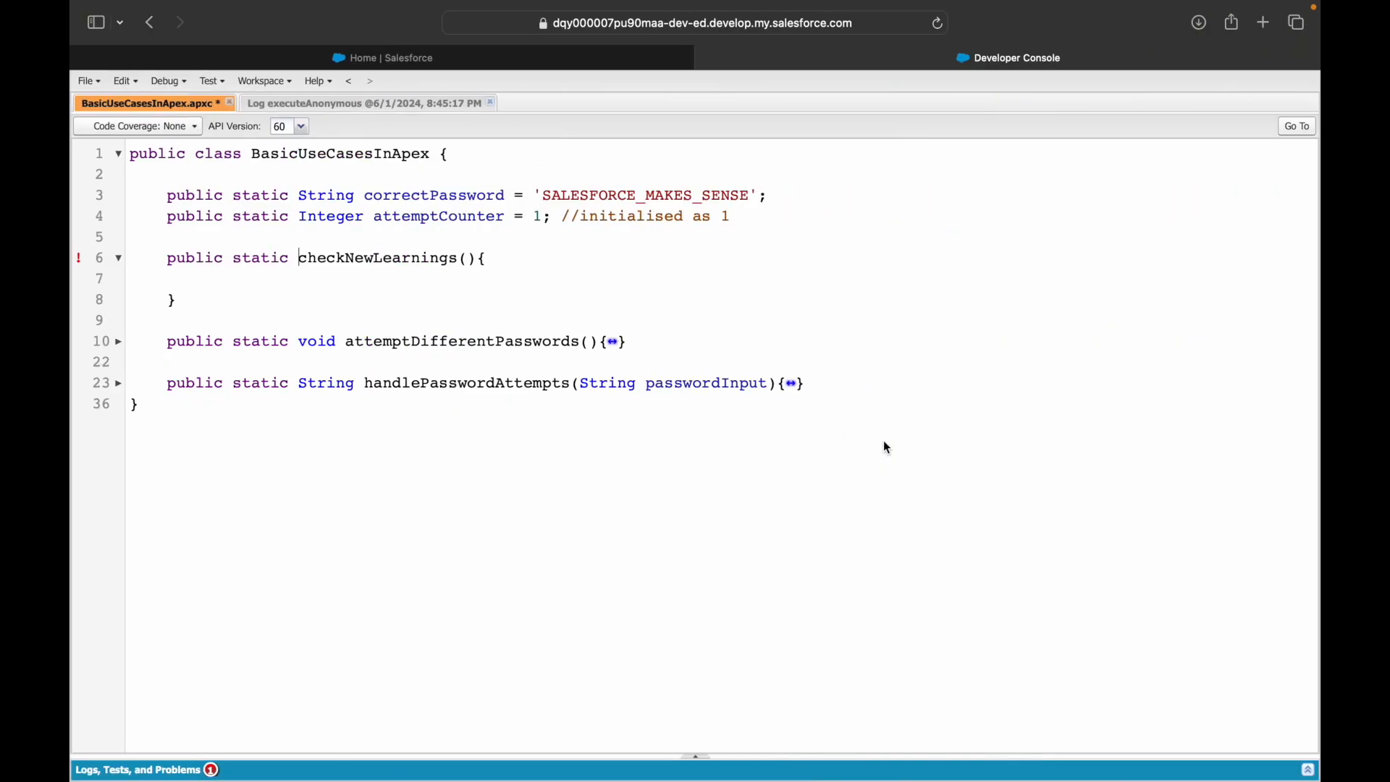
pyautogui.write('Integer')
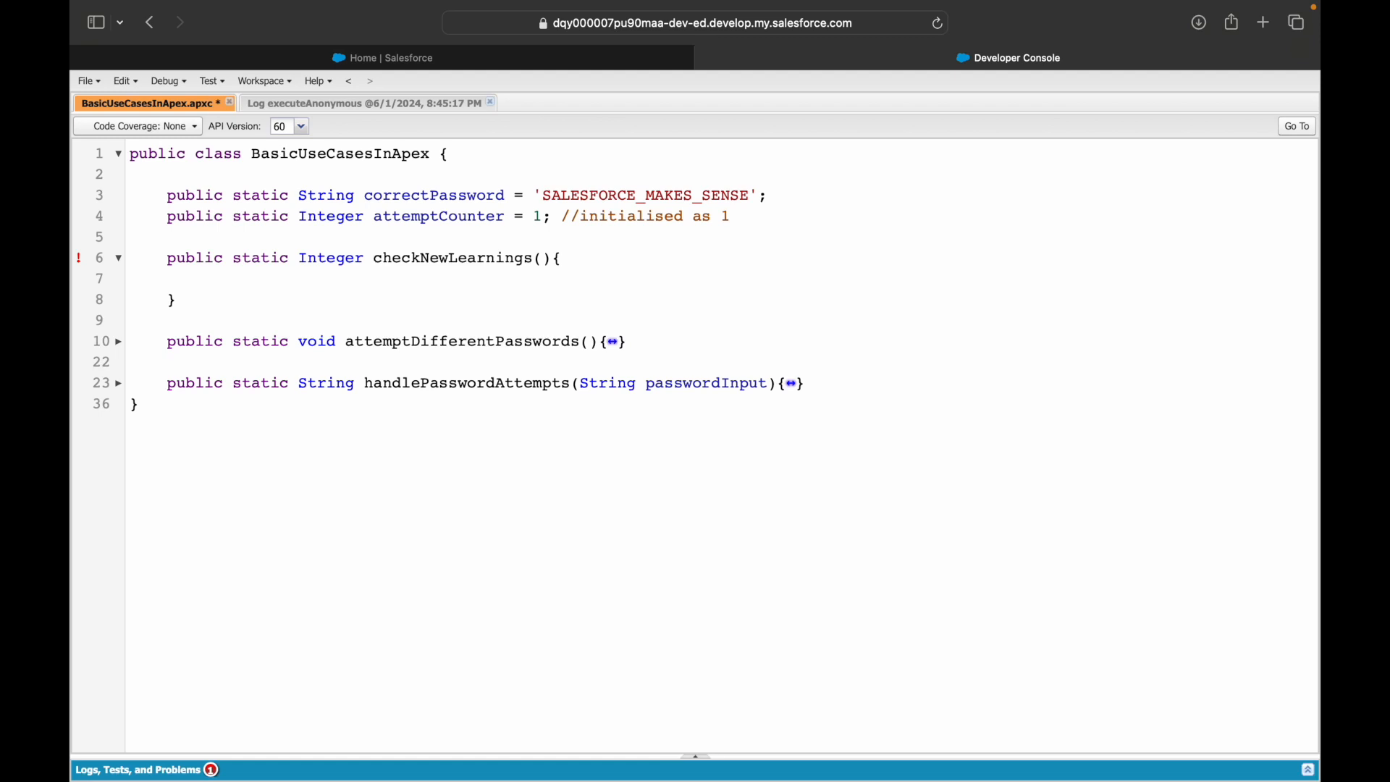
pyautogui.click(374, 257)
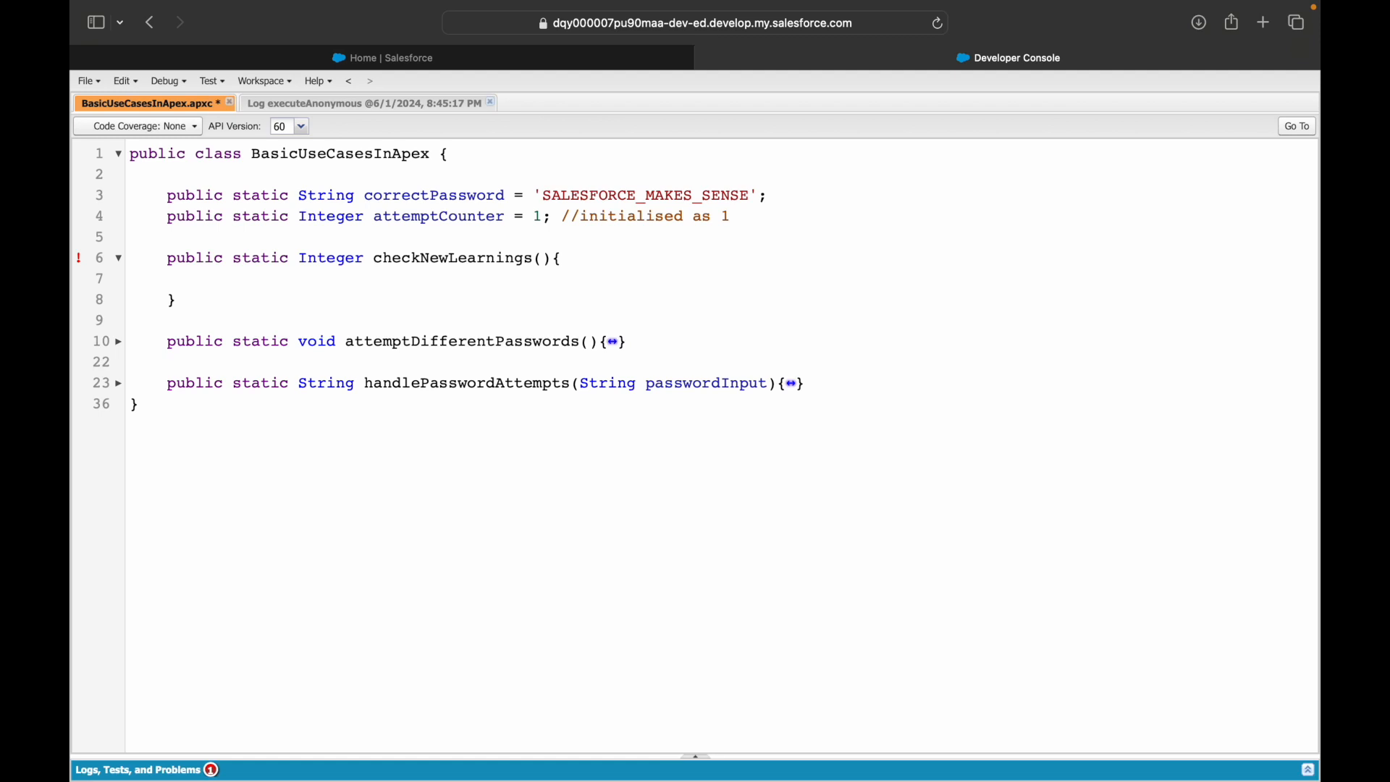
pyautogui.click(374, 257)
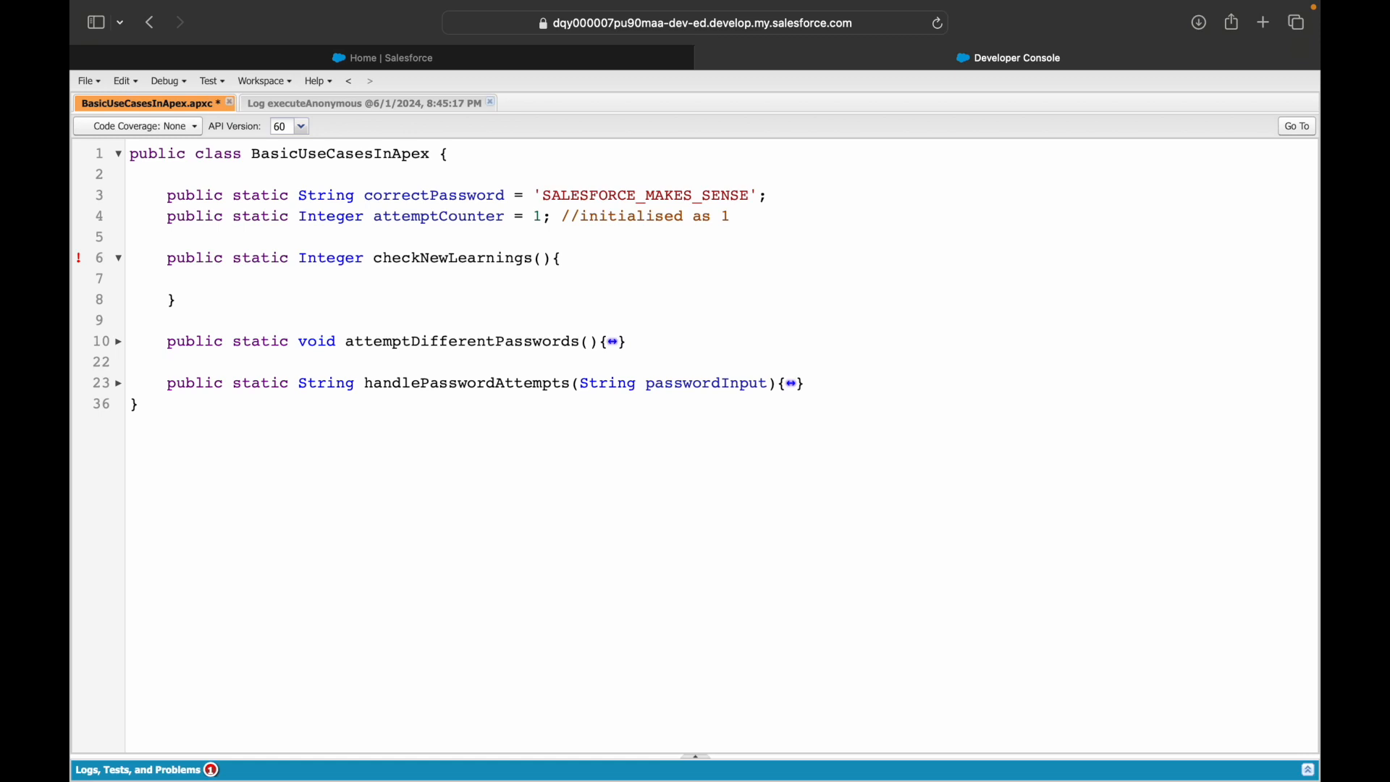
pyautogui.click(373, 257)
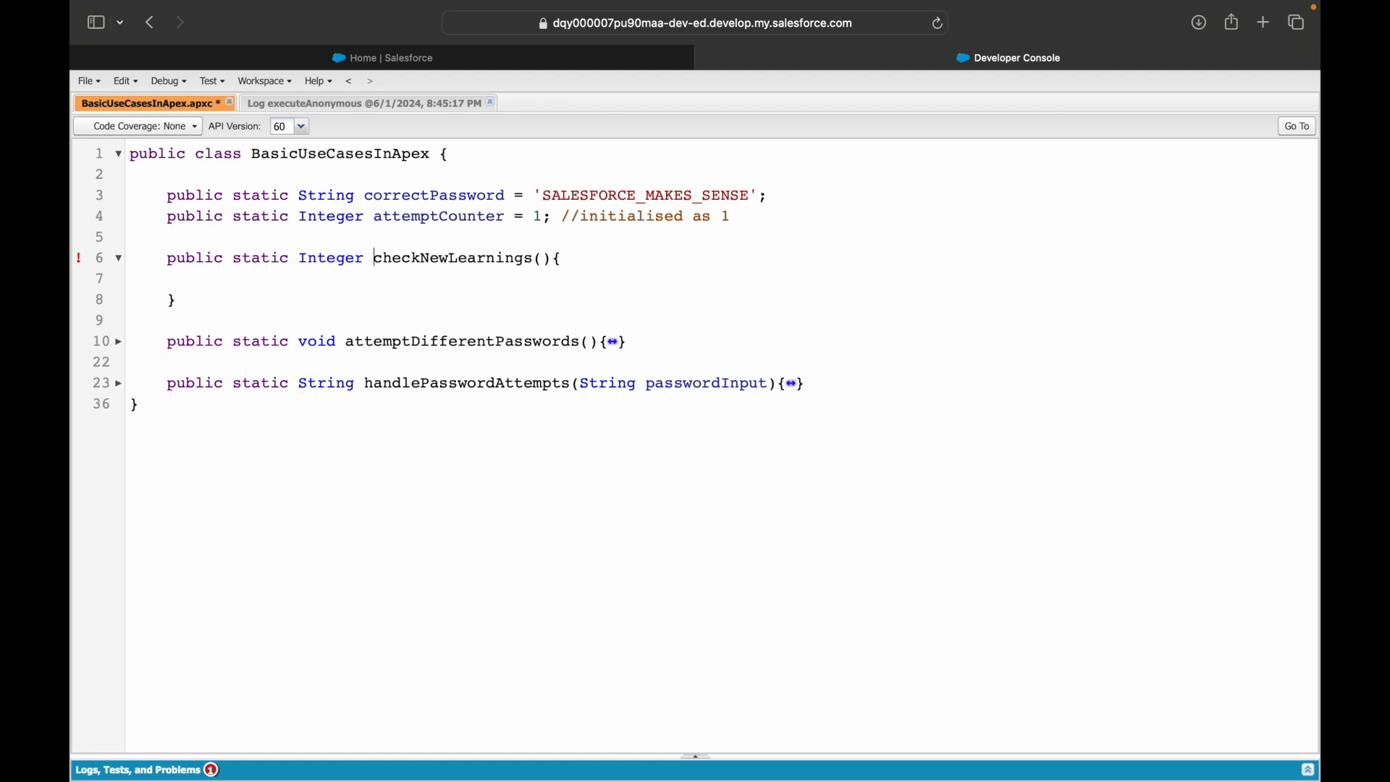
pyautogui.click(205, 279)
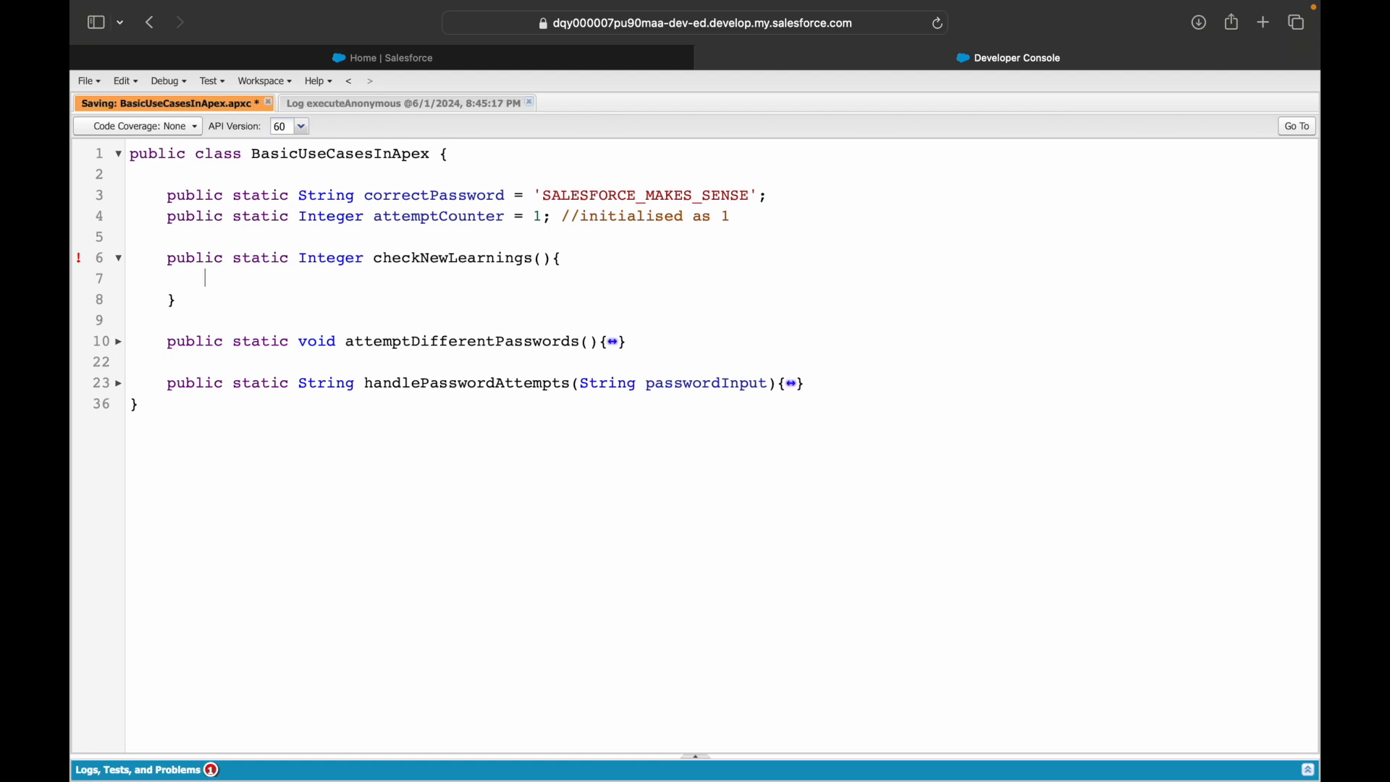
pyautogui.moveTo(904, 417)
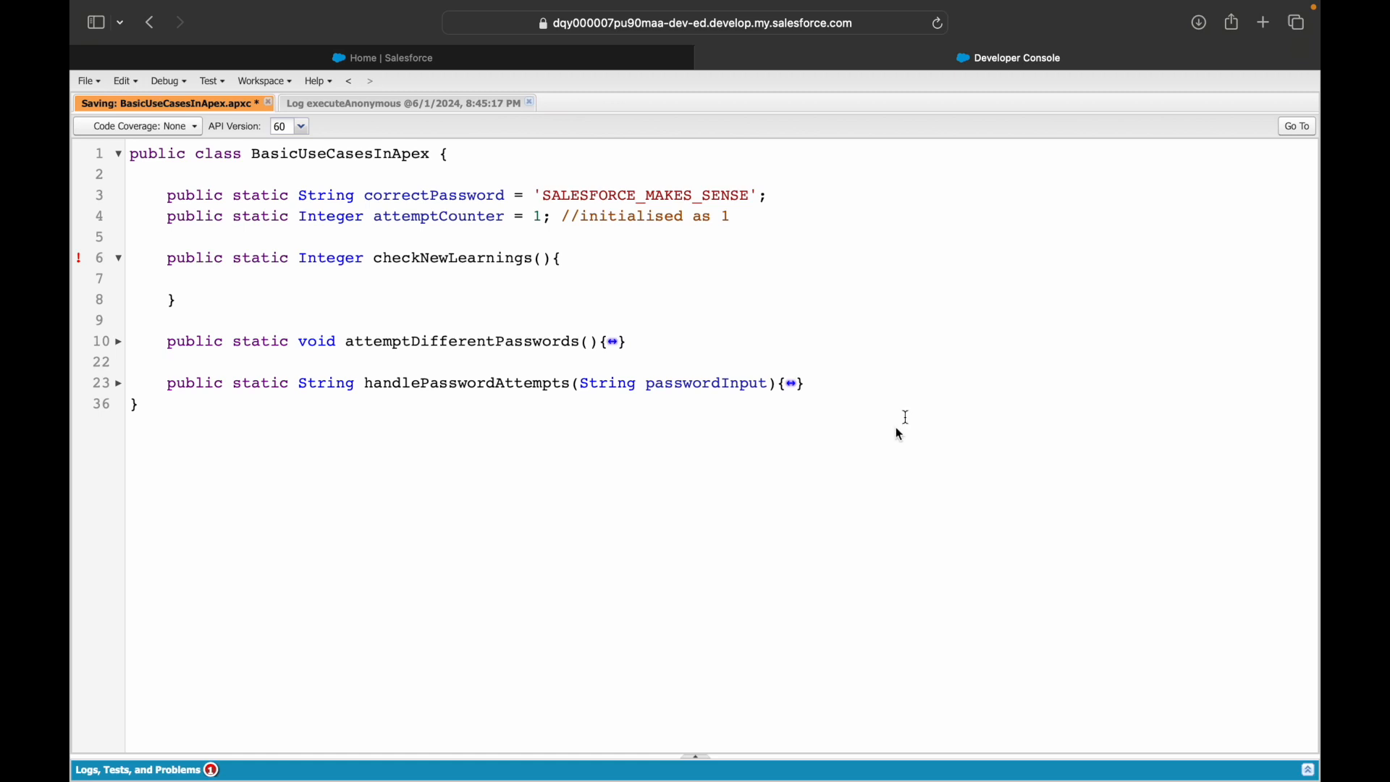
# Step: Close the old executeAnonymous log and make checkNewLearnings return 0
pyautogui.click(528, 102)
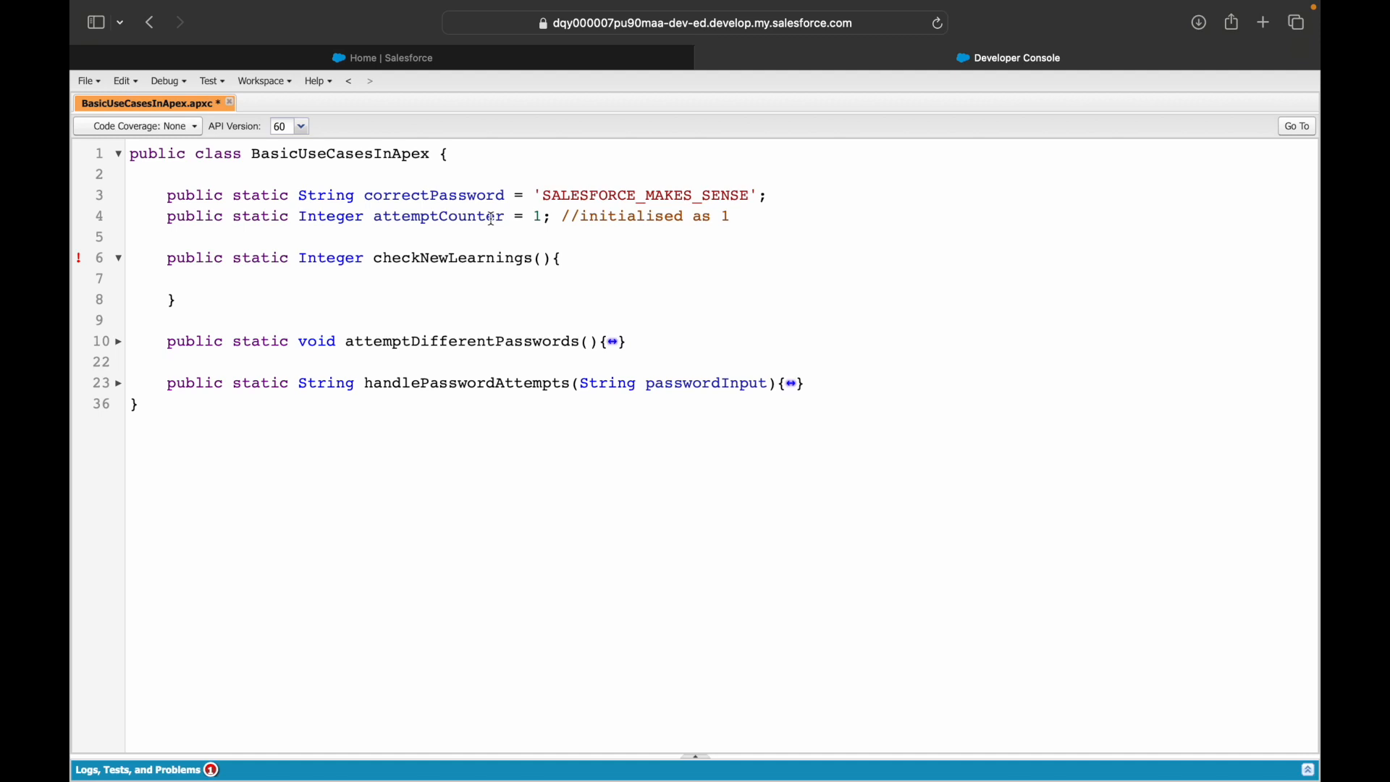
pyautogui.moveTo(389, 284)
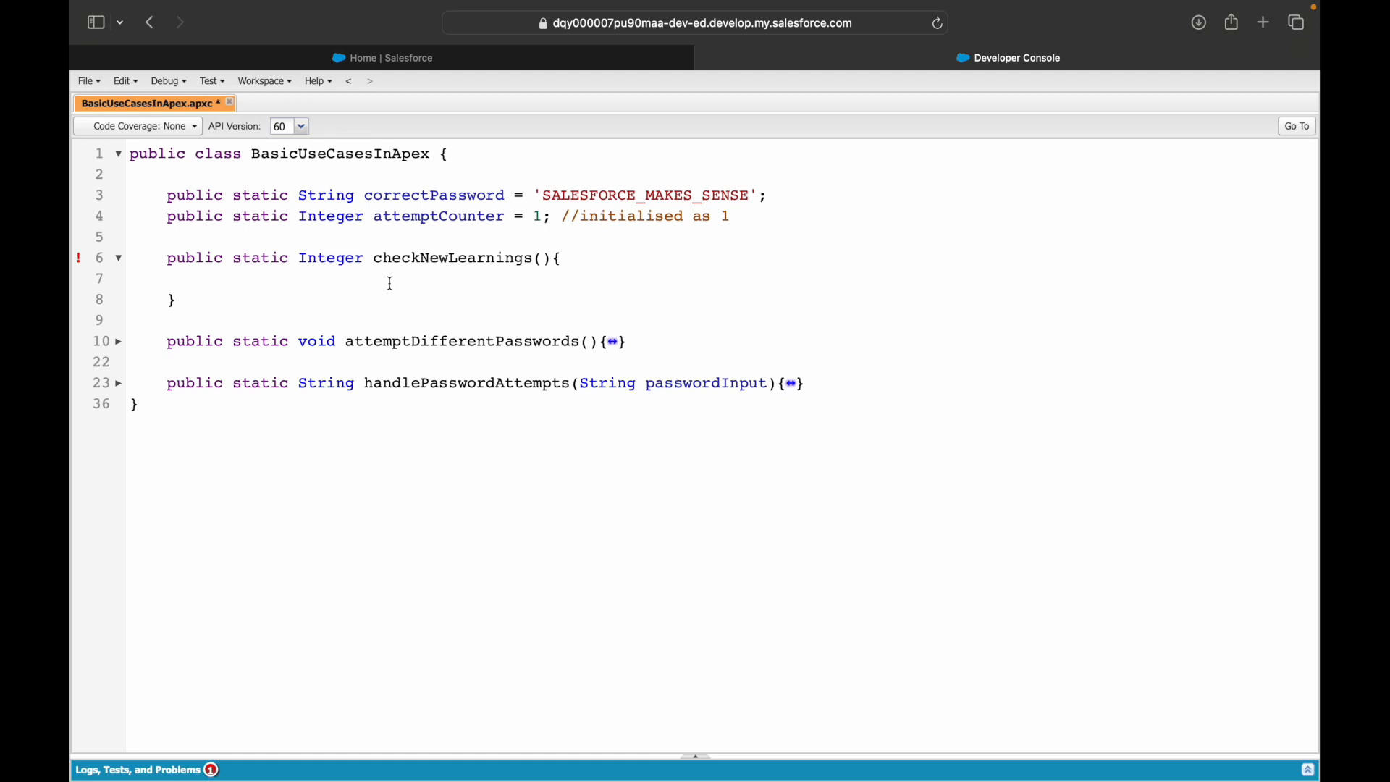
pyautogui.doubleClick(330, 257)
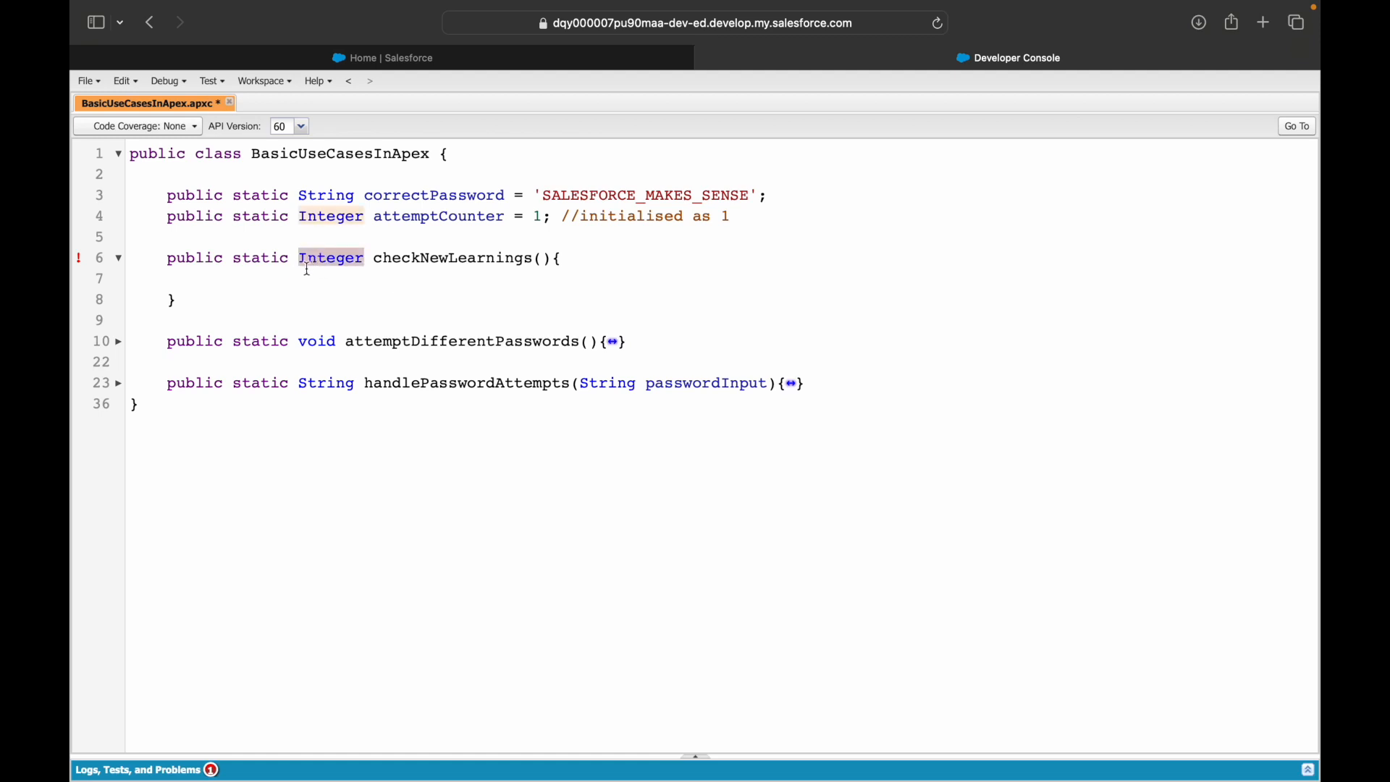
pyautogui.write('return')
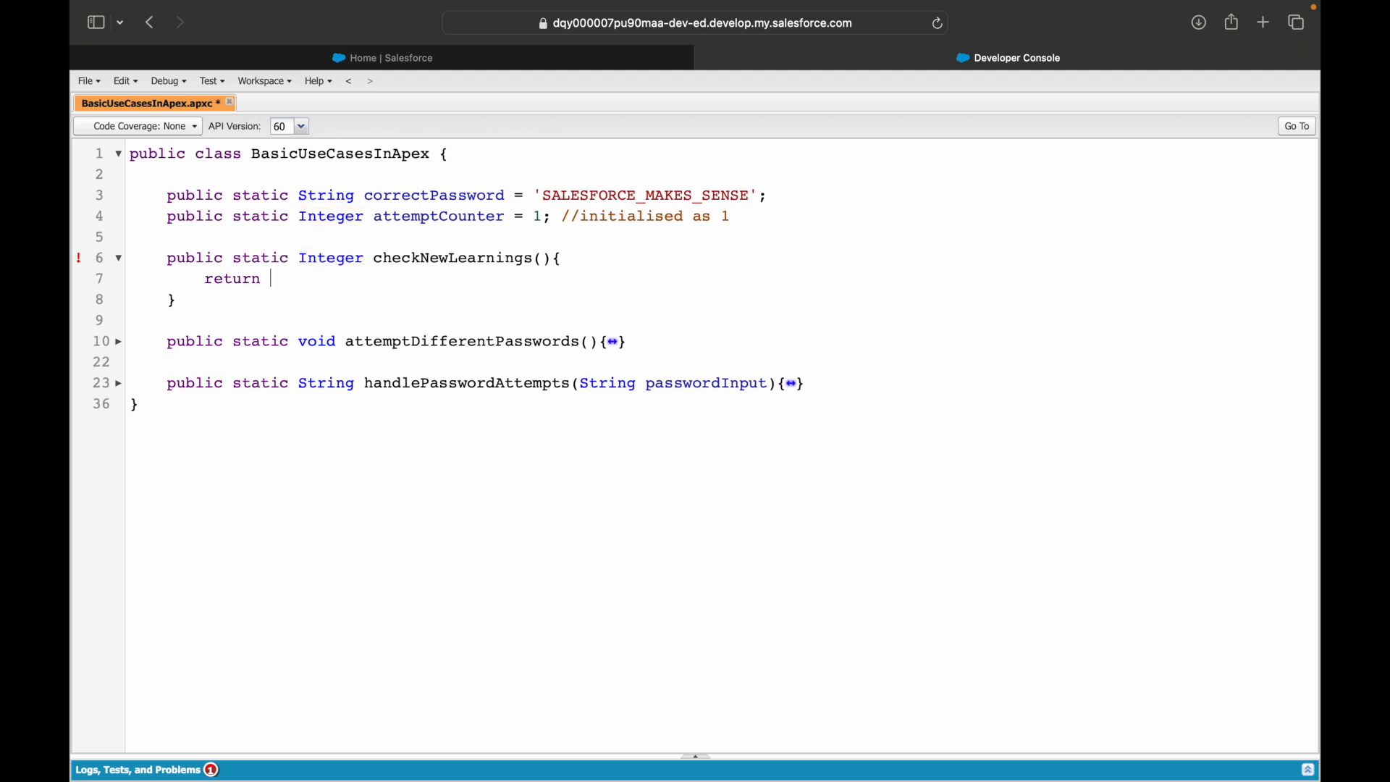
pyautogui.write('0;')
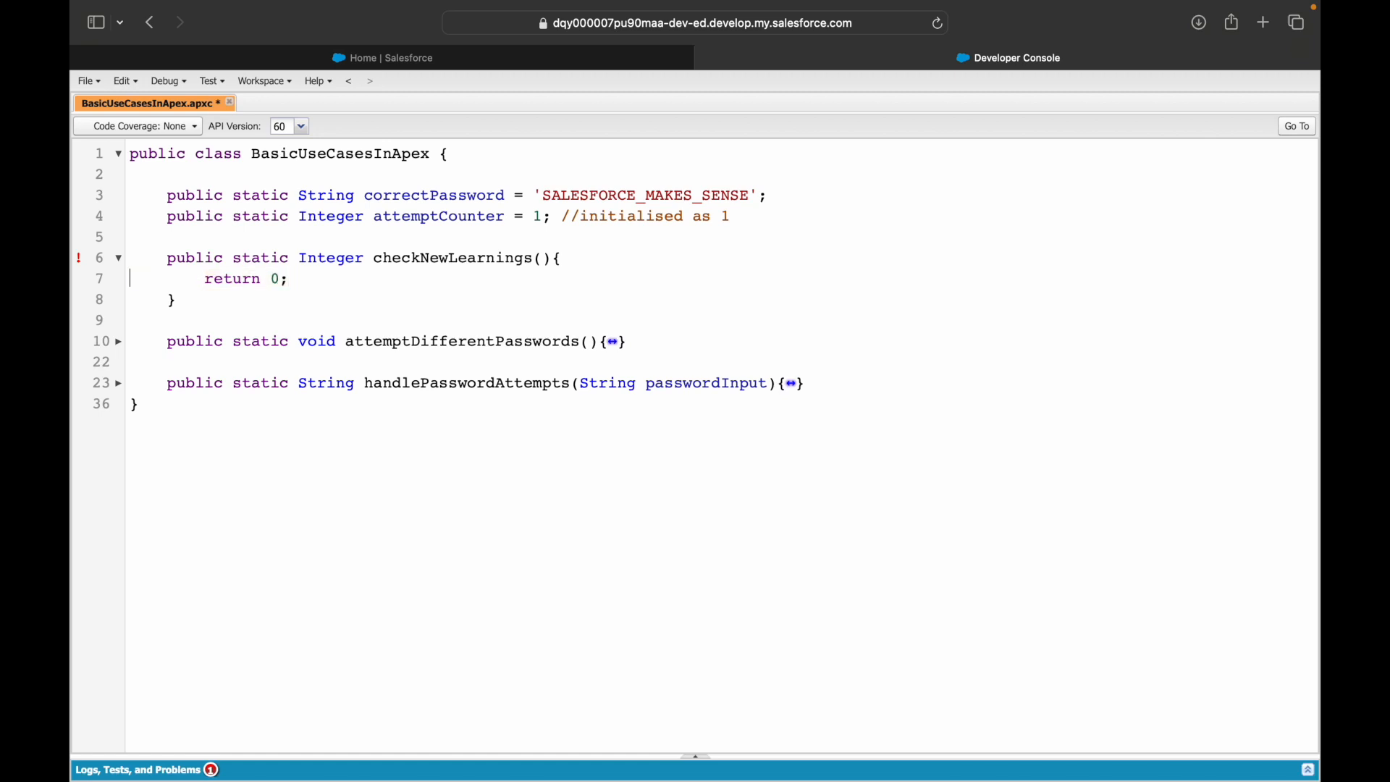
pyautogui.press('enter')
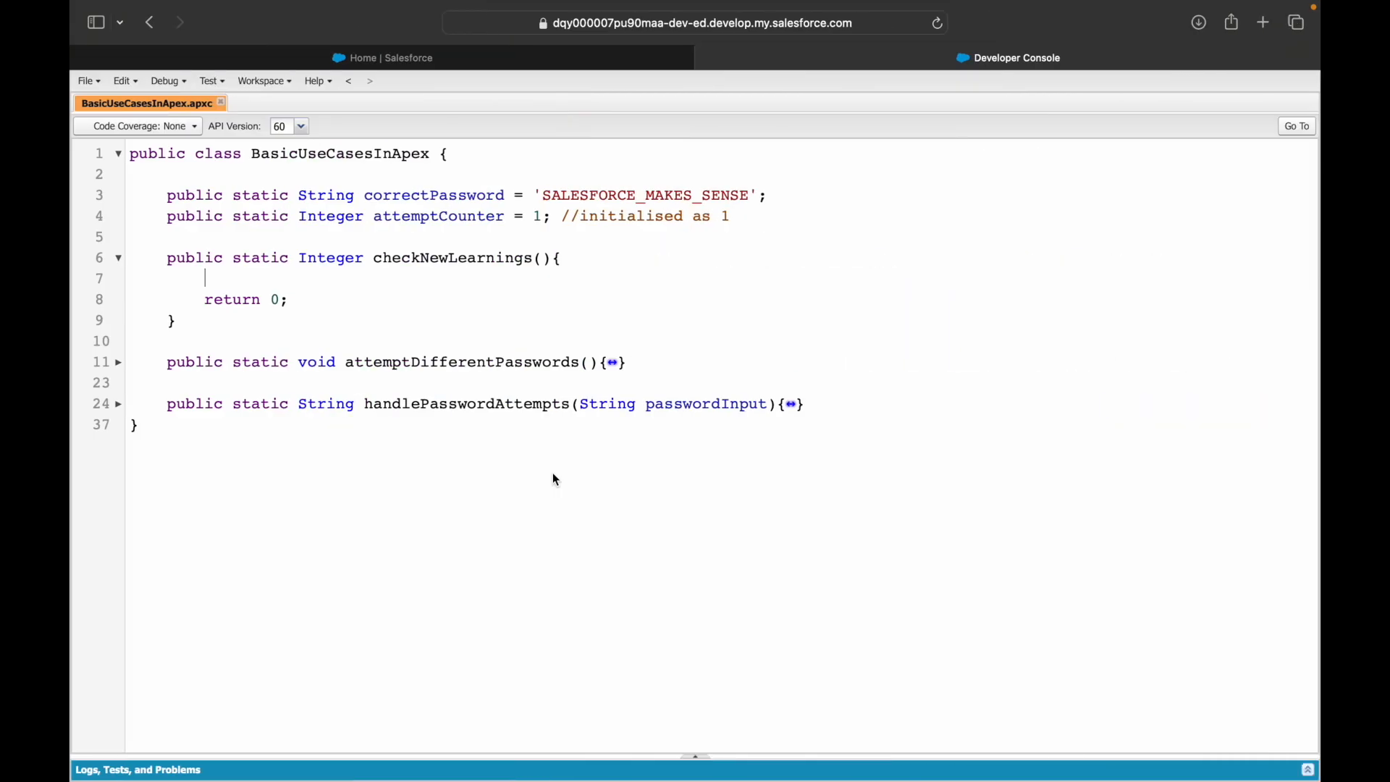
# Step: Sketch a Map example with Monday => 'Yes' and Tuesday => 'No'
pyautogui.write('Map<')
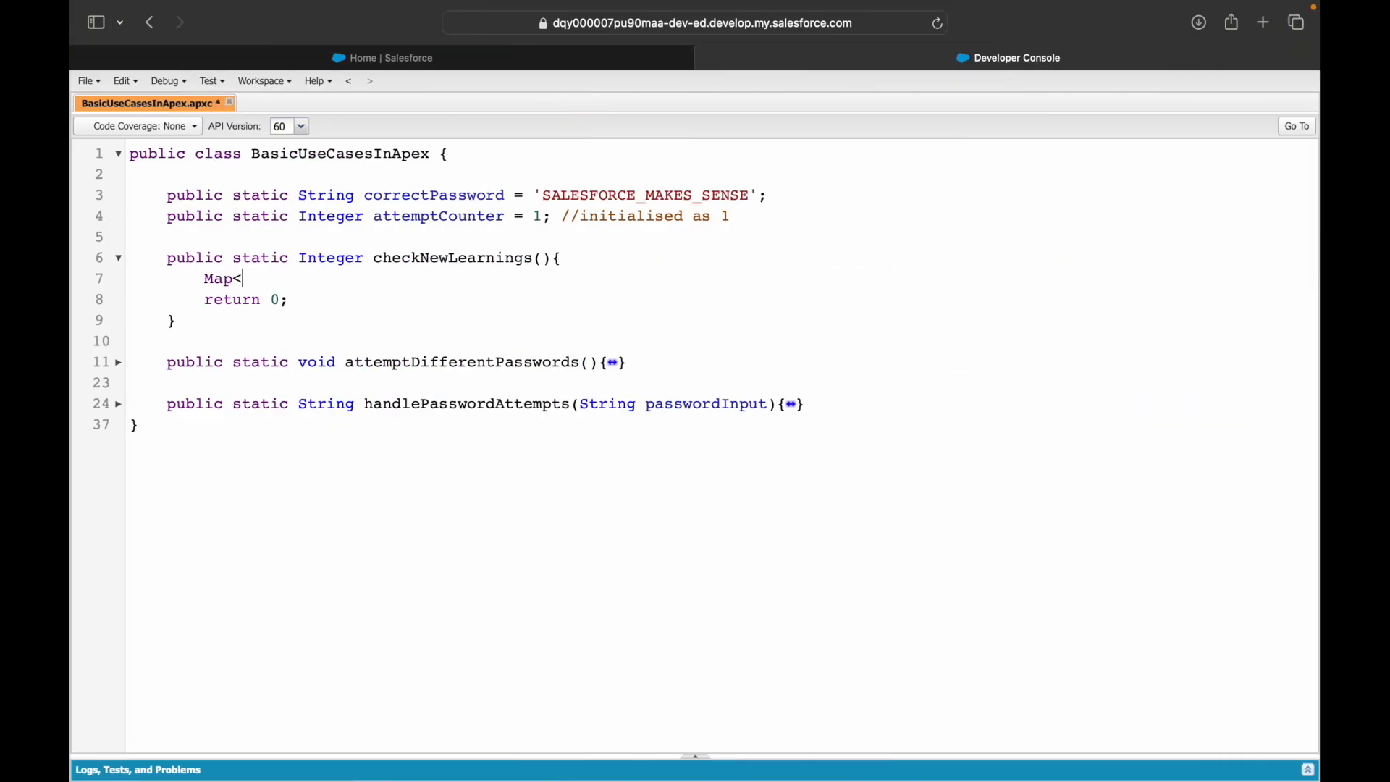
pyautogui.write('>')
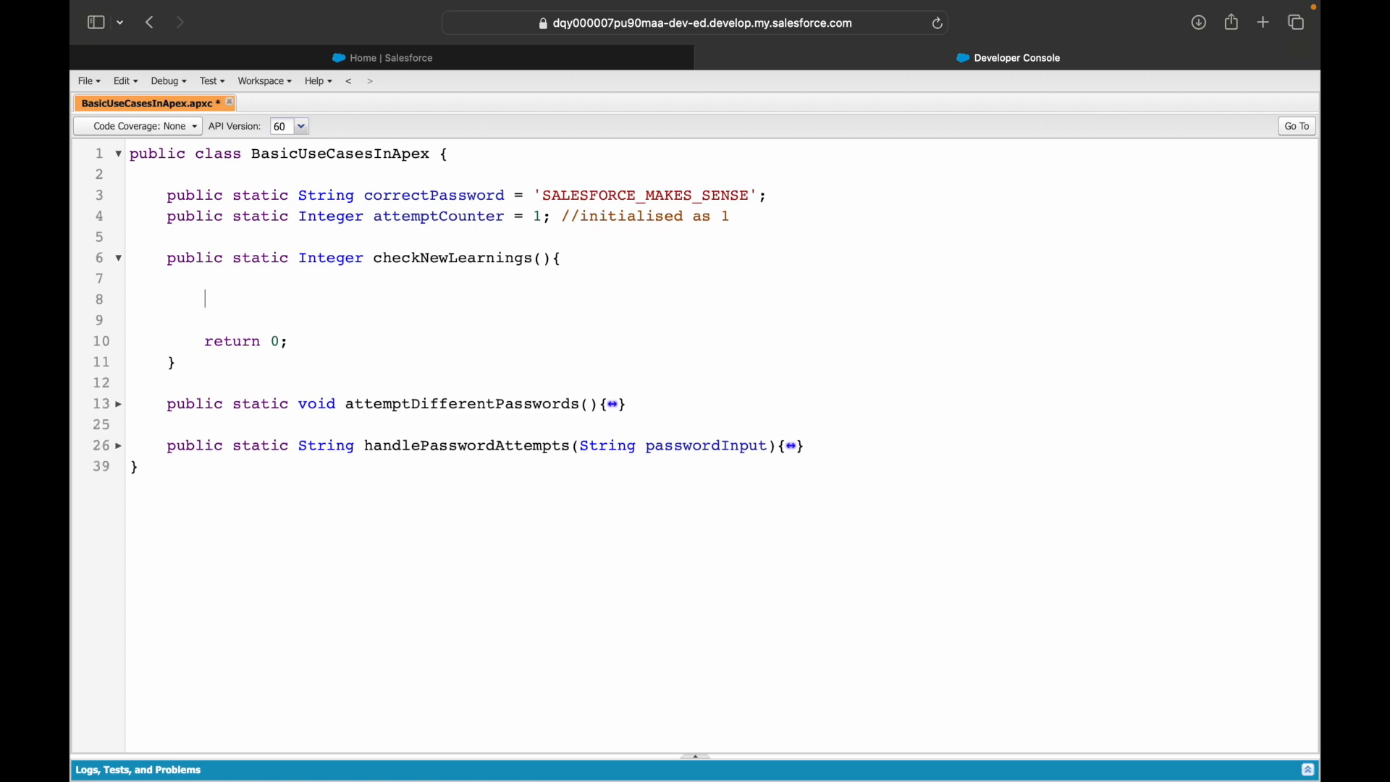
pyautogui.write('Monday =>')
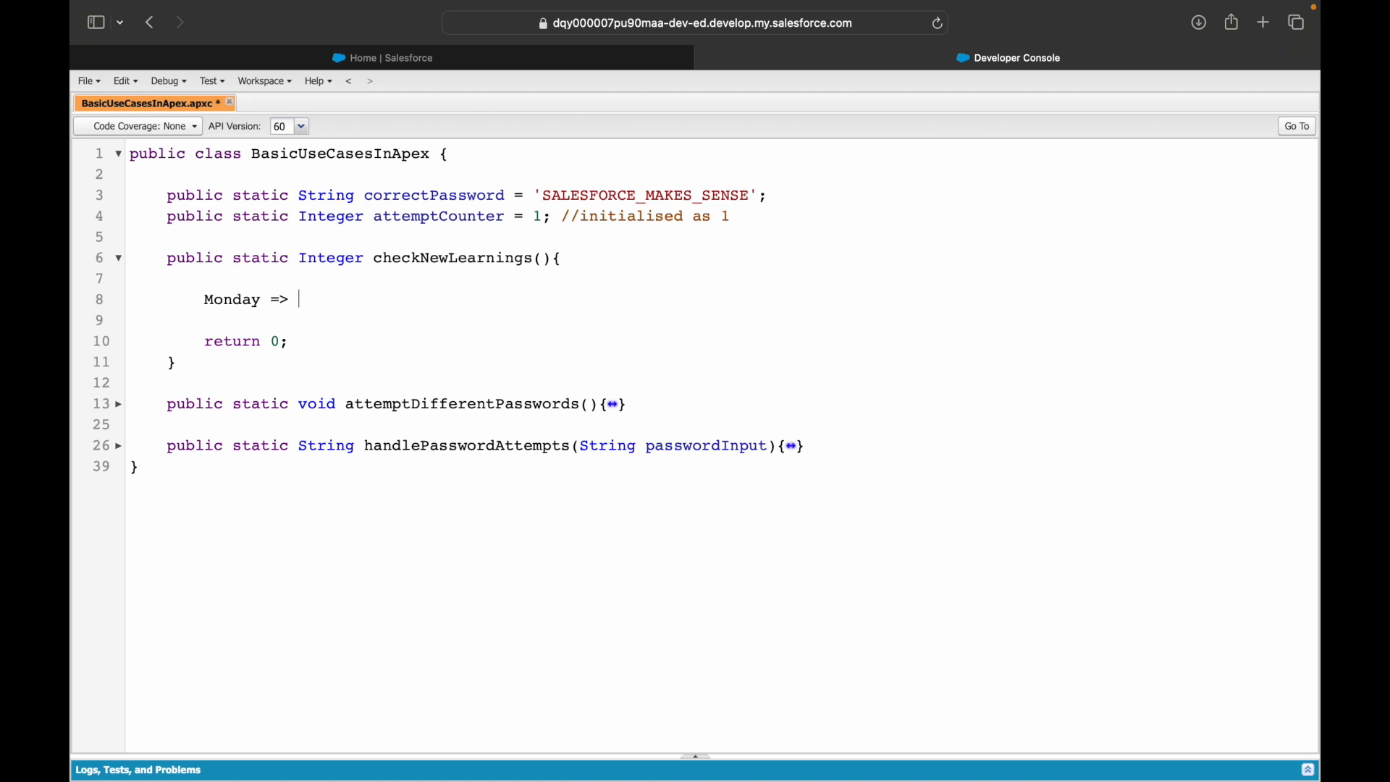
pyautogui.write("'Yes'")
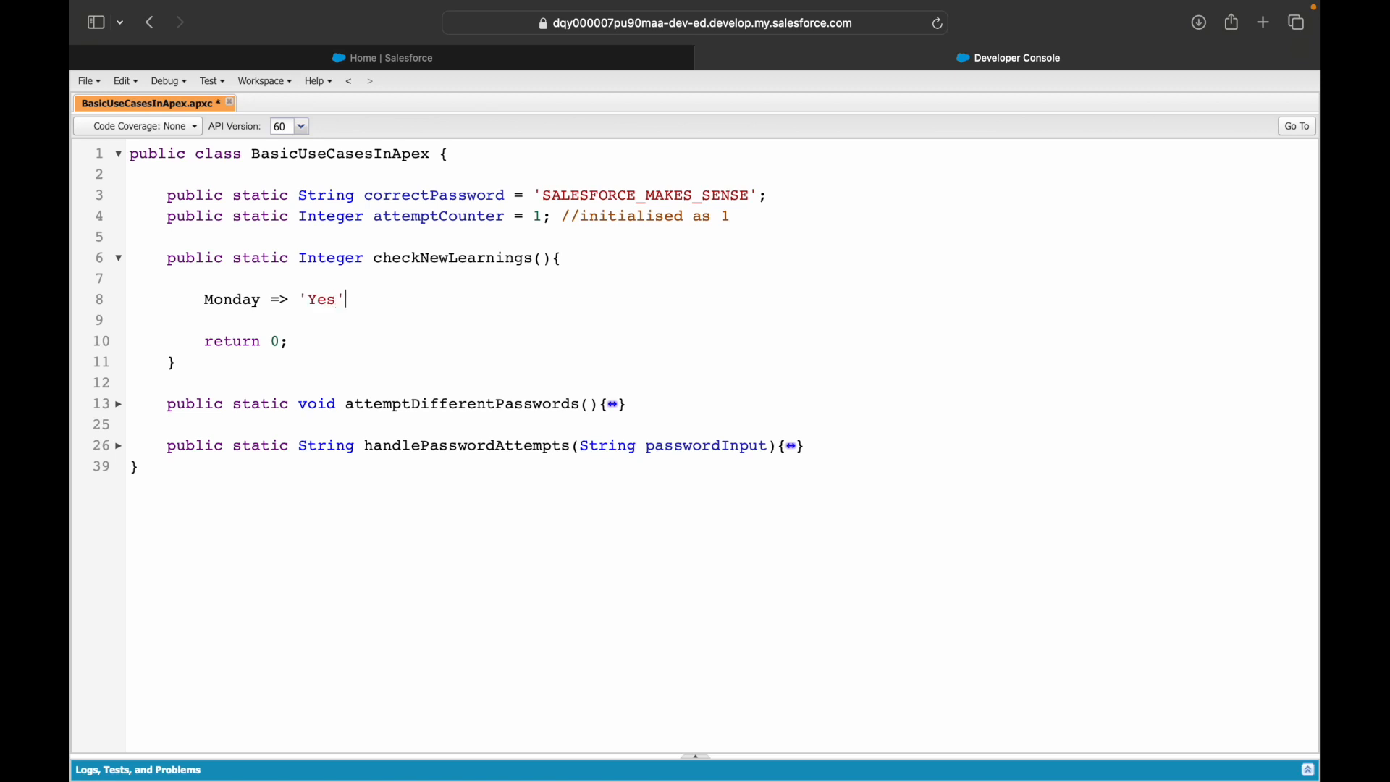
pyautogui.write('T')
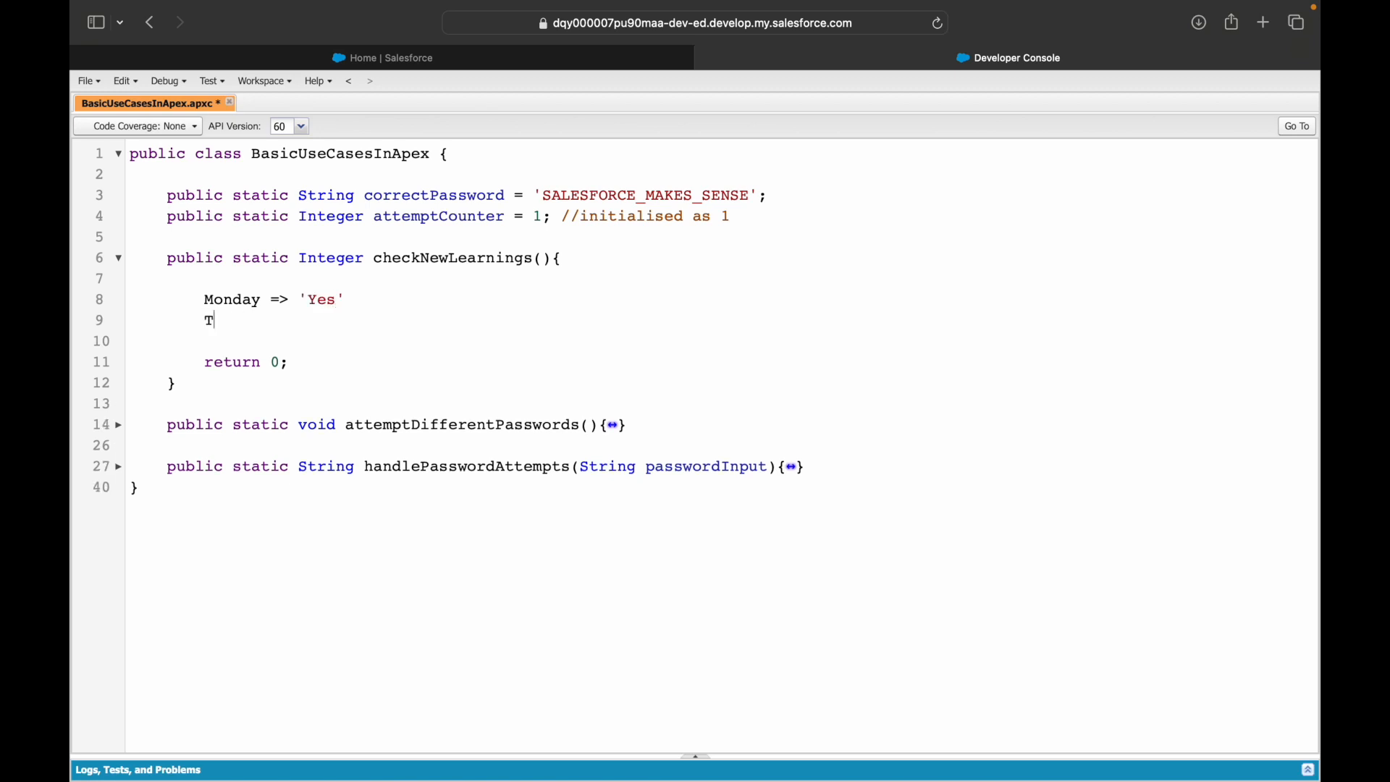
pyautogui.write('uesday =>')
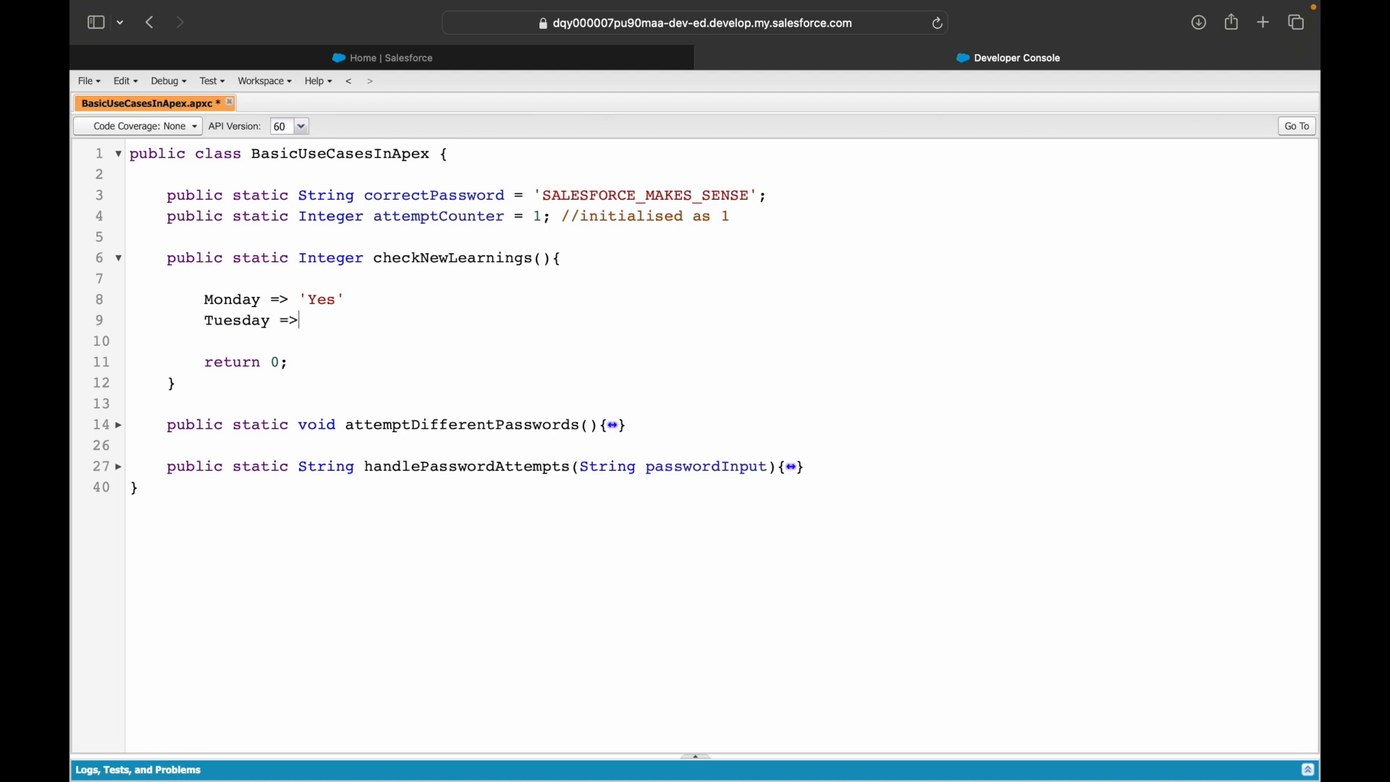
pyautogui.write("'No'")
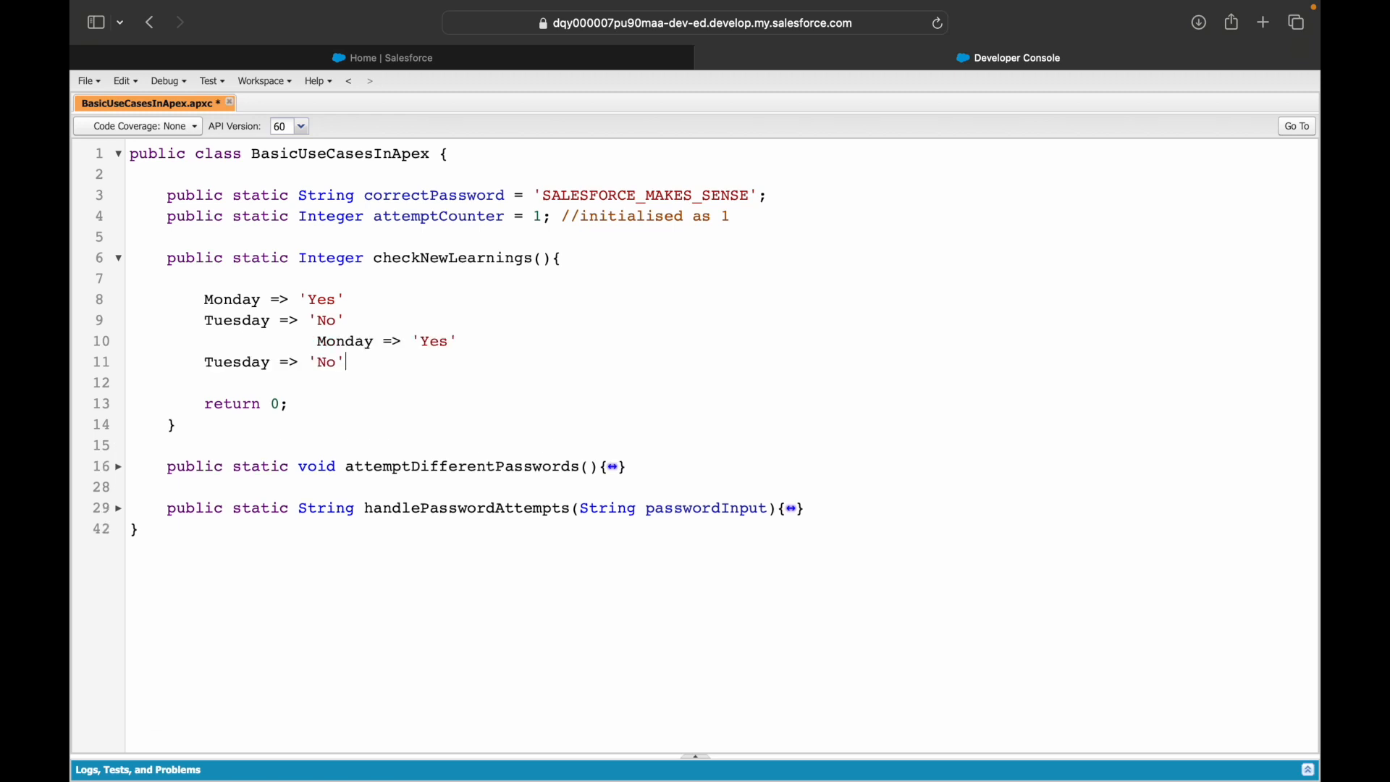
# Step: Change the sketch values to true, add Wednesday and Thursday, then clear the lines
pyautogui.doubleClick(236, 320)
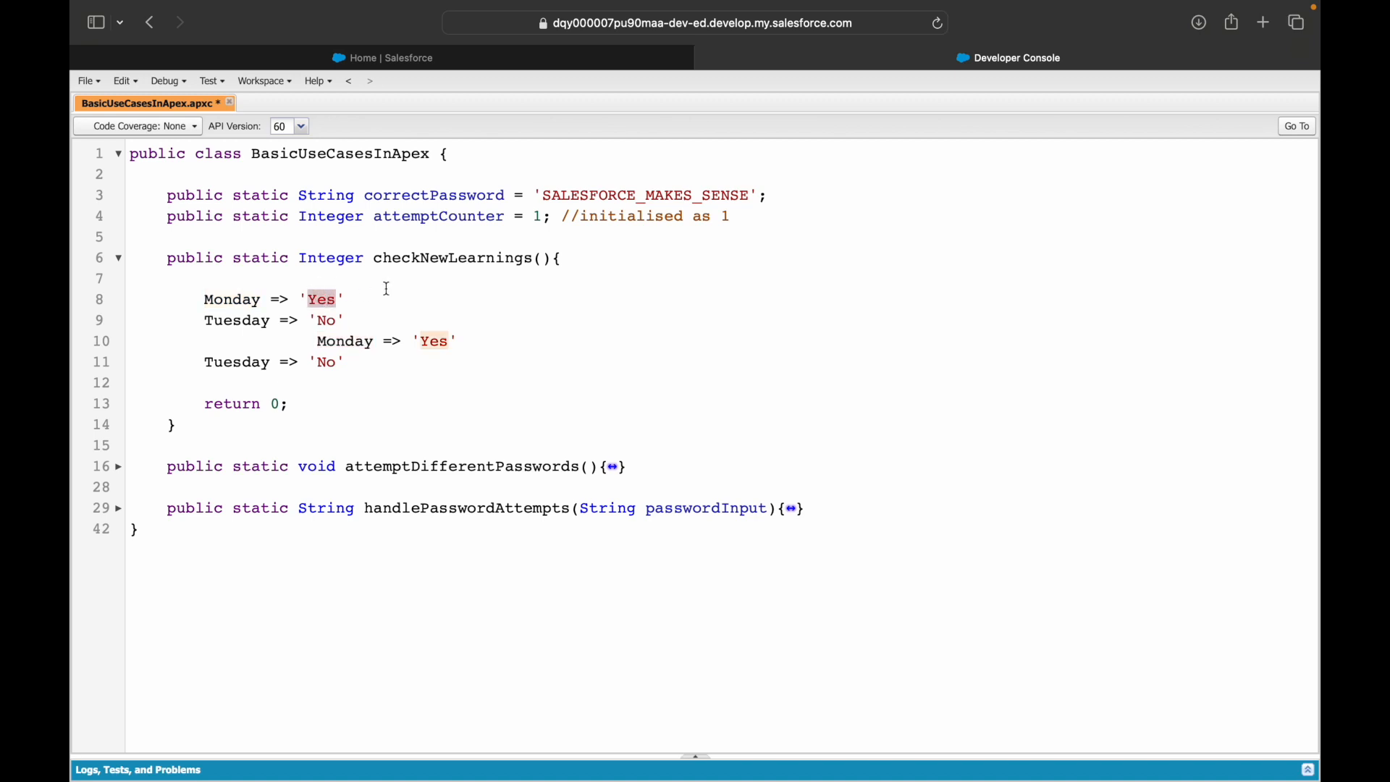
pyautogui.write('t')
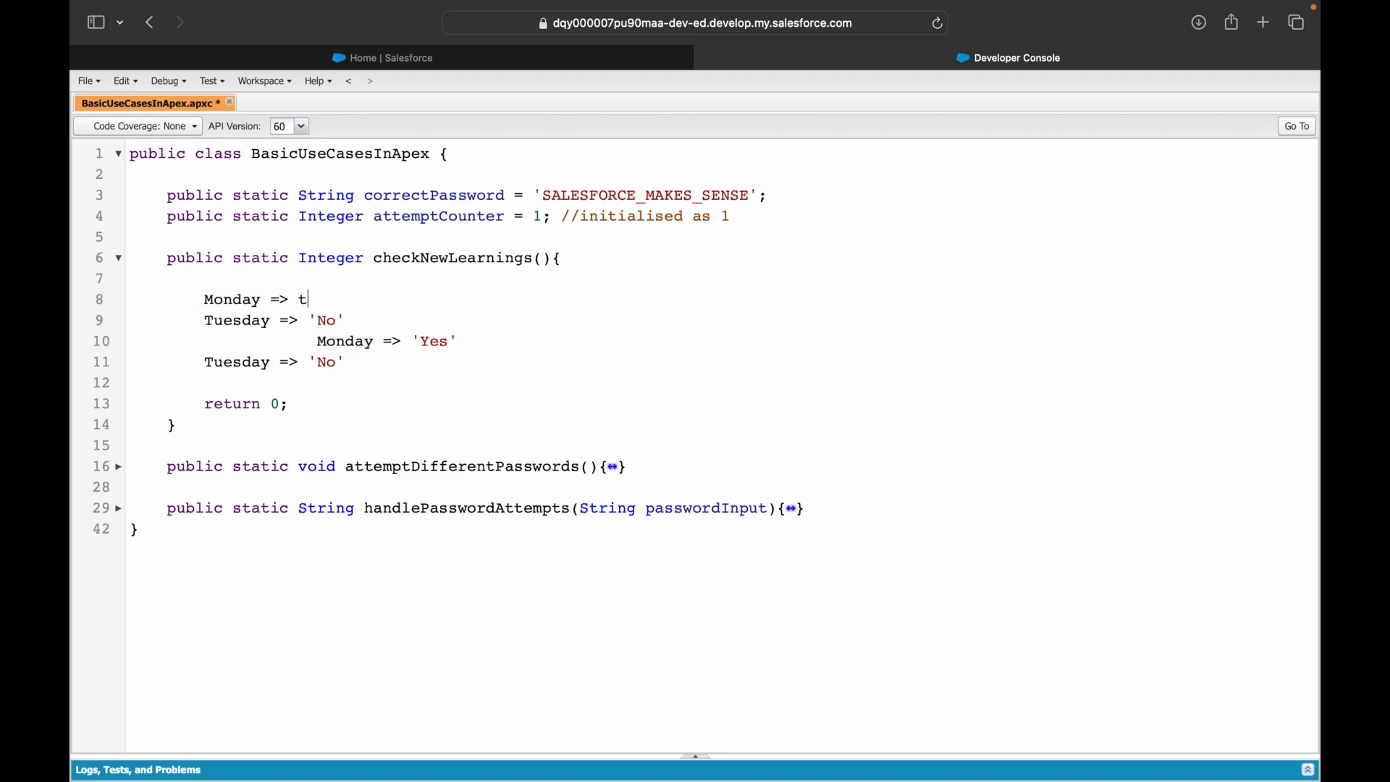
pyautogui.write('rue')
pyautogui.click(719, 320)
pyautogui.write('false')
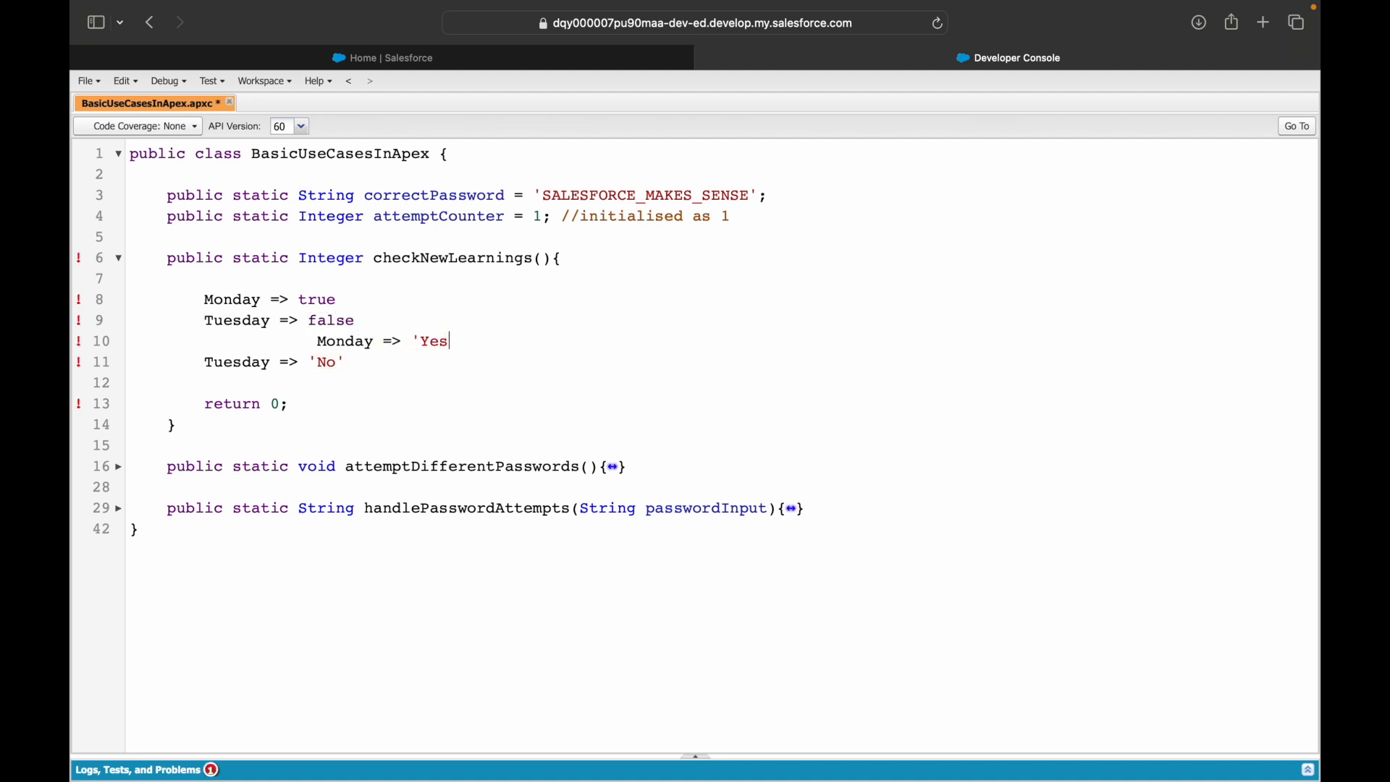
pyautogui.write('true')
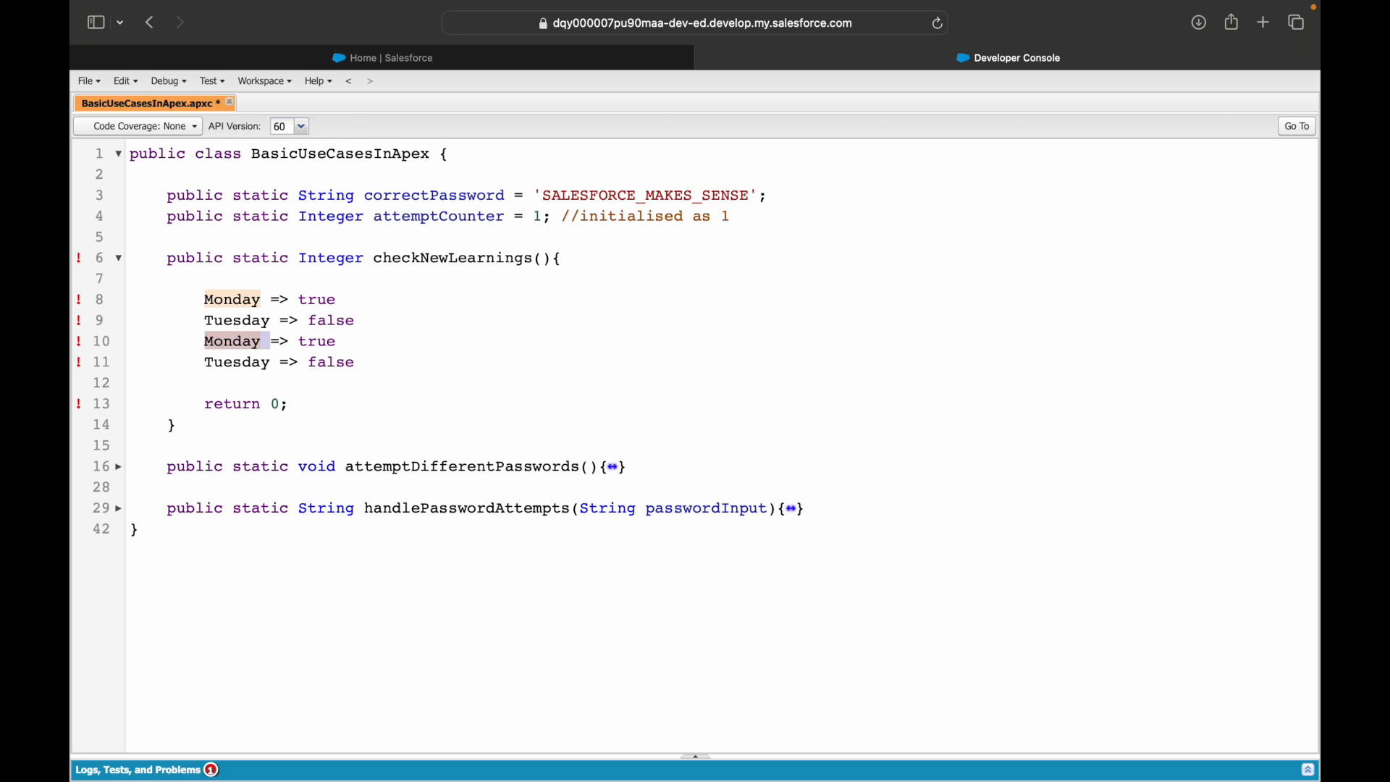
pyautogui.write('Wednesd')
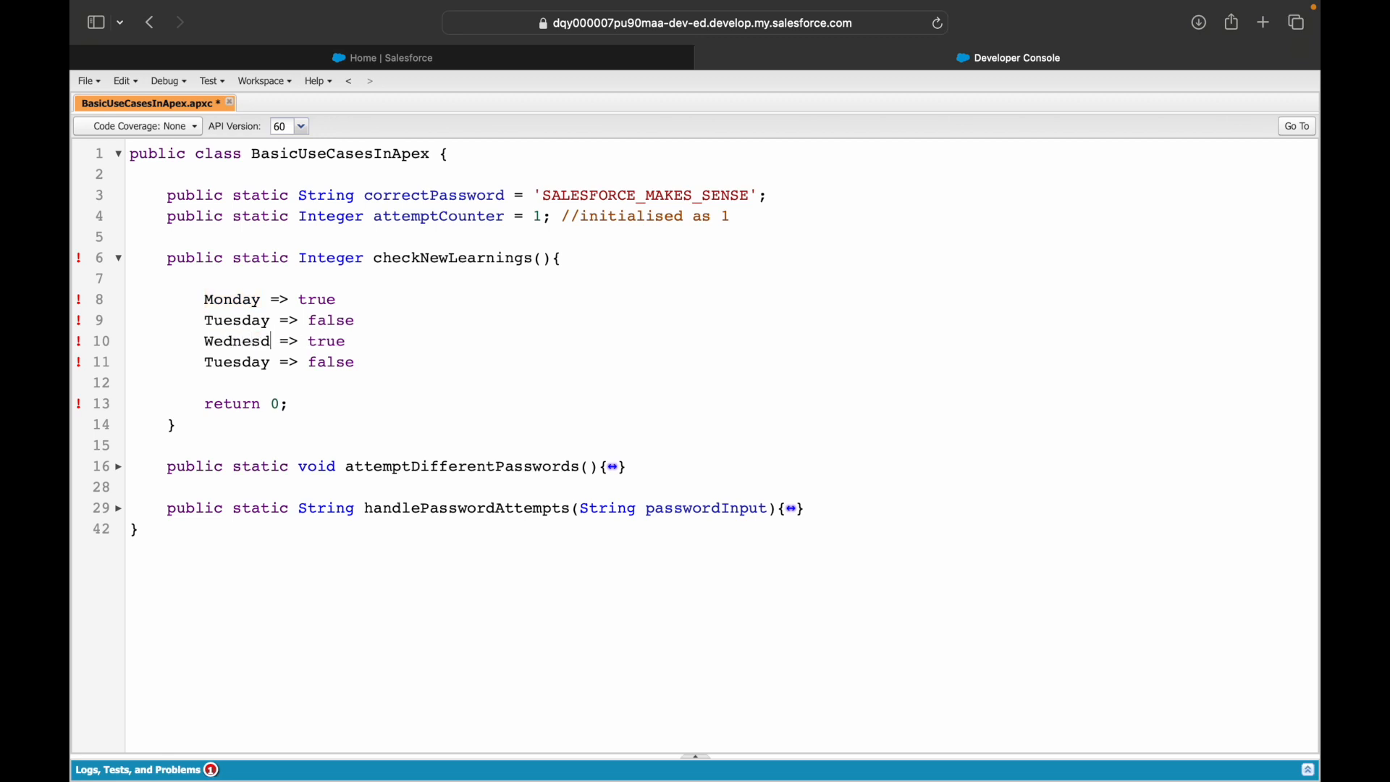
pyautogui.write('ay')
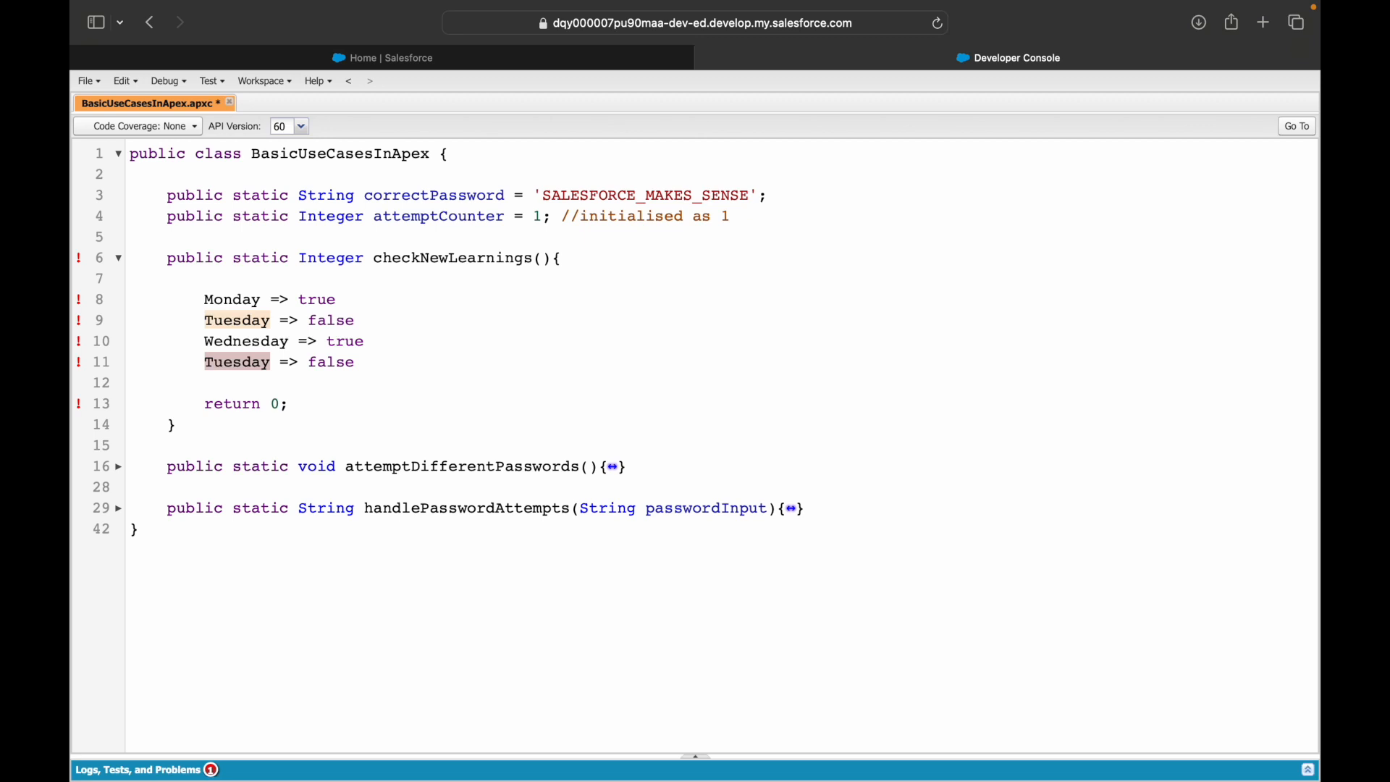
pyautogui.write('Thursday')
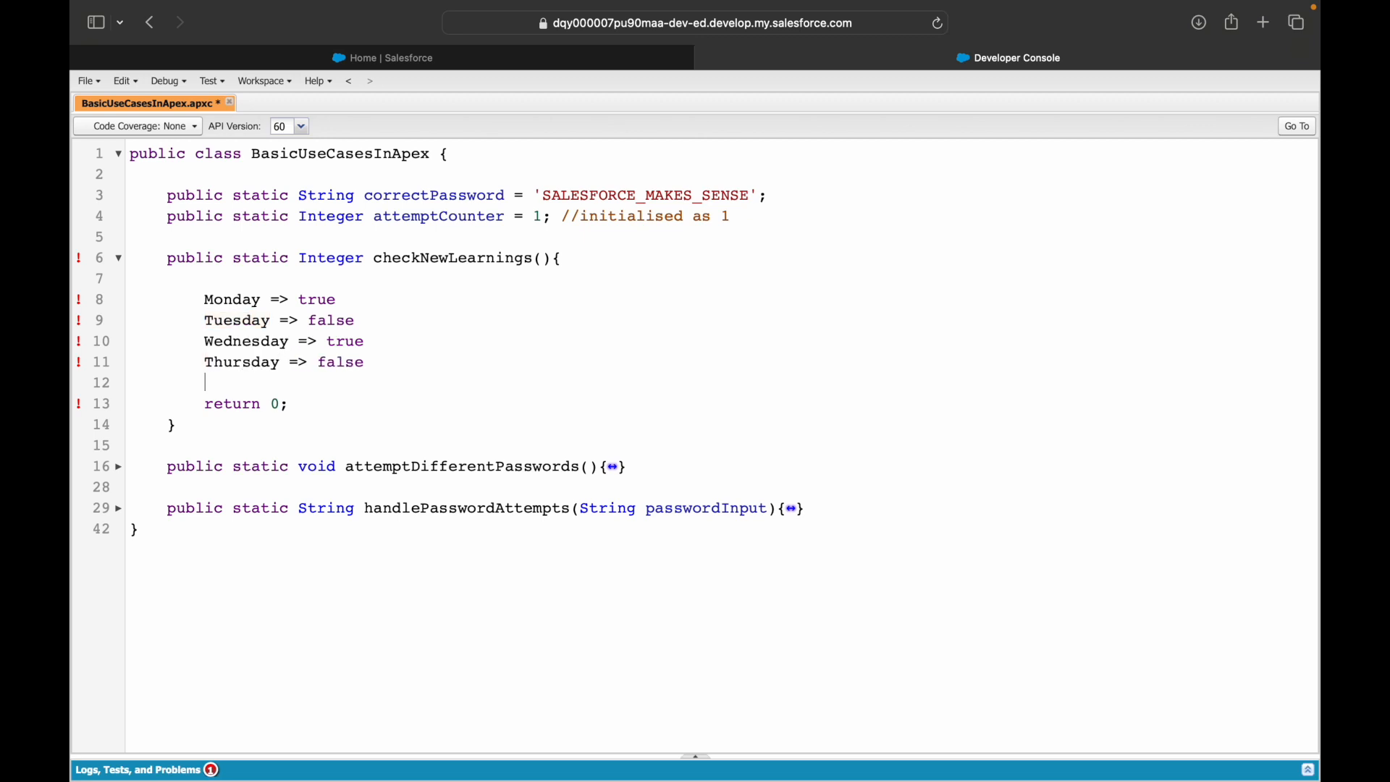
pyautogui.press('enter')
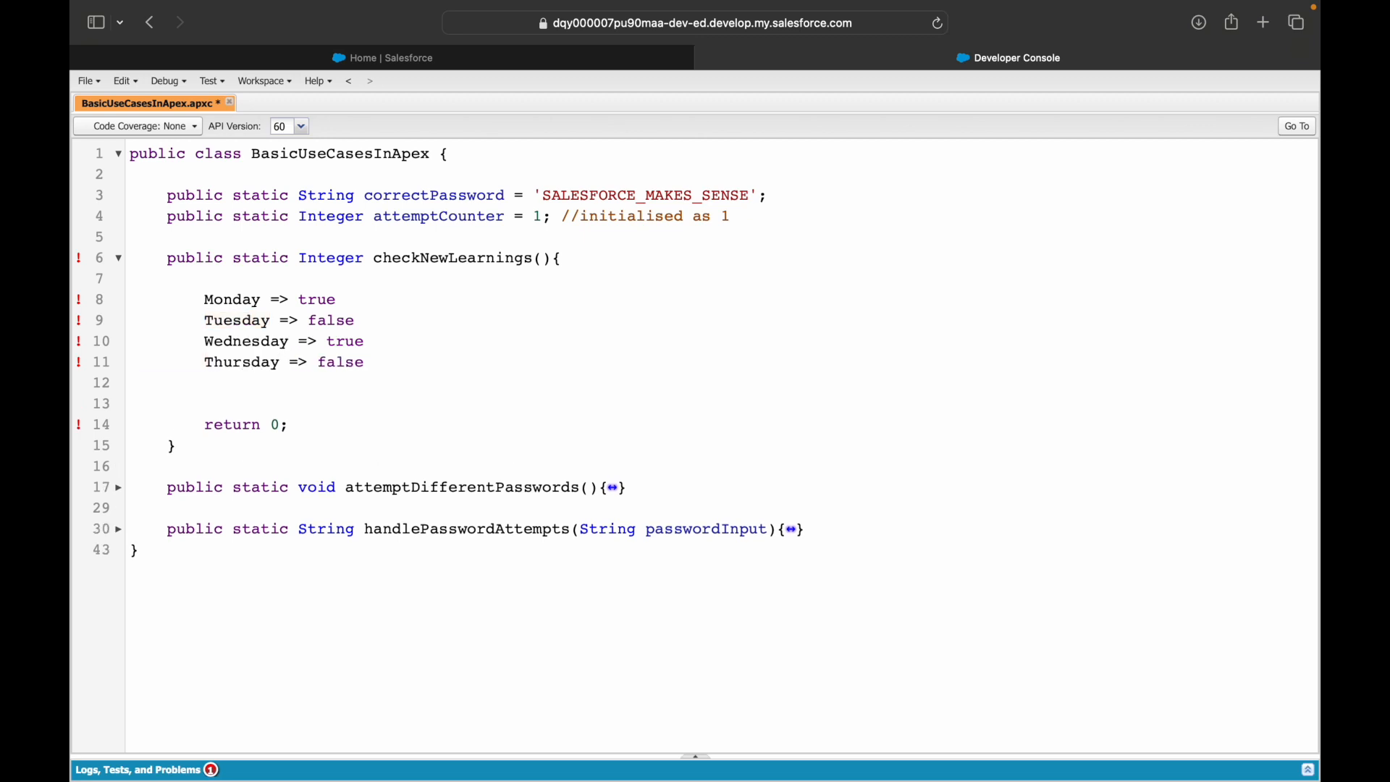
pyautogui.click(244, 382)
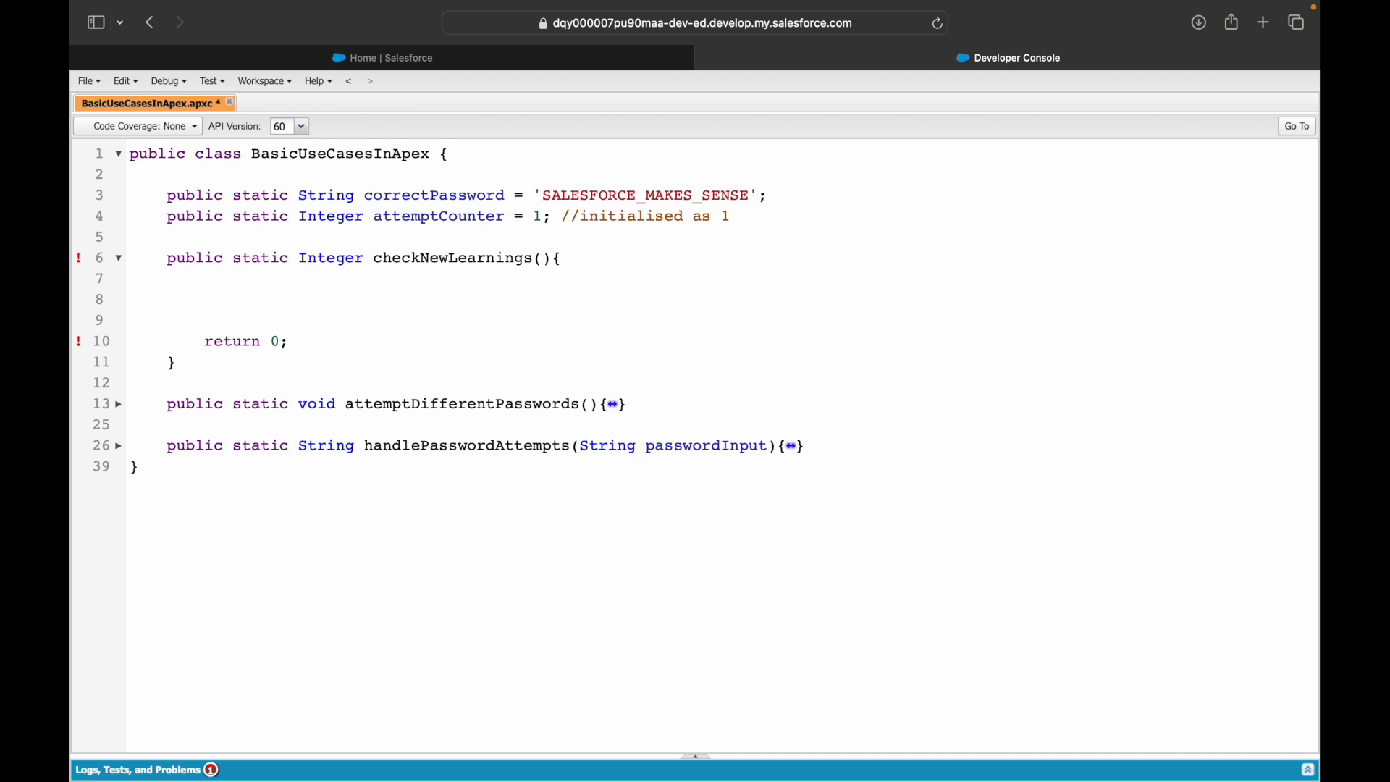
# Step: Draft map entries with true values and a Map<String, Boolean> type
pyautogui.write('1 =')
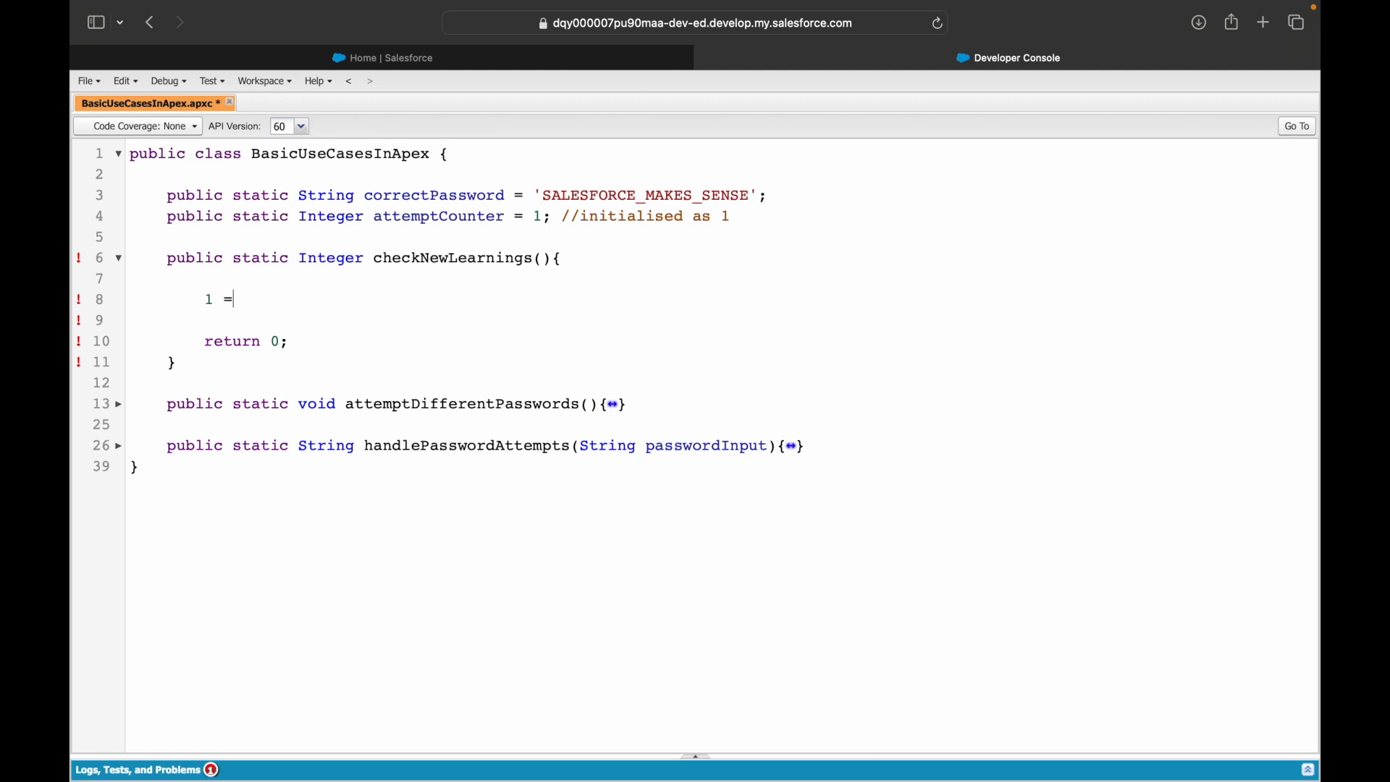
pyautogui.write('> true')
pyautogui.click(719, 320)
pyautogui.write('2 =>')
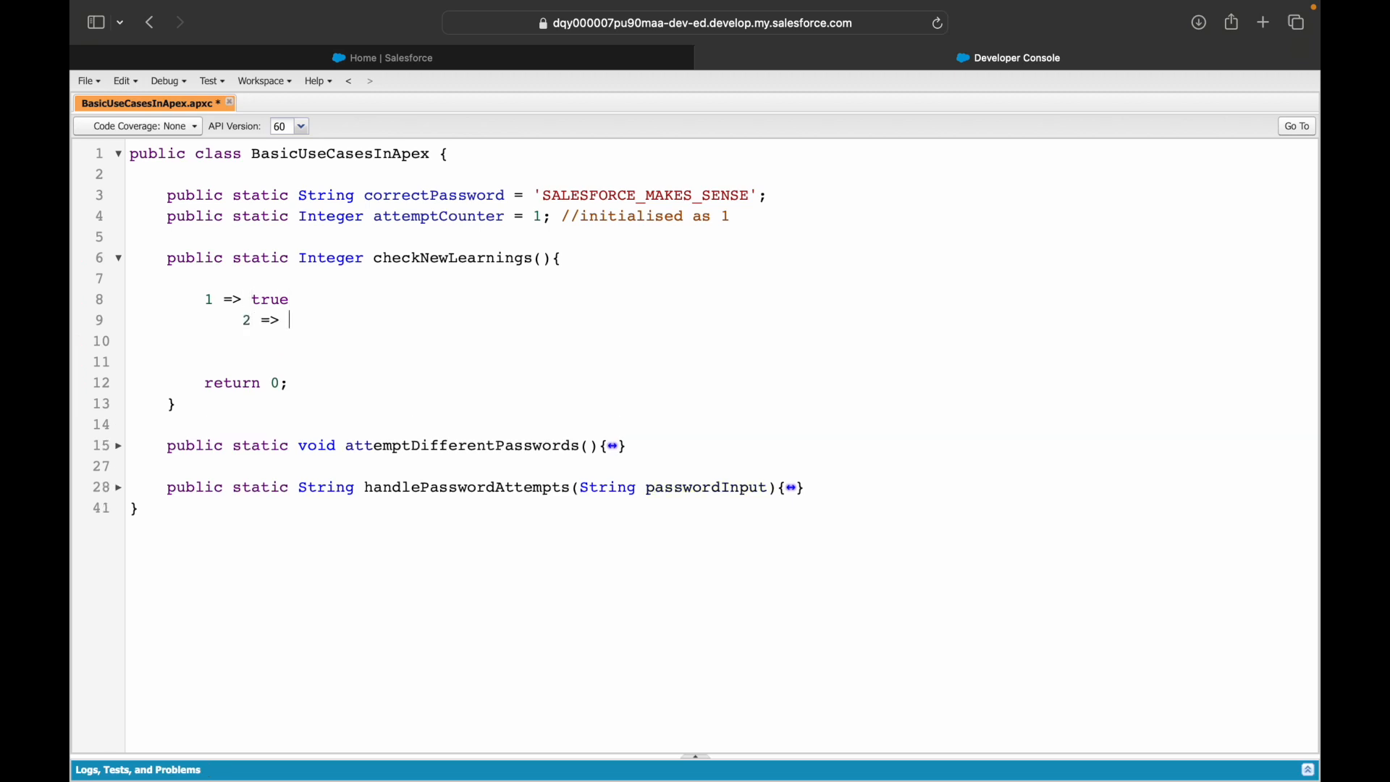
pyautogui.write('true')
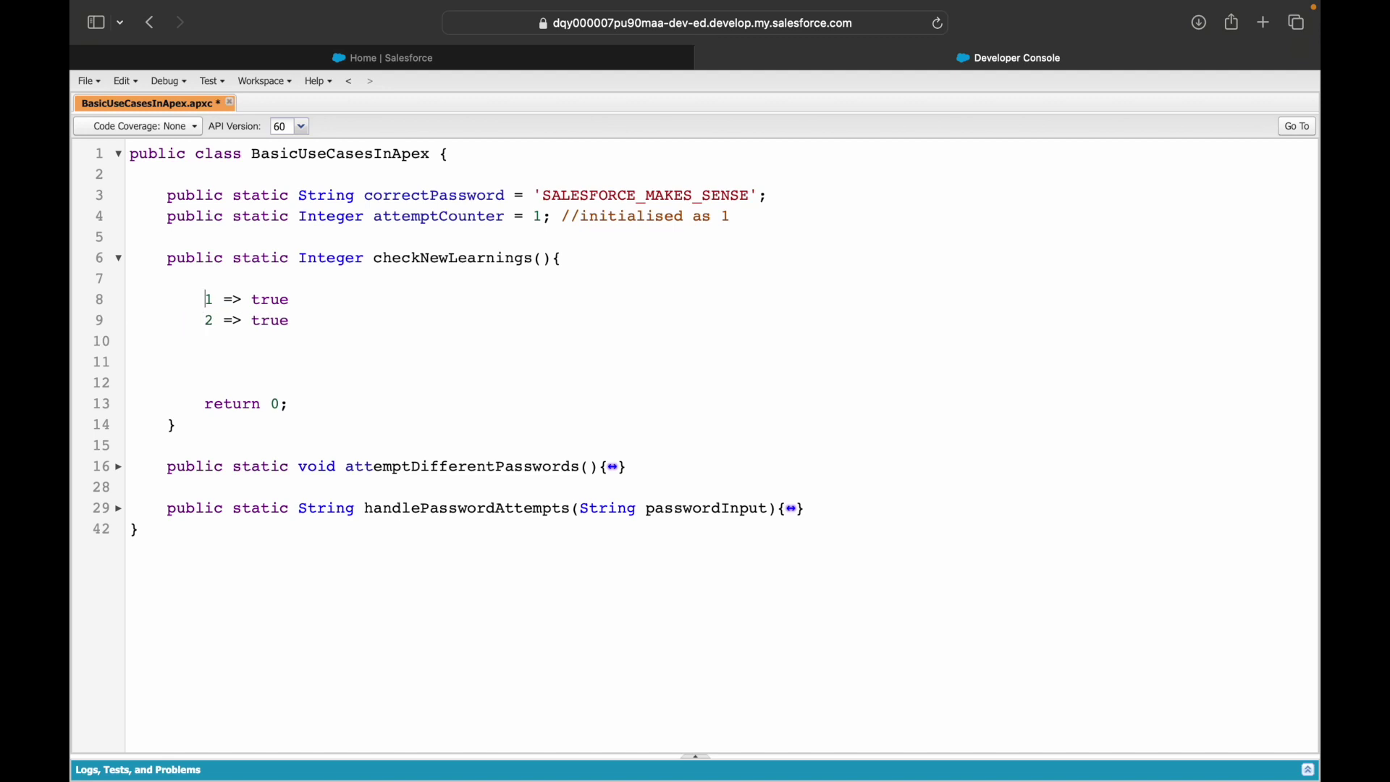
pyautogui.write('Map<>')
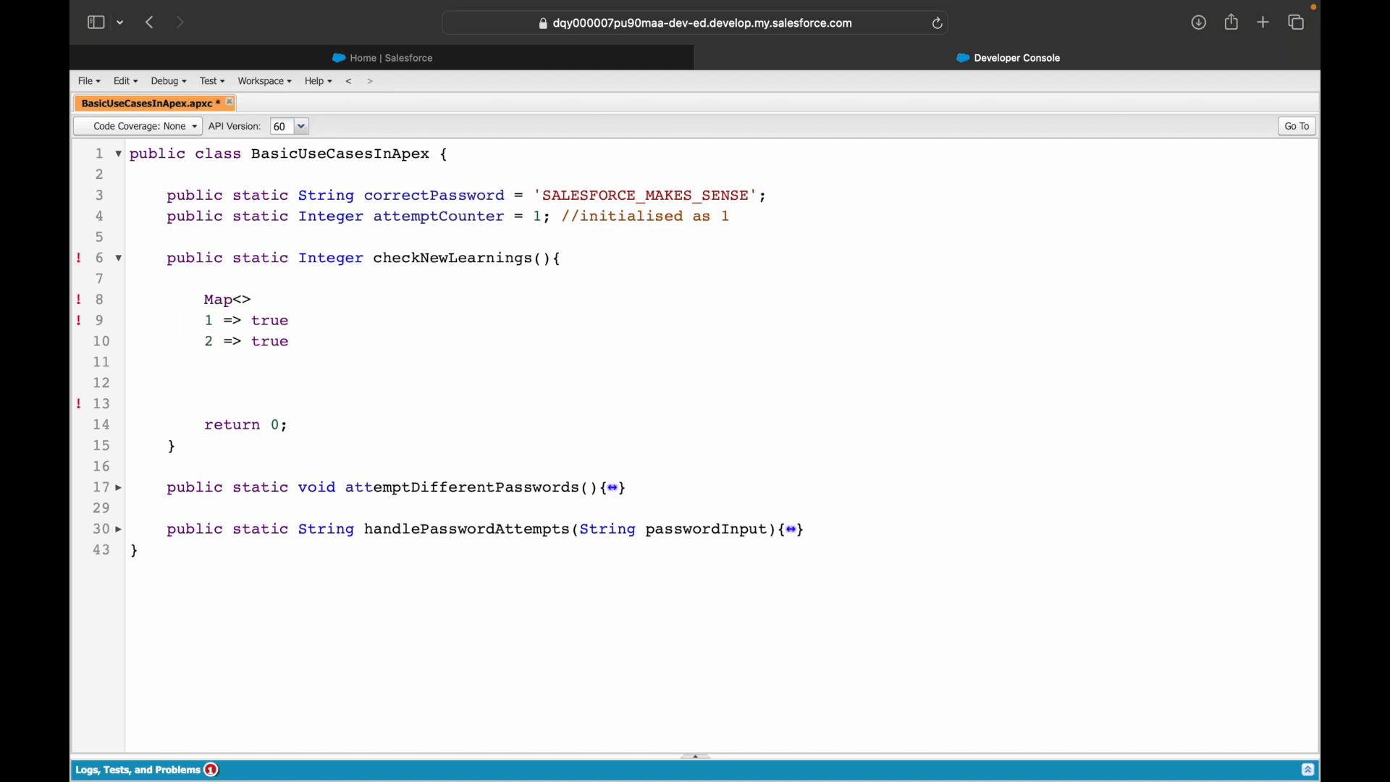
pyautogui.write('String,')
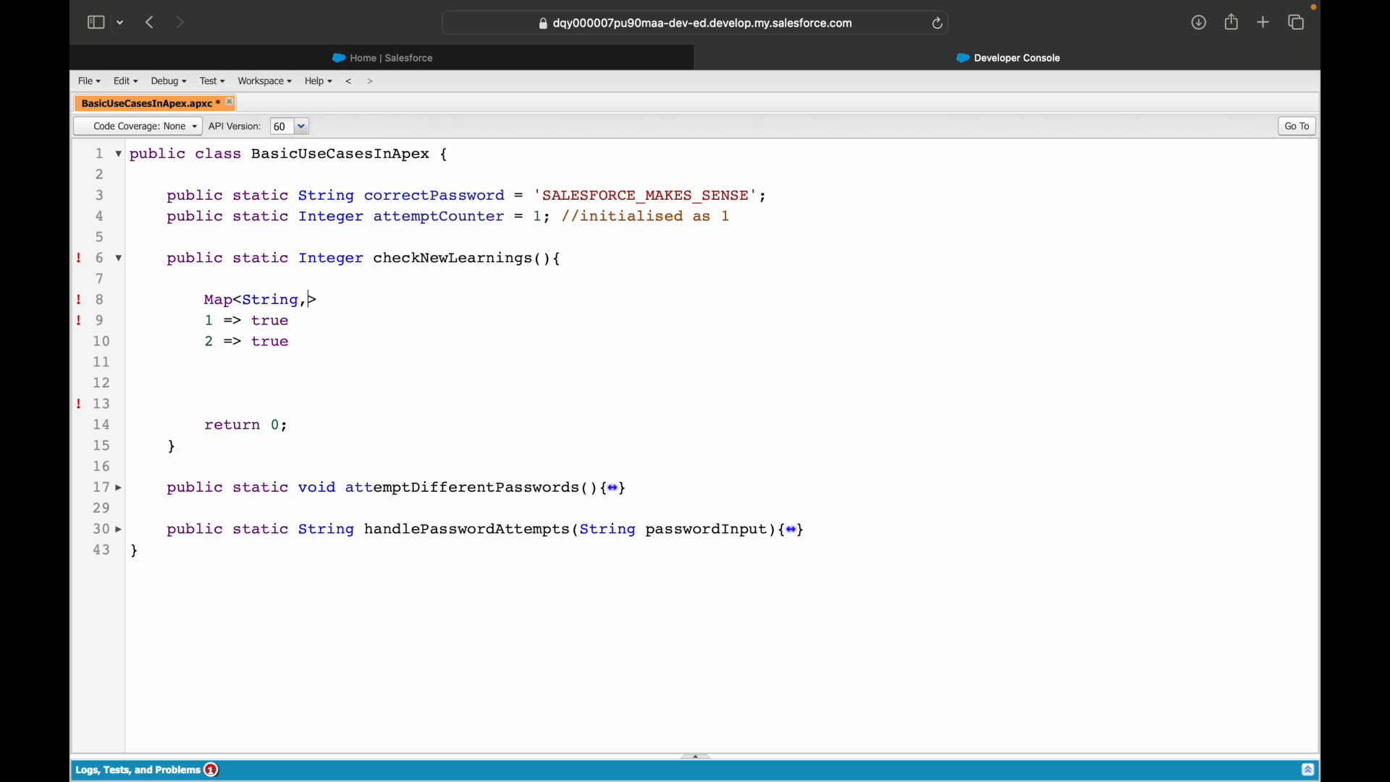
pyautogui.write('Bool')
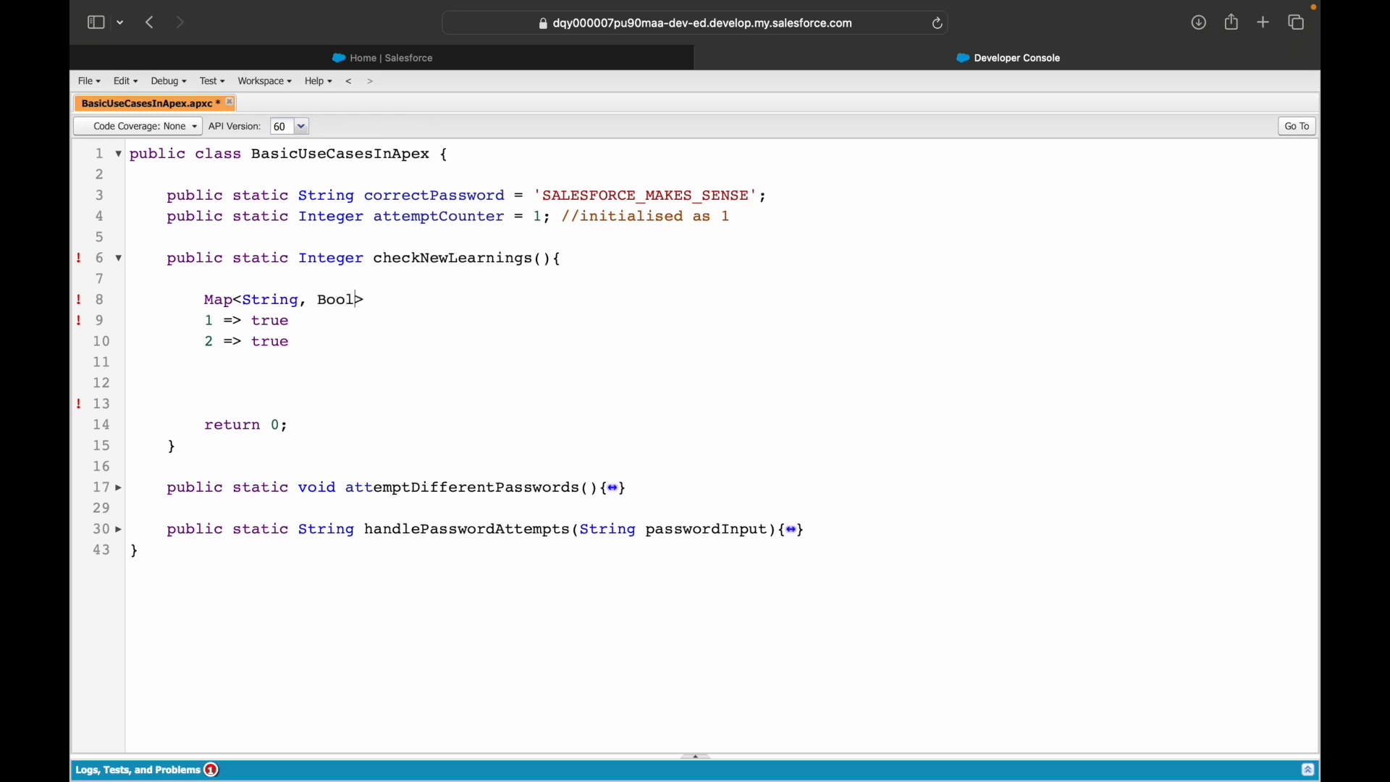
pyautogui.write('ean>')
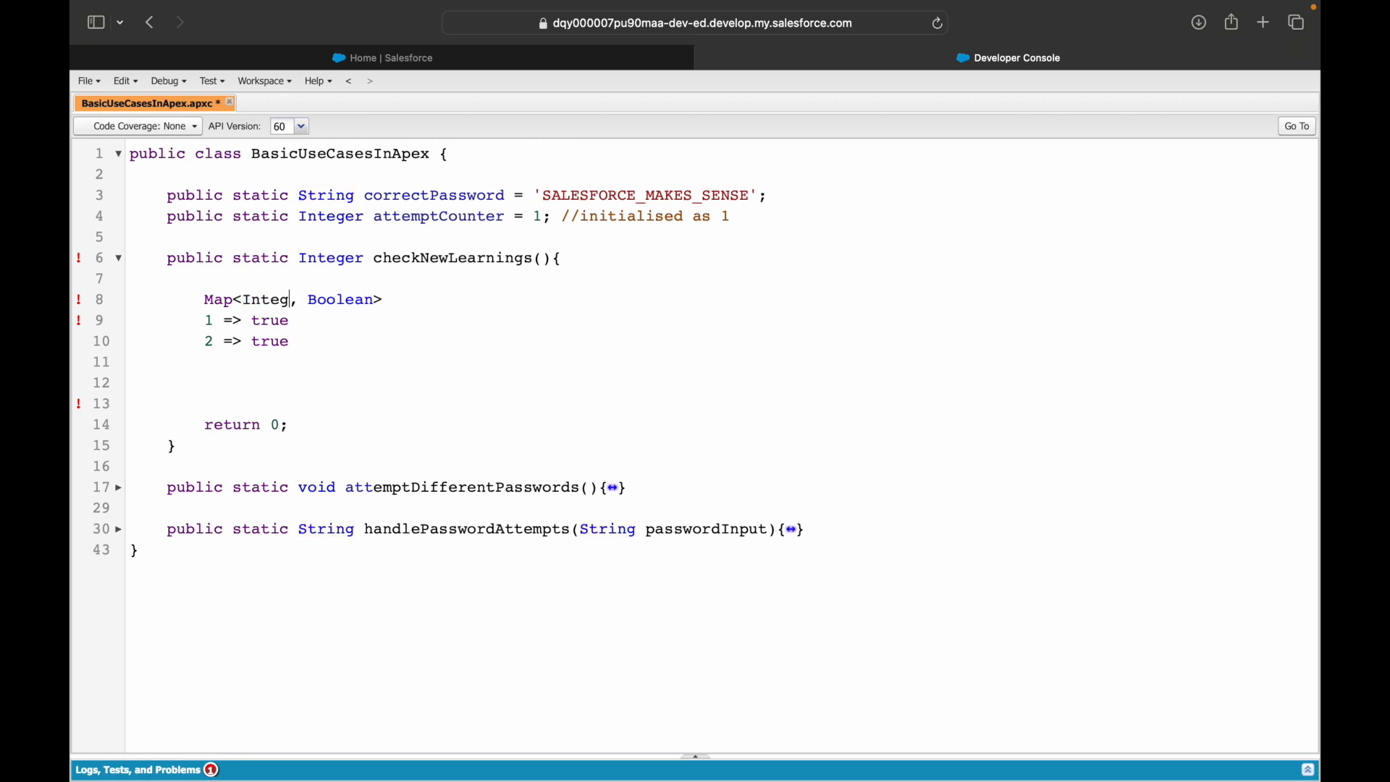
# Step: Declare the Map<String, Boolean> weekLog parameter and remove the draft map lines
pyautogui.write('er')
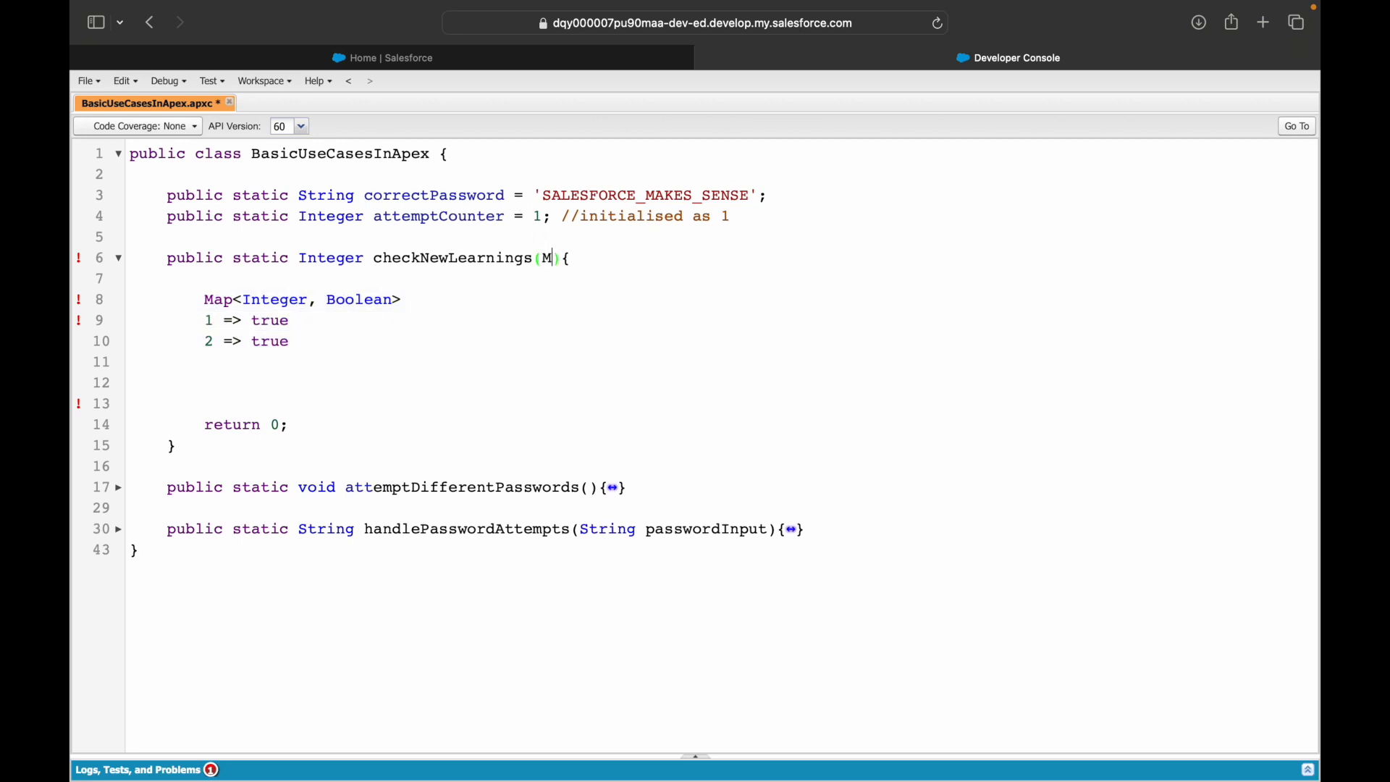
pyautogui.write('ap<')
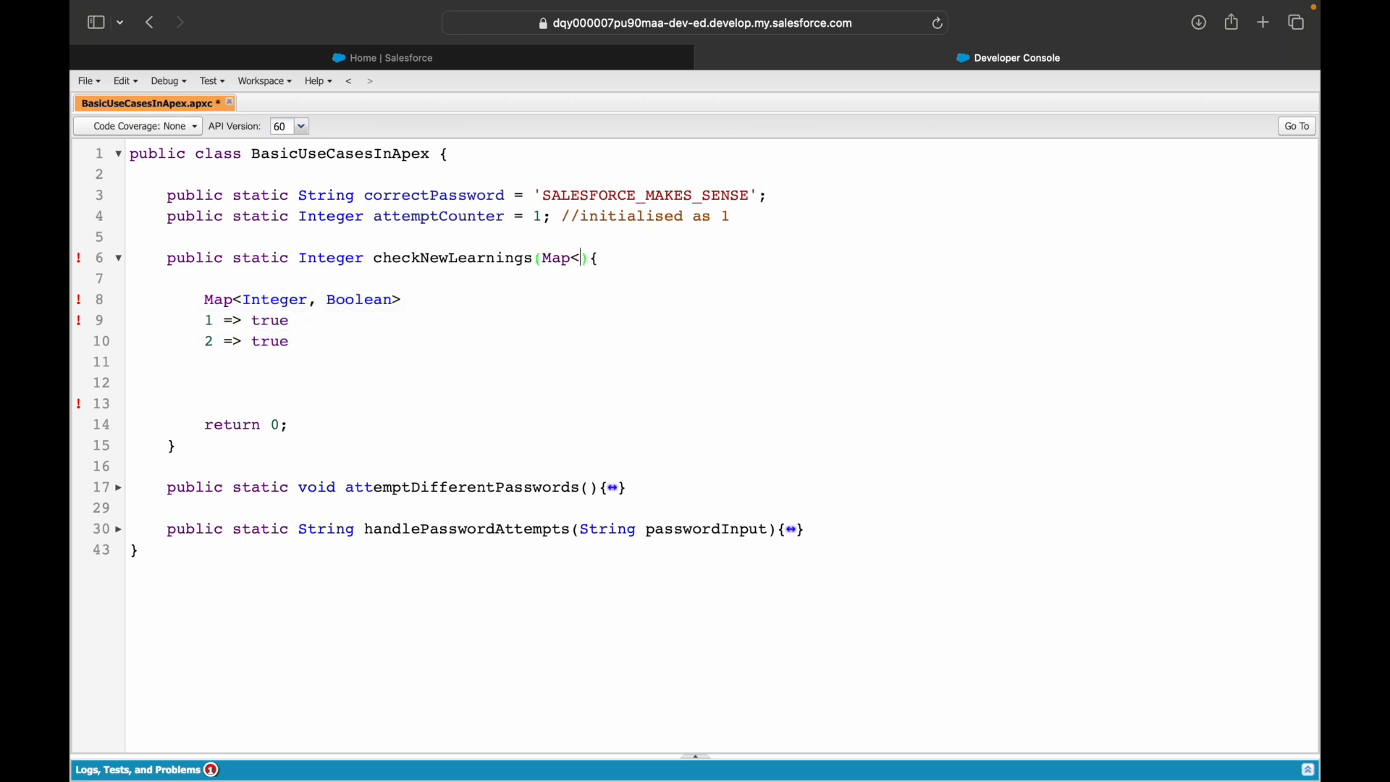
pyautogui.write('String, I')
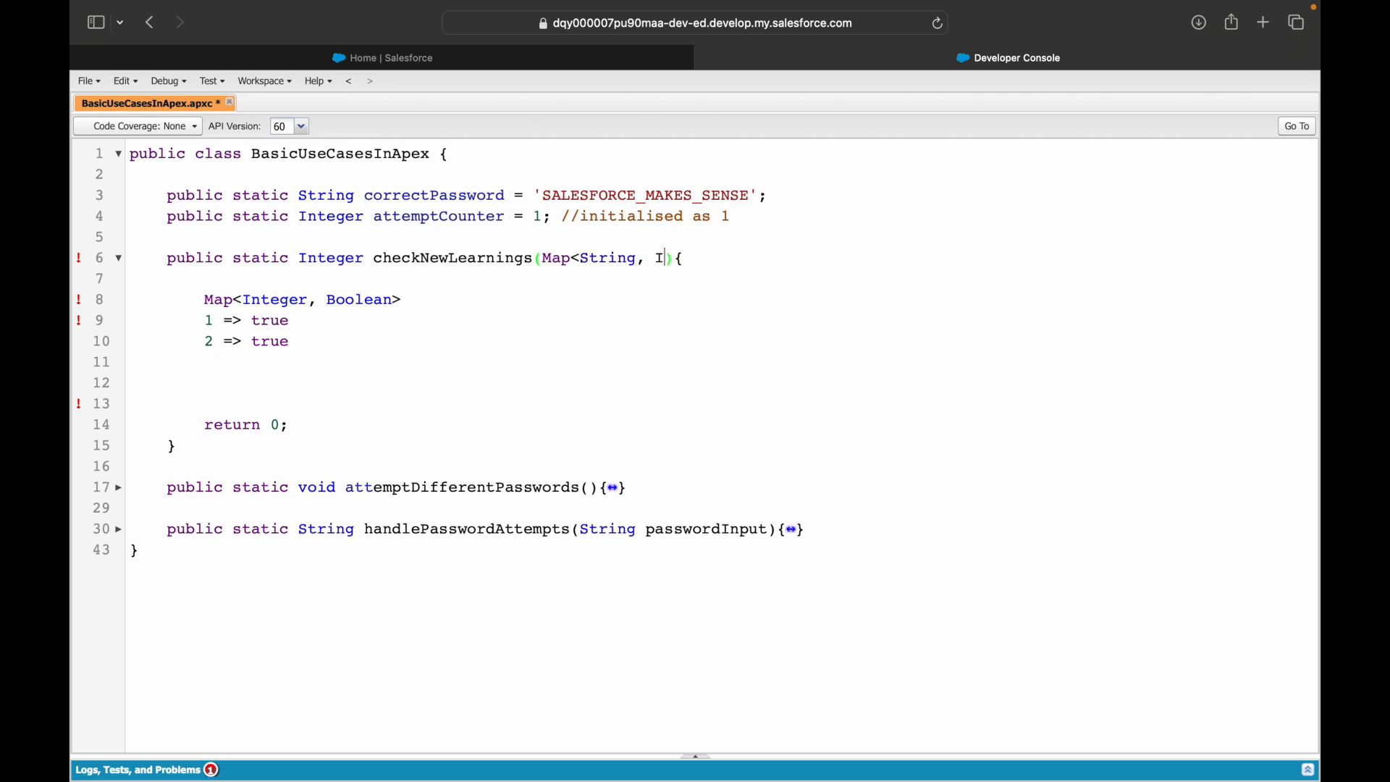
pyautogui.write('Boolean>')
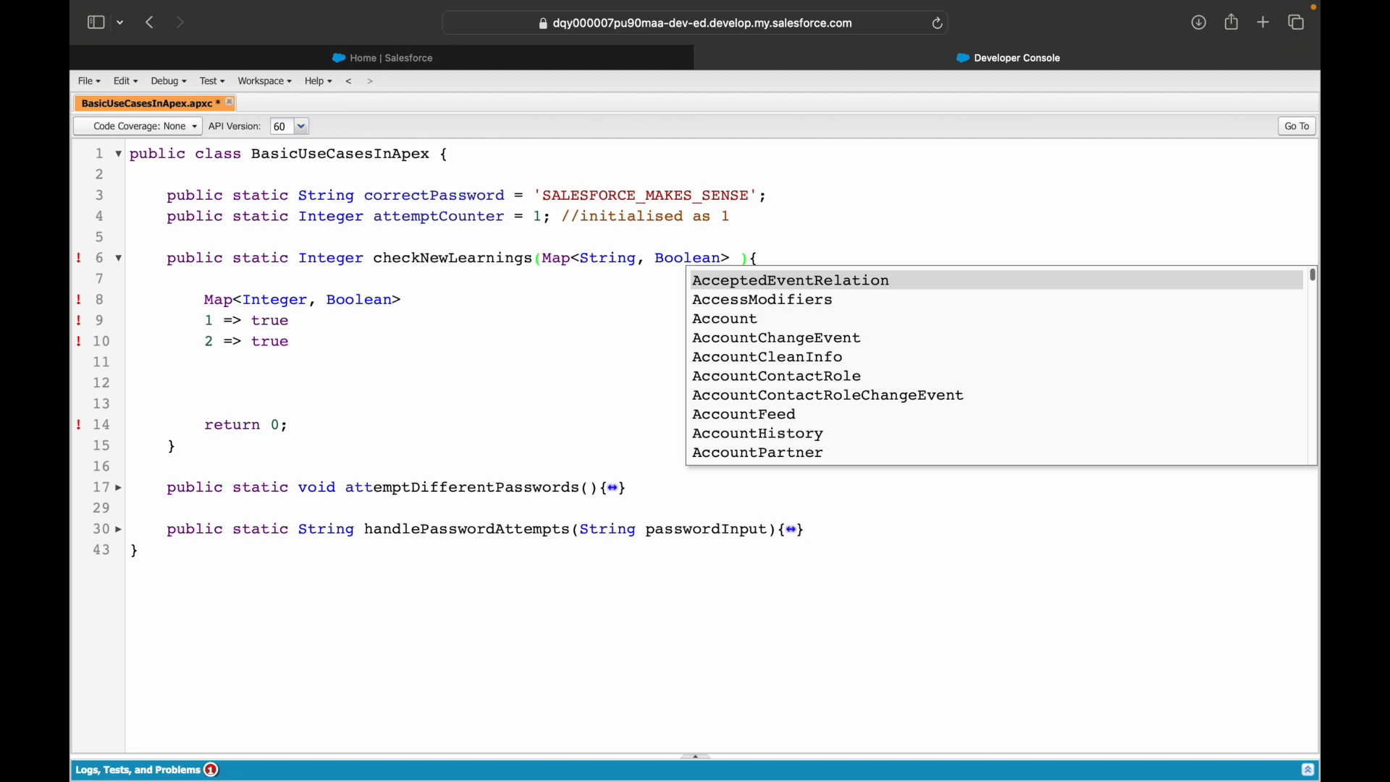
pyautogui.write('weekLog')
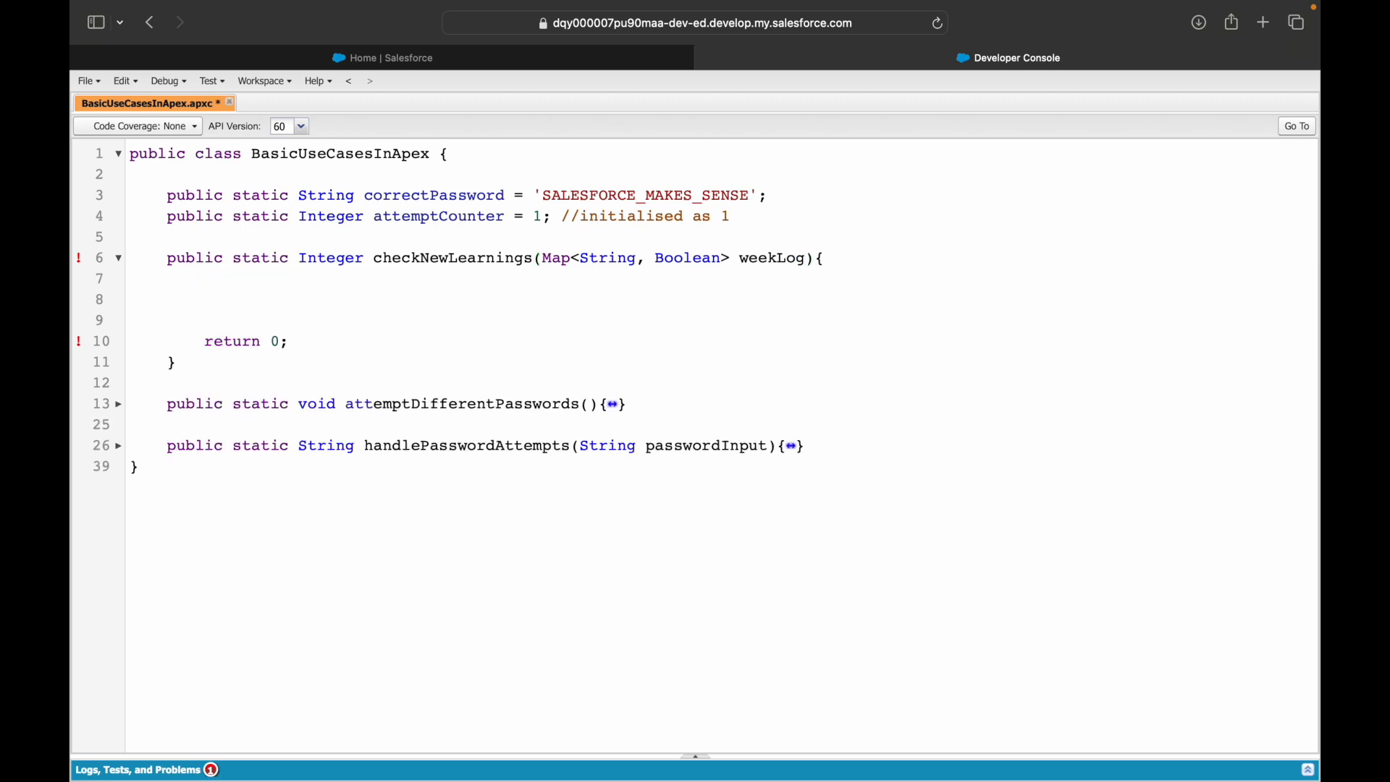
# Step: Add a comment: iterate over the map keys and increment a counter for true values
pyautogui.click(205, 278)
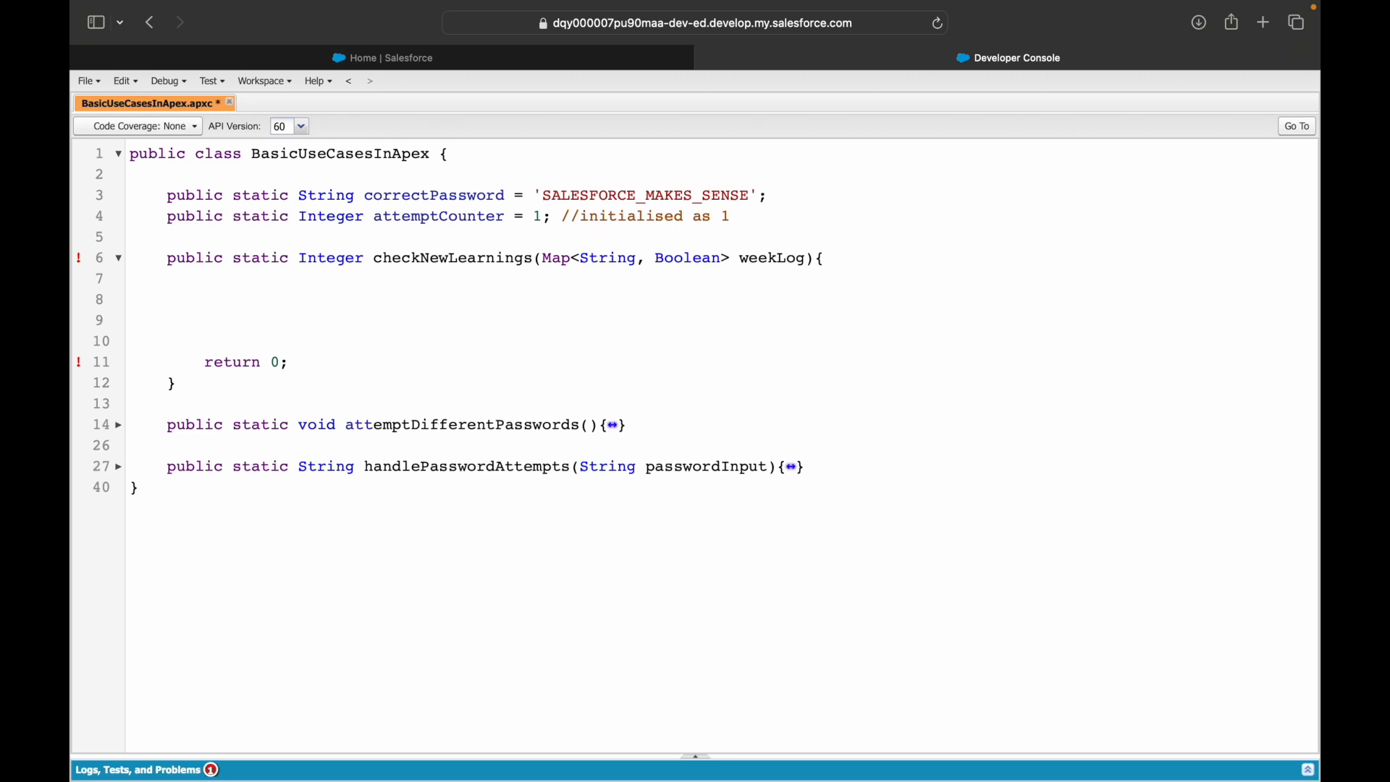
pyautogui.write('//Take a look a')
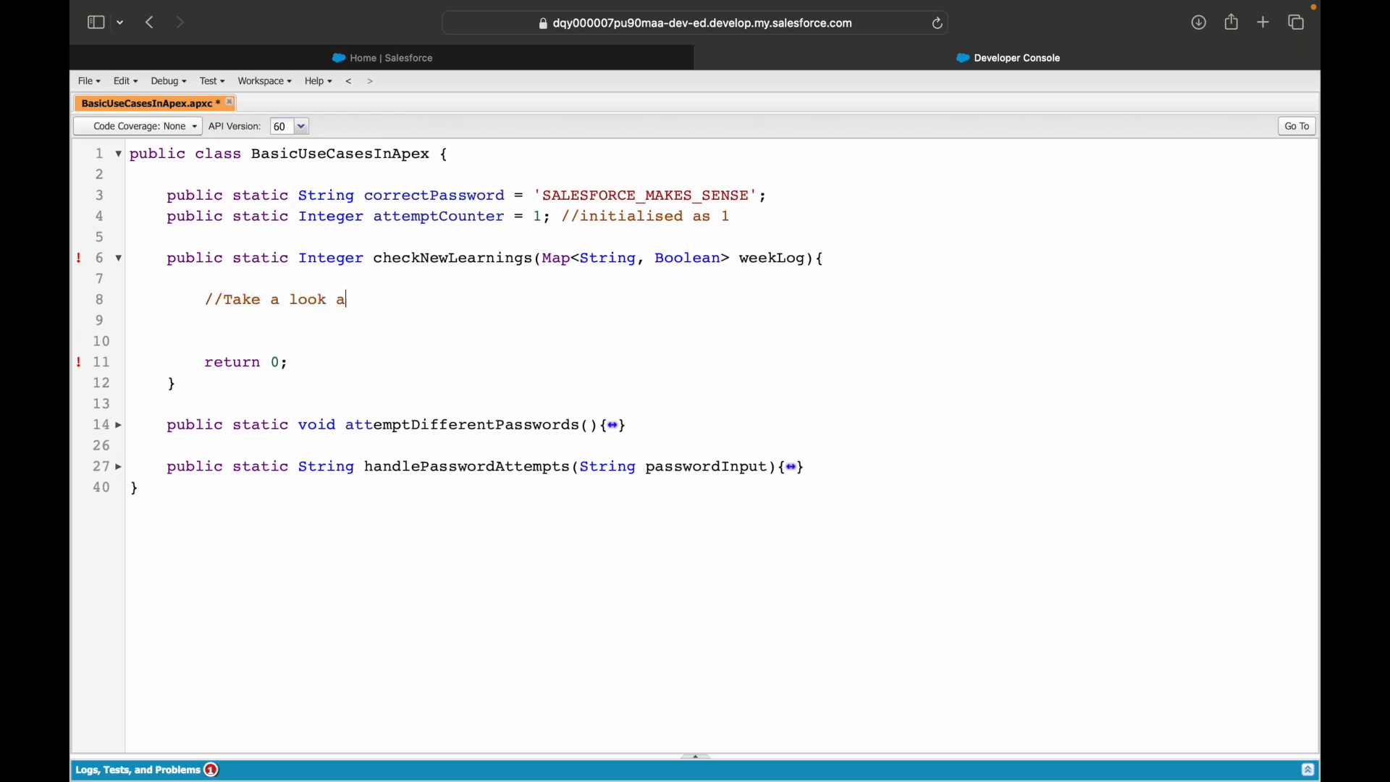
pyautogui.write('t the map variab')
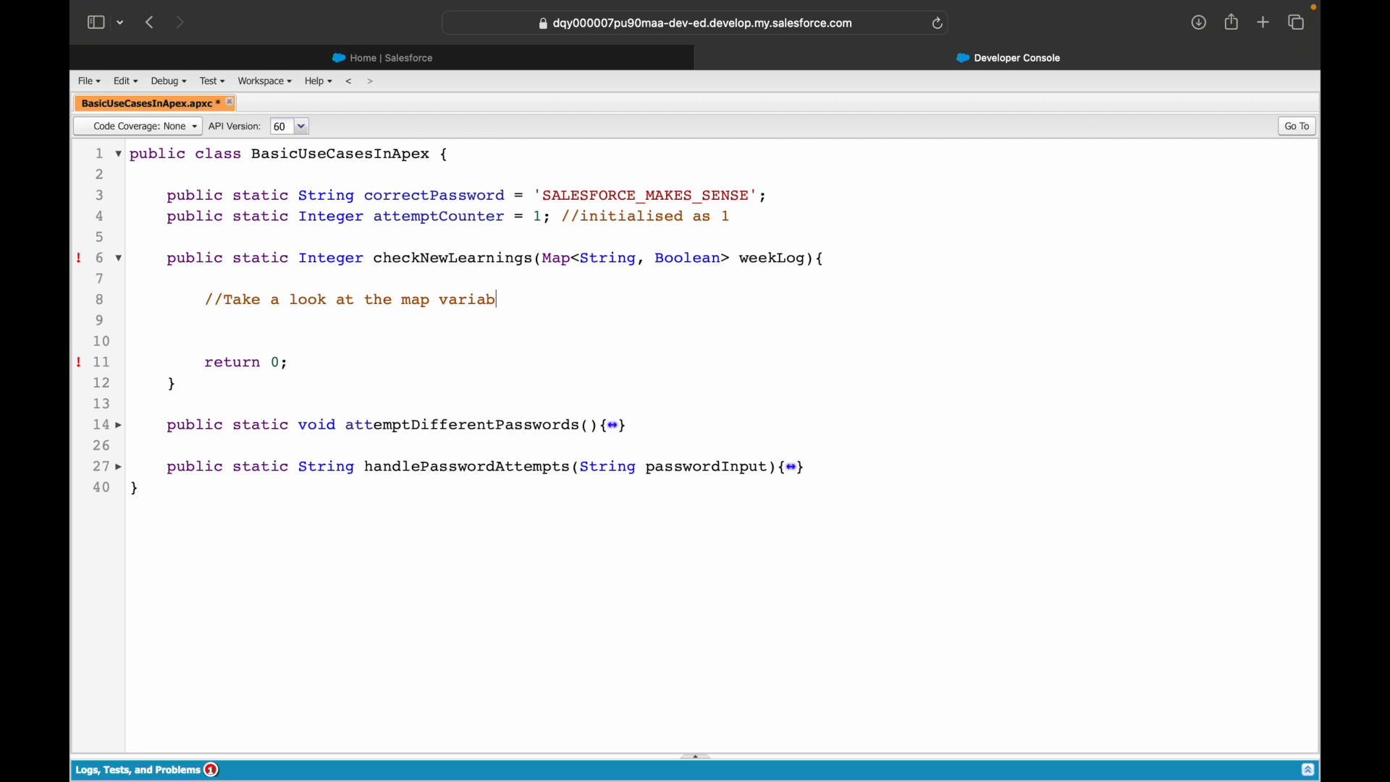
pyautogui.write('le, iterate ove')
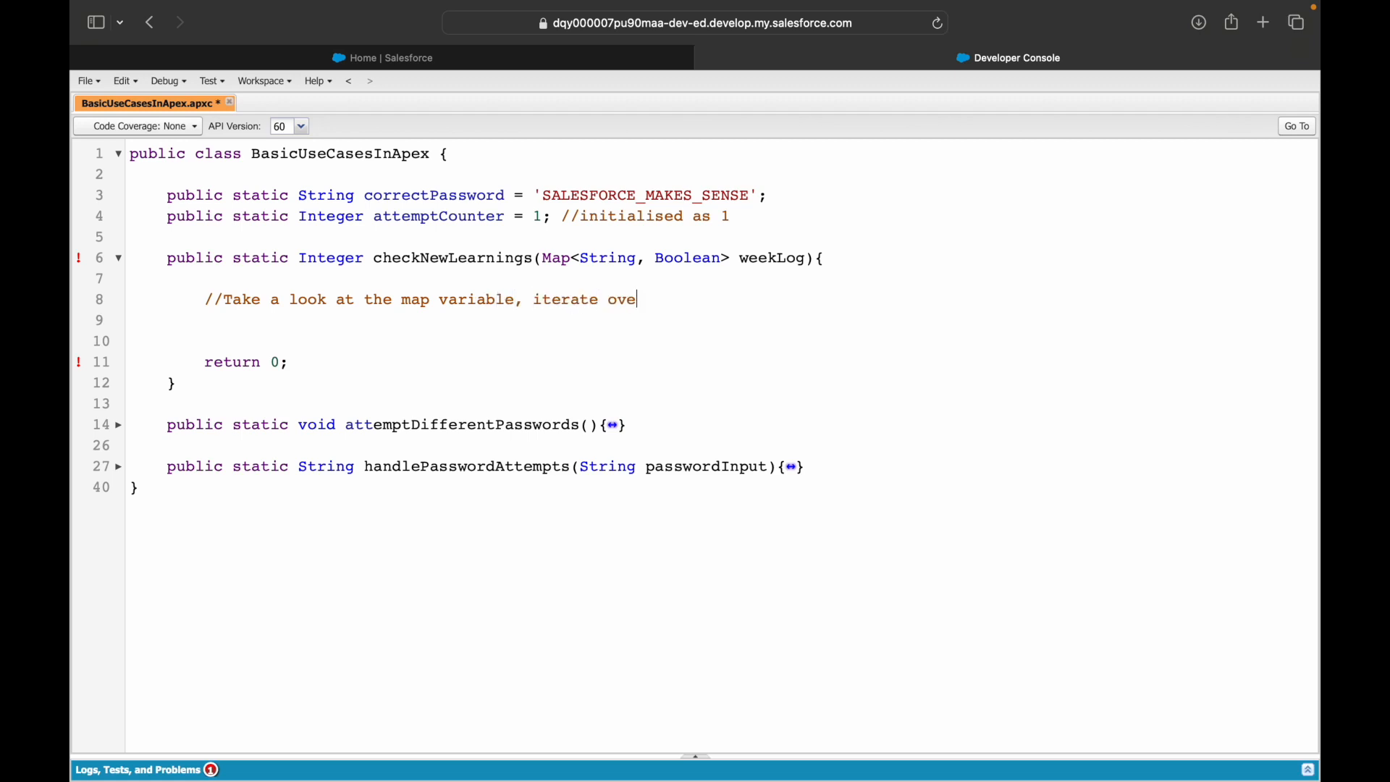
pyautogui.write('r the keys,')
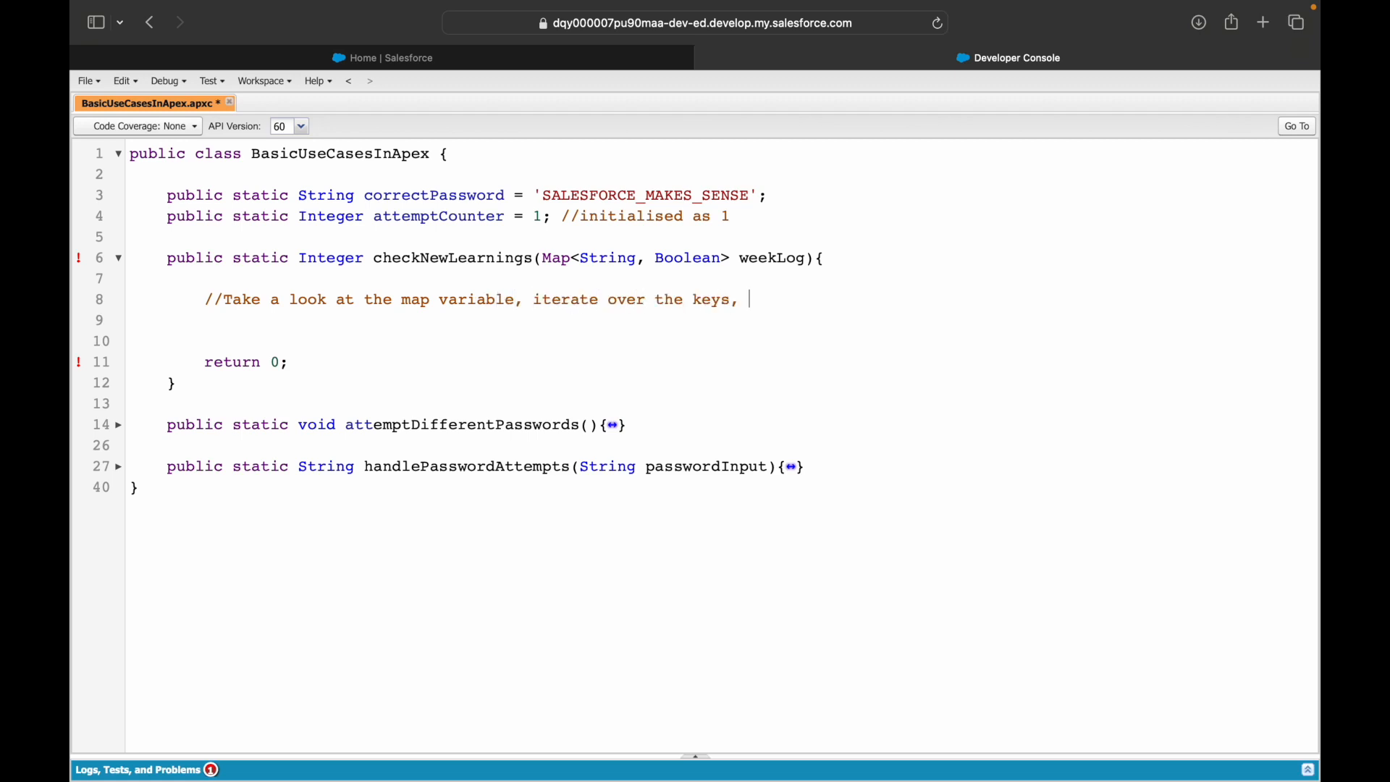
pyautogui.write('check if the val')
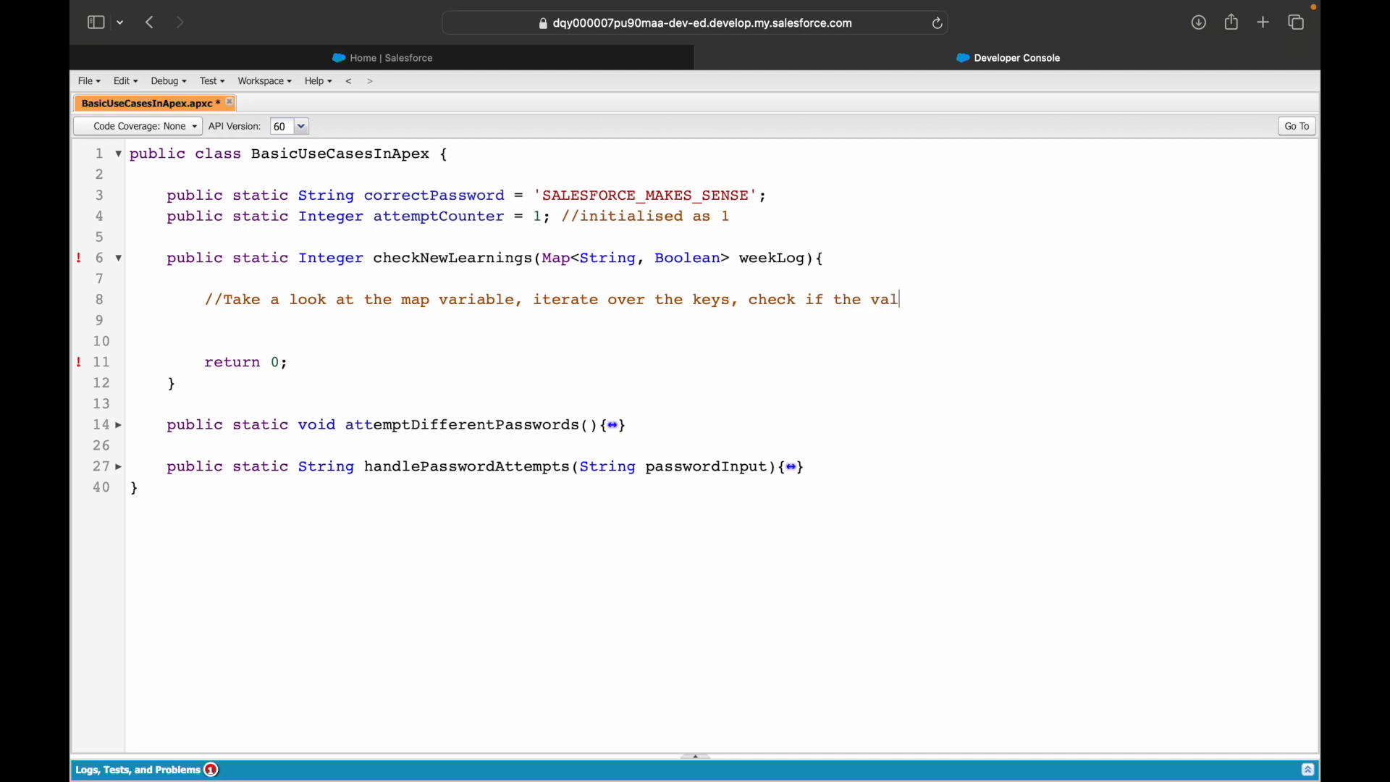
pyautogui.write('ue is true, if s')
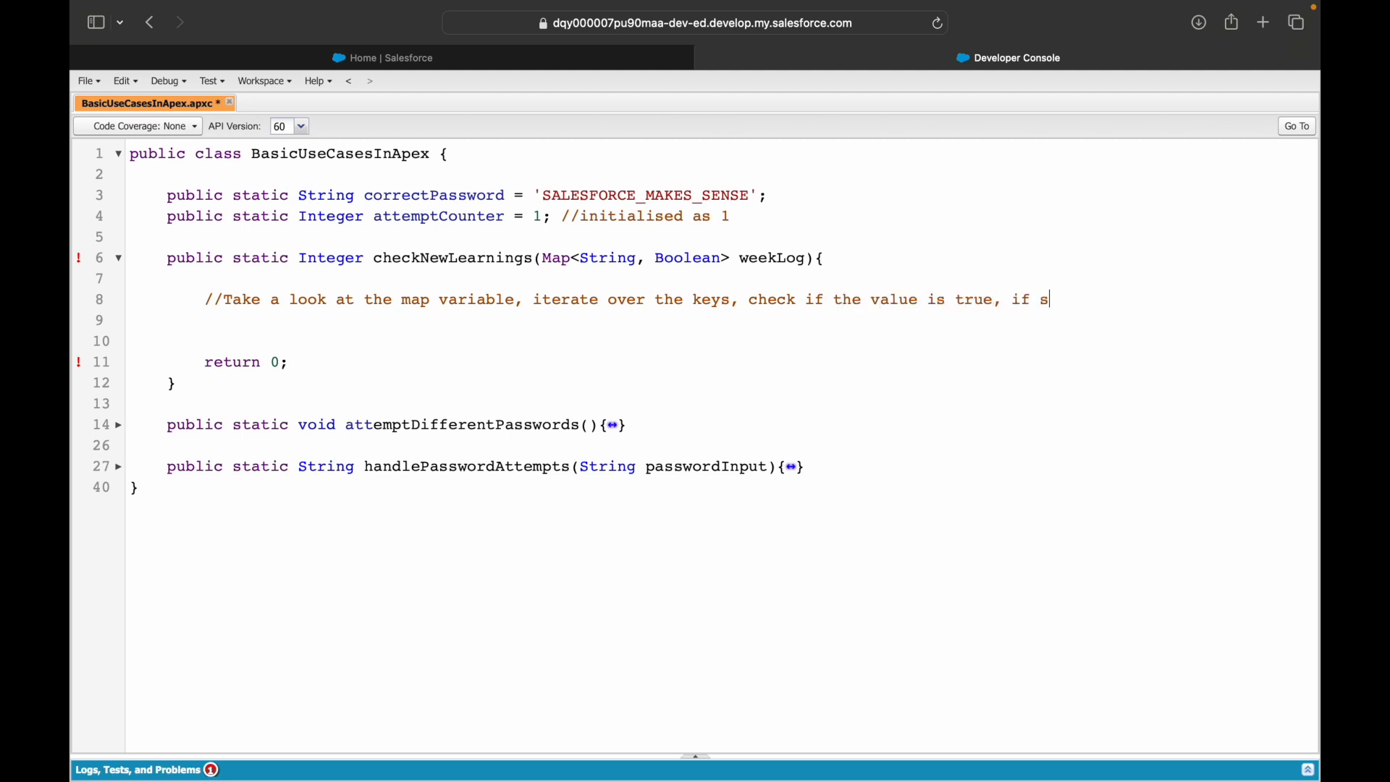
pyautogui.write('o, inc')
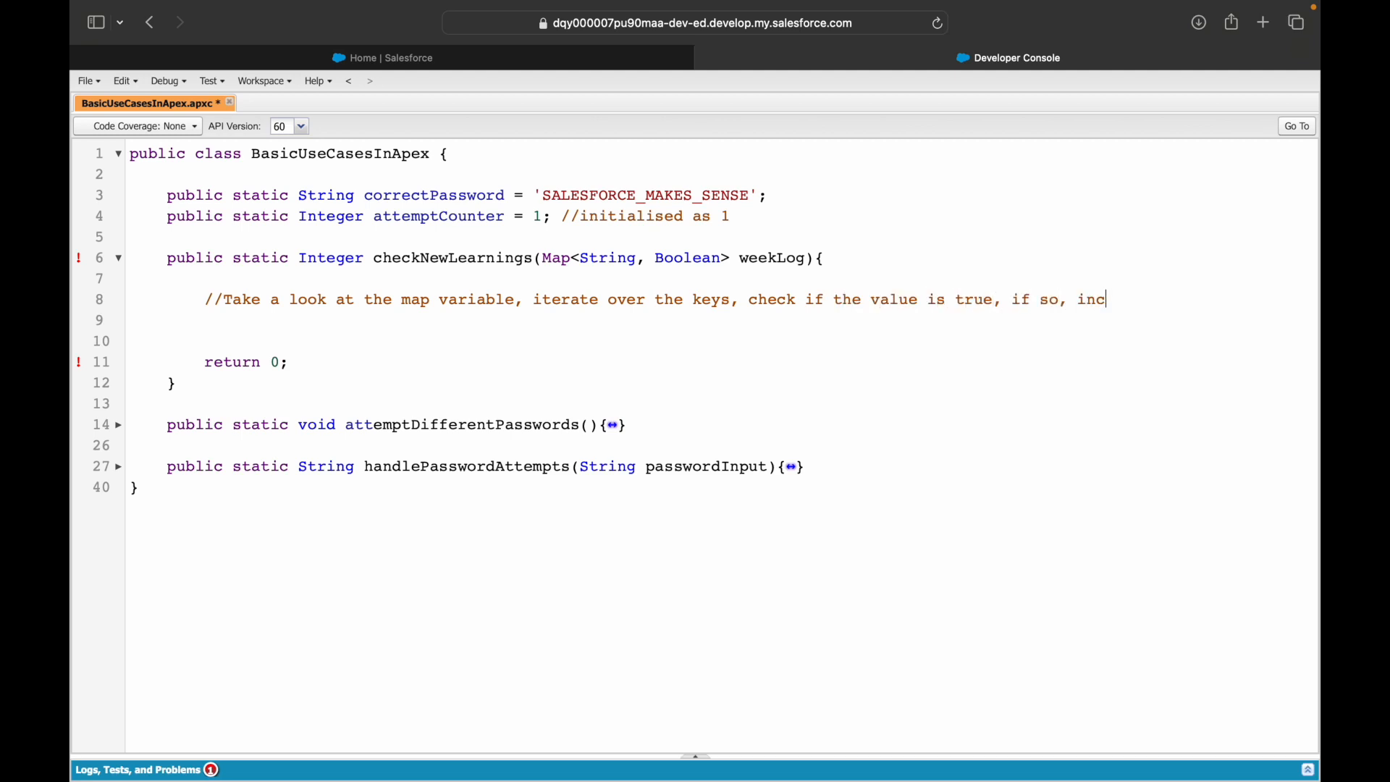
pyautogui.write('rement a counter by 1')
pyautogui.click(722, 320)
pyautogui.write('//')
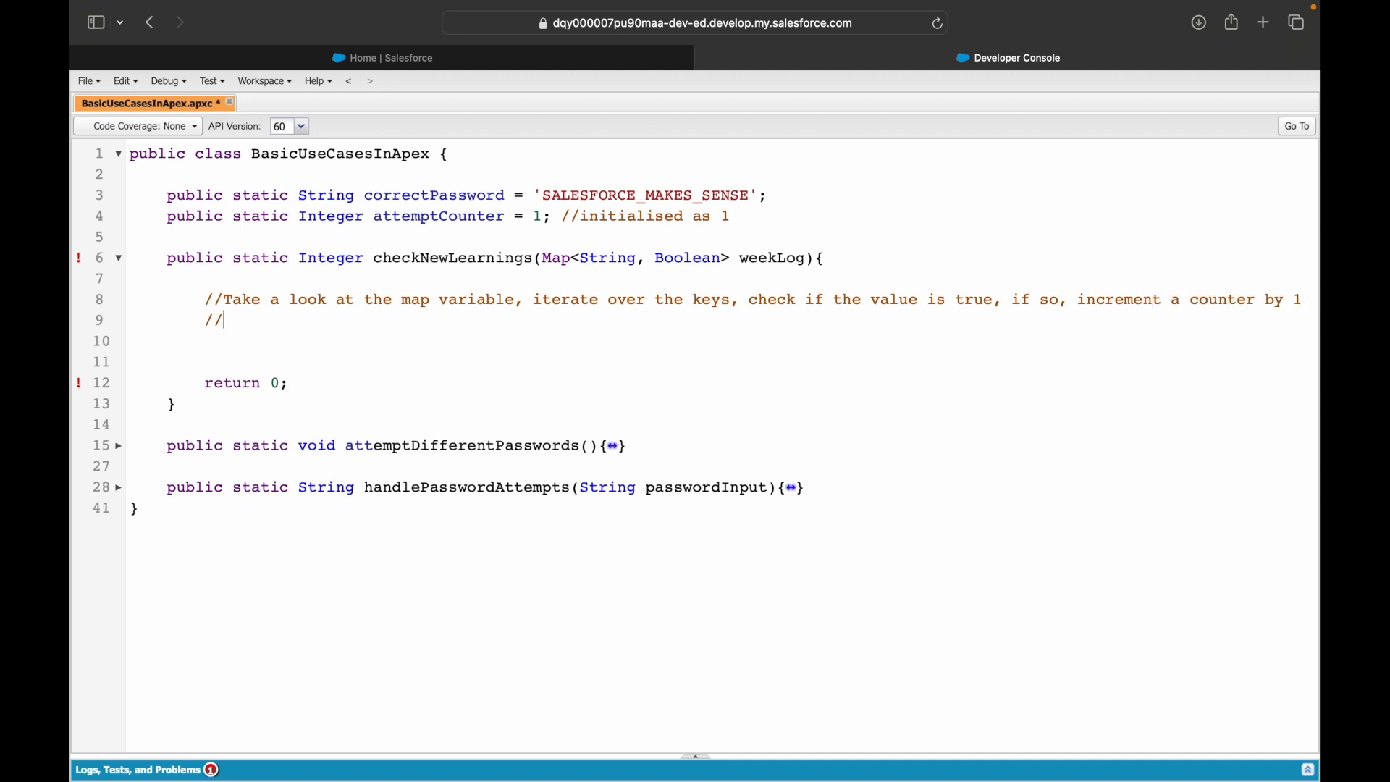
# Step: Add the comment 'finally, return the counter value after the iteration/loop is completed.'
pyautogui.write('finally, return')
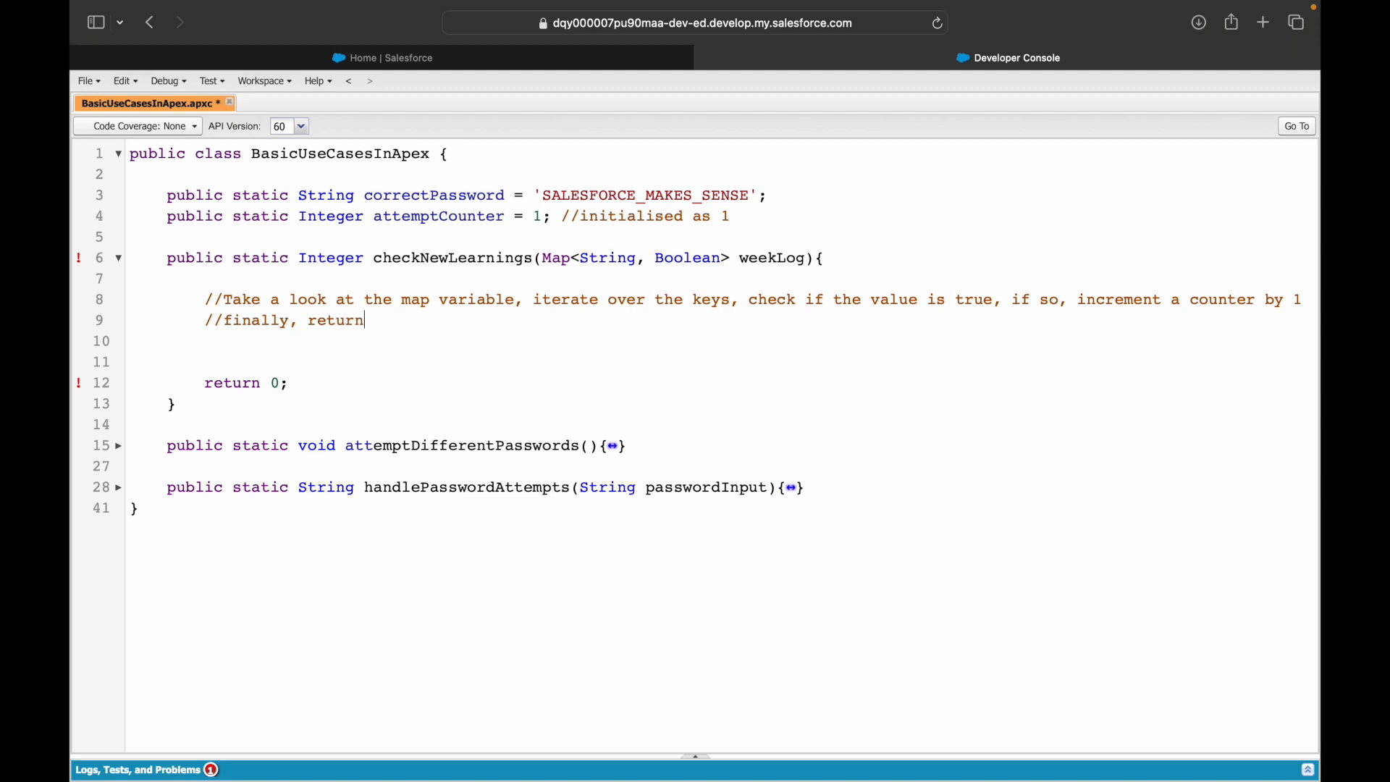
pyautogui.write('the counter value after the iter')
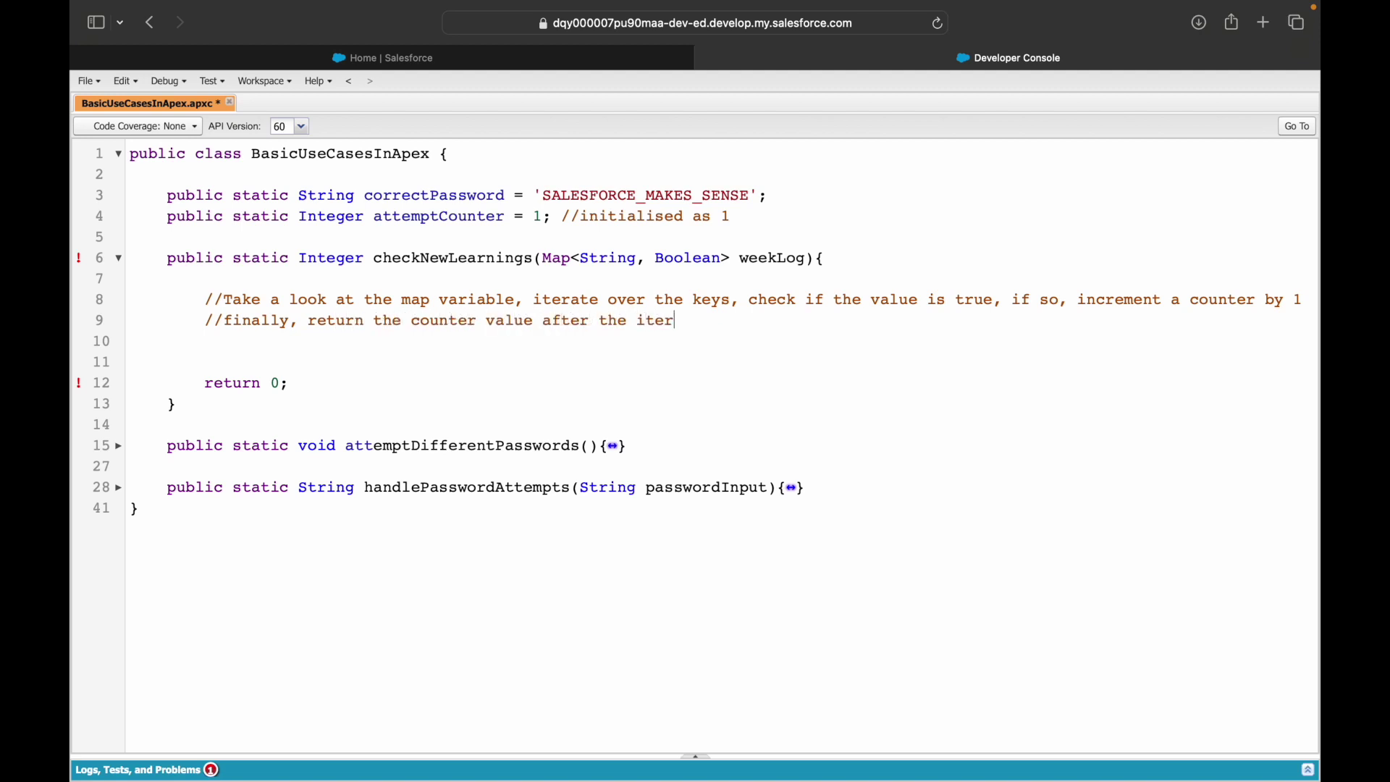
pyautogui.write('ation/loop i')
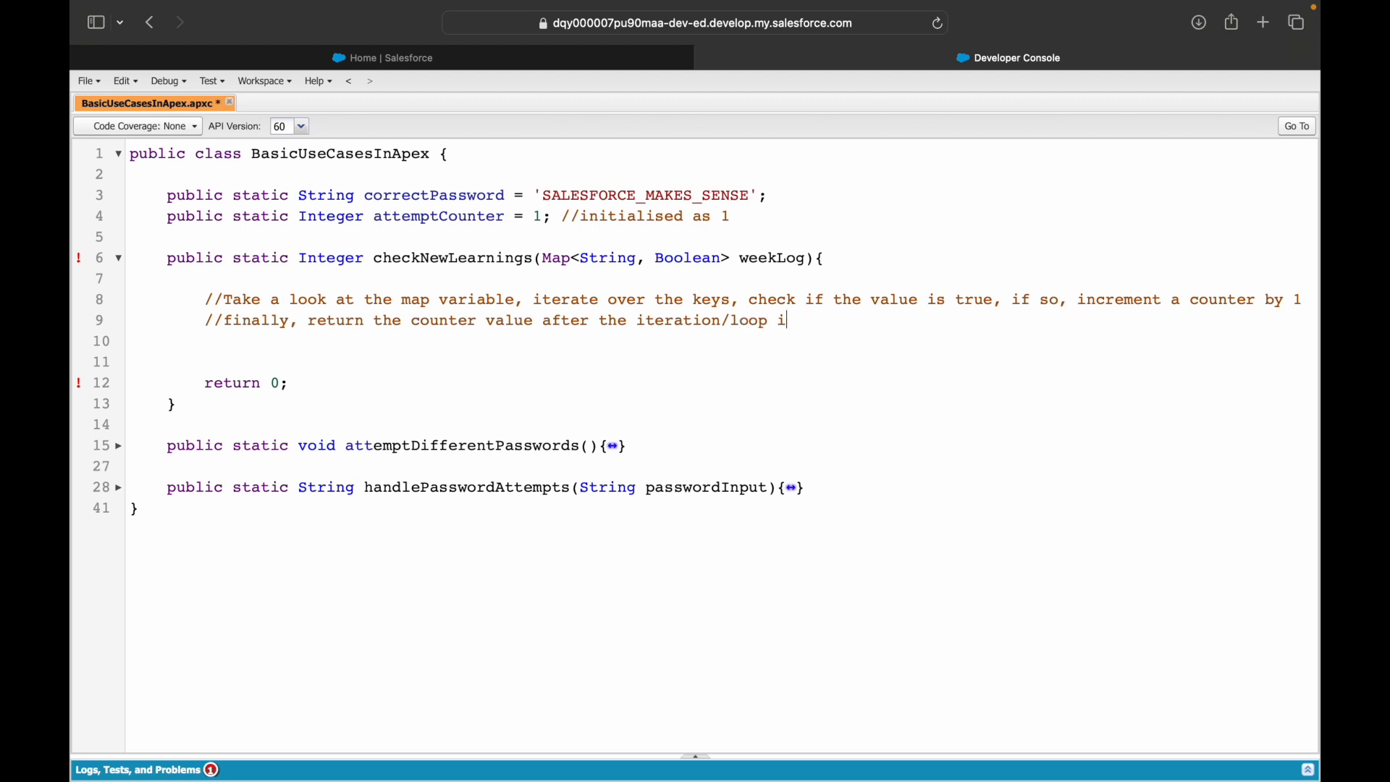
pyautogui.write('s completed.')
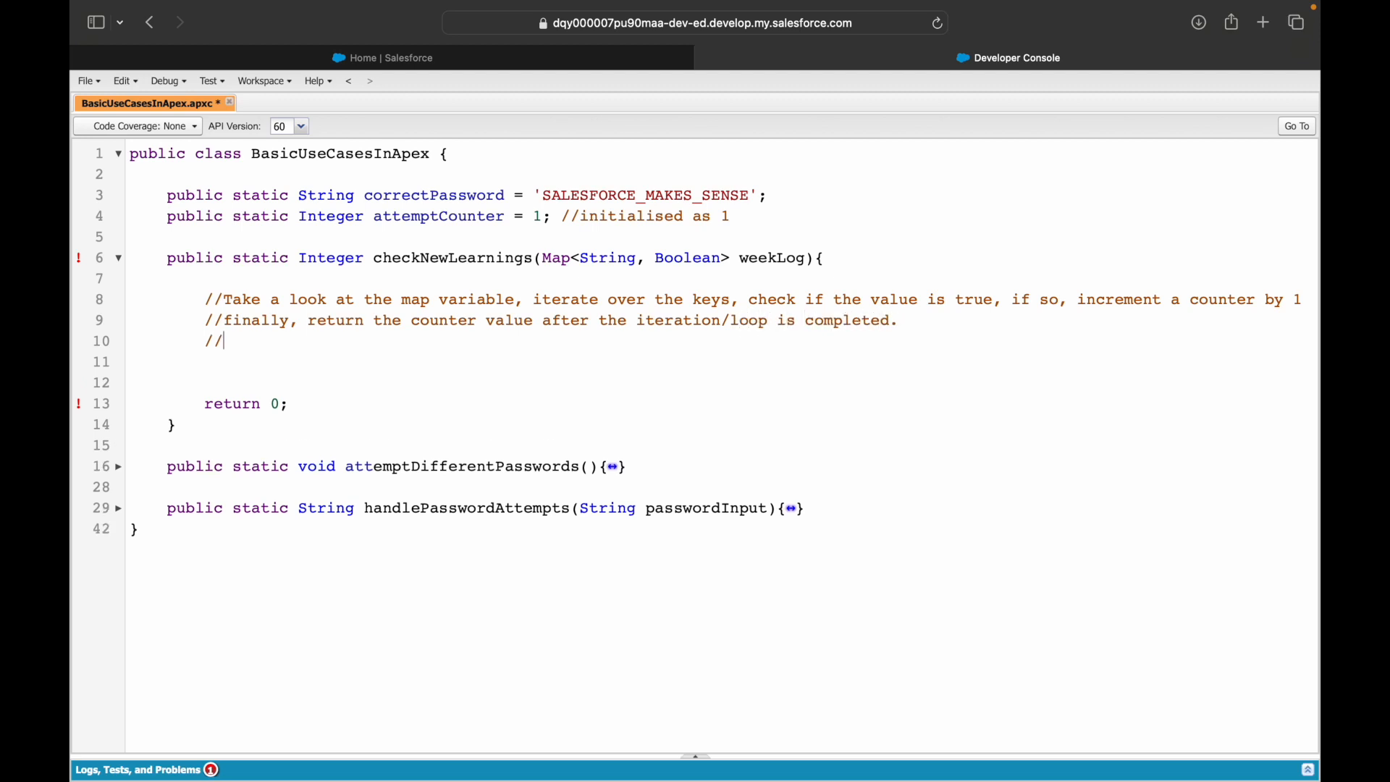
pyautogui.press('Return')
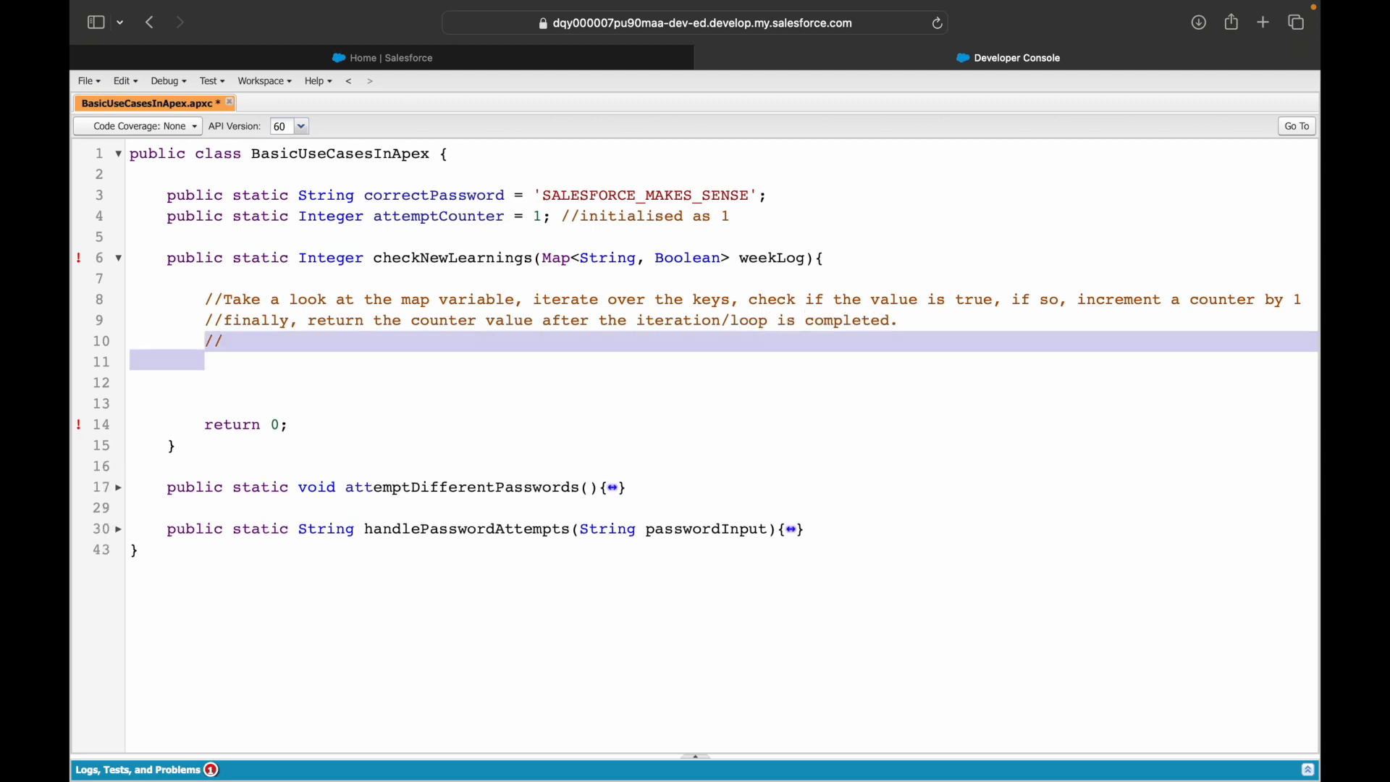
pyautogui.press('Backspace')
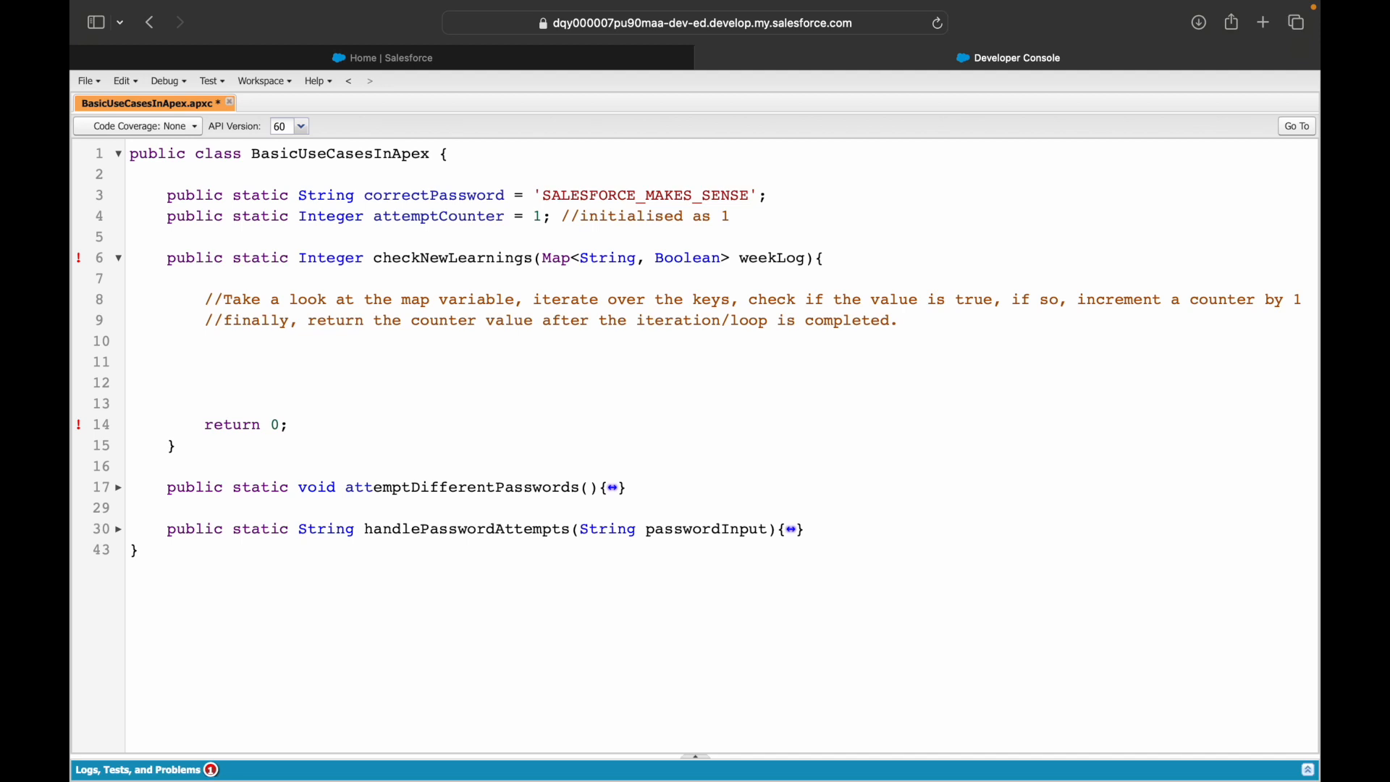
# Step: Write 'for(String weekDay : weekLog.keySet()){' with an empty body on line 11
pyautogui.write('for(')
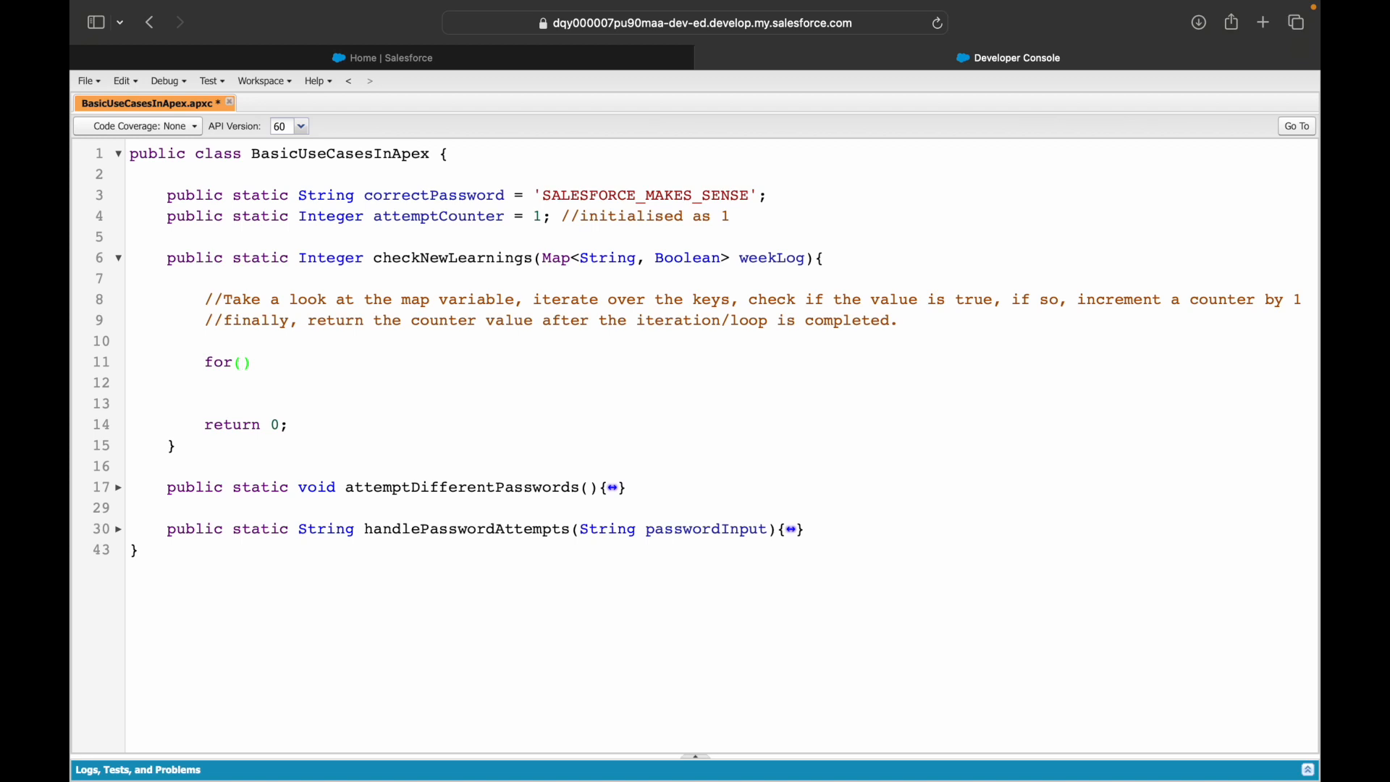
pyautogui.click(244, 362)
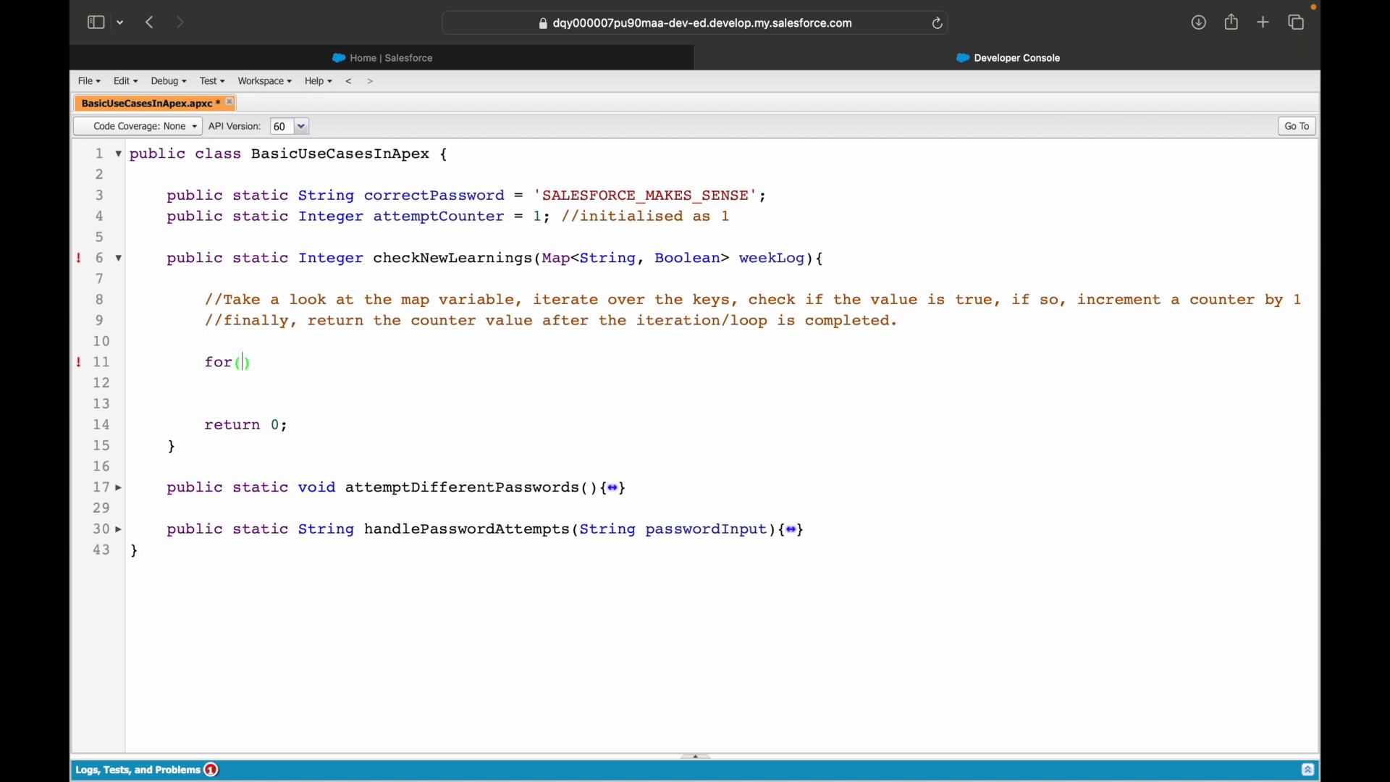
pyautogui.write('St')
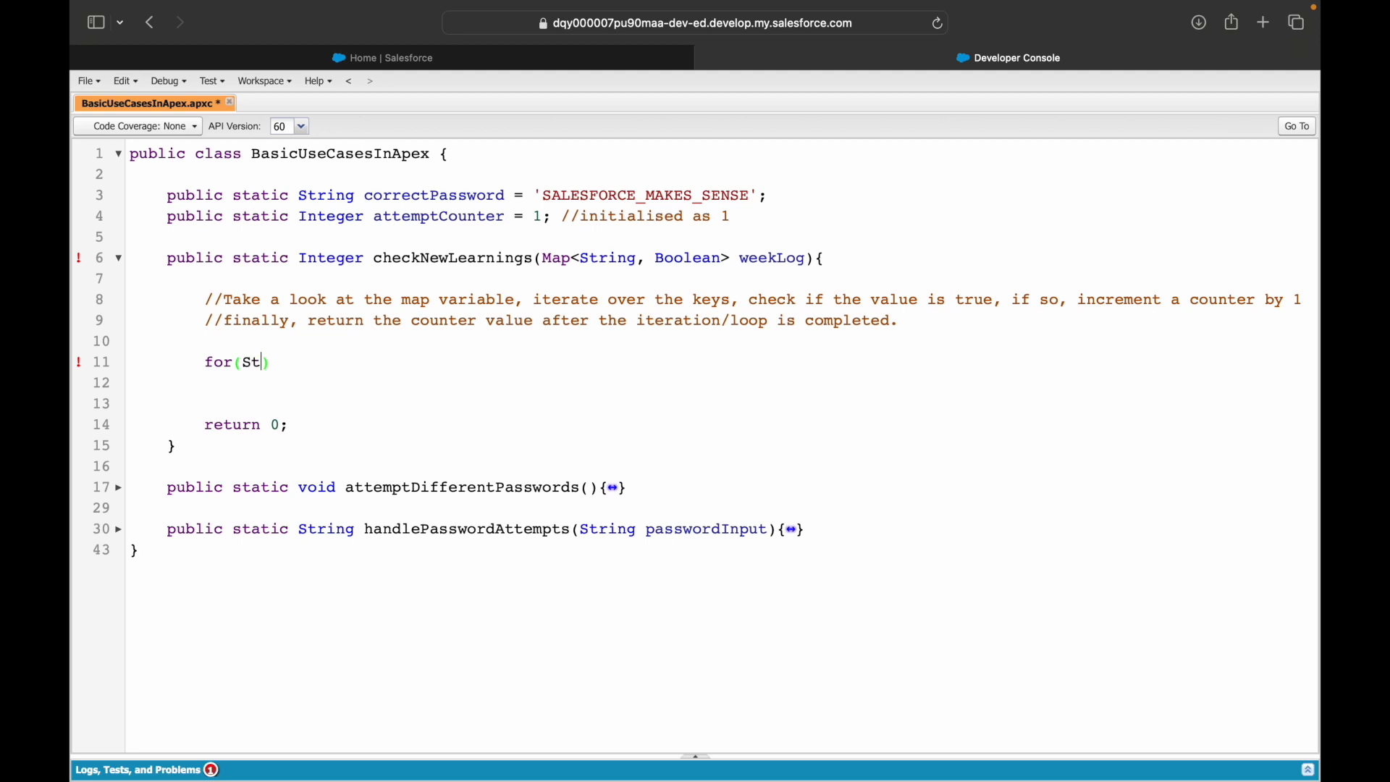
pyautogui.write('ring weekDay')
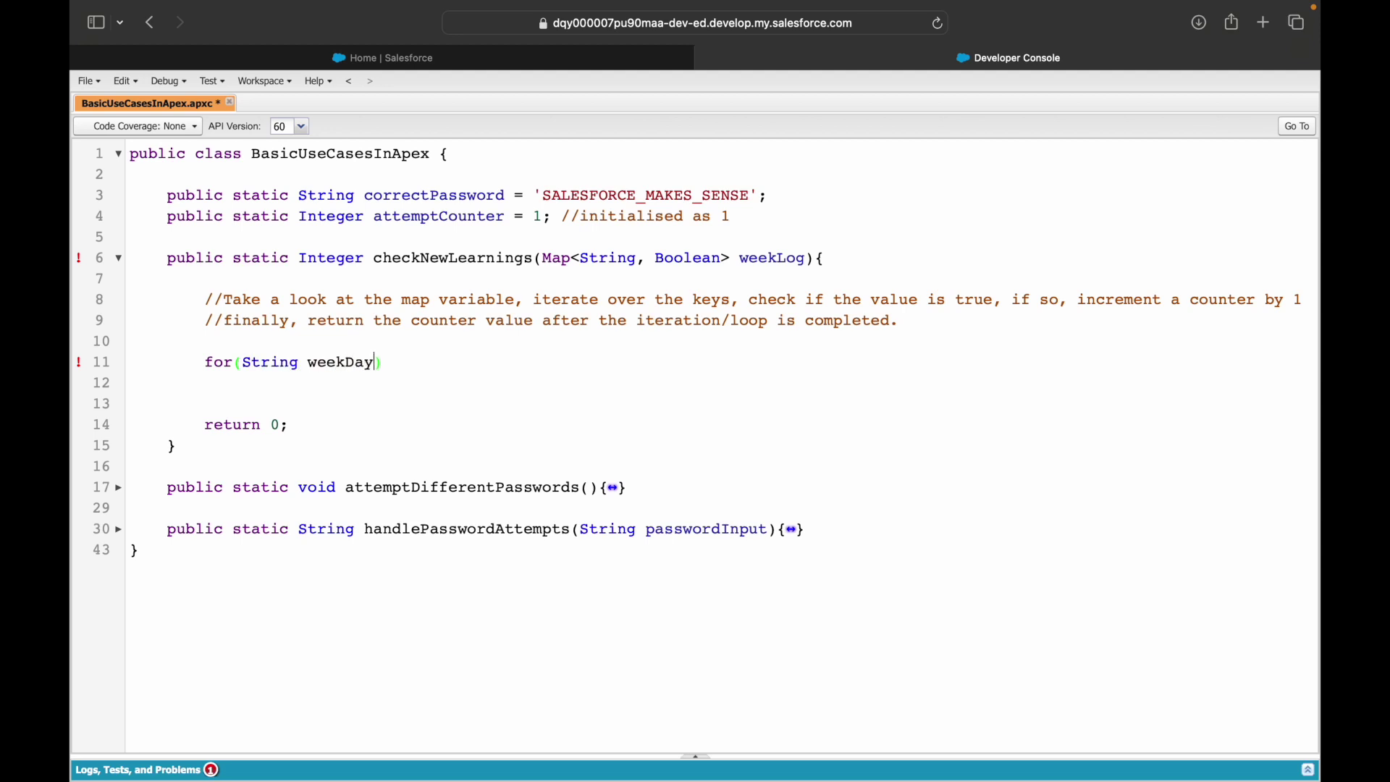
pyautogui.write(': week')
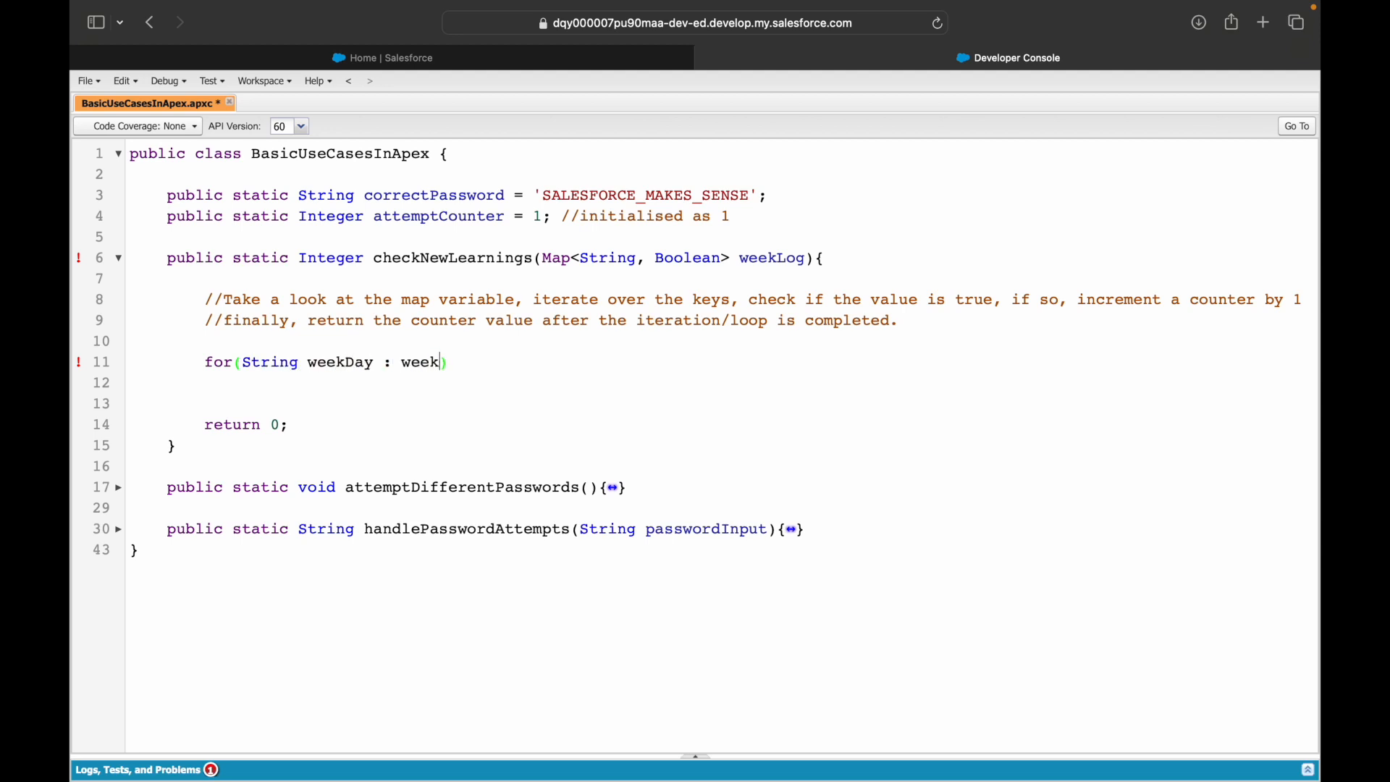
pyautogui.write('Log.key')
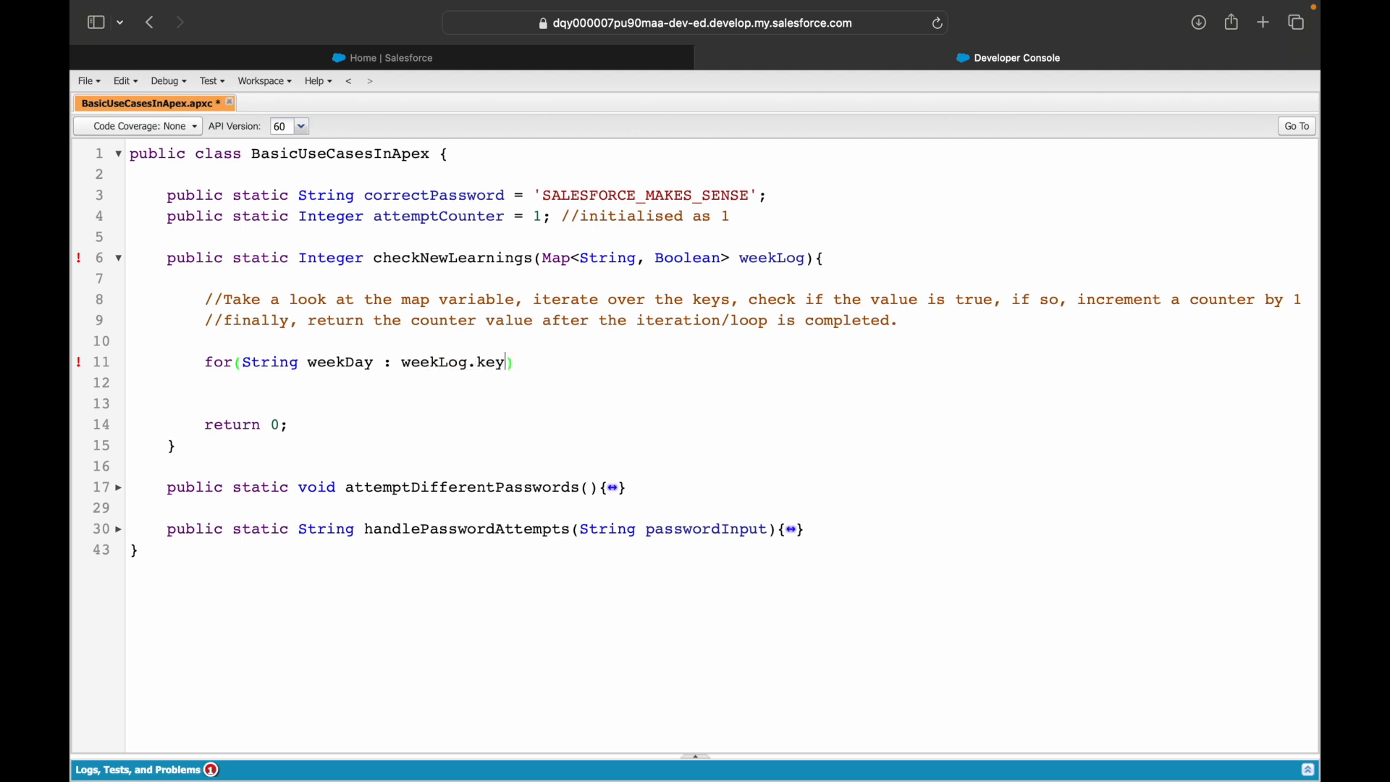
pyautogui.write('Set())')
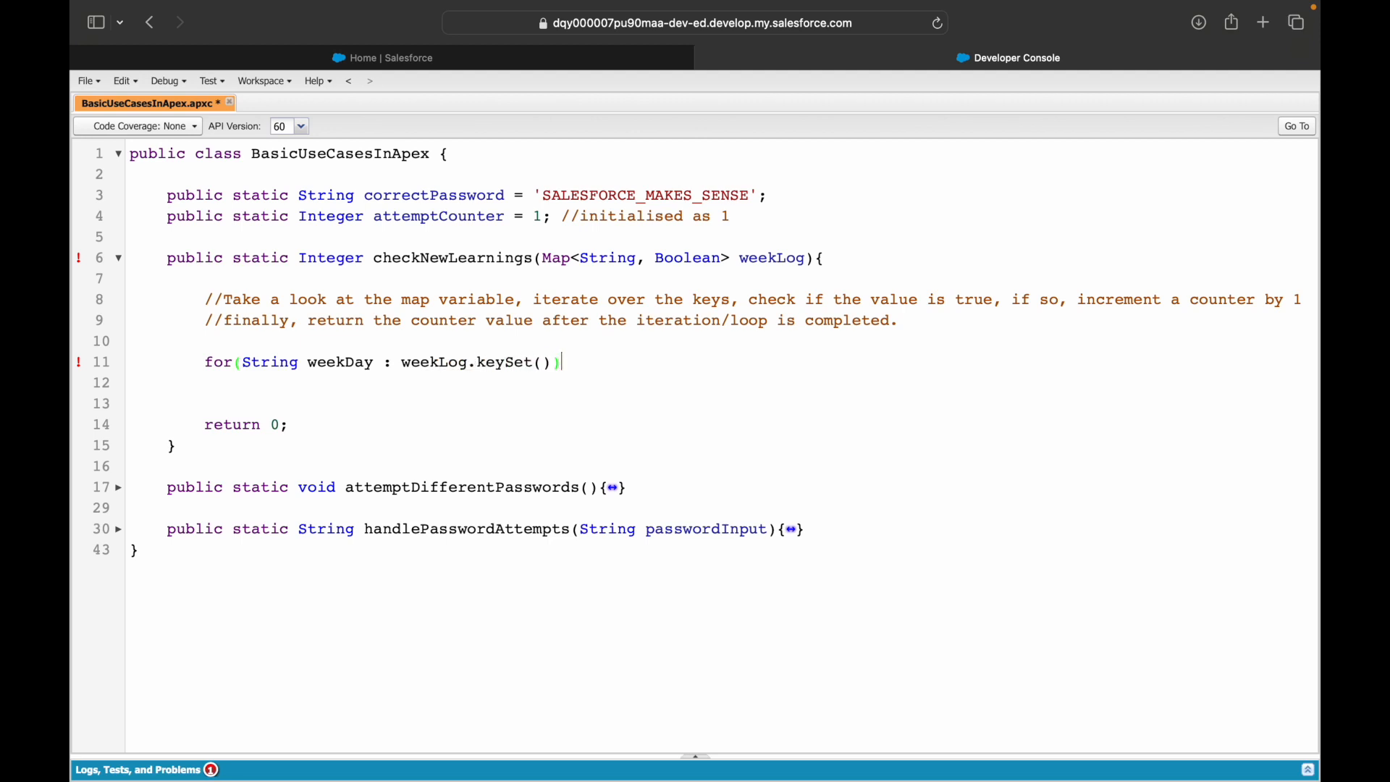
pyautogui.write('{')
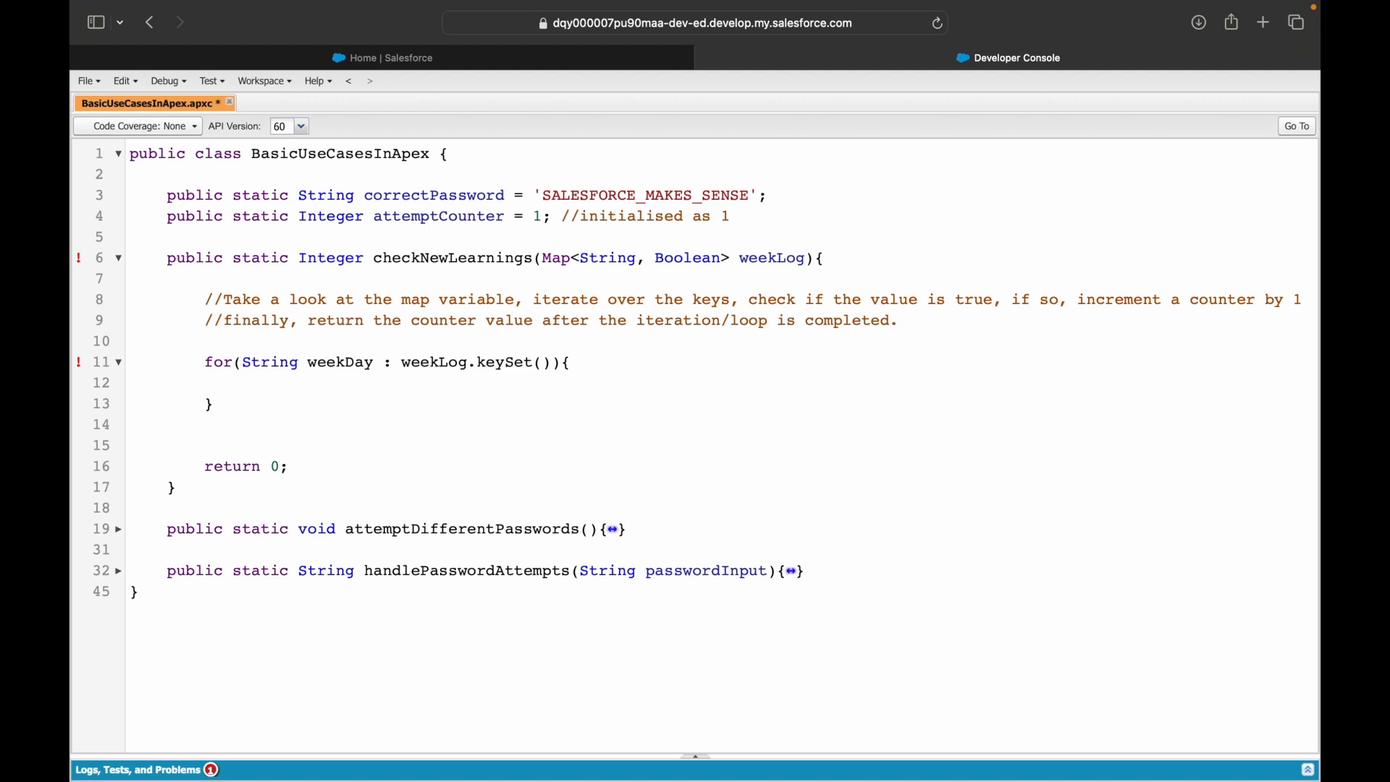
pyautogui.click(241, 382)
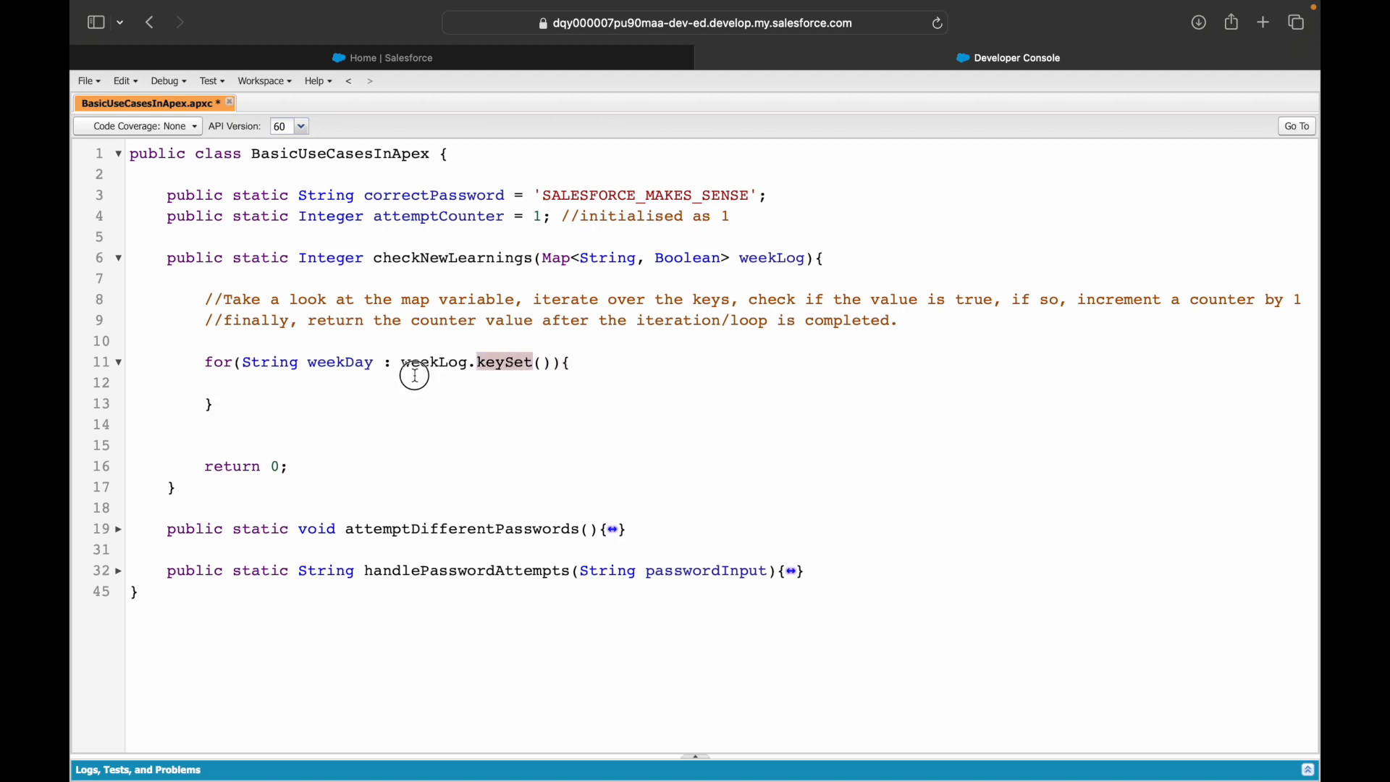
# Step: Add a loop comment about iterating starting with Mon, Tue, Wed, Thur
pyautogui.write('//It')
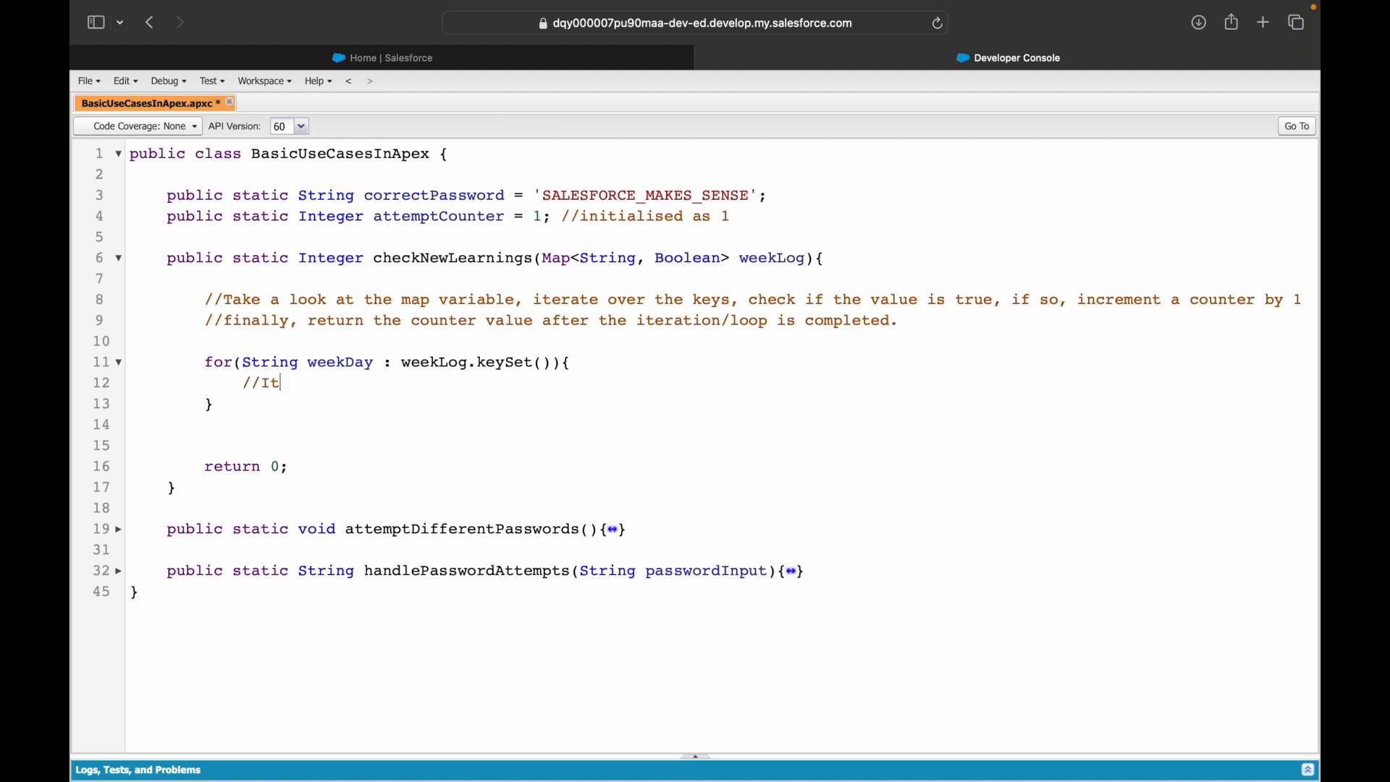
pyautogui.write('erate starting')
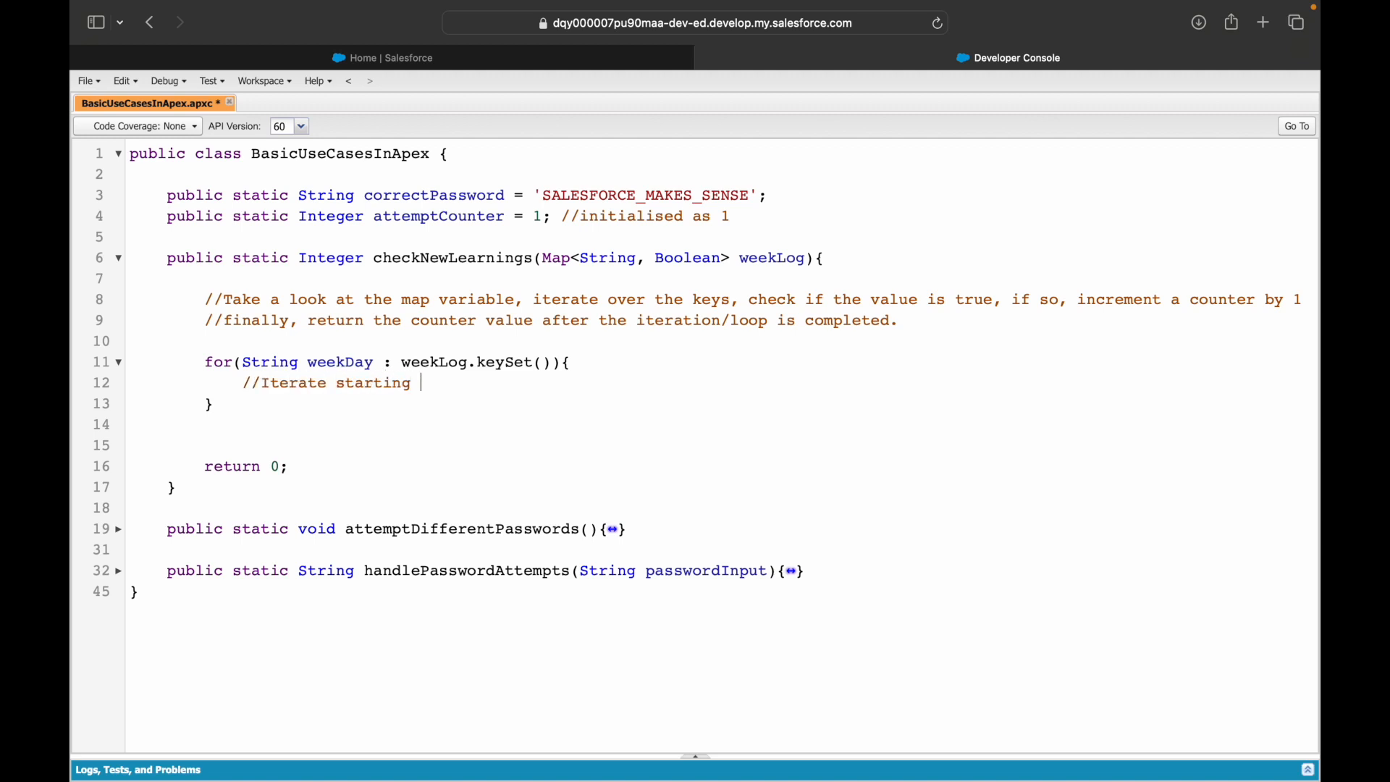
pyautogui.write('with Mon, Tue')
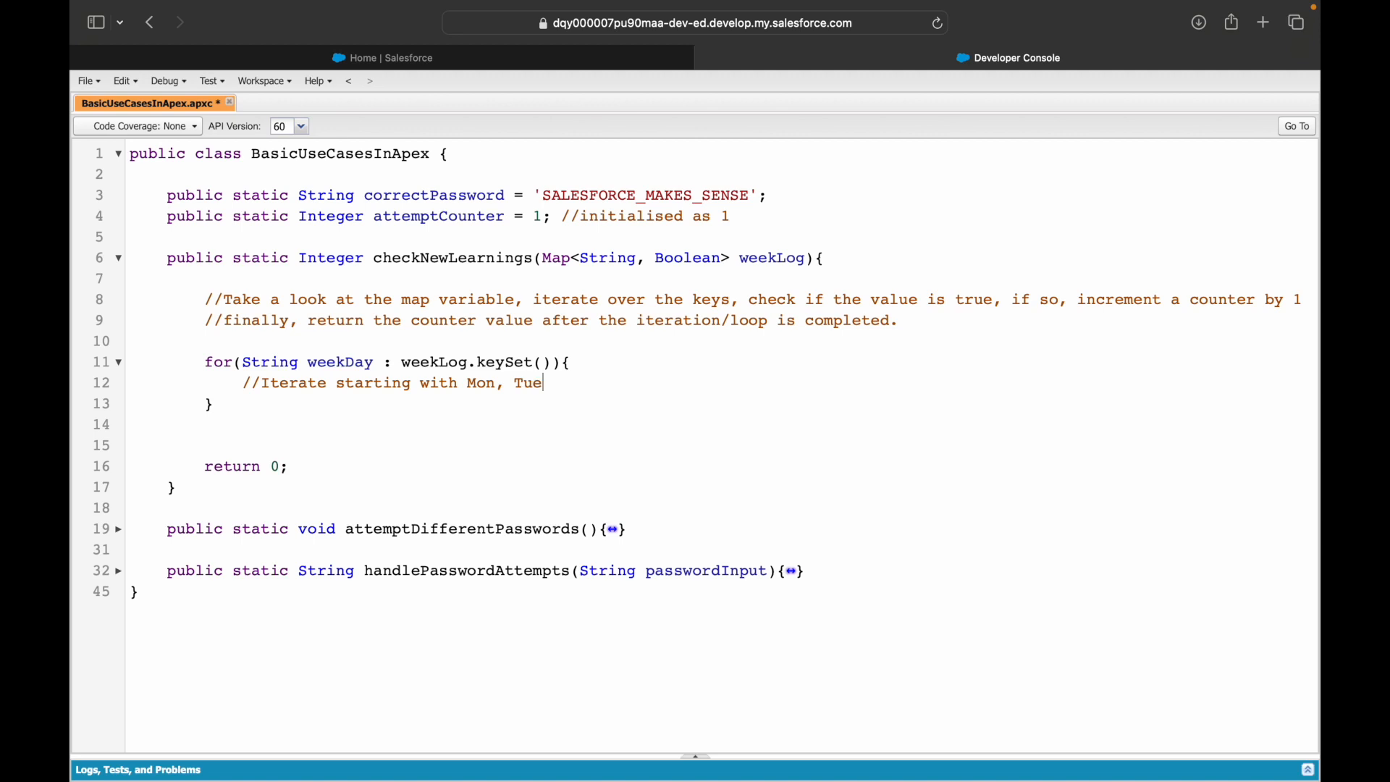
pyautogui.write(', Wed, Thur')
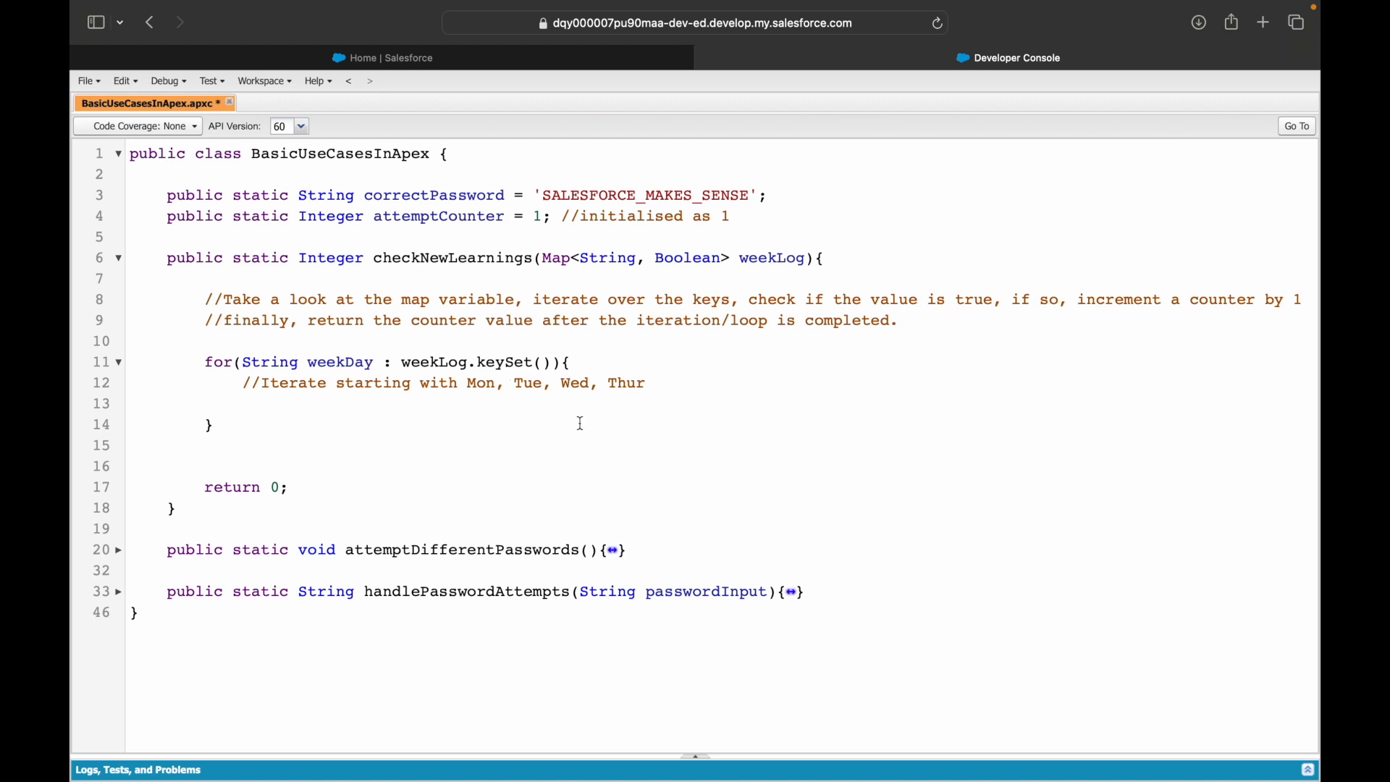
pyautogui.write(', .... Sun')
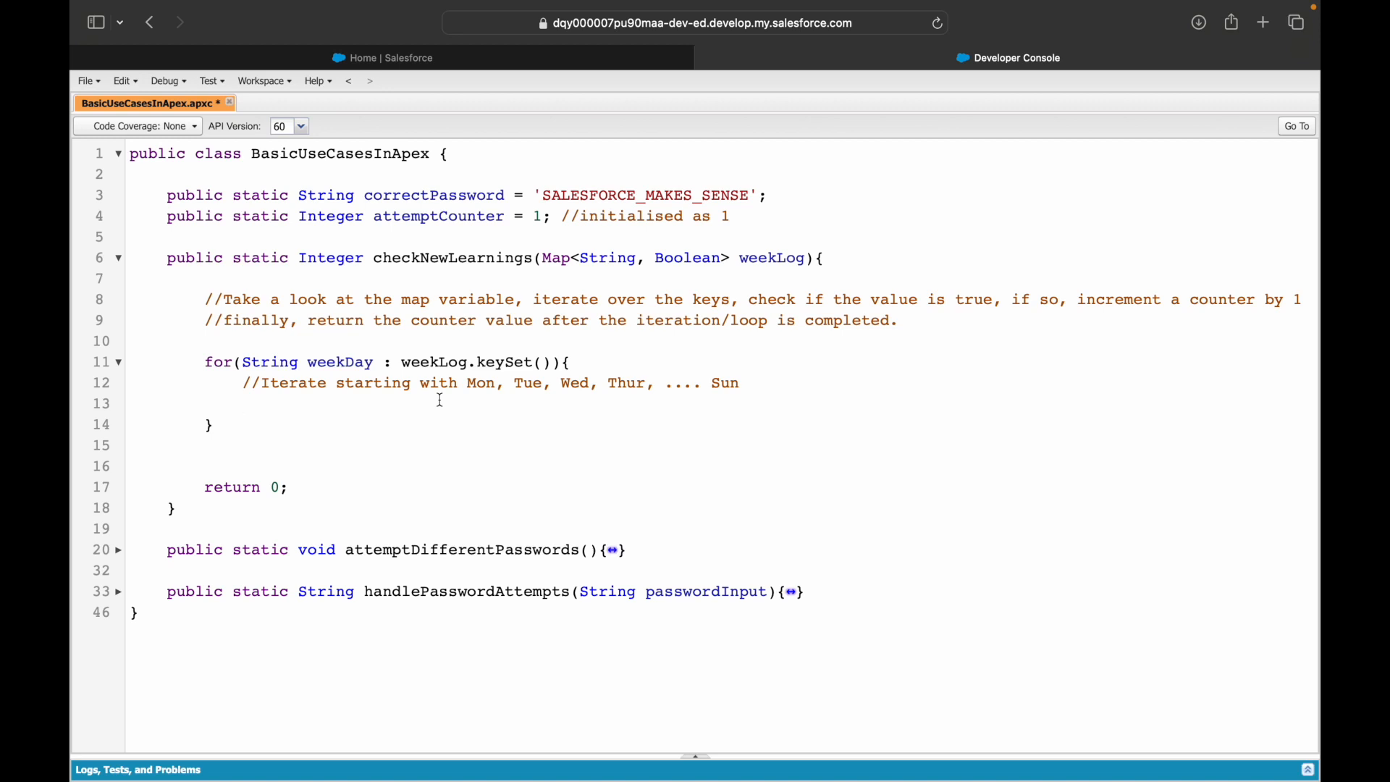
# Step: Write the weekLog.get(weekDay); statement and edit its true/false note
pyautogui.write('weekLog.get')
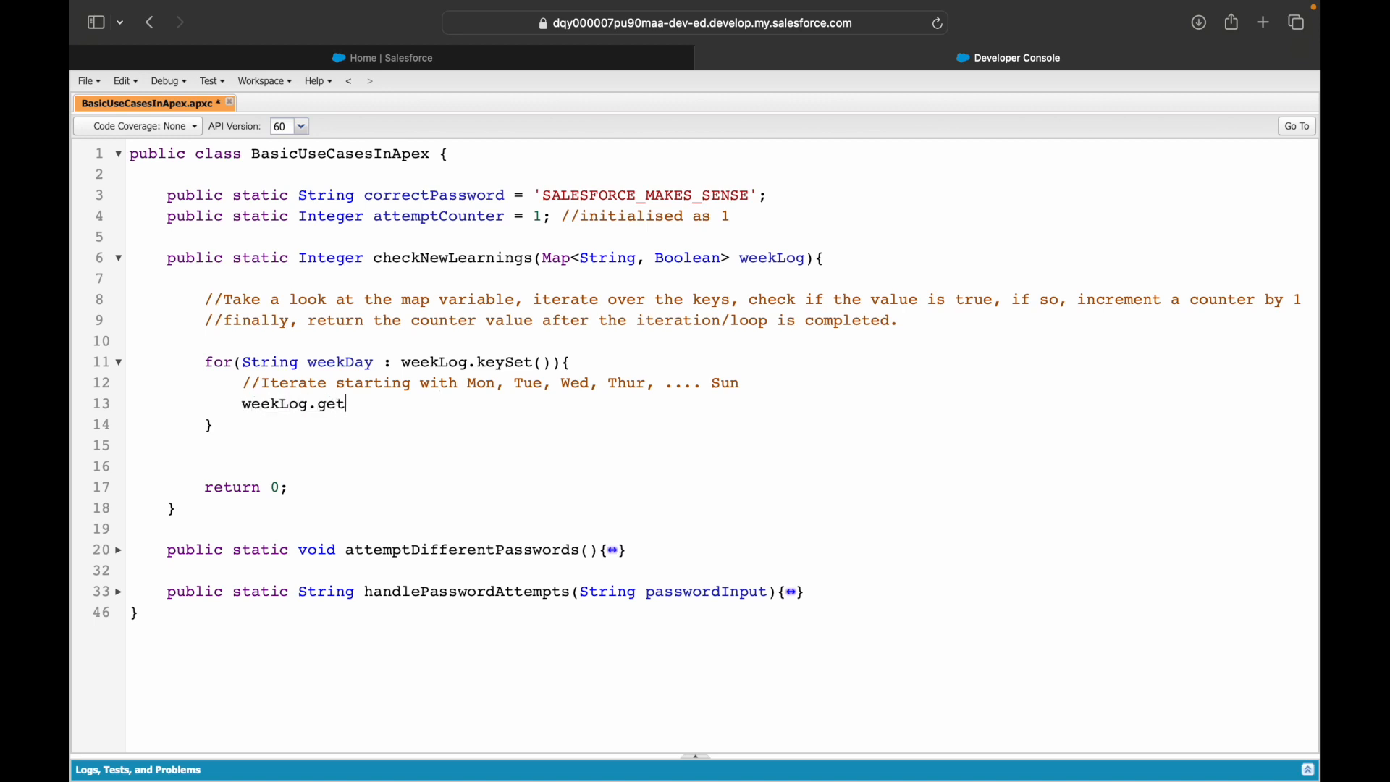
pyautogui.write('(weekDa')
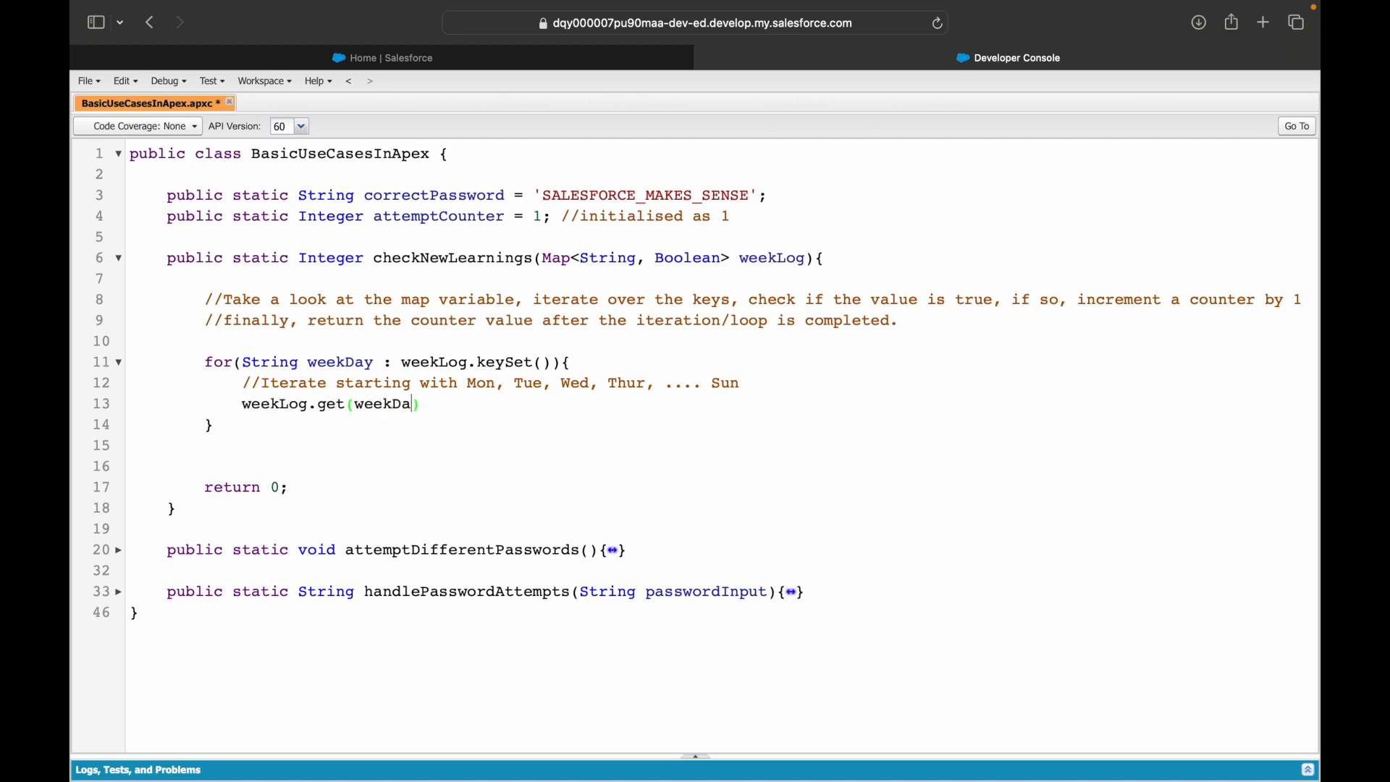
pyautogui.write('y) =>')
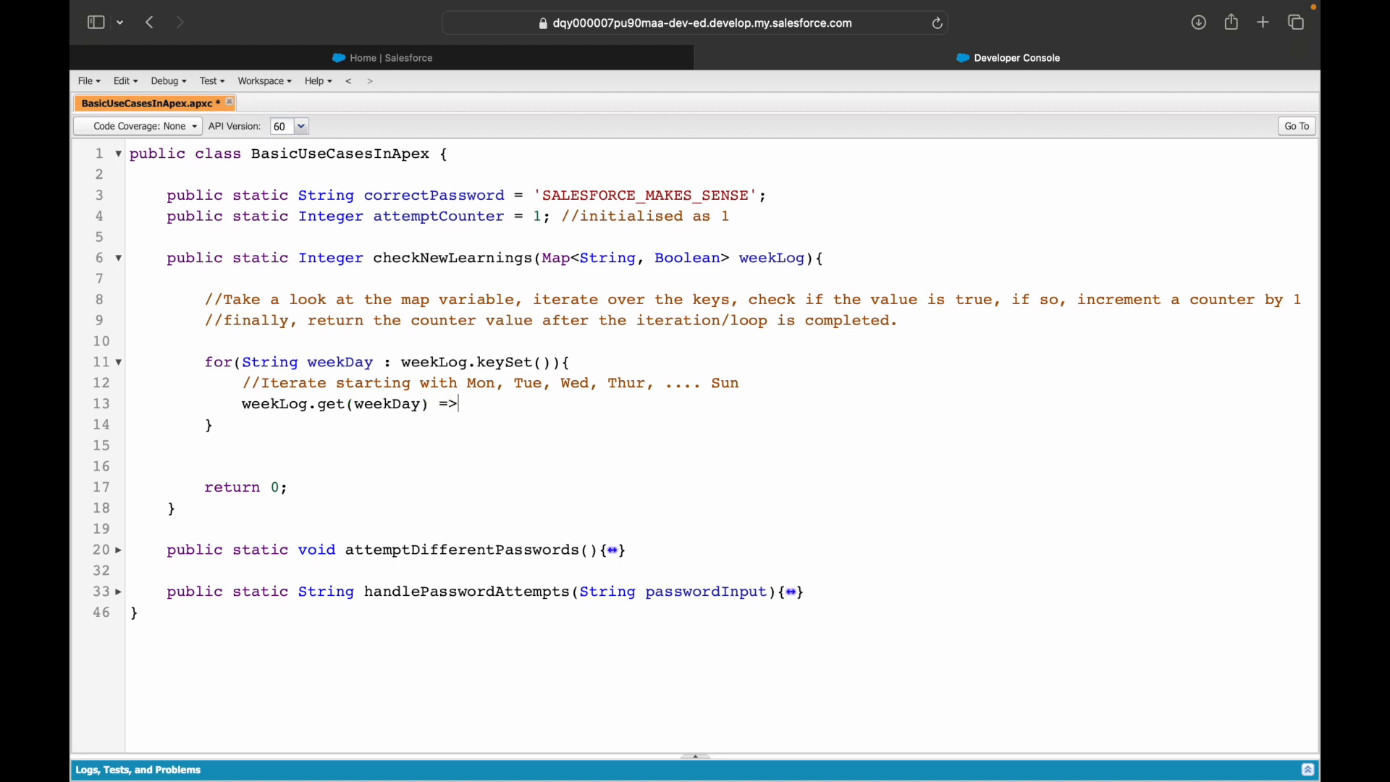
pyautogui.write('boolean va')
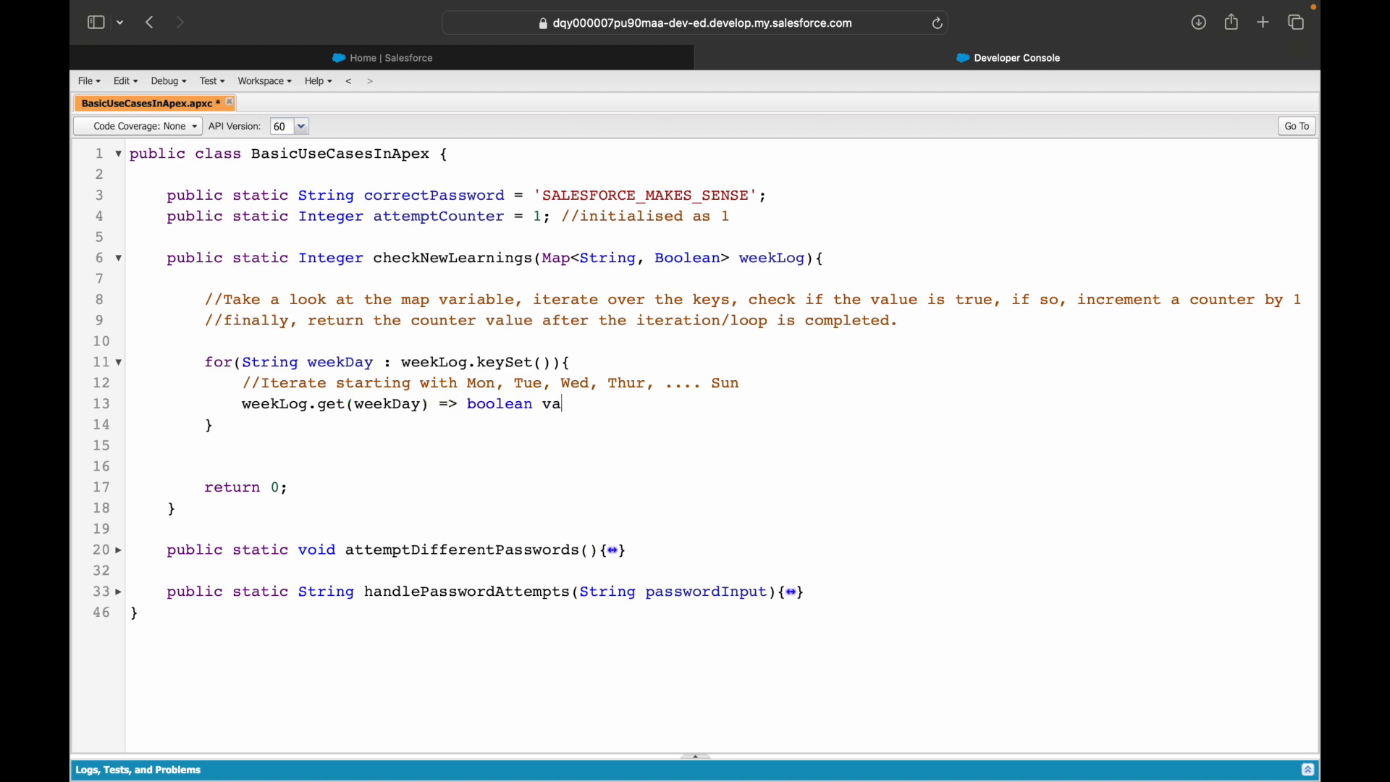
pyautogui.write('lue?')
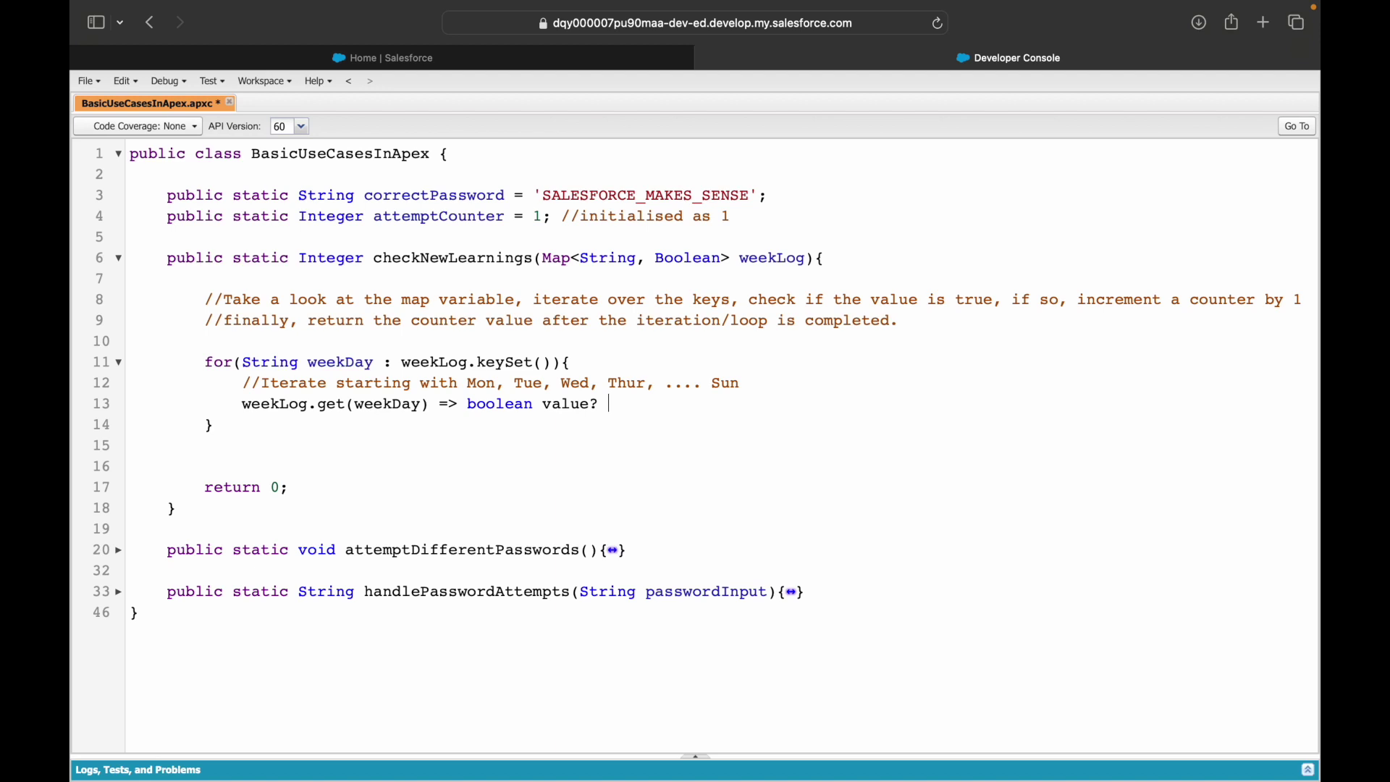
pyautogui.press('backspace')
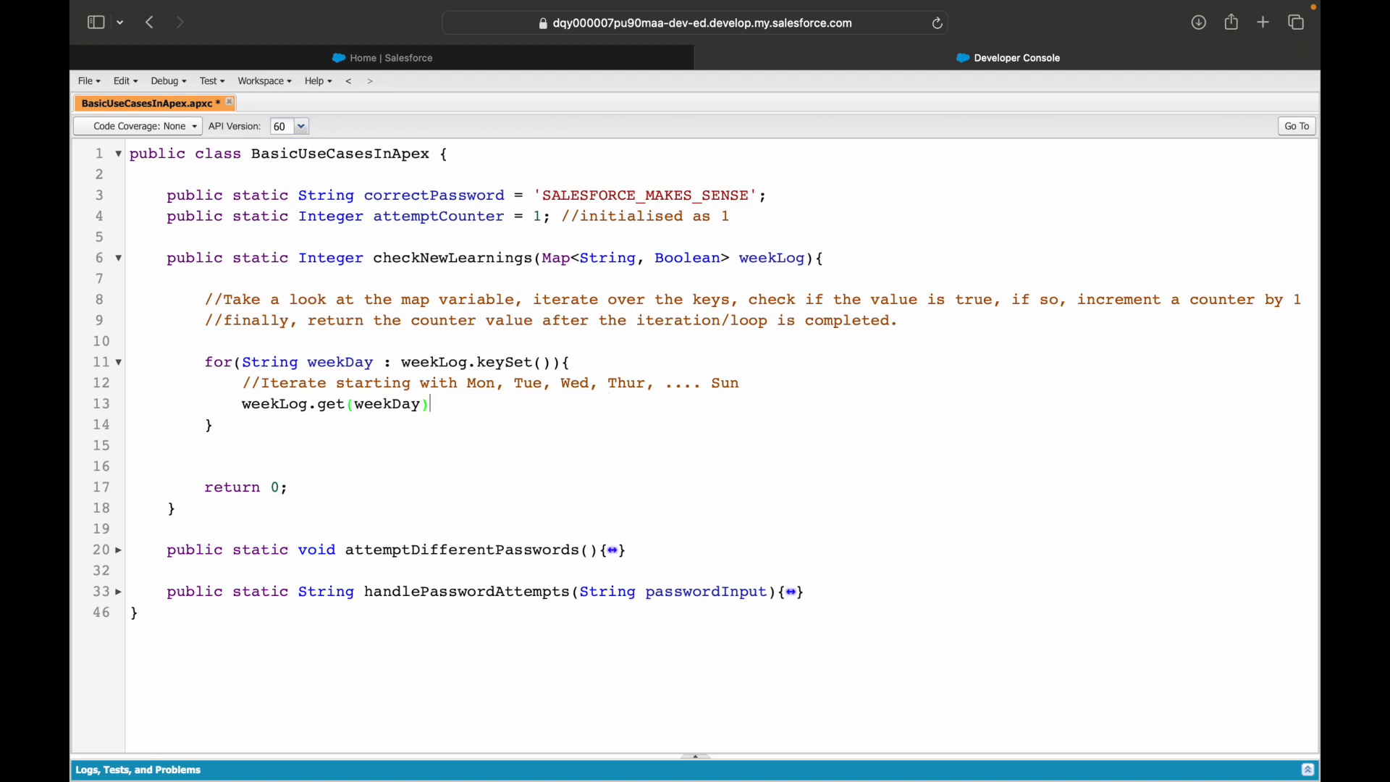
pyautogui.write(';')
pyautogui.click(491, 383)
pyautogui.write('day')
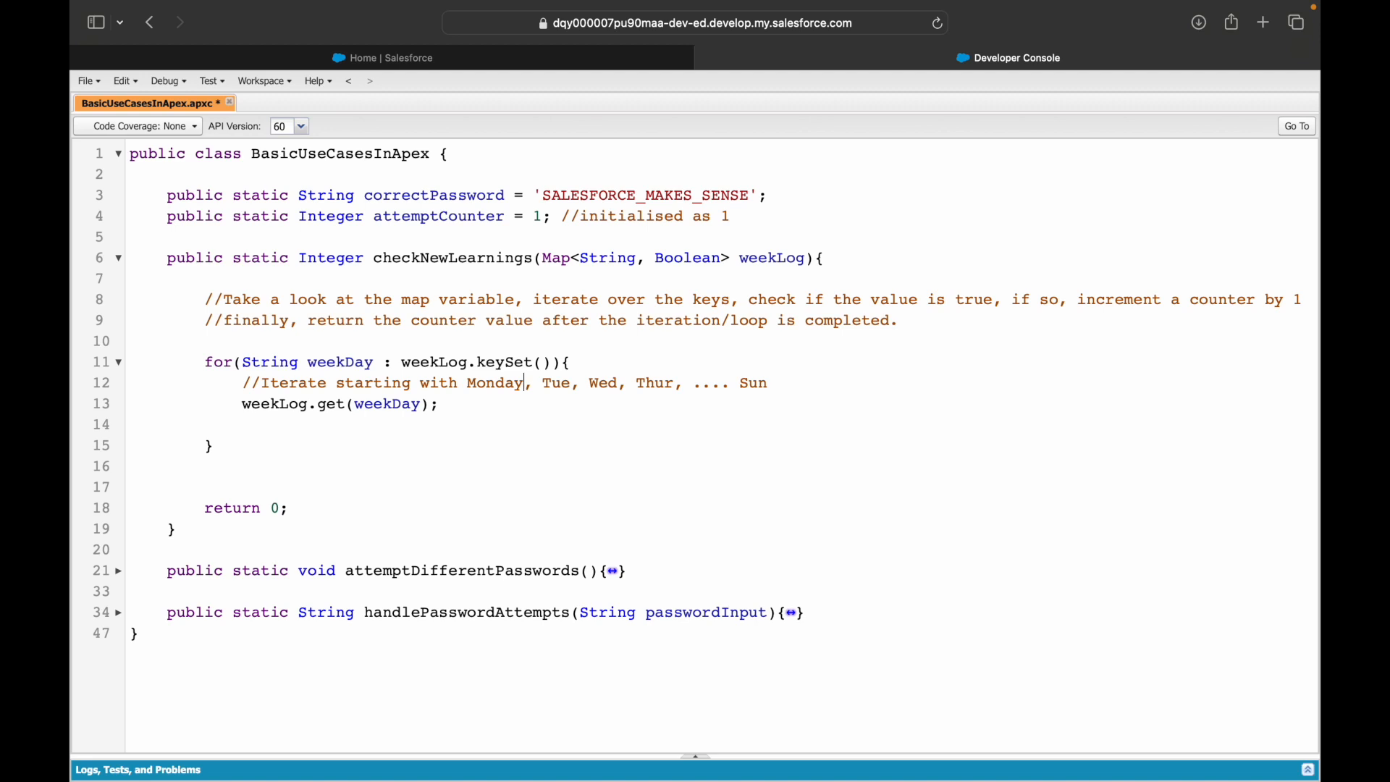
pyautogui.doubleClick(387, 404)
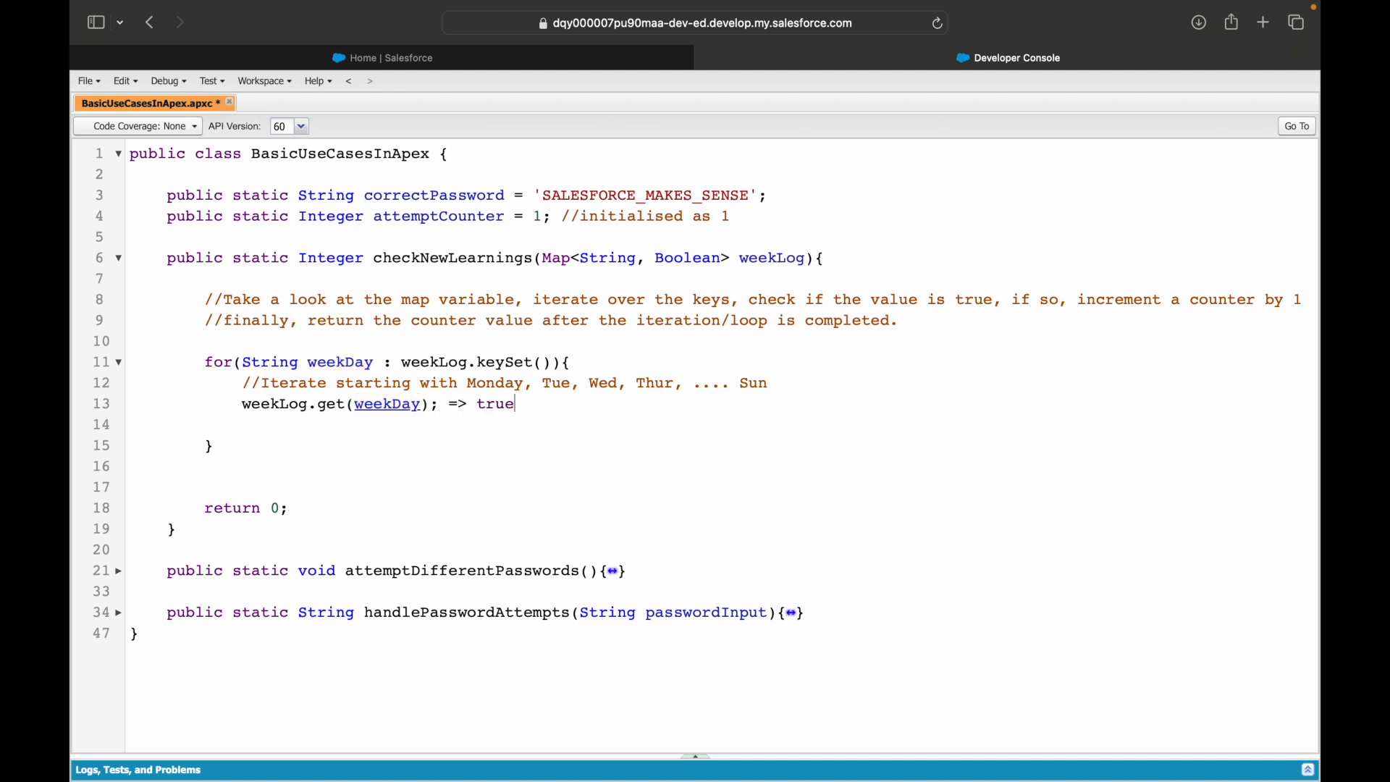
pyautogui.write('/false')
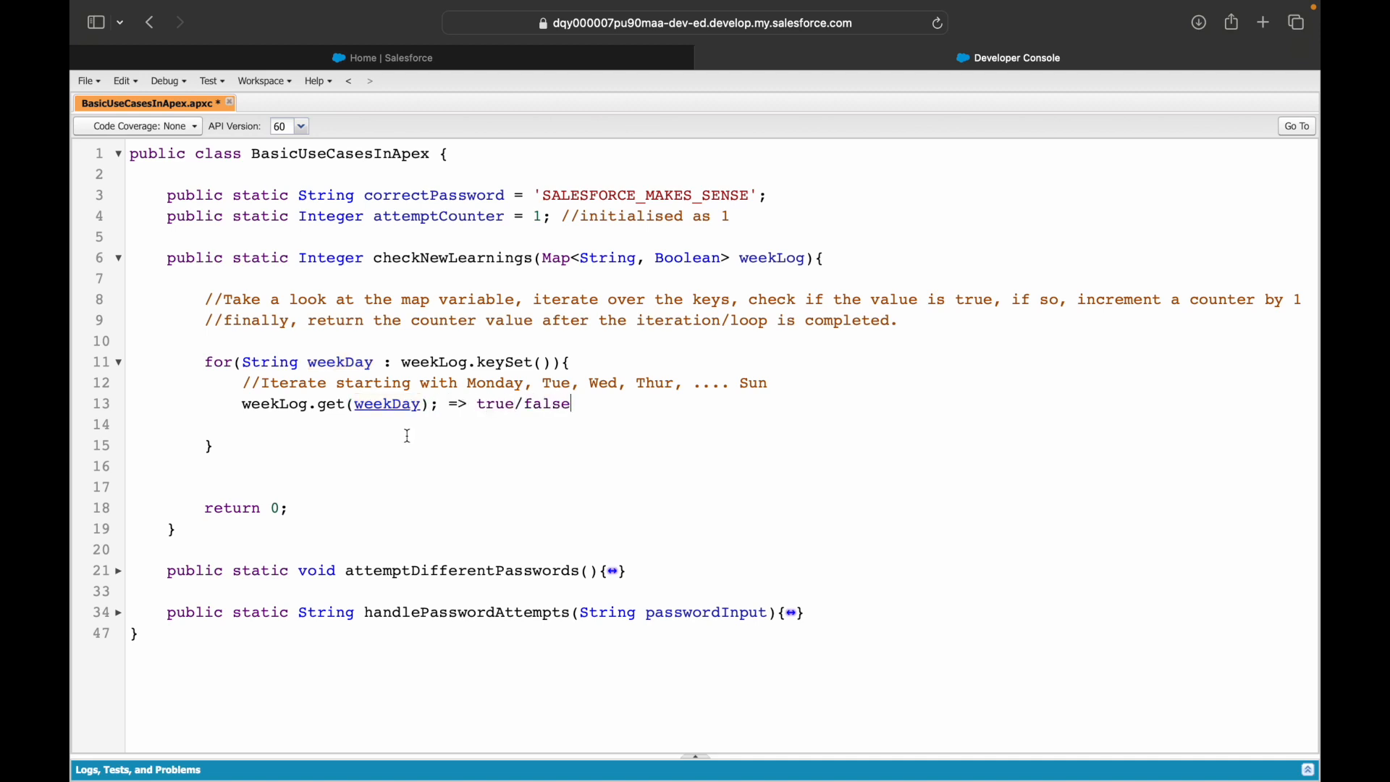
pyautogui.press('Backspace')
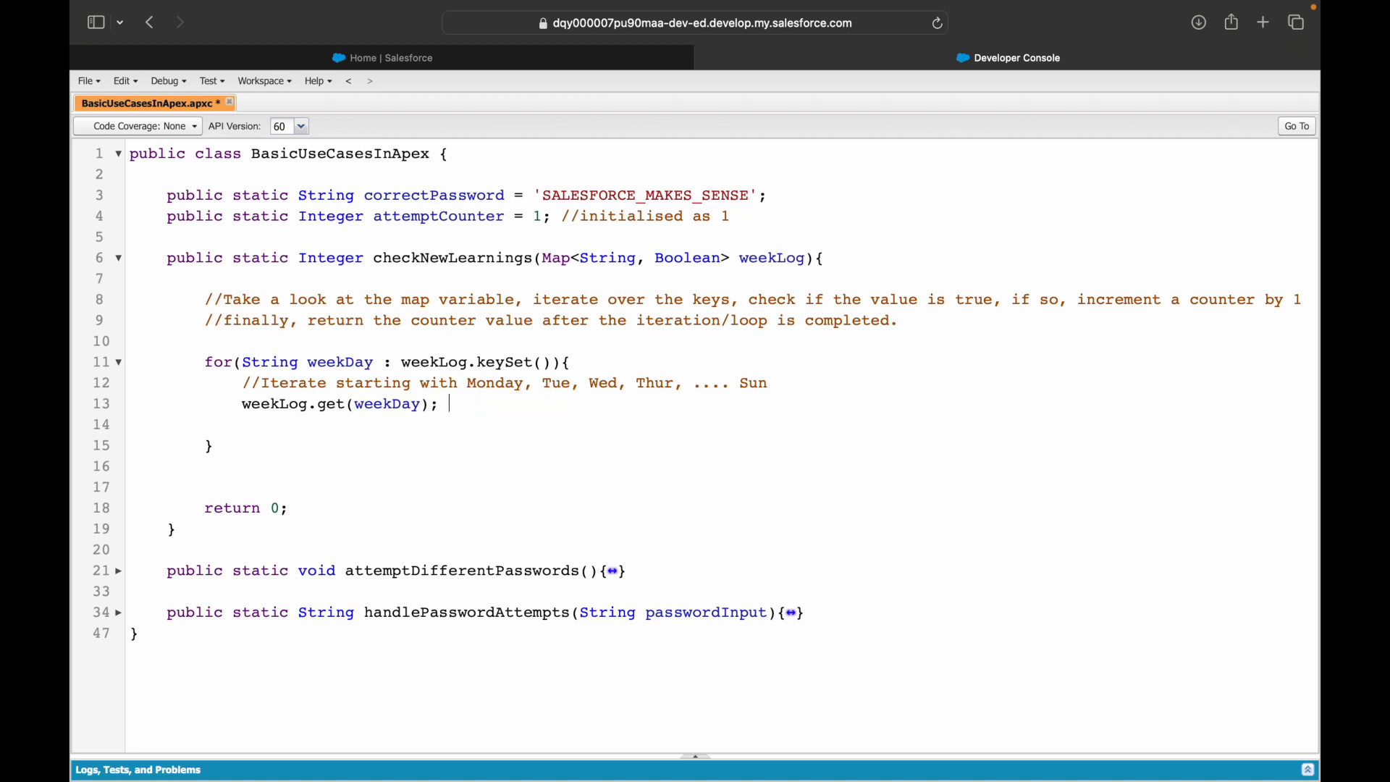
# Step: Assign weekLog.get(weekDay) to currentDayStatus, correcting its type from String to Boolean
pyautogui.click(197, 404)
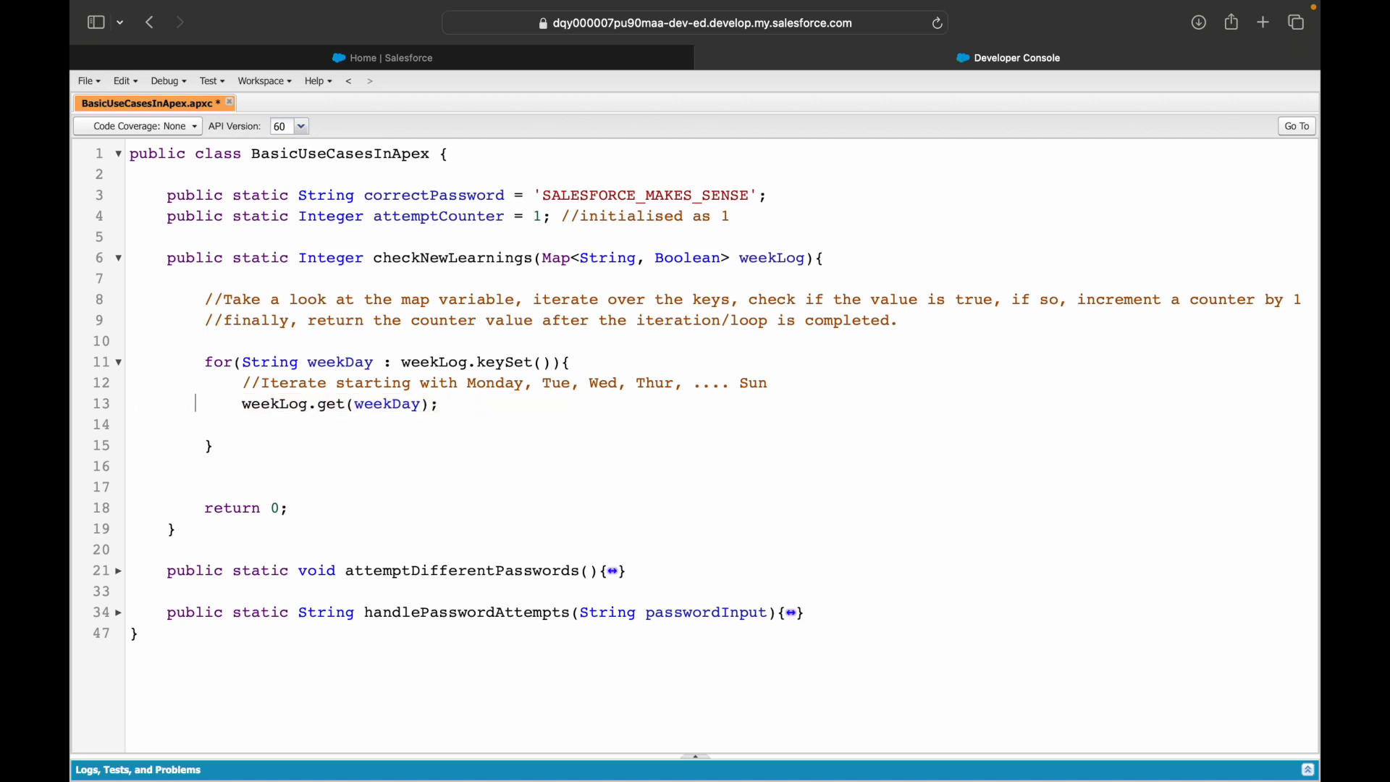
pyautogui.write('Boolean')
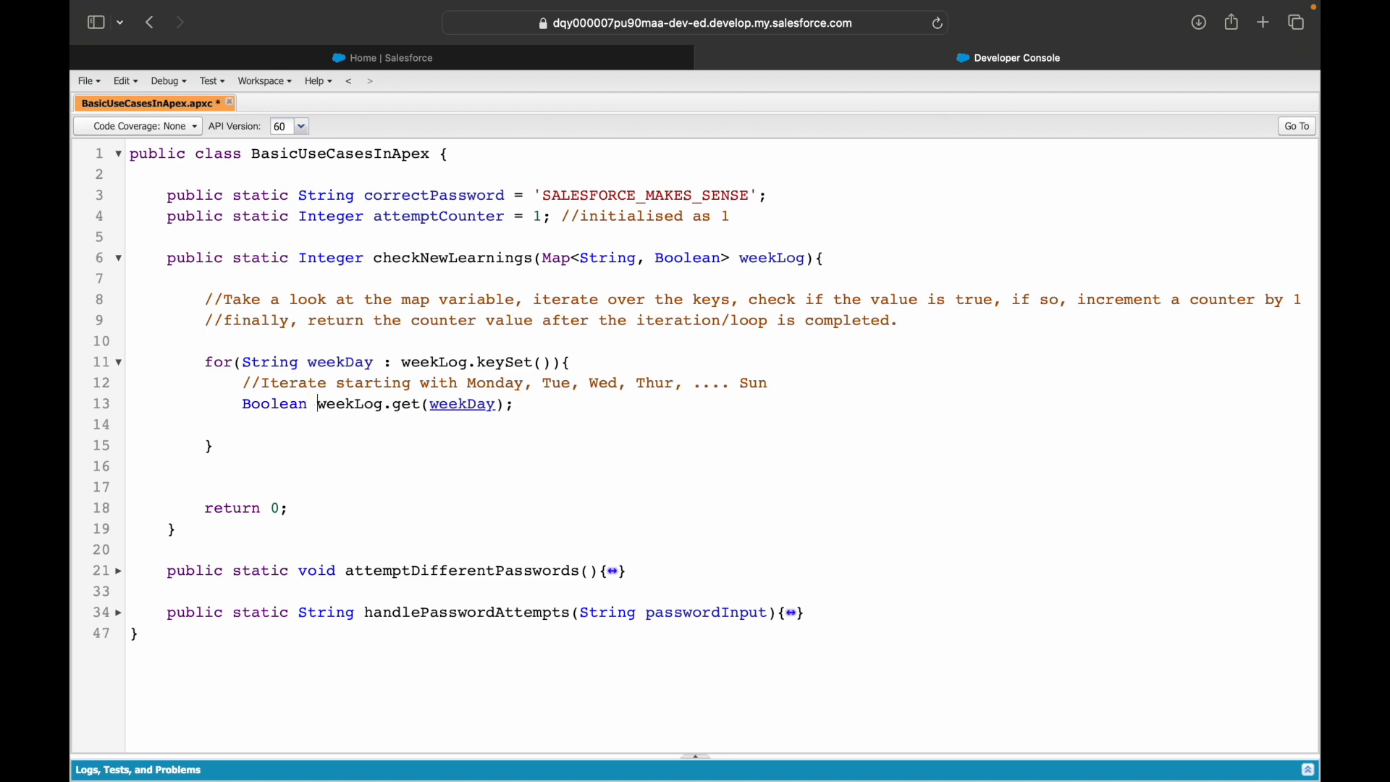
pyautogui.write('currentDay')
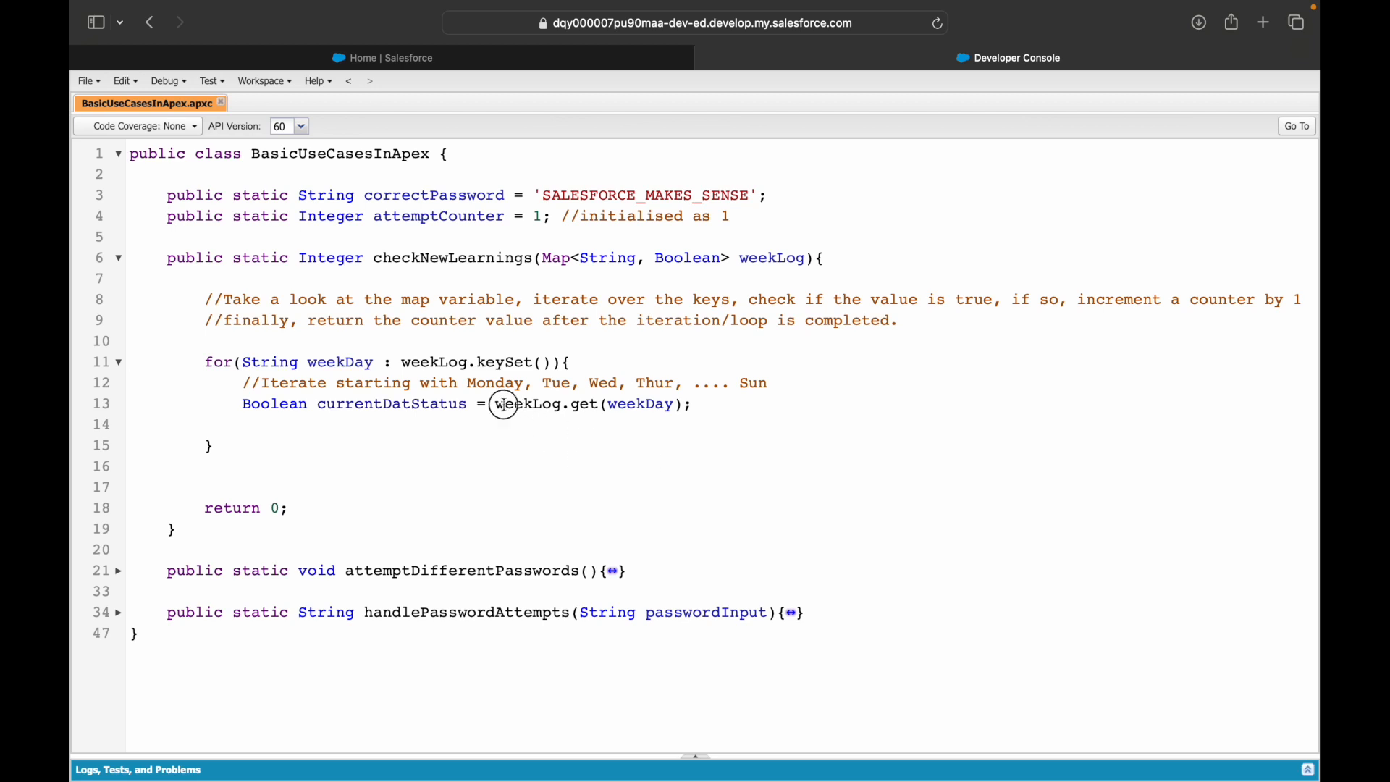
pyautogui.write('String')
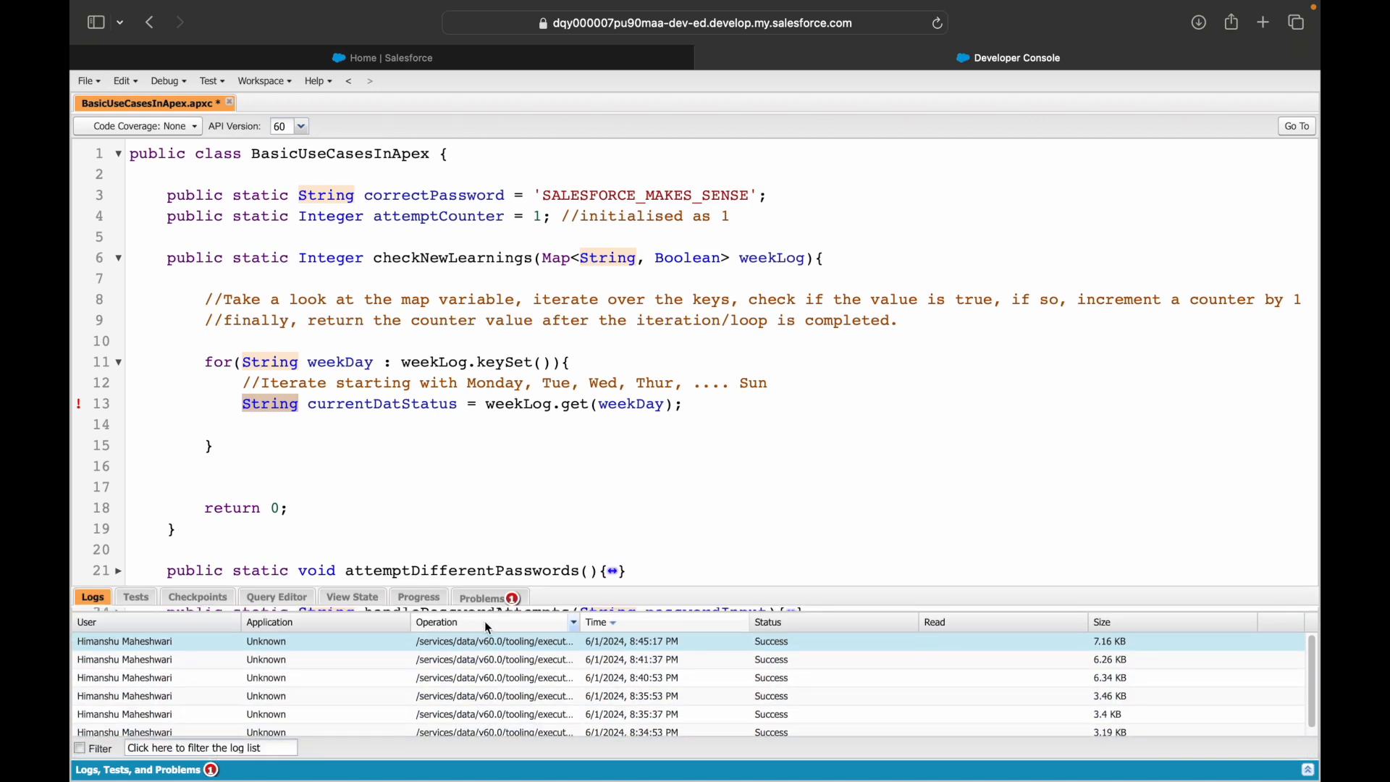
pyautogui.click(483, 596)
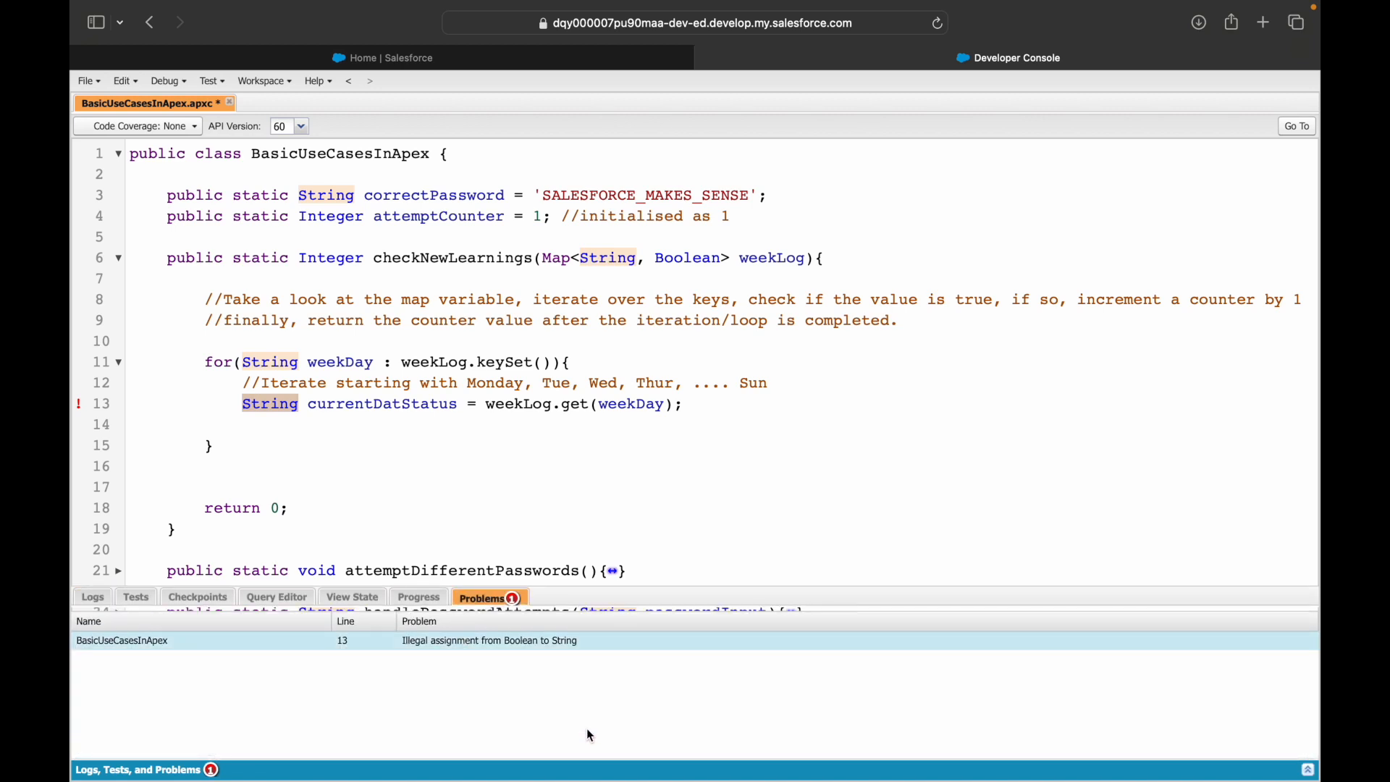
pyautogui.moveTo(554, 640)
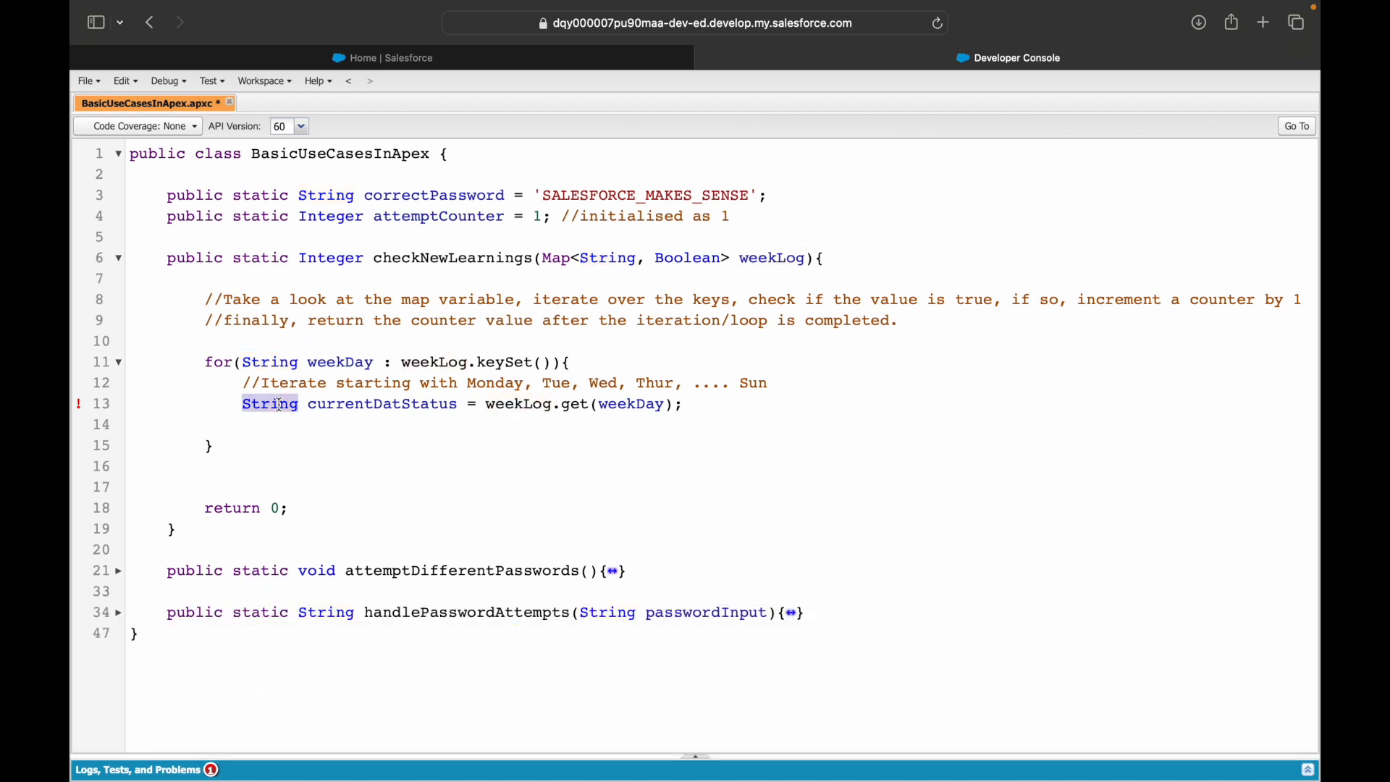
pyautogui.write('Boolea')
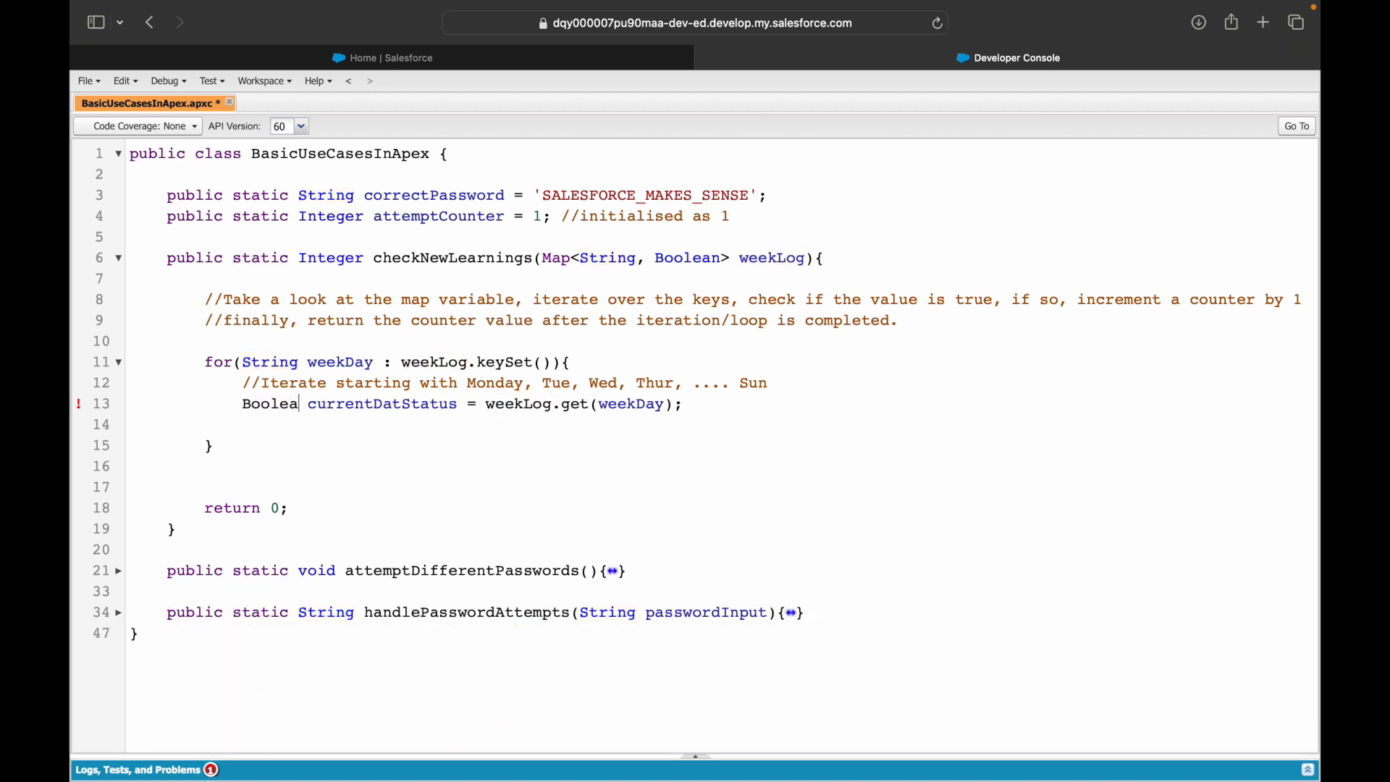
pyautogui.press('Return')
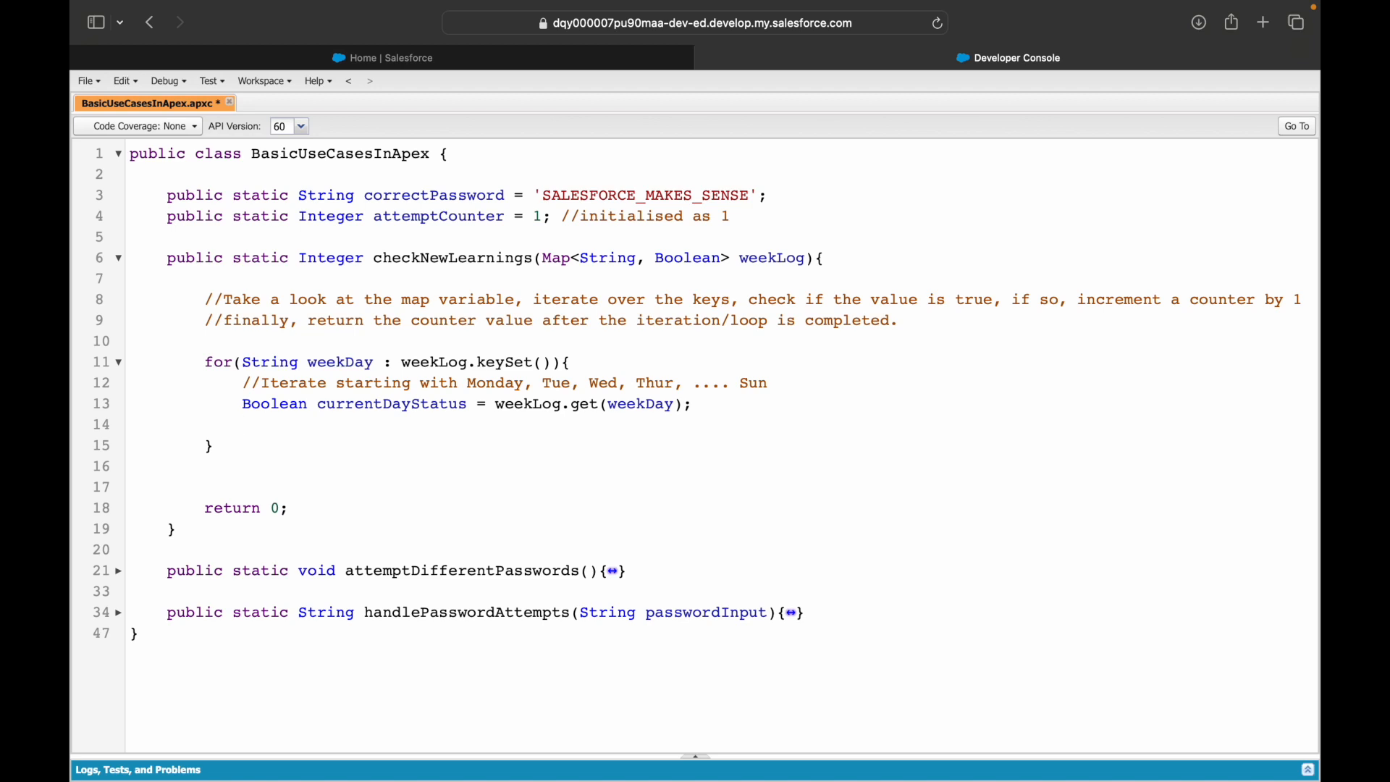
# Step: Type Integer numberOfDaysILearntSomethingNew = 0; on the empty line above the for loop
pyautogui.click(241, 424)
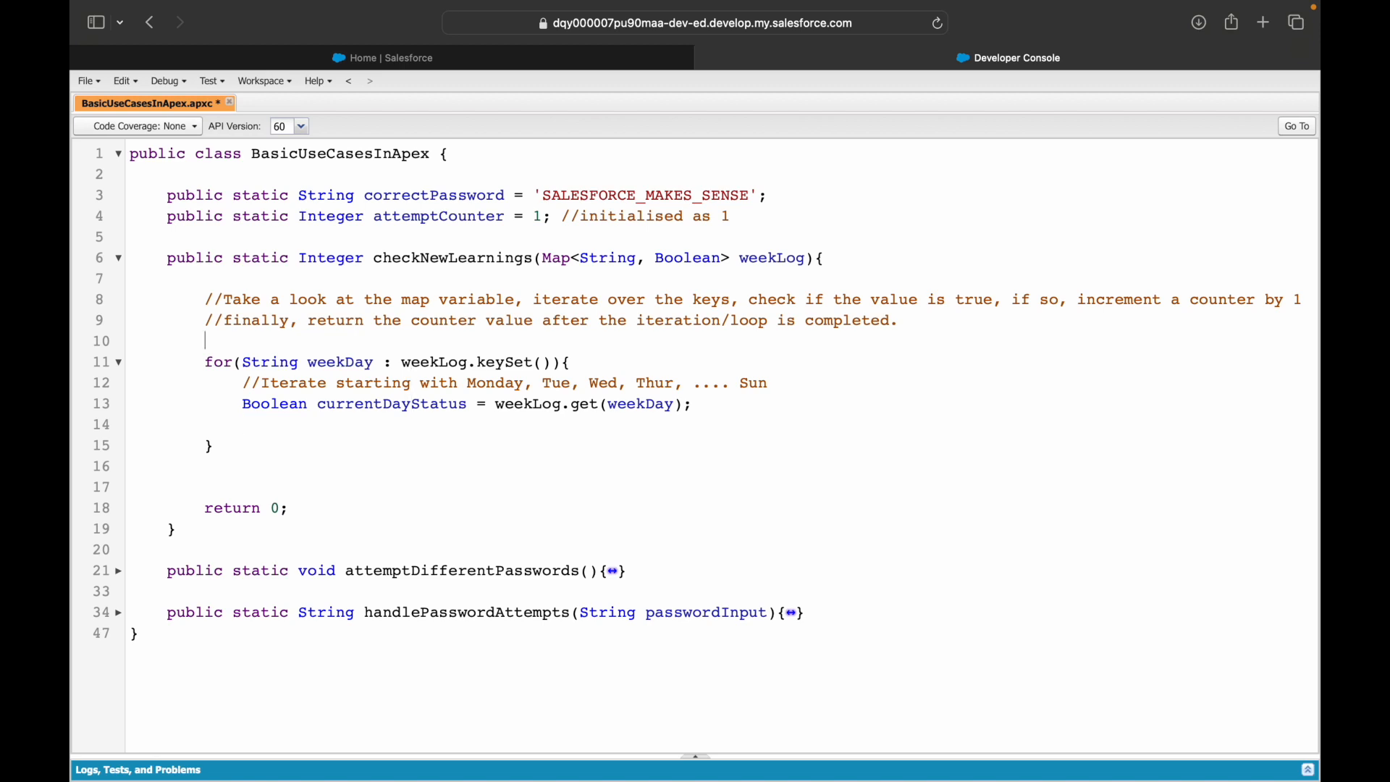
pyautogui.write('Integer')
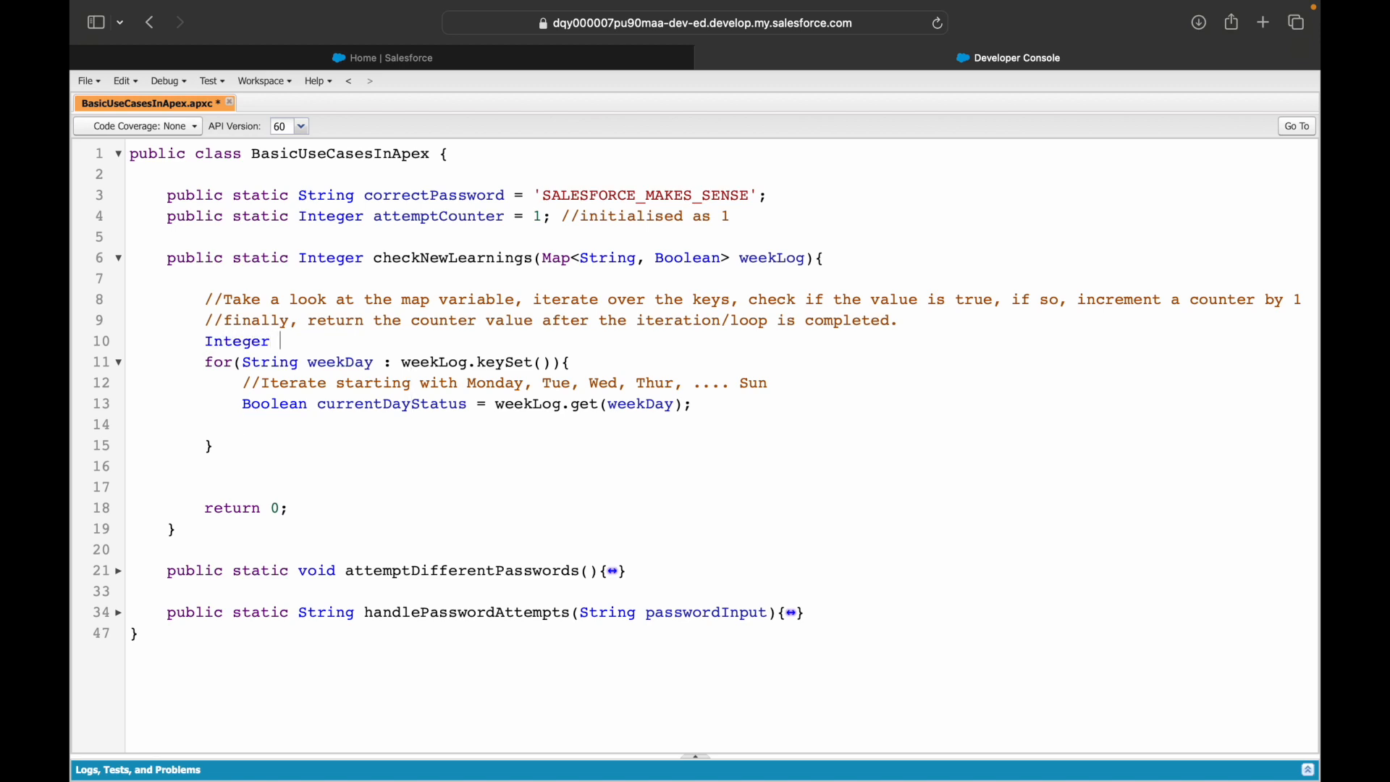
pyautogui.write('numberOfDaysI')
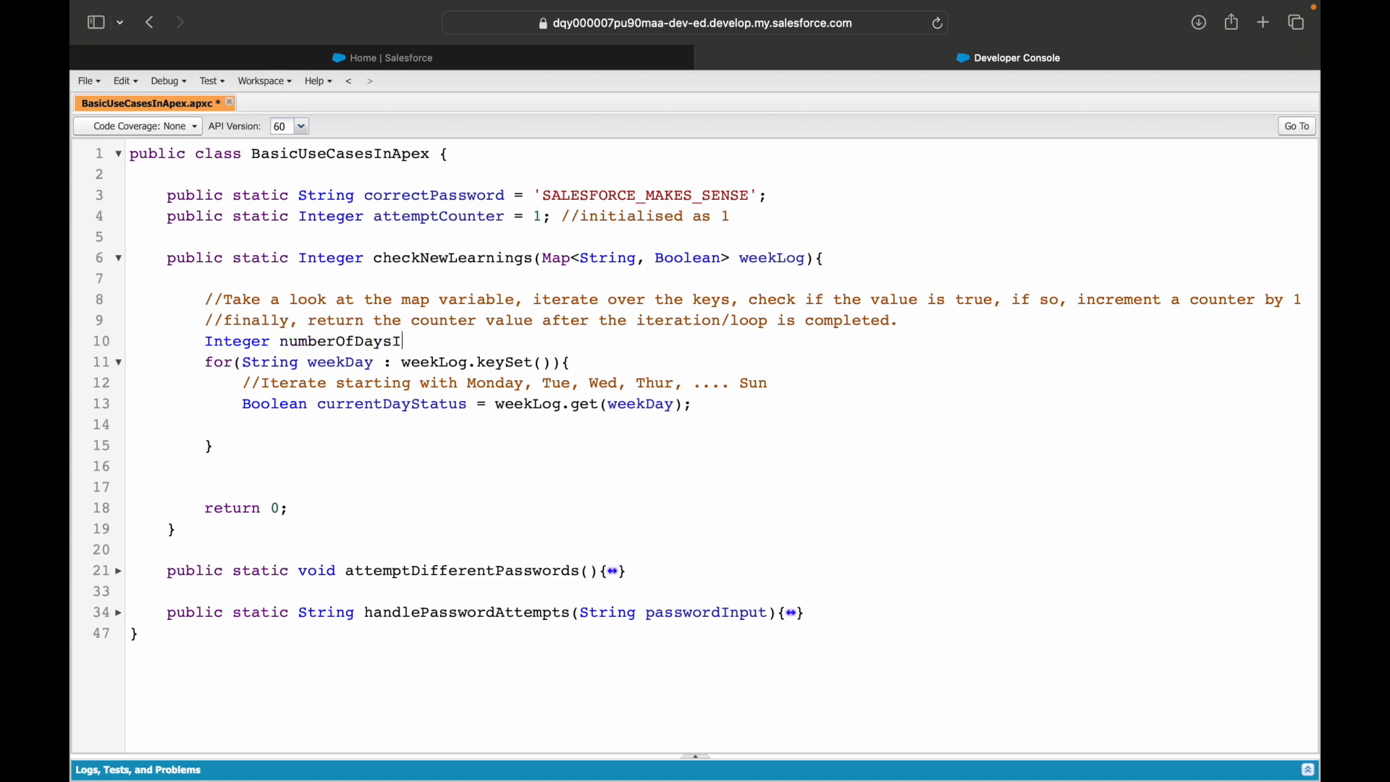
pyautogui.write('LearntSo')
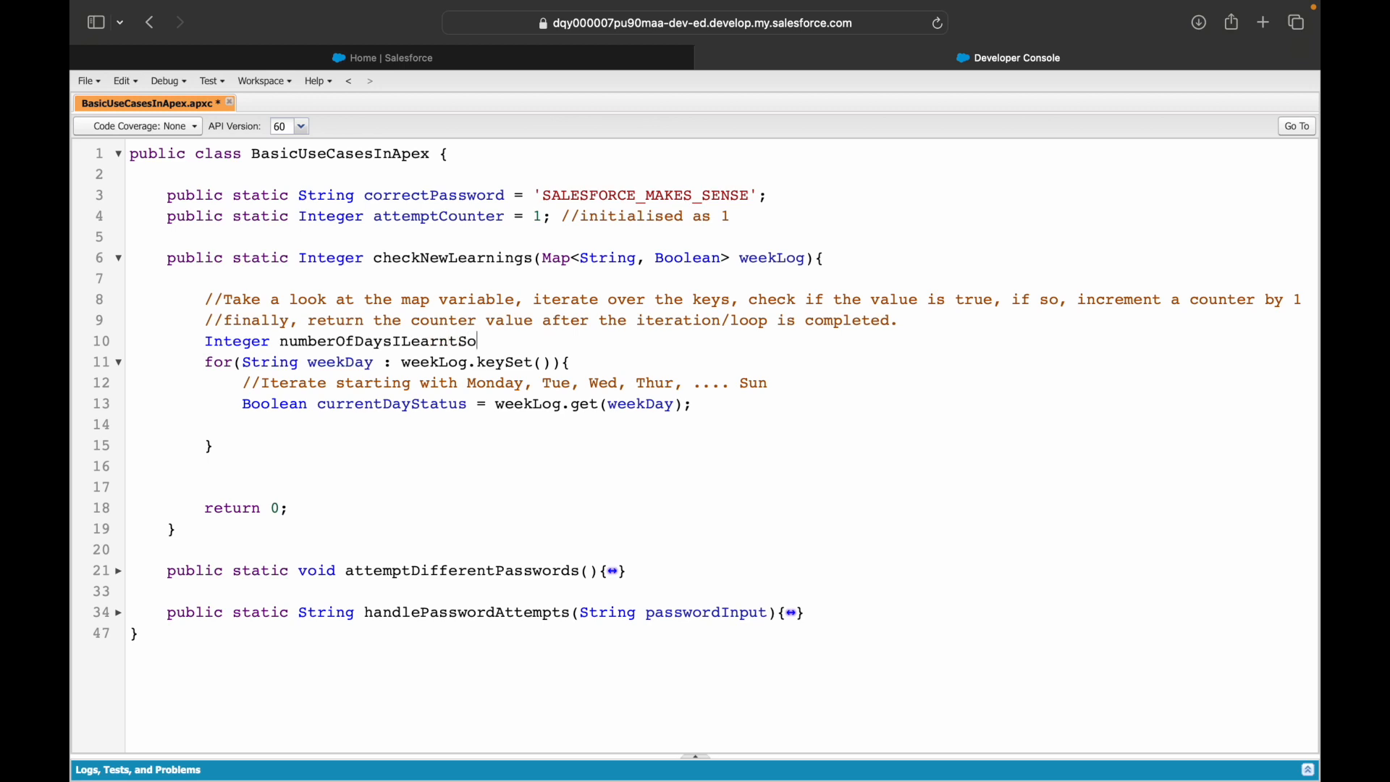
pyautogui.write('methingNew')
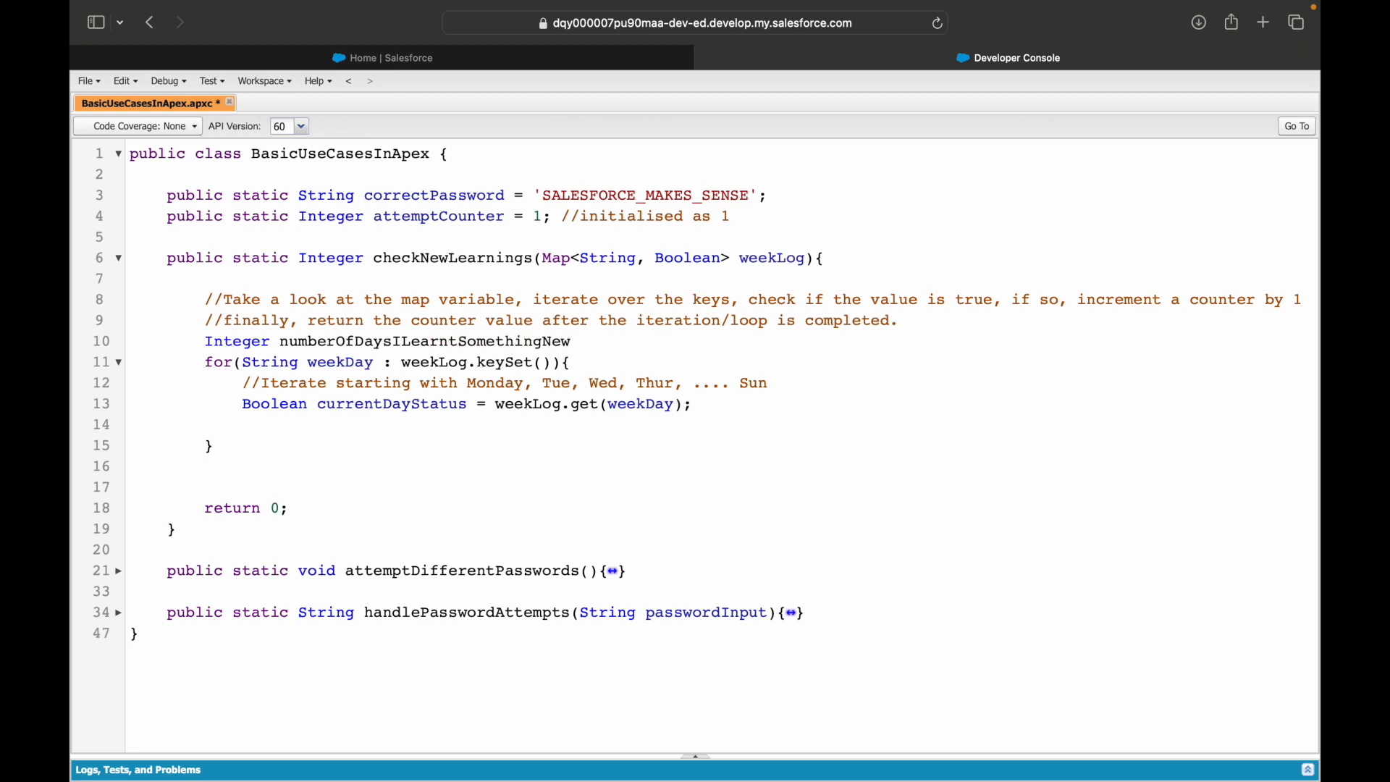
pyautogui.write('= 0;')
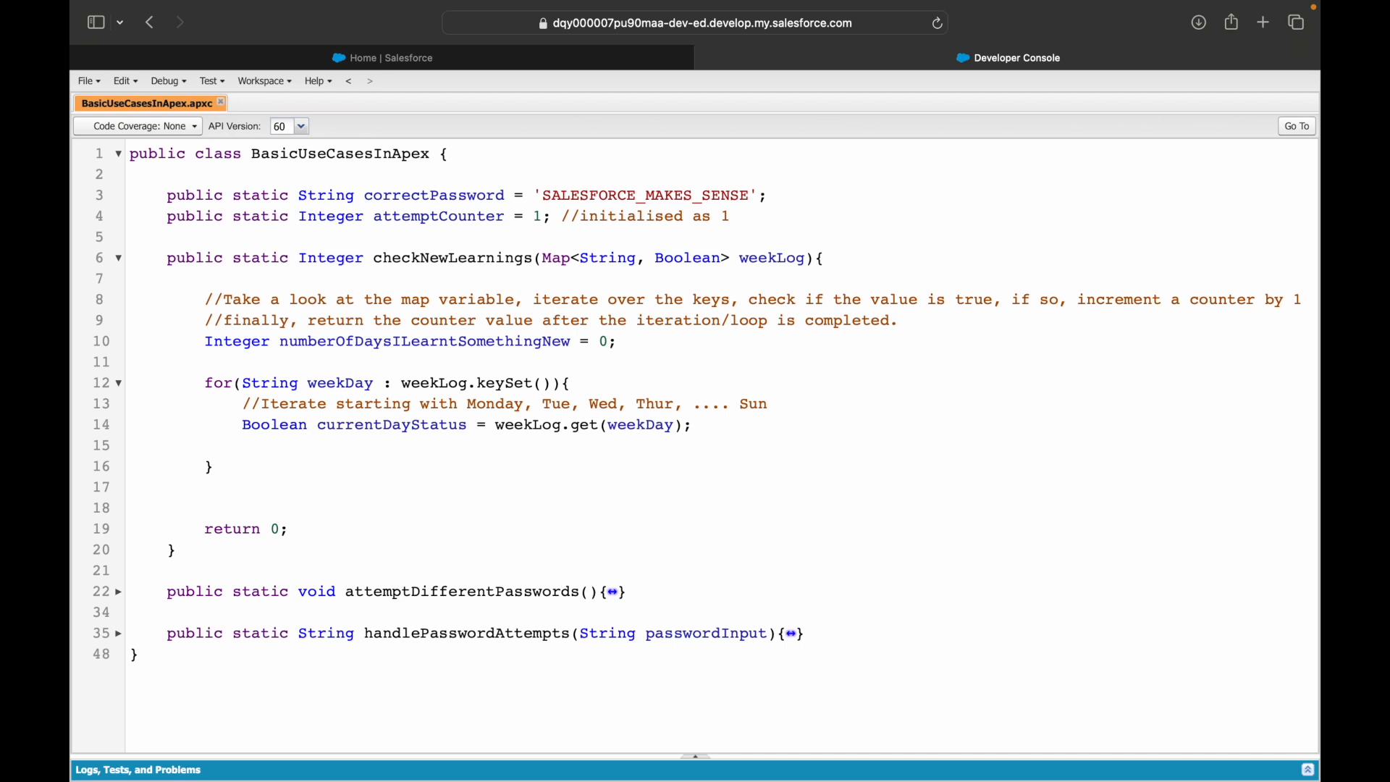
pyautogui.doubleClick(425, 341)
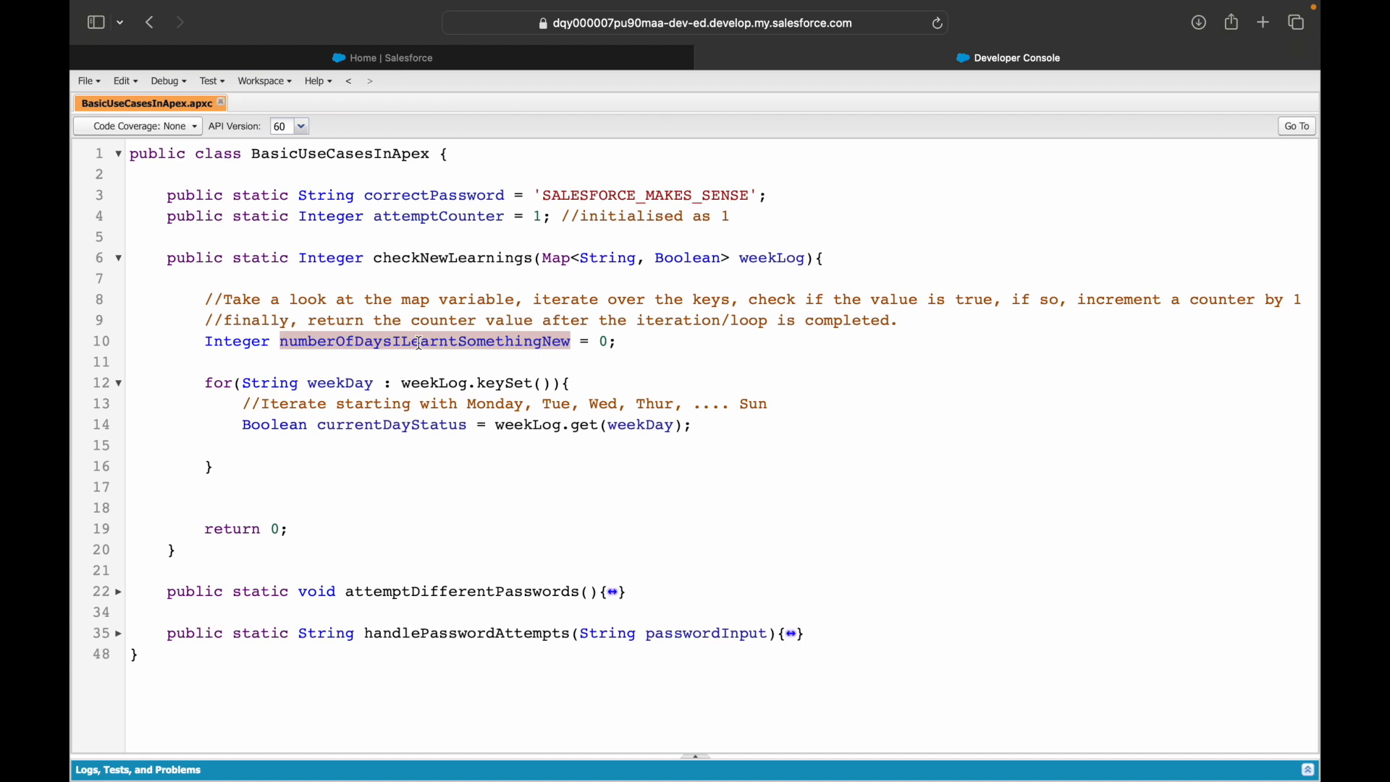
pyautogui.click(422, 446)
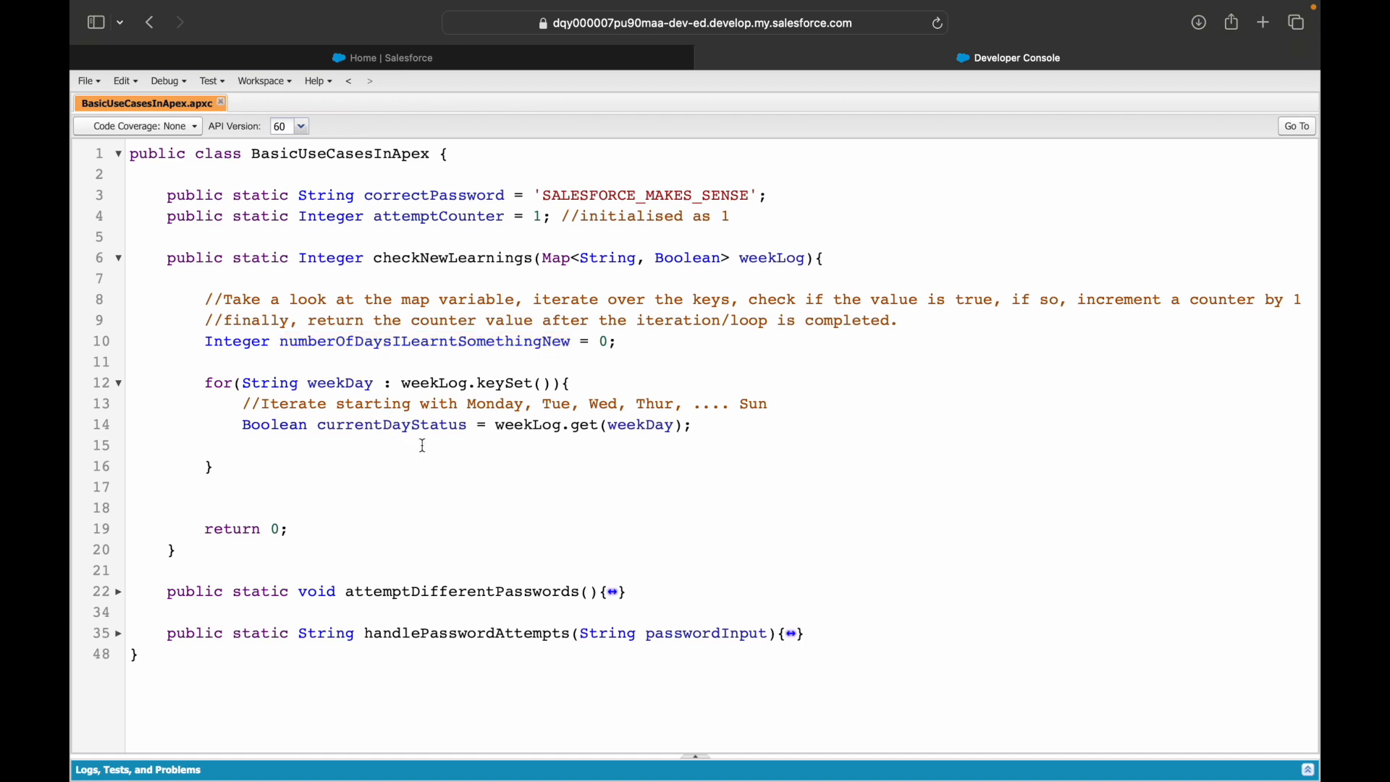
# Step: Add if (currentDayStatus) { numberOfDaysILearntSomethingNew++; } below the Boolean assignment
pyautogui.write('if(){')
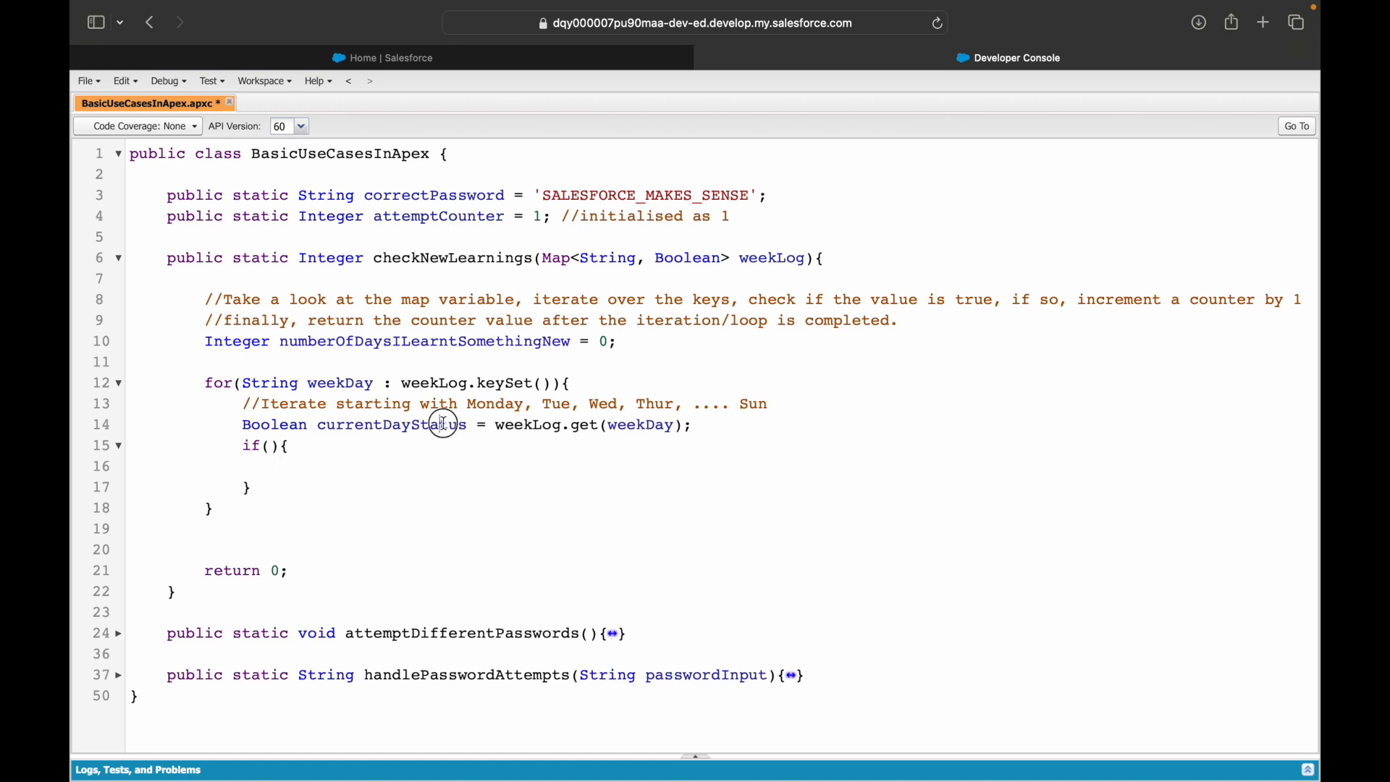
pyautogui.click(266, 446)
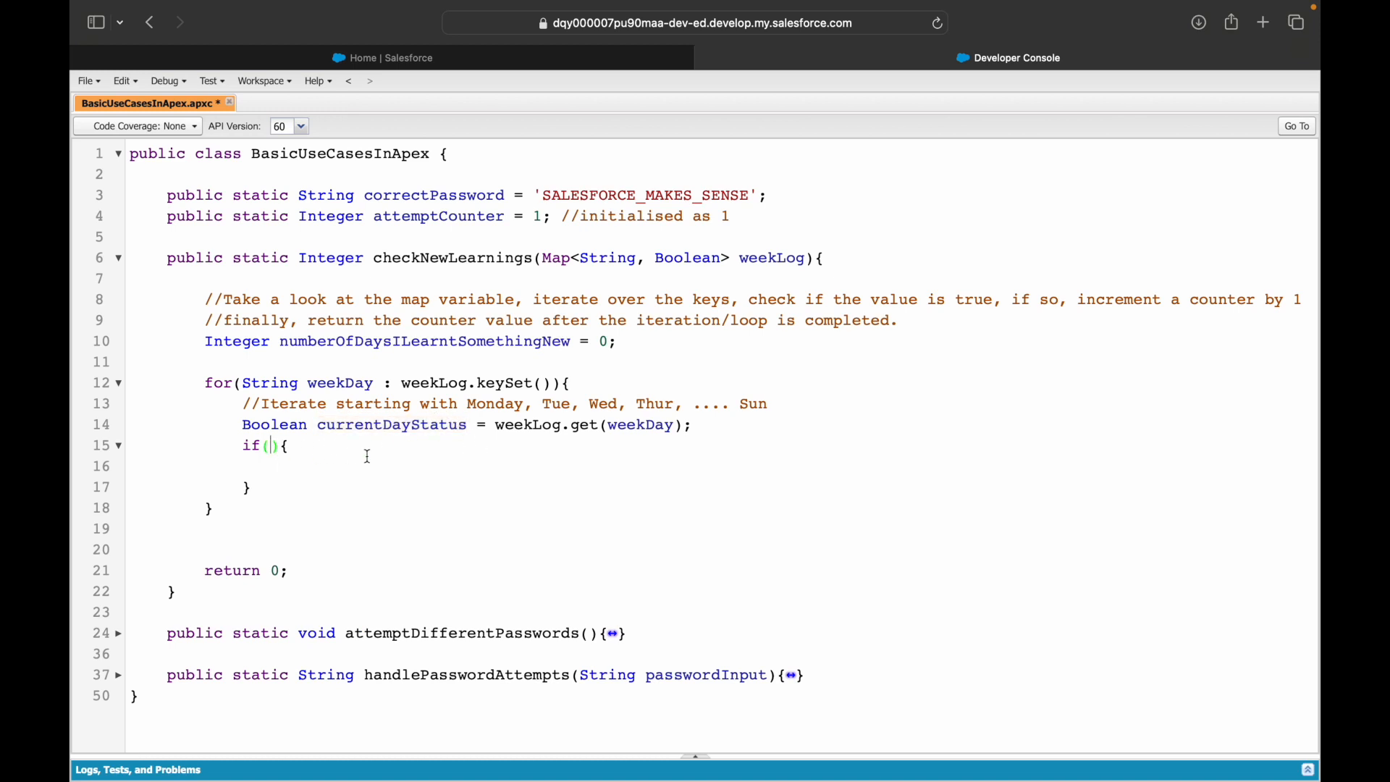
pyautogui.write('currentDayStatus == true')
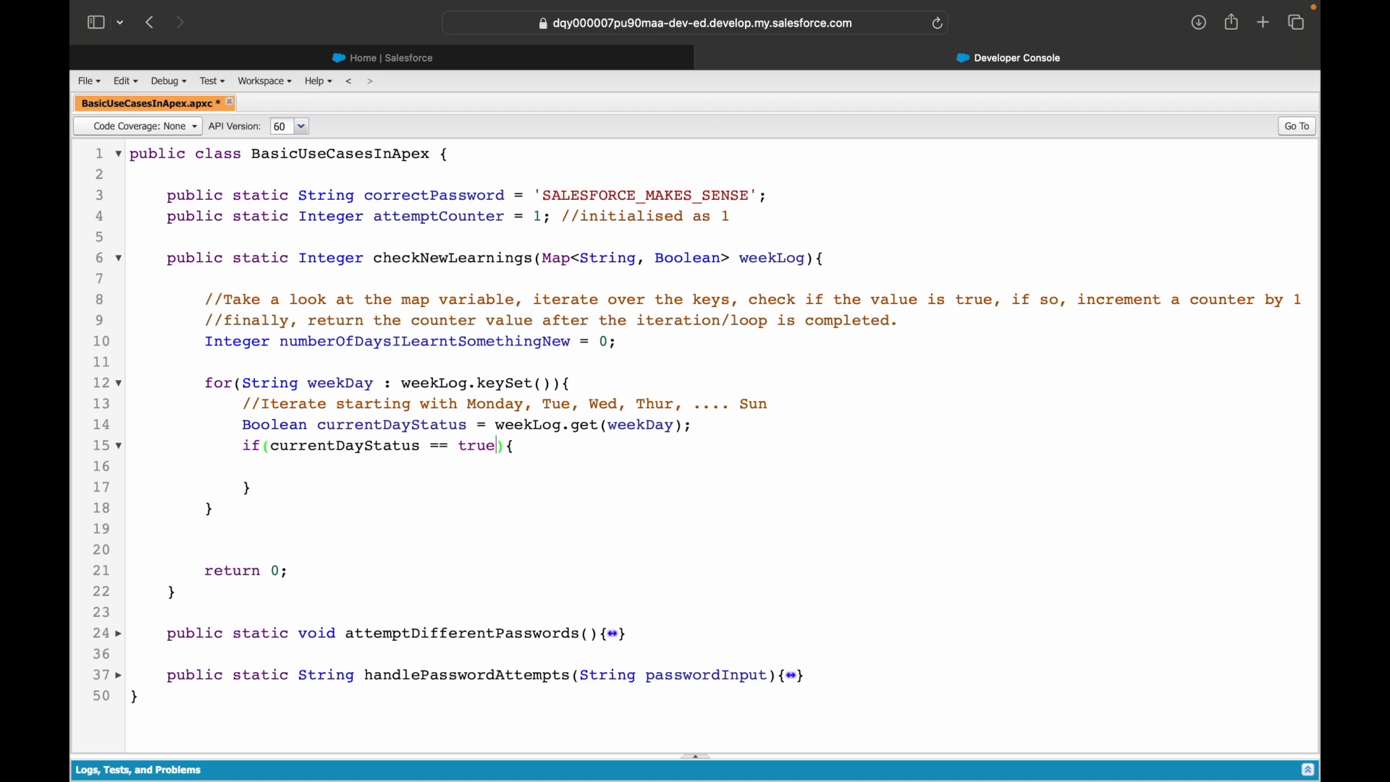
pyautogui.press('Backspace')
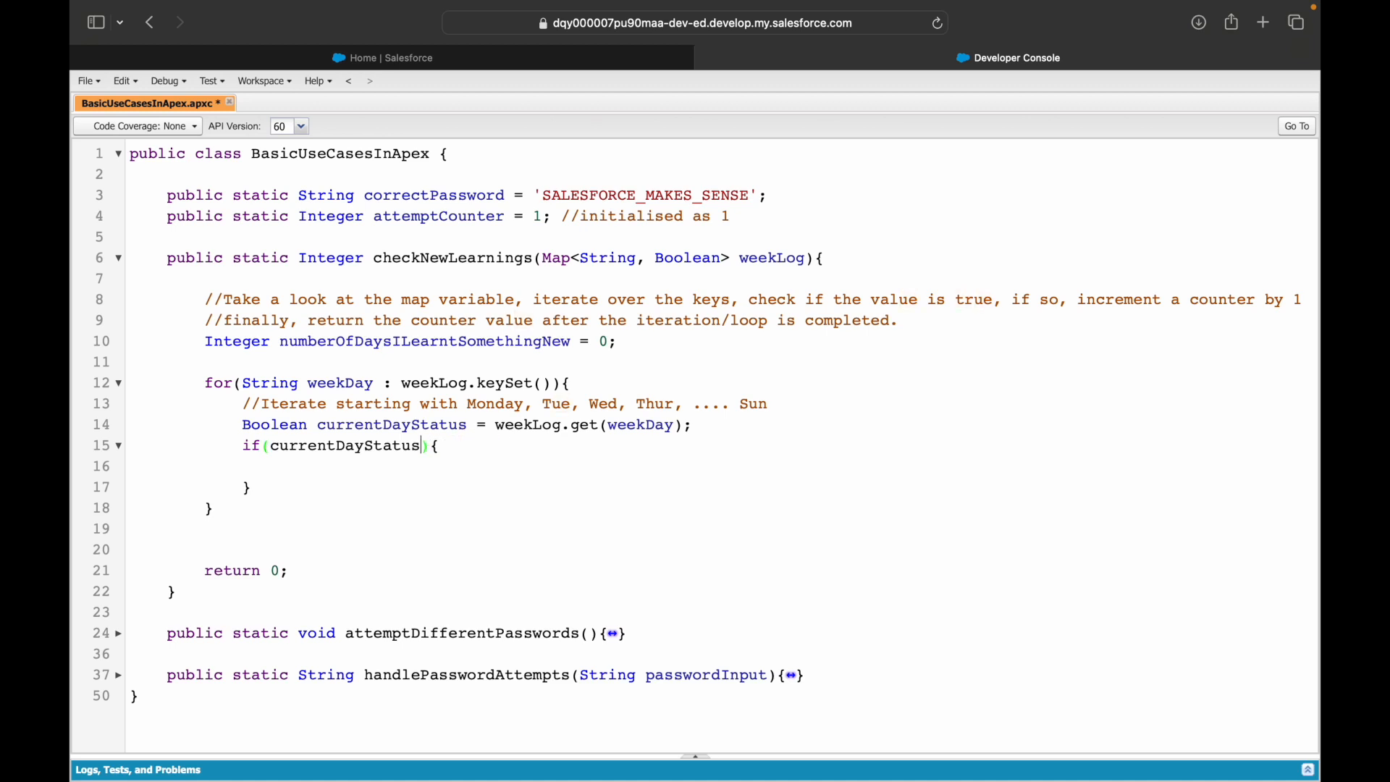
pyautogui.doubleClick(344, 445)
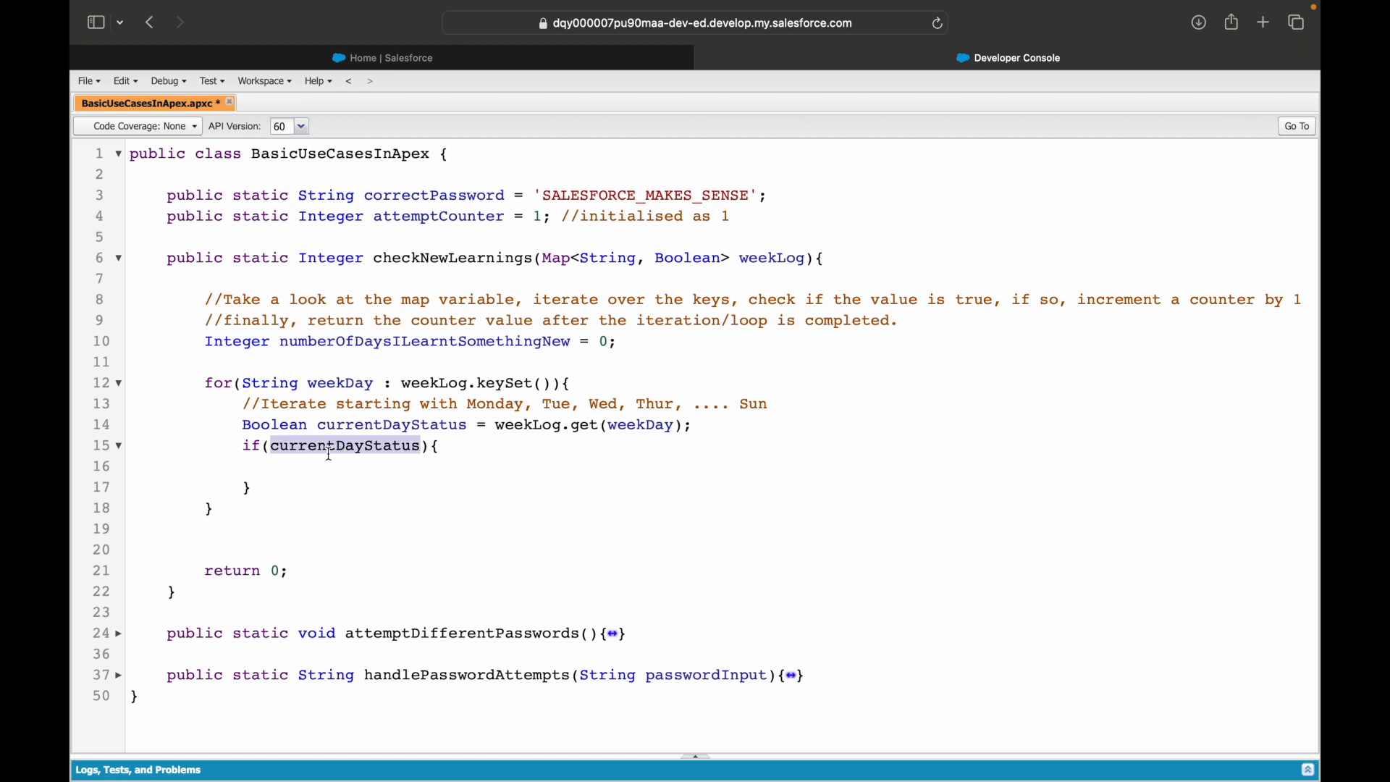
pyautogui.doubleClick(391, 424)
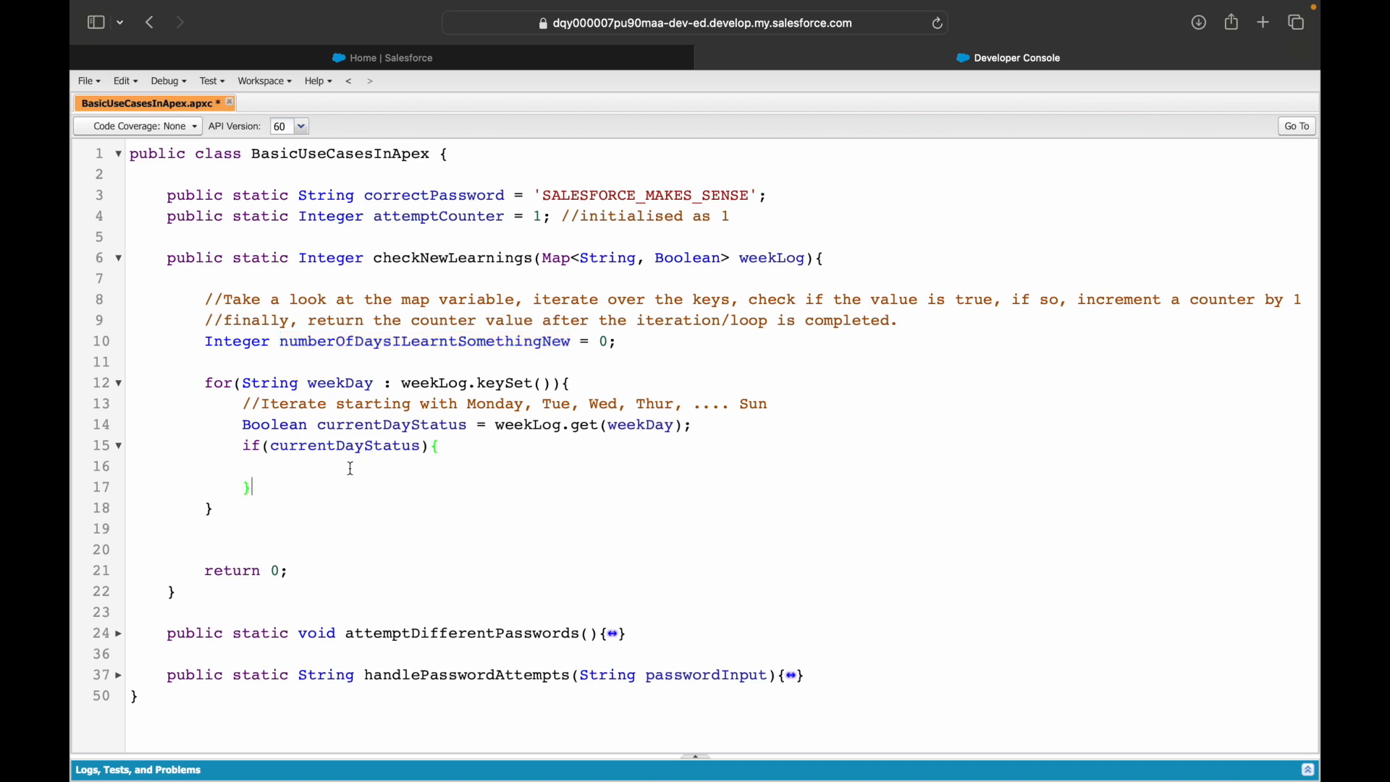
pyautogui.write('numberOfDaysILearntSomethingNew++;')
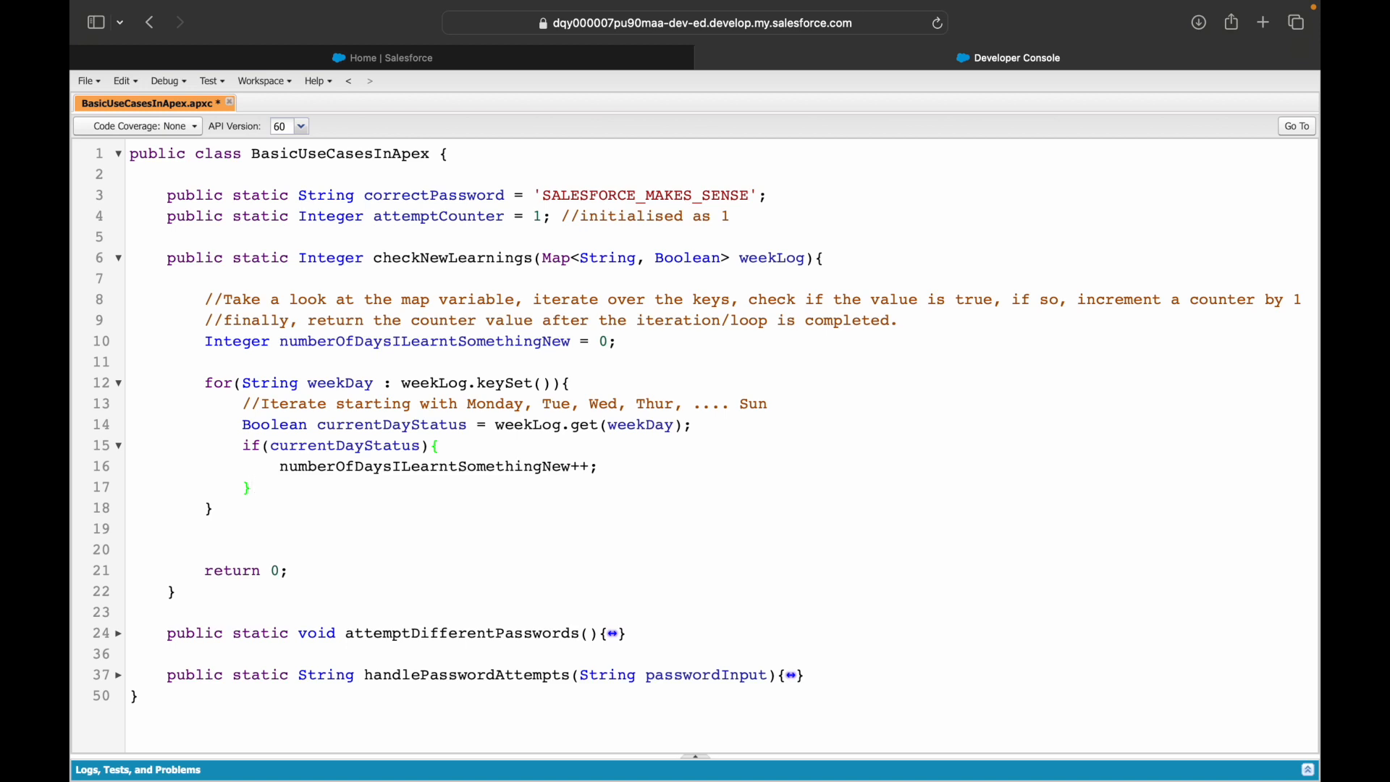
pyautogui.click(252, 485)
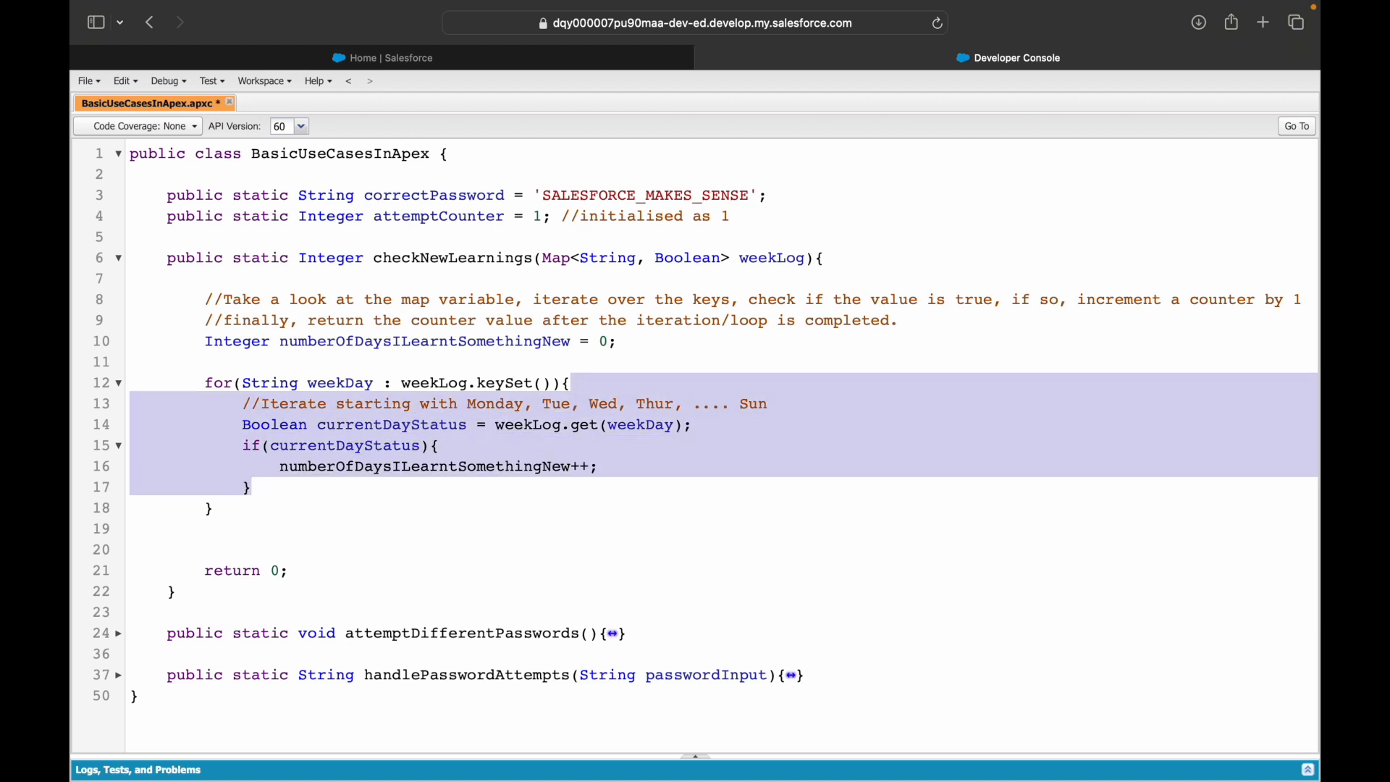
# Step: Replace return 0 with return numberOfDaysILearntSomethingNew after the loop
pyautogui.click(574, 403)
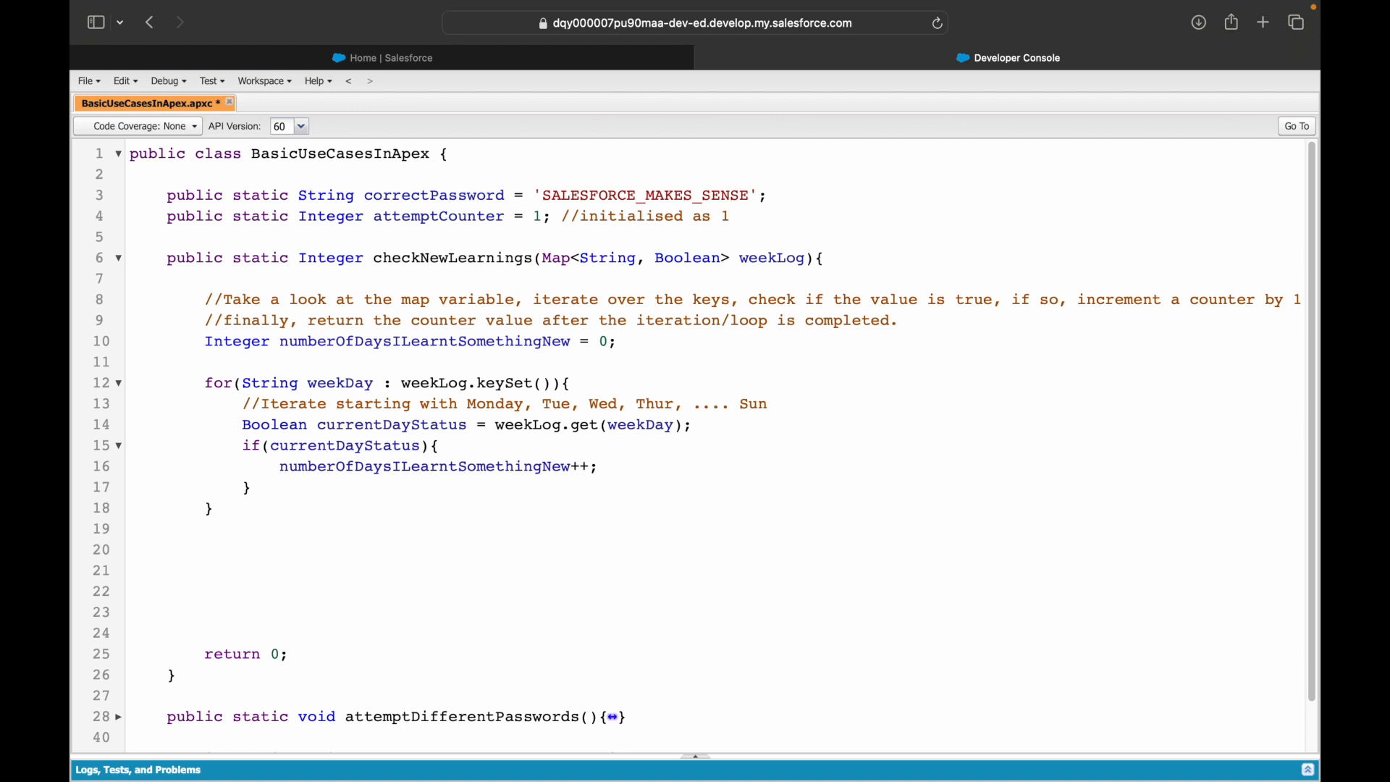
pyautogui.click(205, 612)
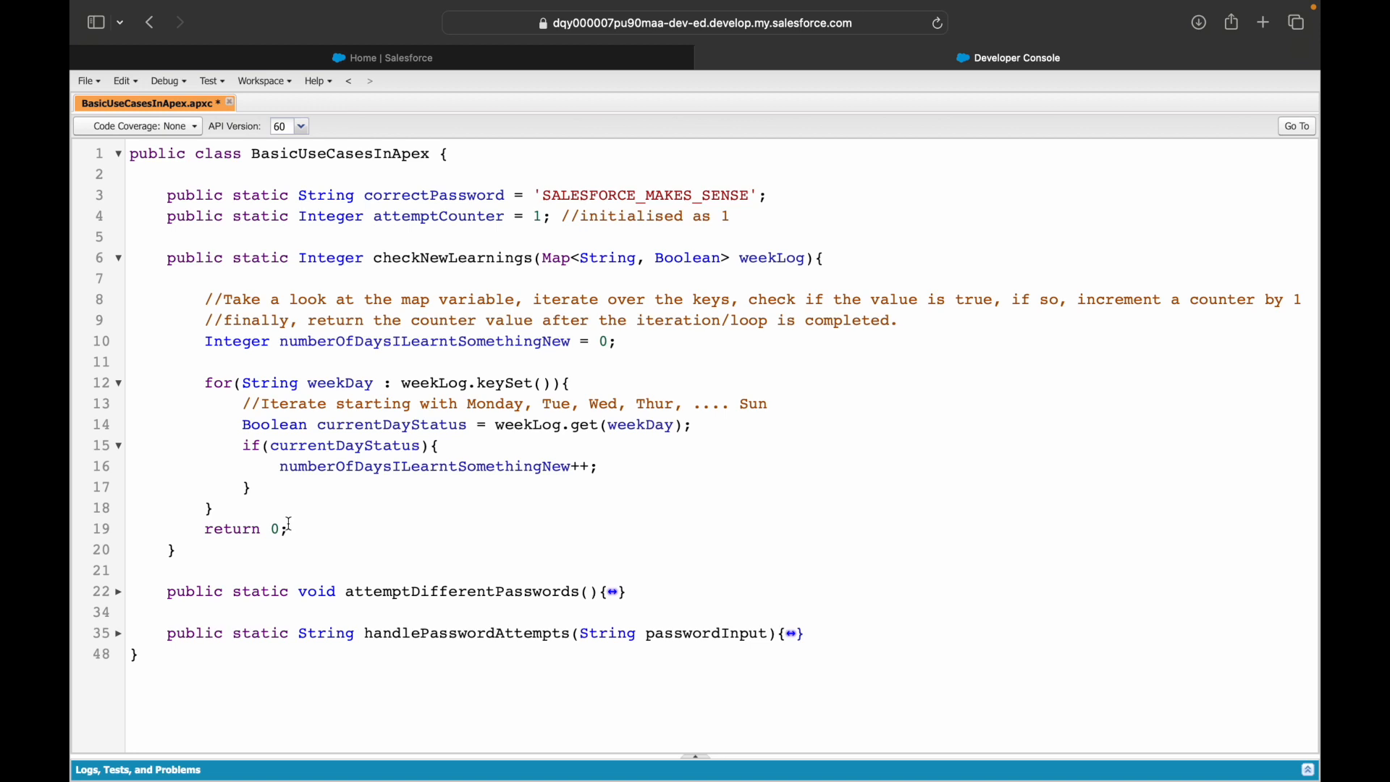
pyautogui.doubleClick(424, 467)
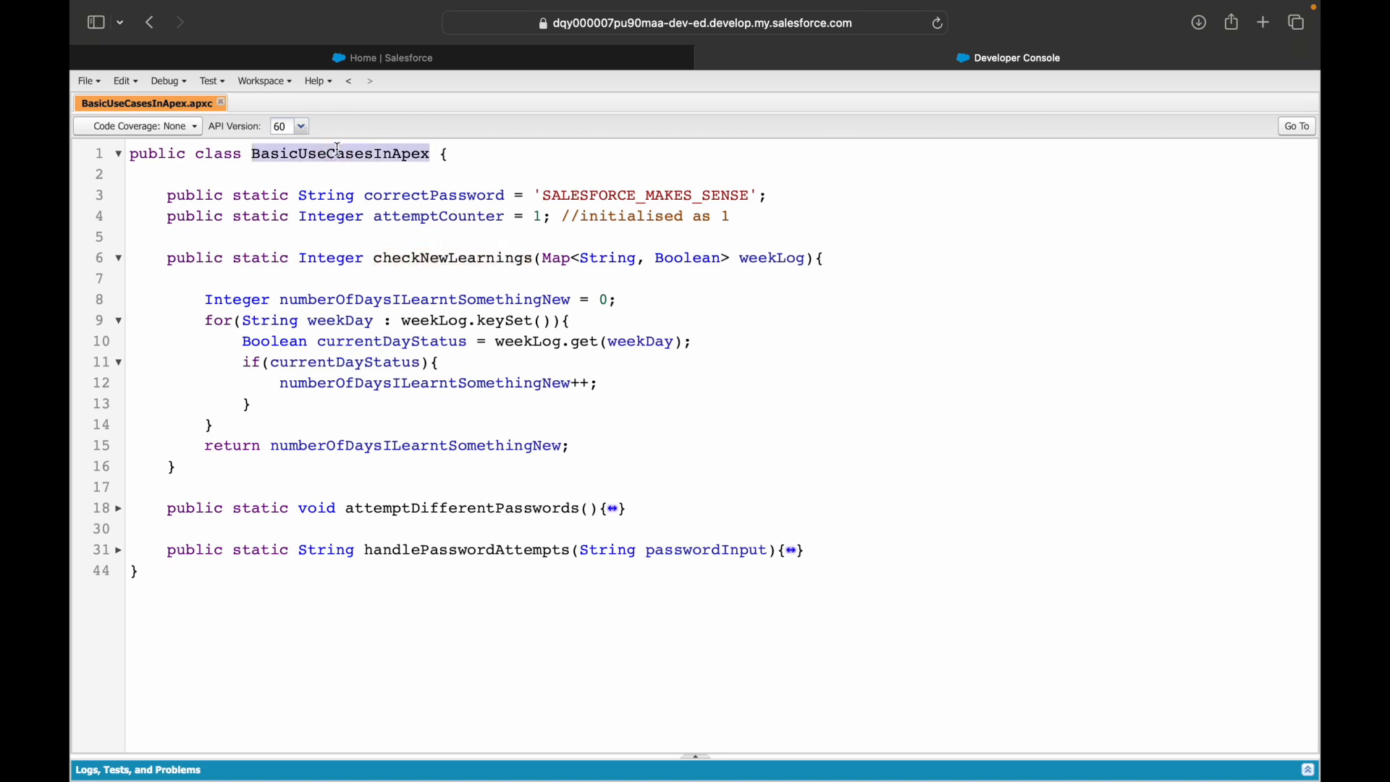
# Step: Declare Map<String, Boolean> weekLog = new Map<String, Boolean>() in the anonymous window
pyautogui.click(165, 81)
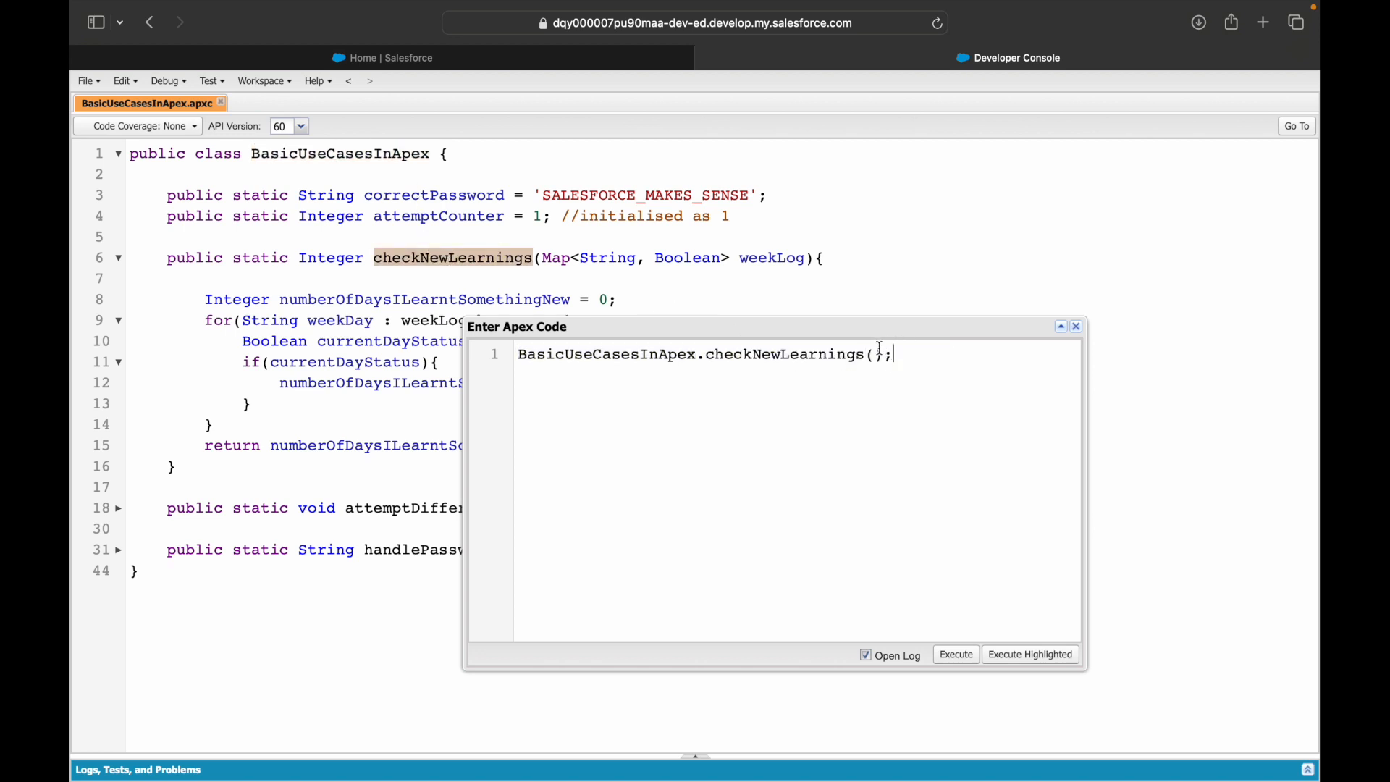
pyautogui.press('backspace')
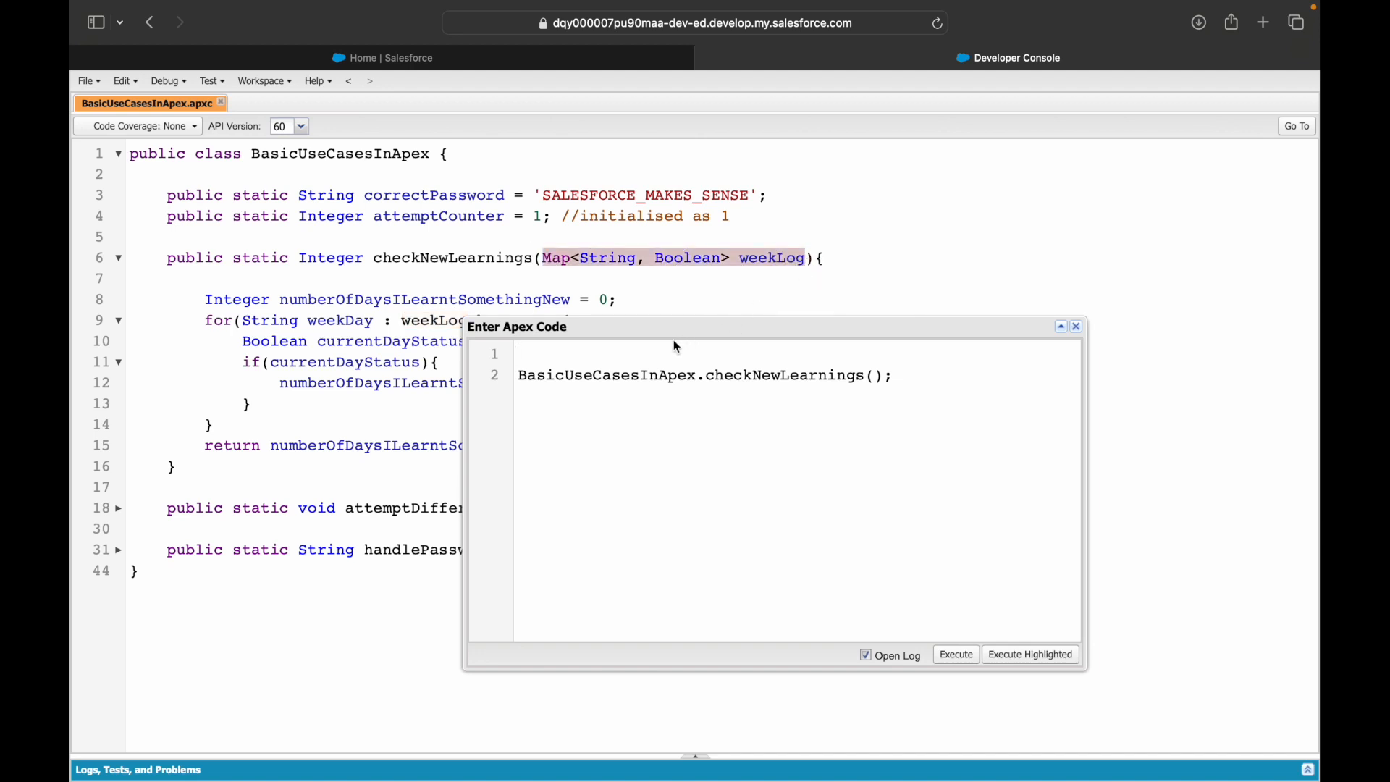
pyautogui.write('Map<String, Boolean> weekLog =')
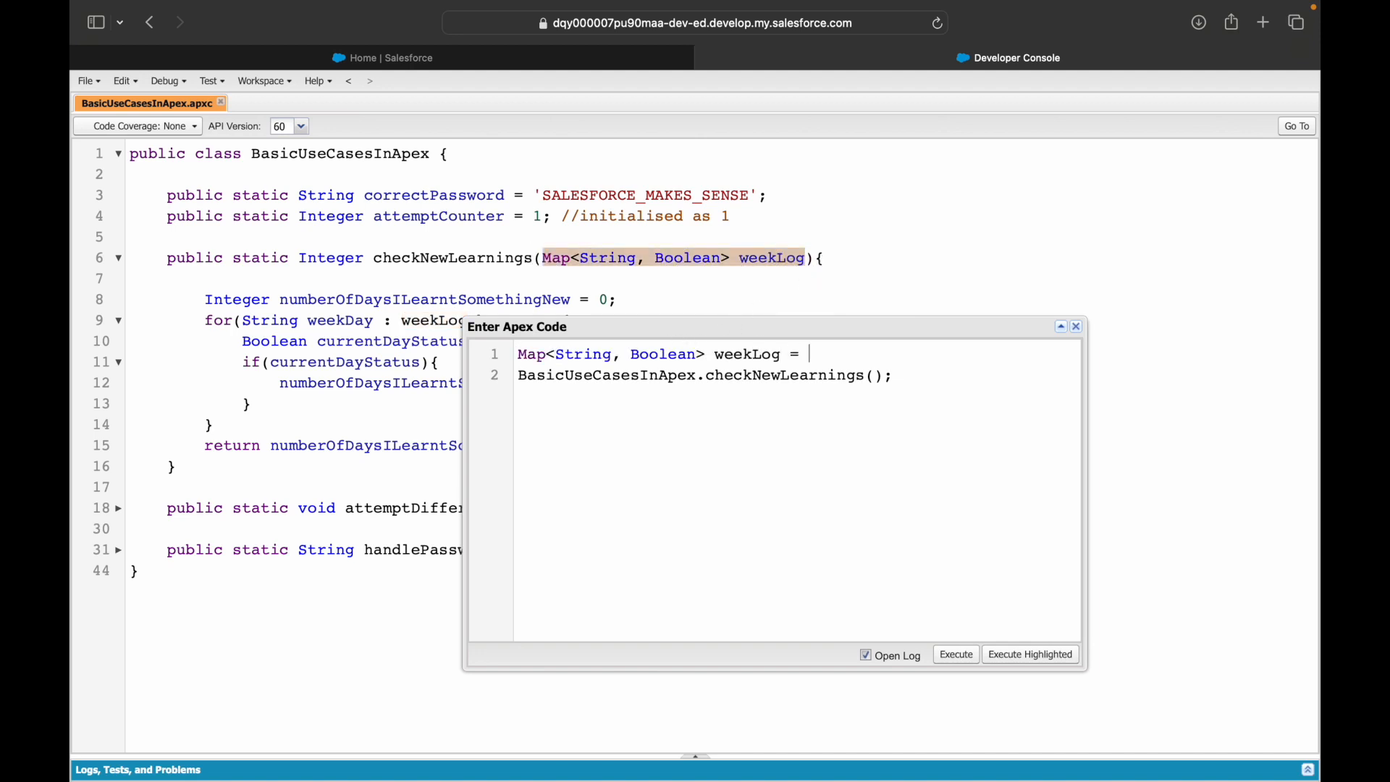
pyautogui.write('new')
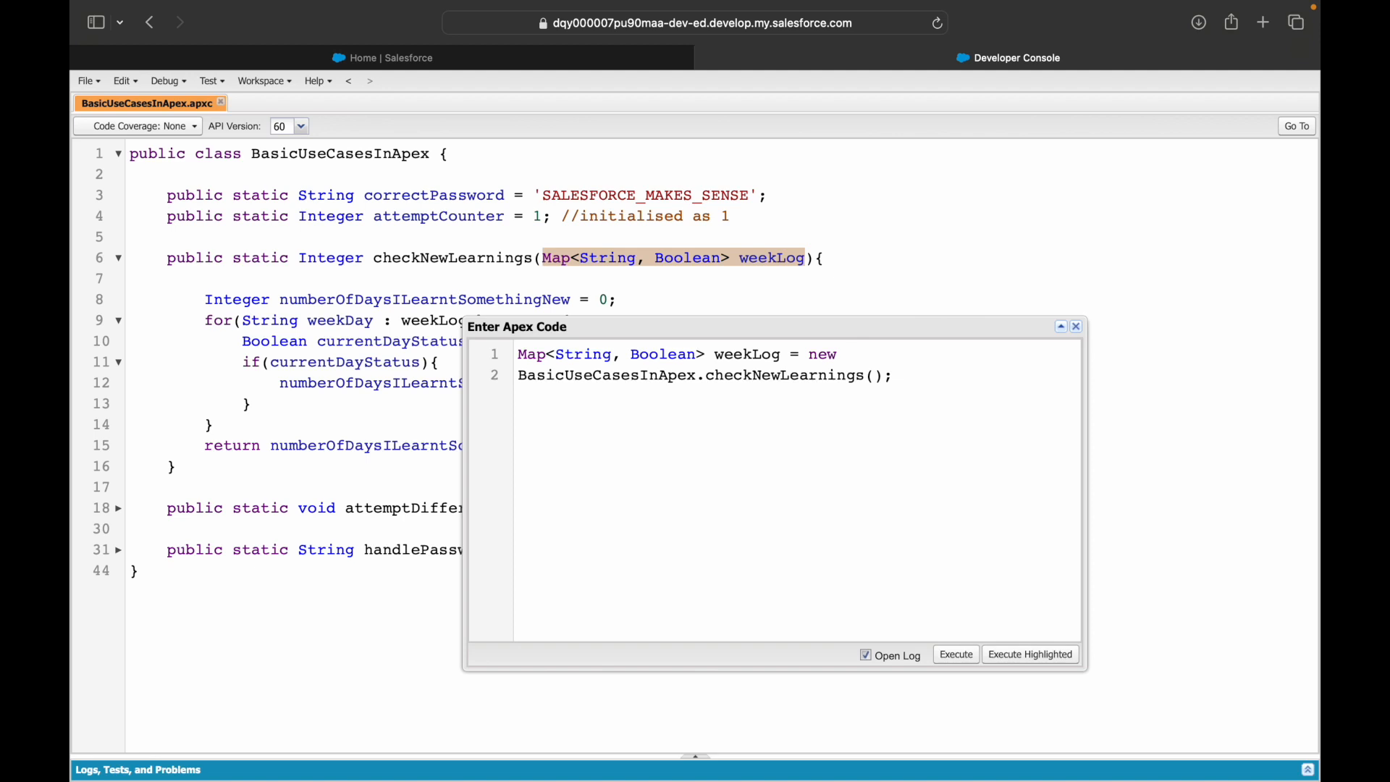
pyautogui.write('Map<String, Boolean>();')
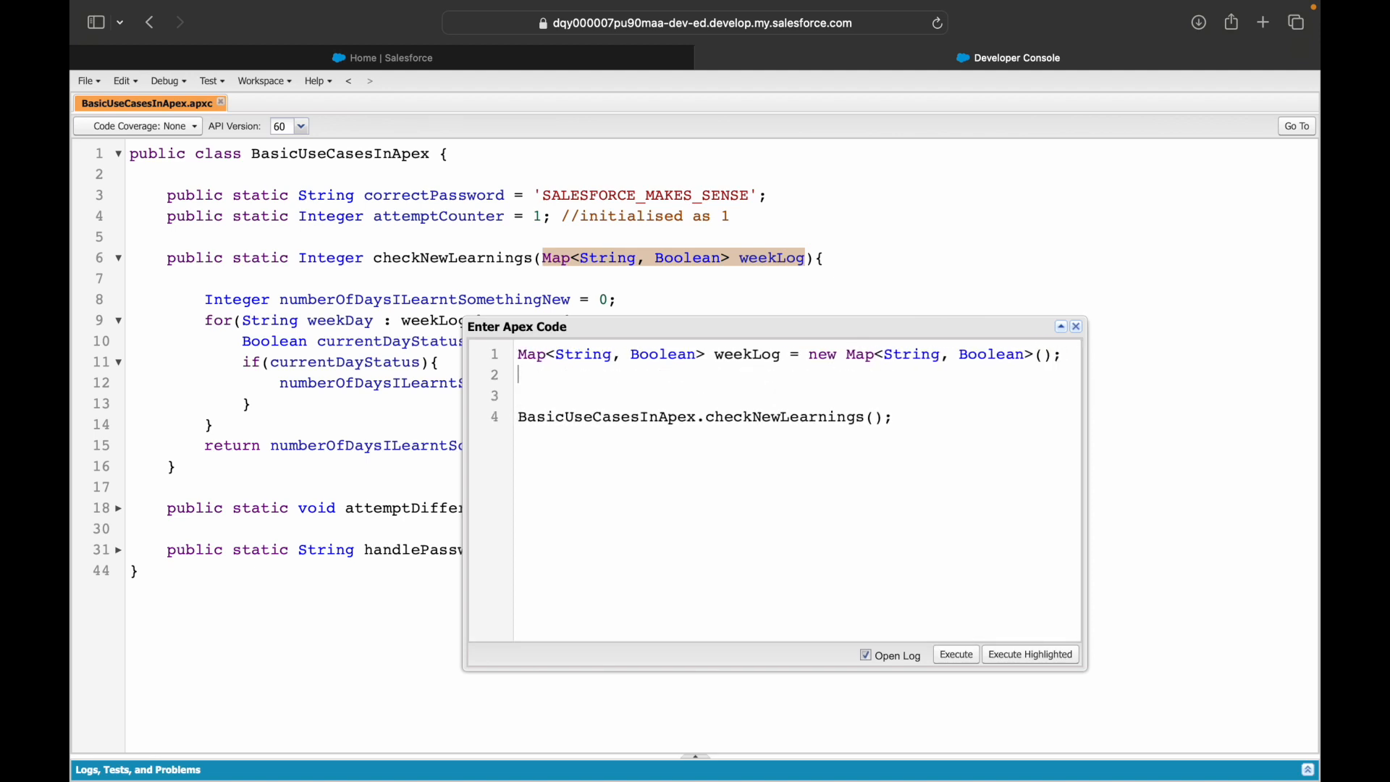
pyautogui.write('weekLo')
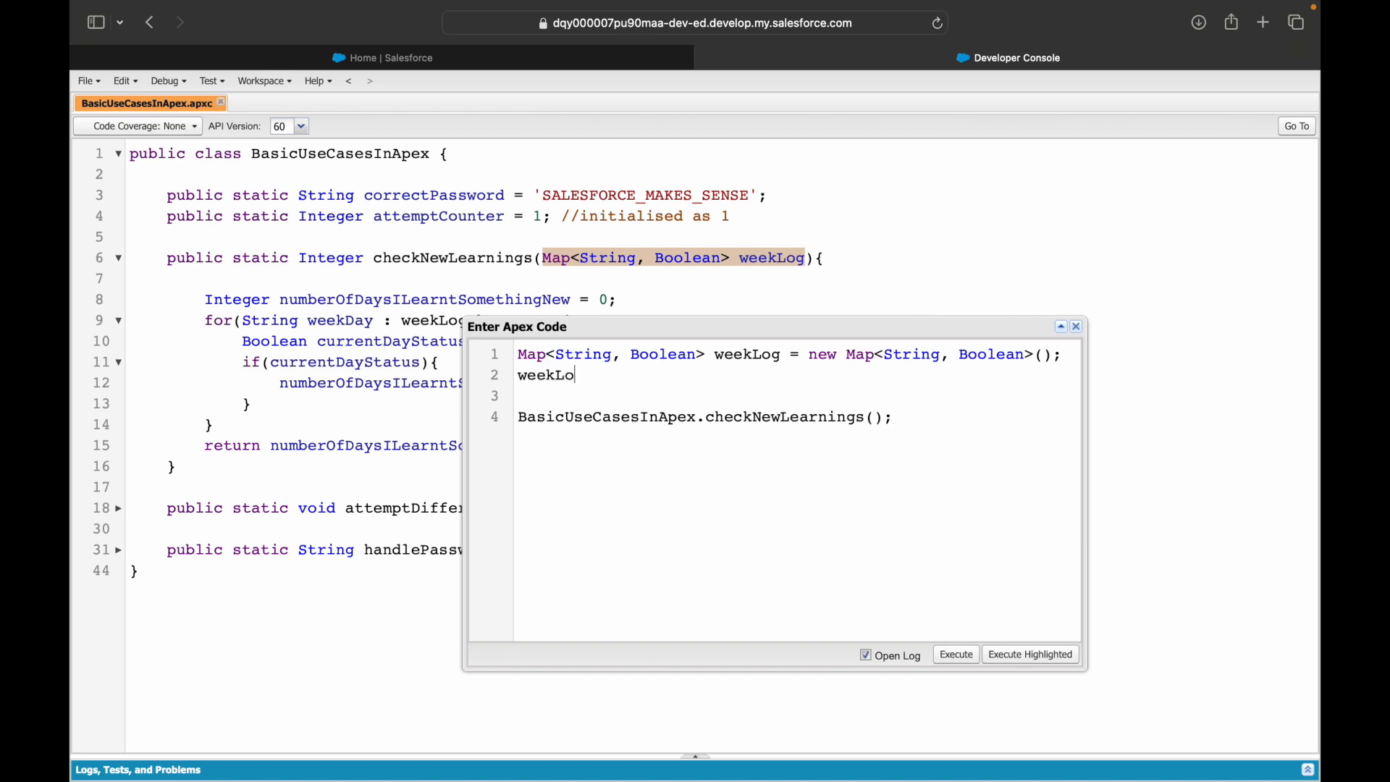
# Step: Add weekLog.put true/false entries for Monday–Saturday and call checkNewLearnings(weekLog)
pyautogui.write(".put('');")
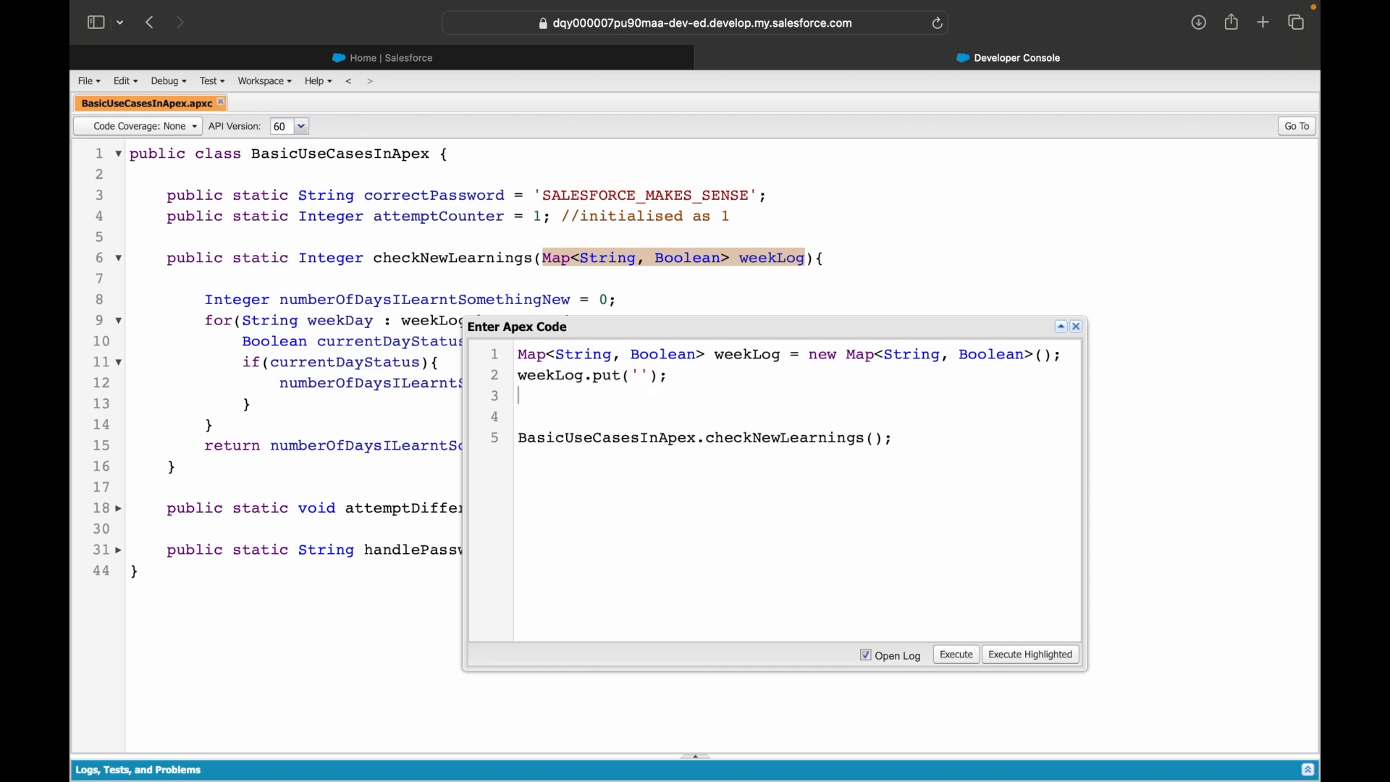
pyautogui.write("weekLog.put('');")
pyautogui.click(798, 375)
pyautogui.write('Monday')
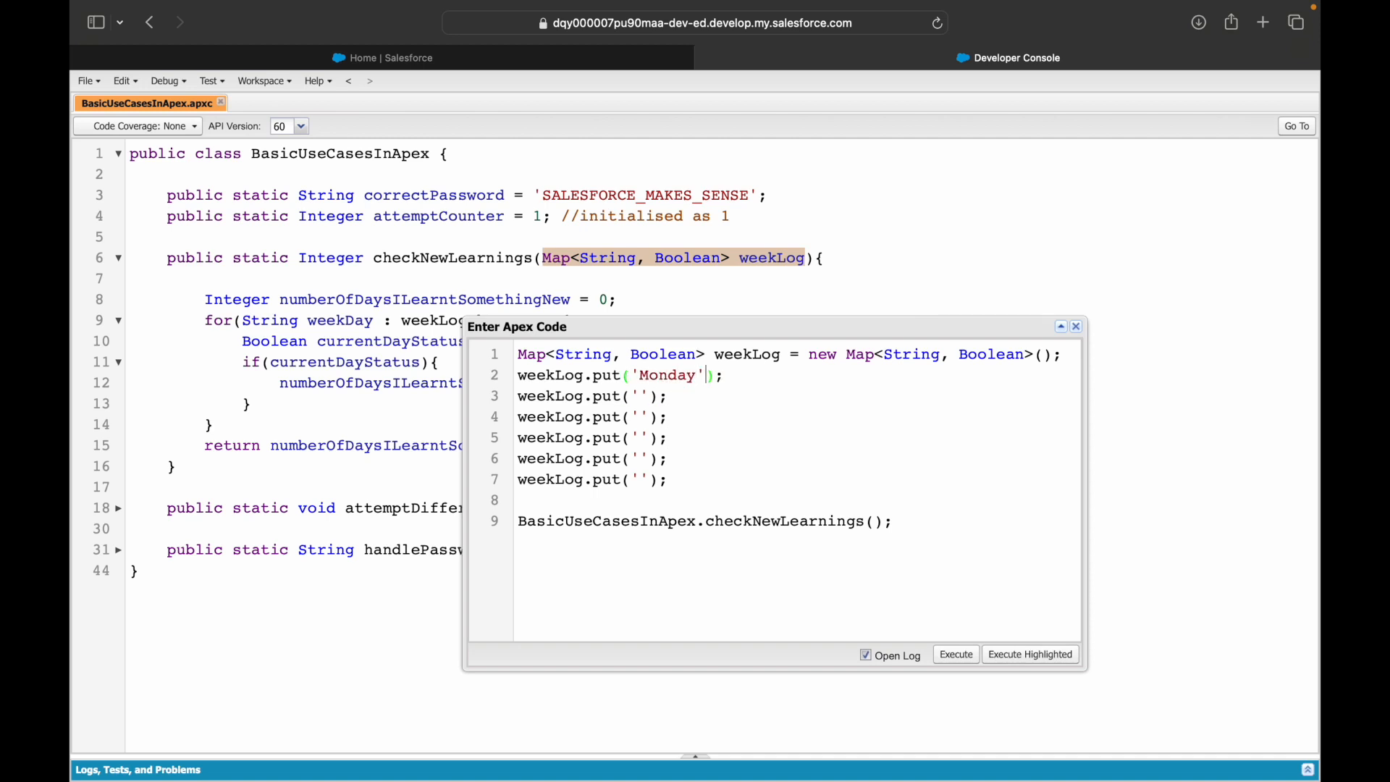
pyautogui.write(", ''")
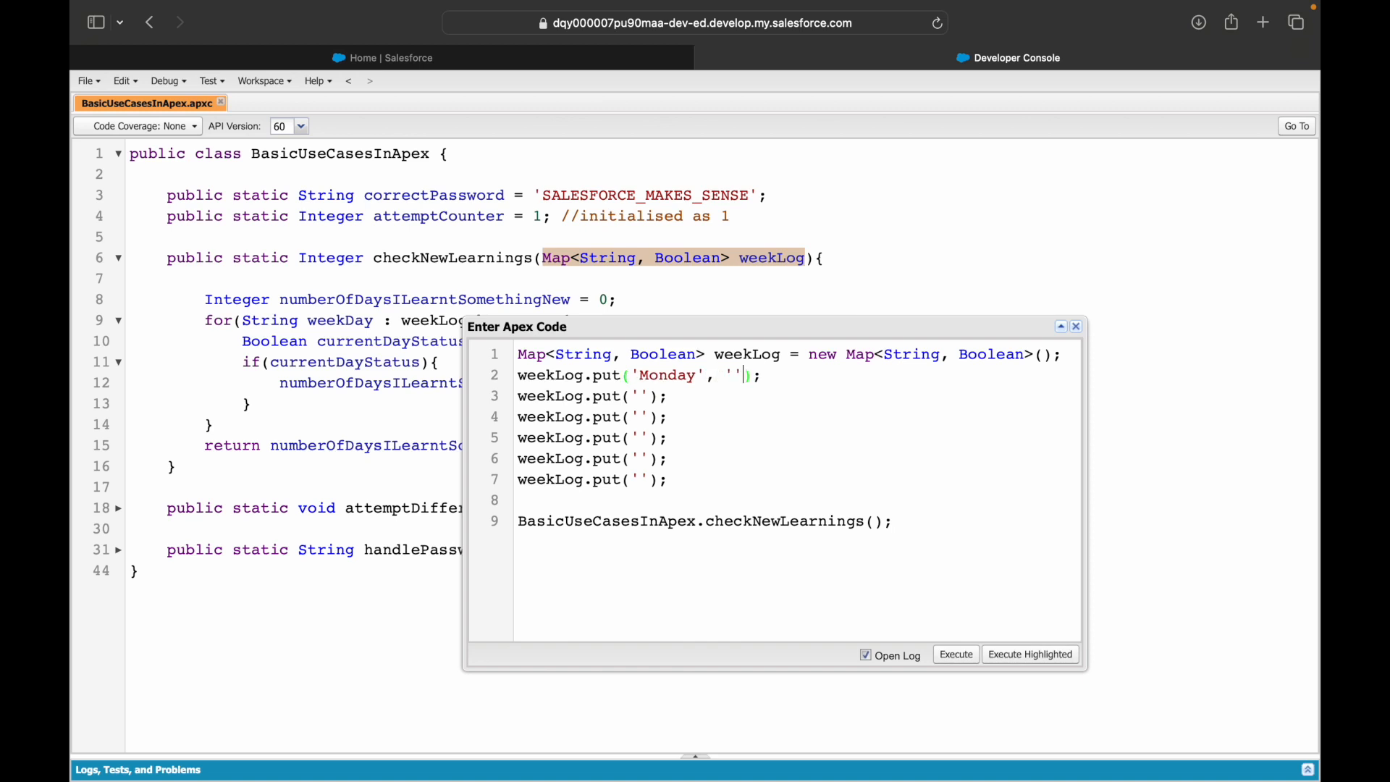
pyautogui.write('true')
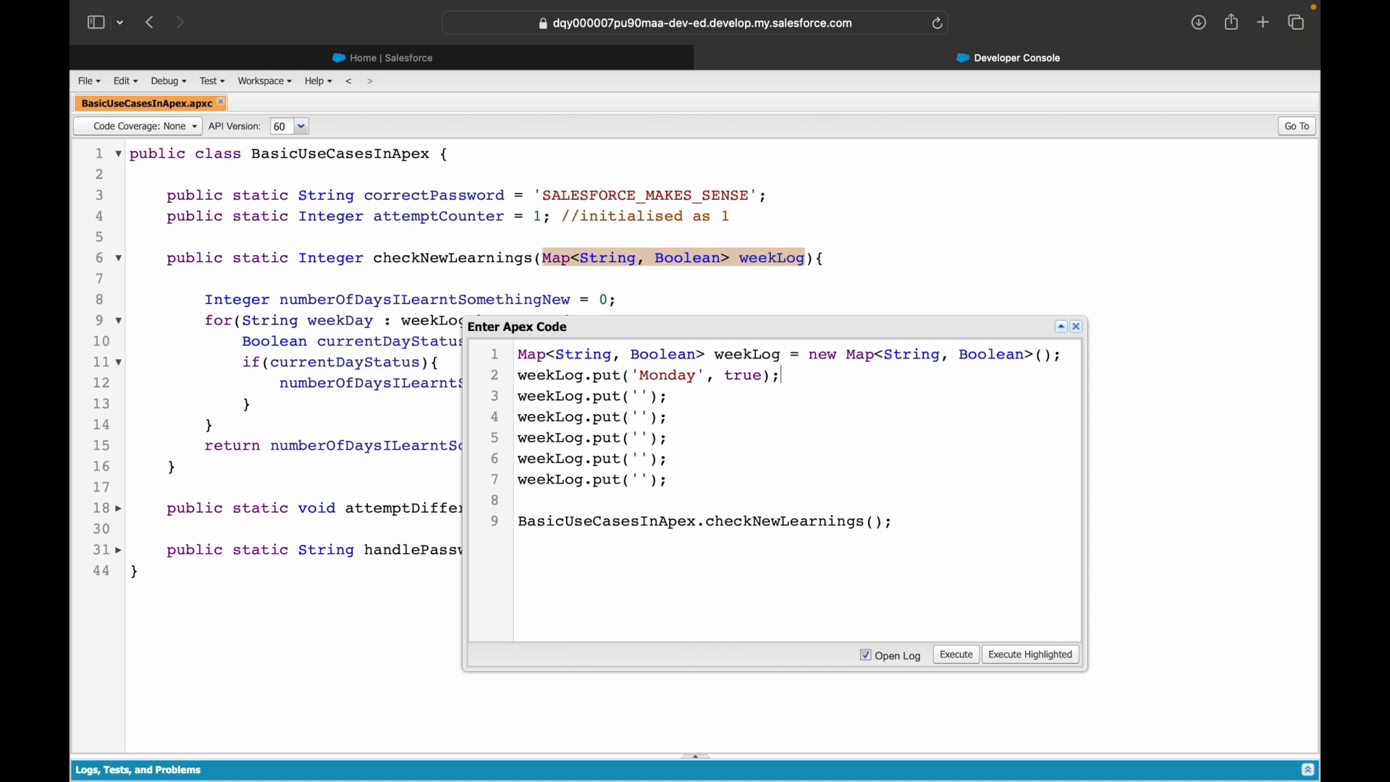
pyautogui.write('Tues')
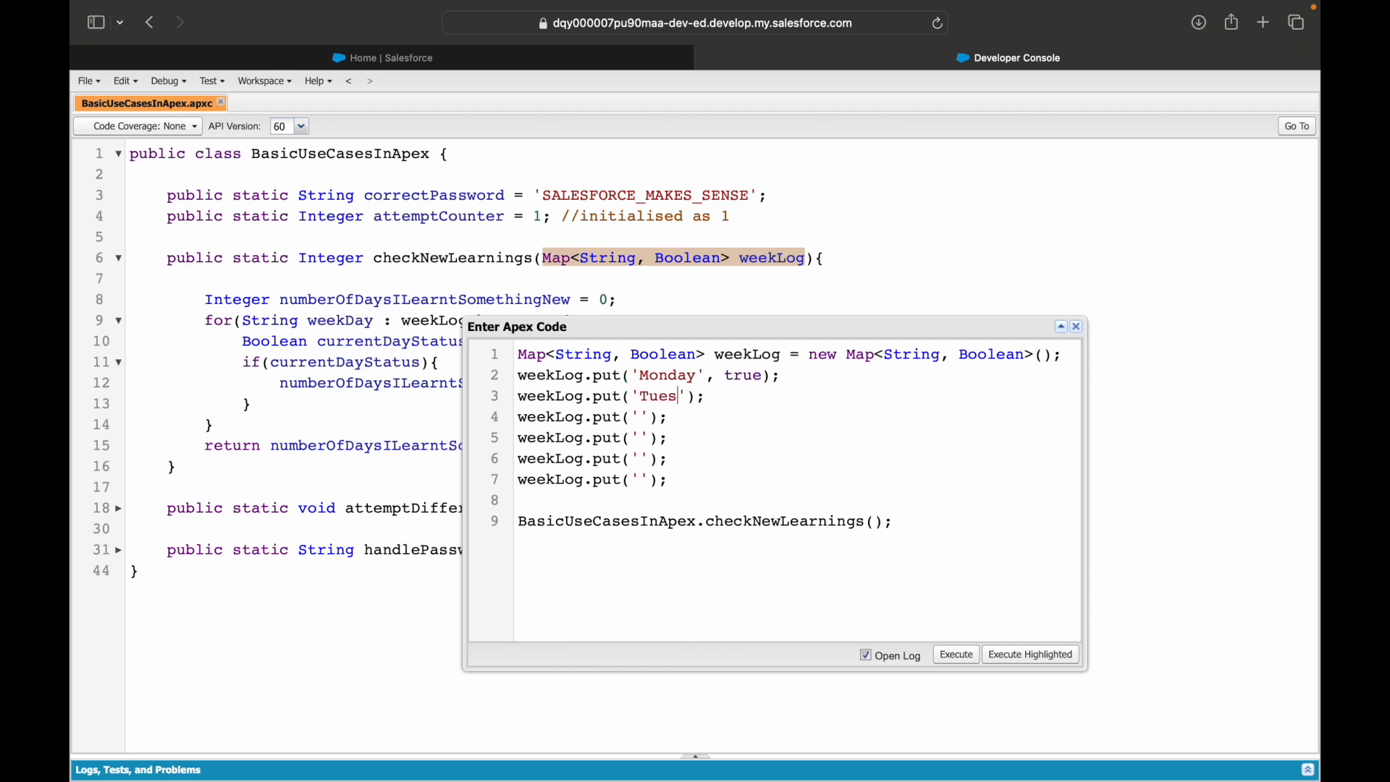
pyautogui.write("day', true")
pyautogui.click(593, 416)
pyautogui.write('Wedne')
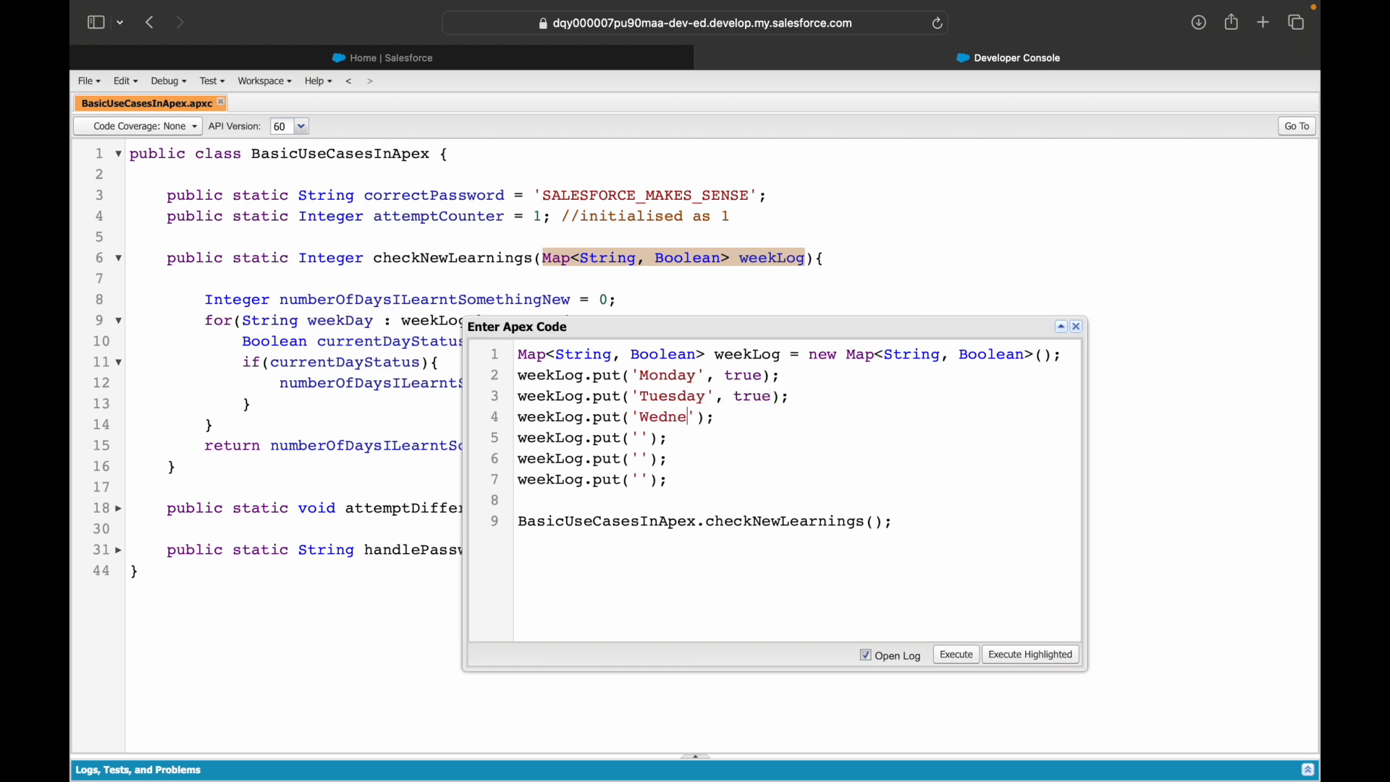
pyautogui.write("sday',")
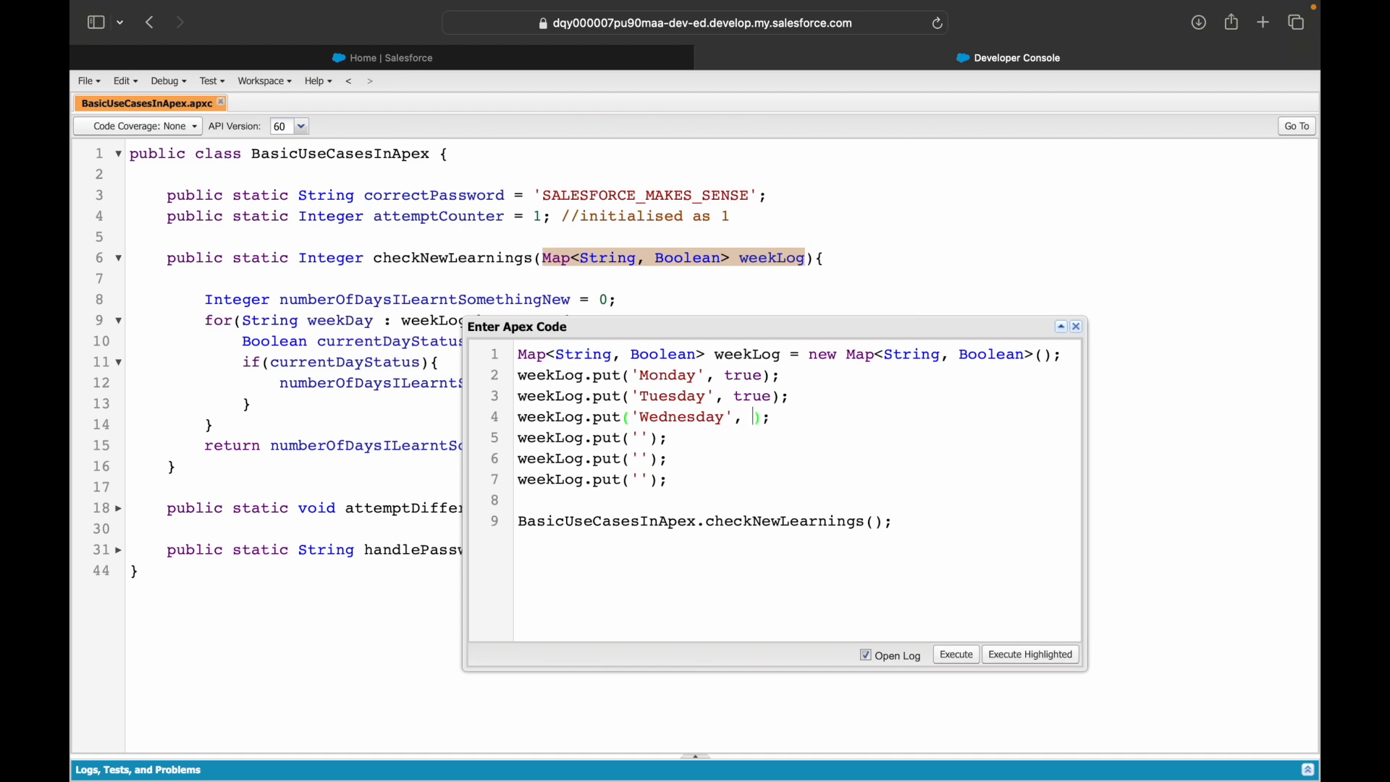
pyautogui.write('false')
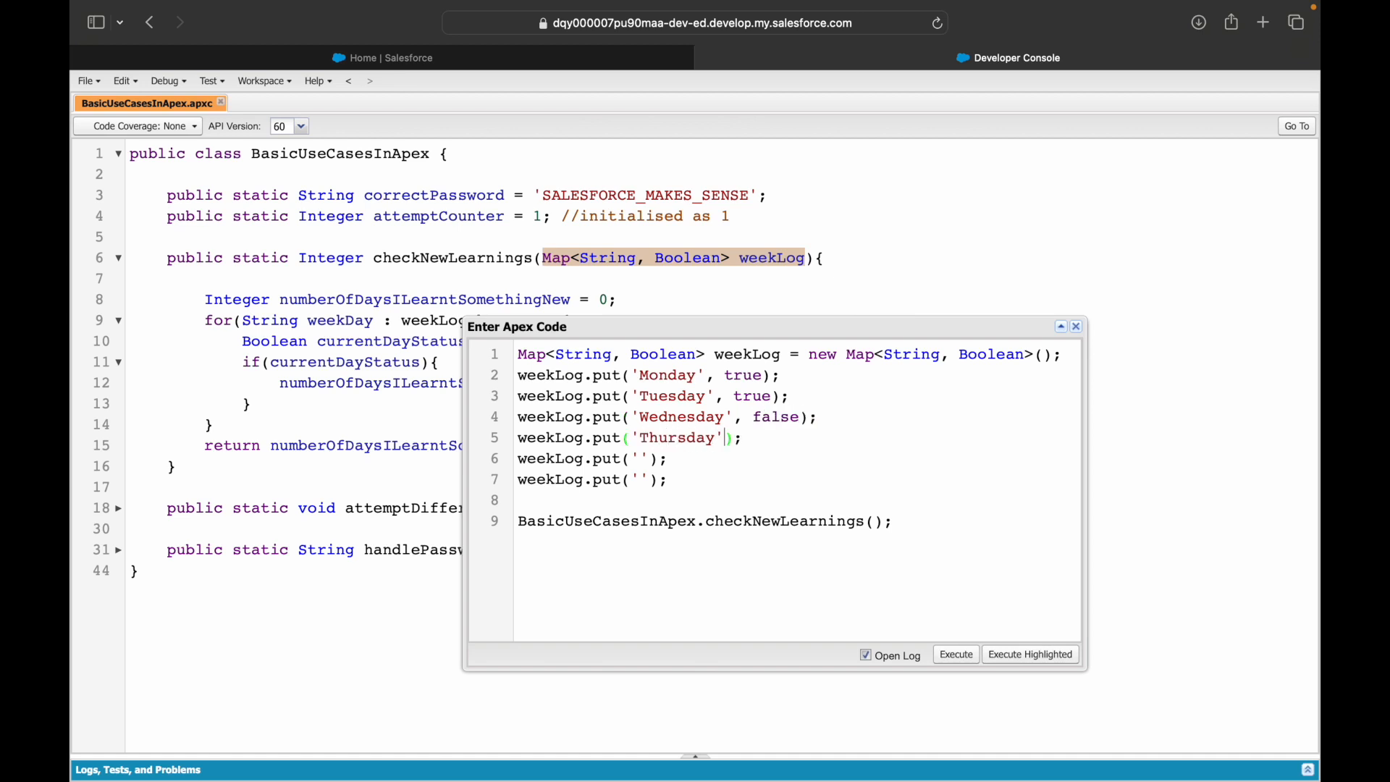
pyautogui.write(', true')
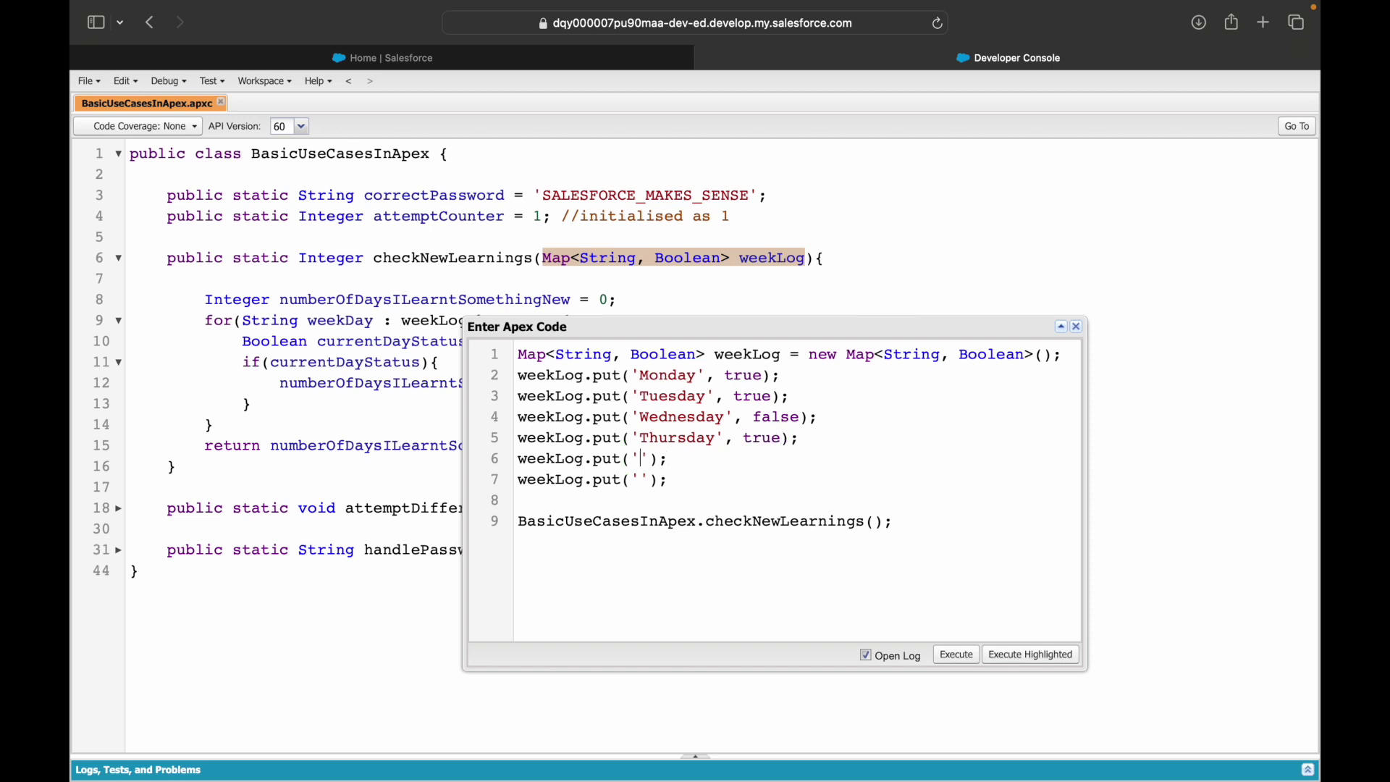
pyautogui.write('Friday')
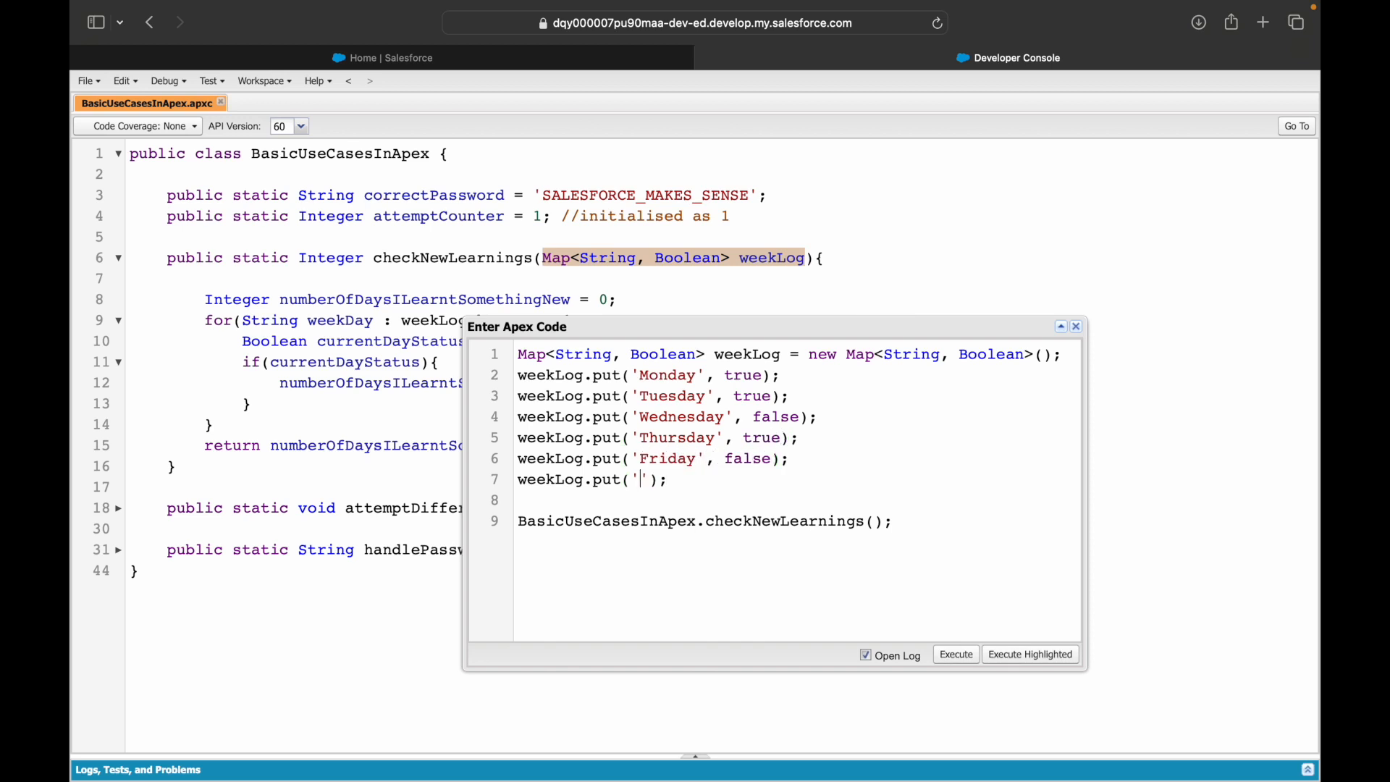
pyautogui.write("Saturday', true")
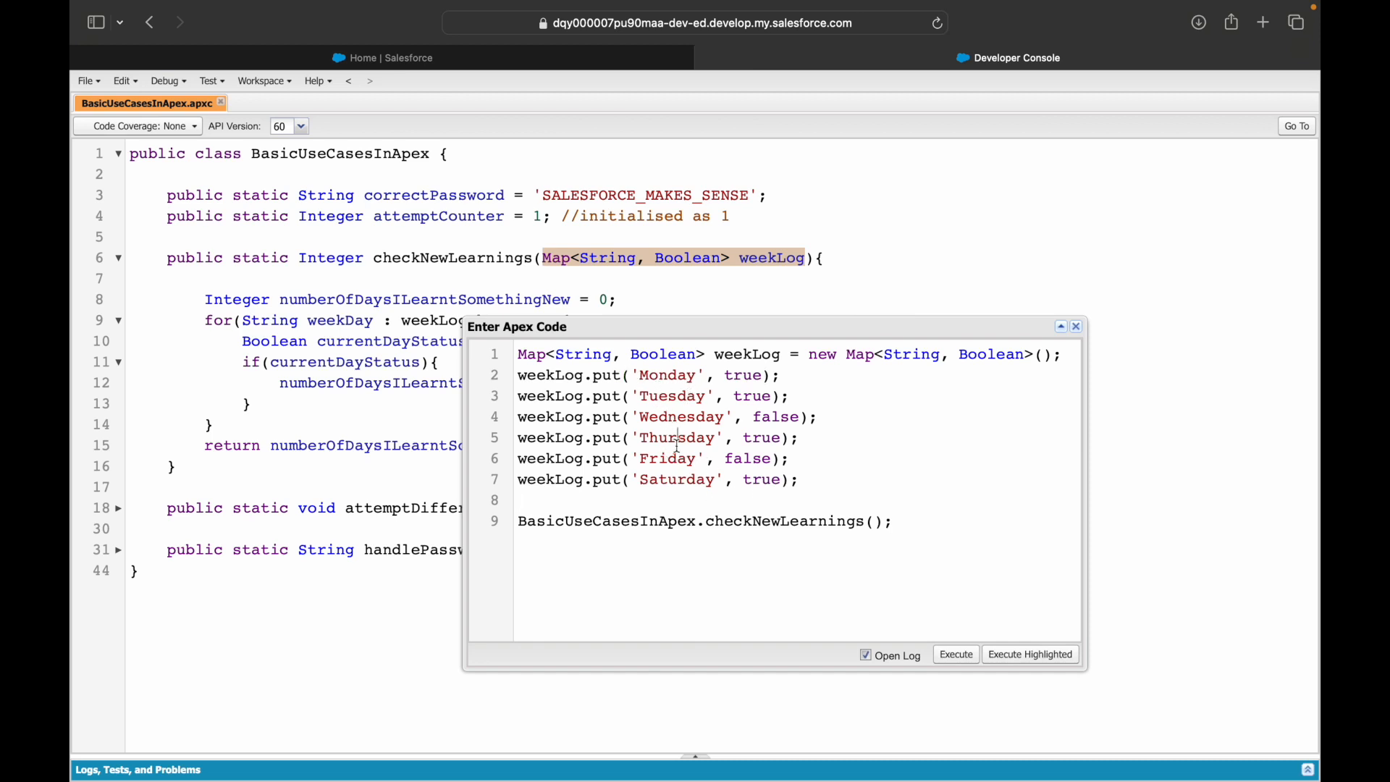
pyautogui.moveTo(743, 396)
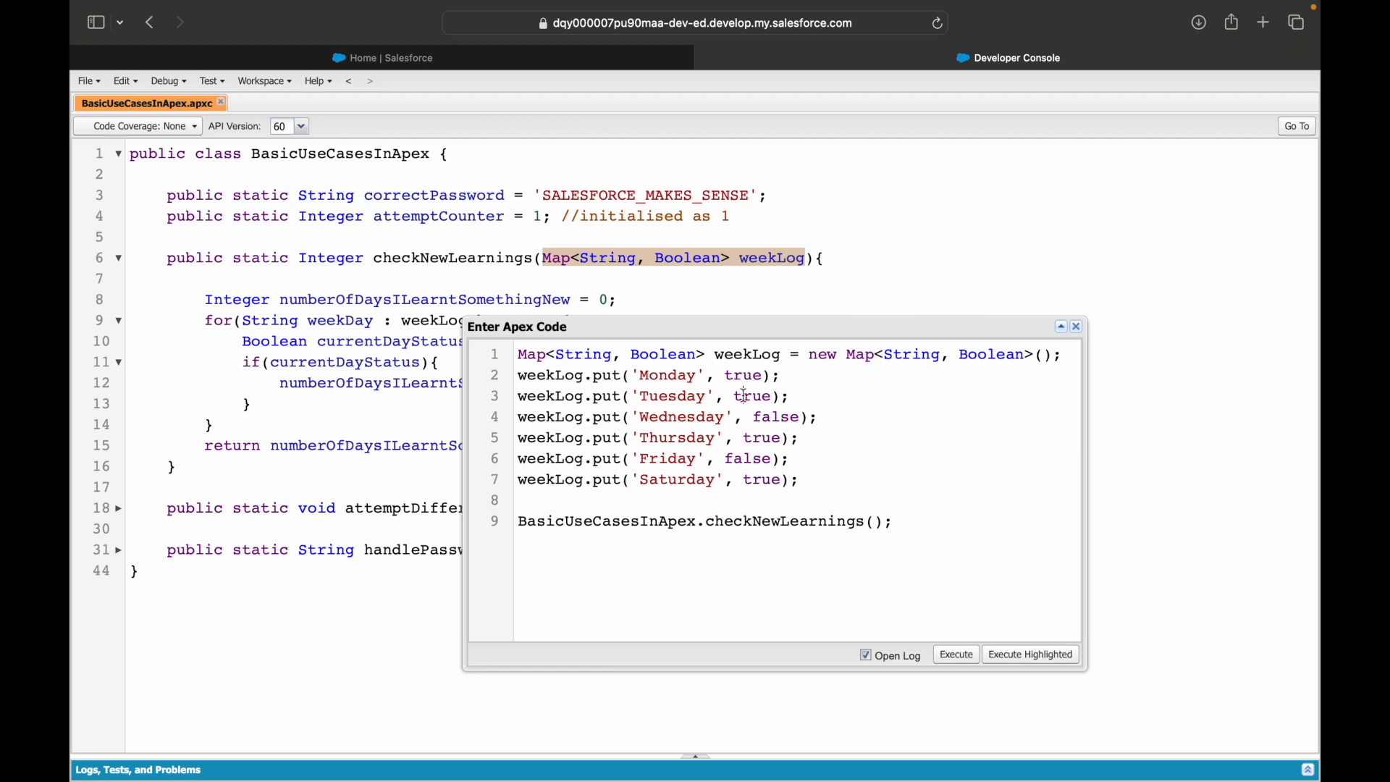
pyautogui.click(803, 478)
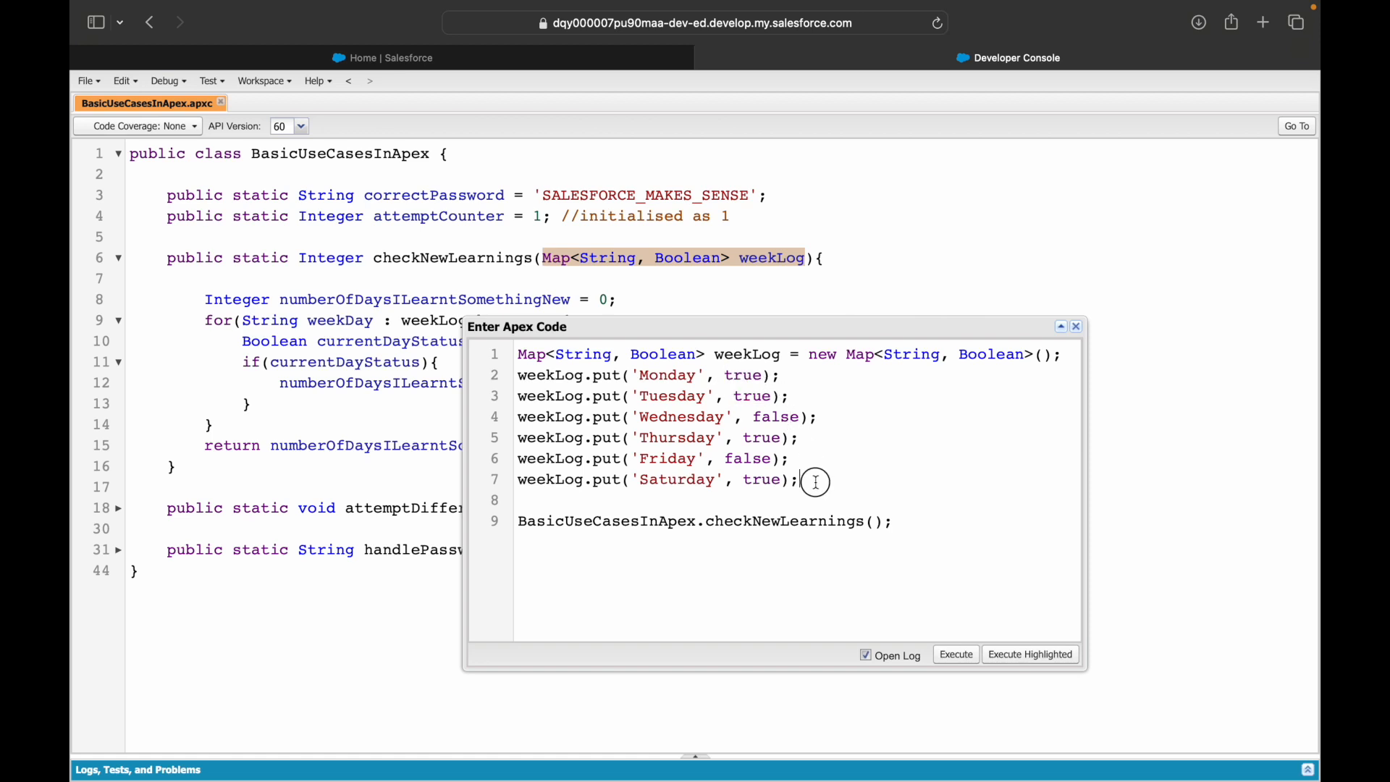
pyautogui.moveTo(722, 417)
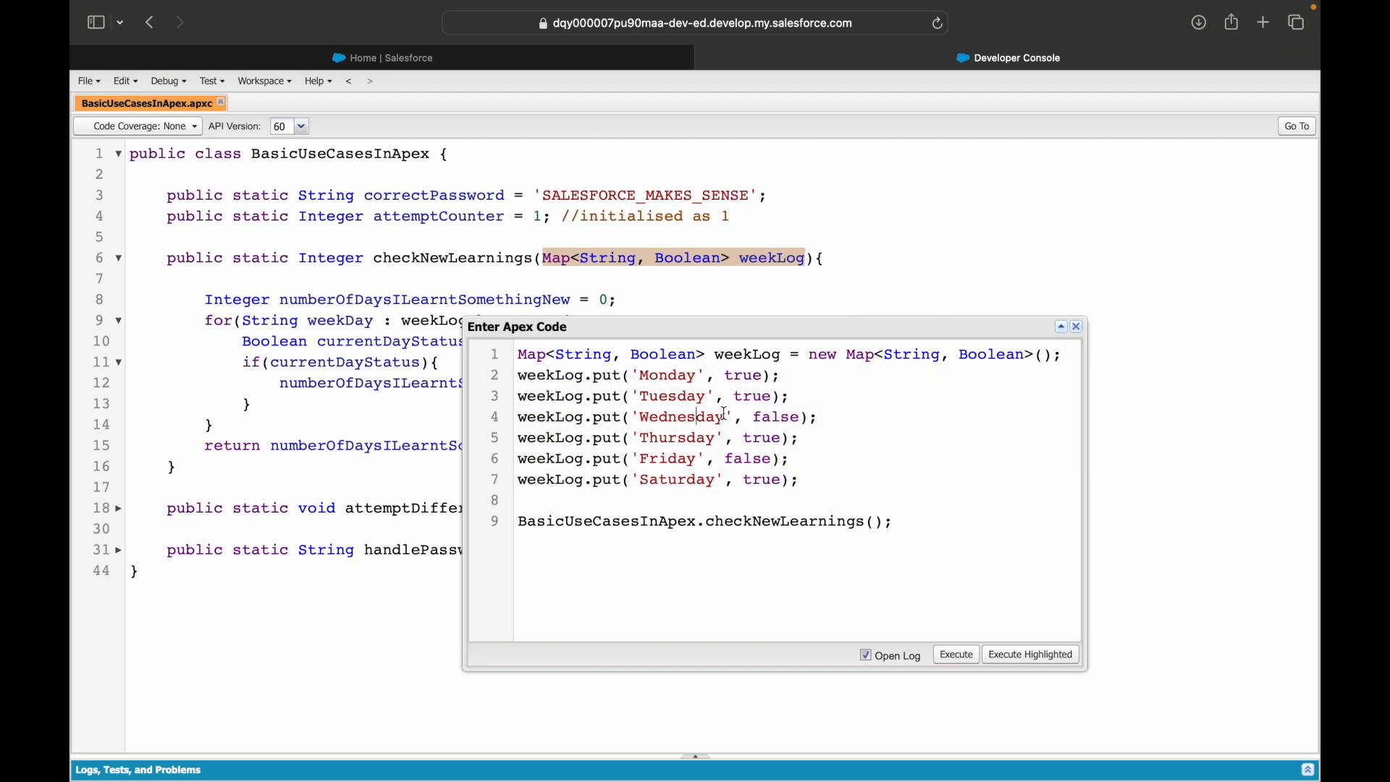
pyautogui.moveTo(829, 499)
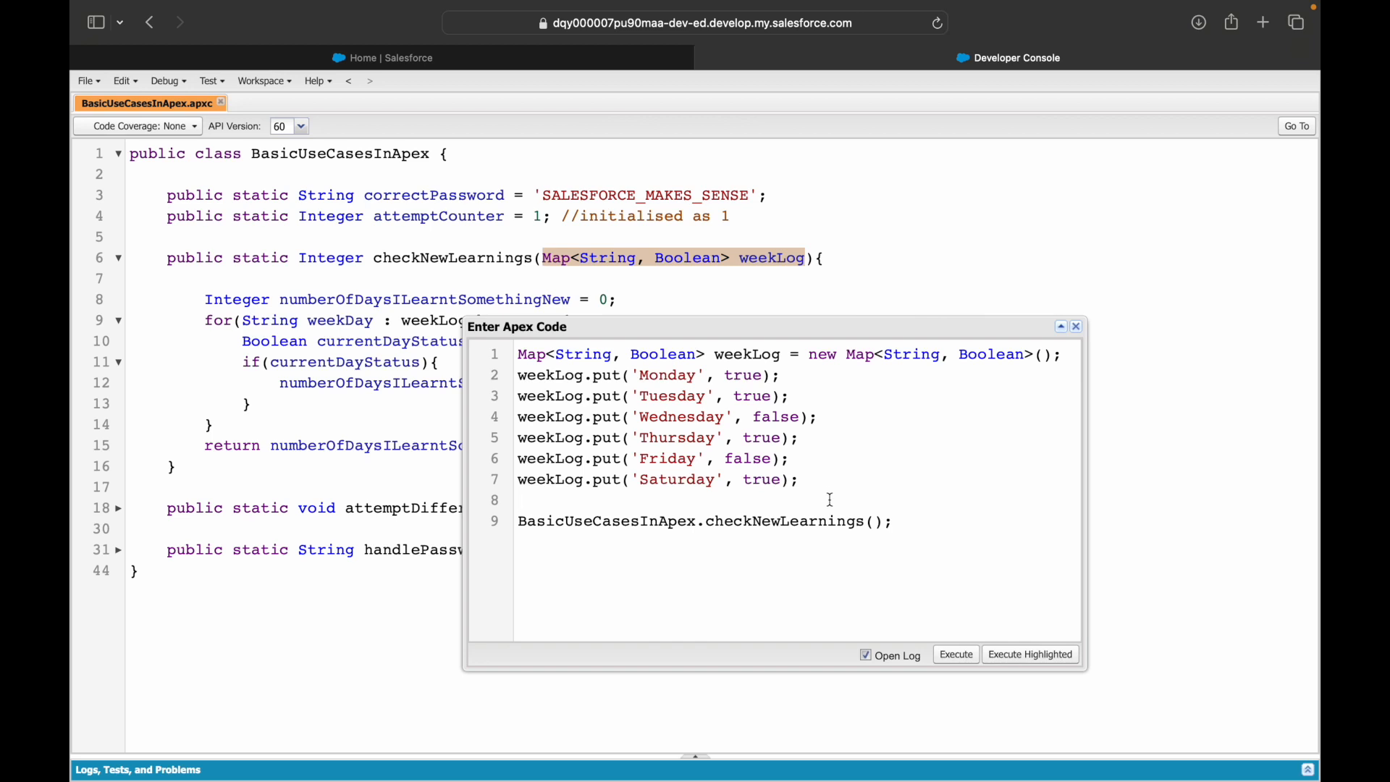
pyautogui.moveTo(738, 363)
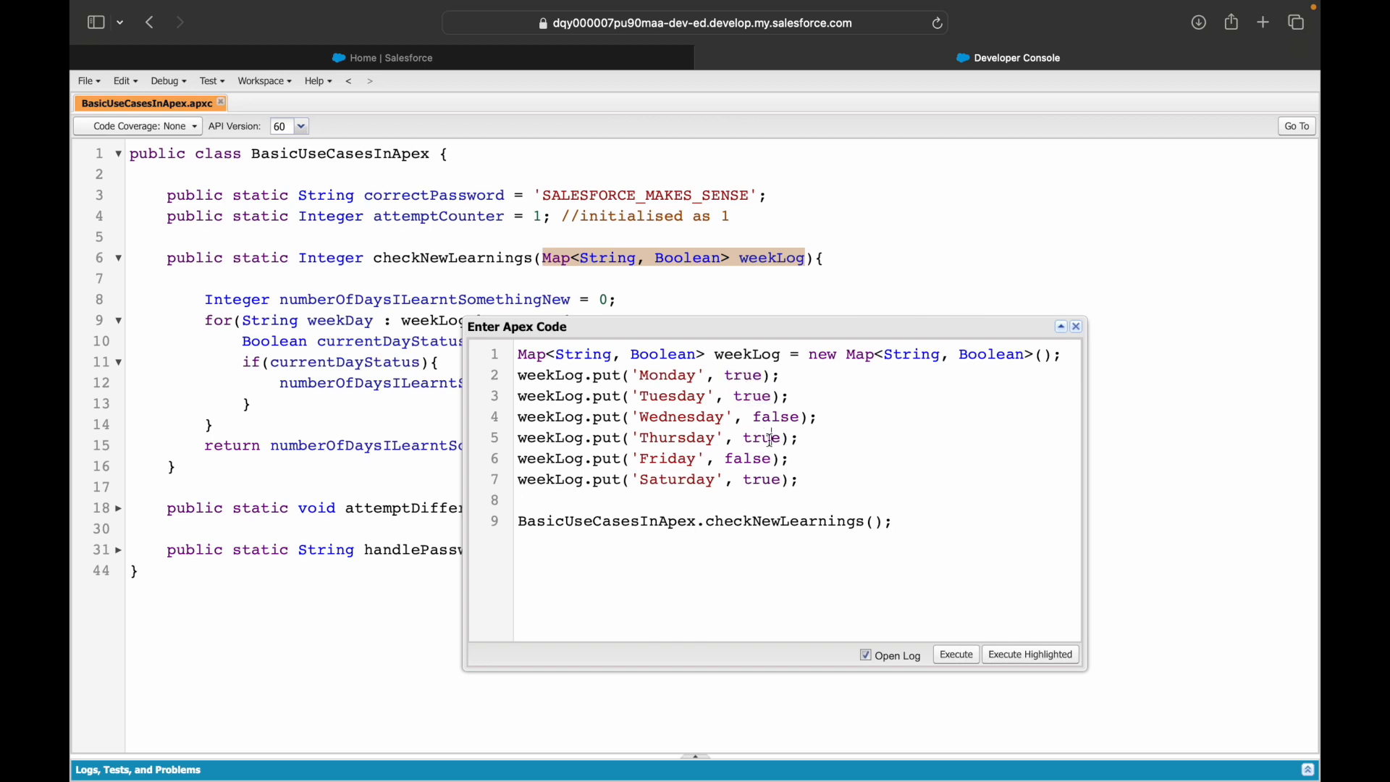
pyautogui.doubleClick(761, 479)
pyautogui.write('weekLog')
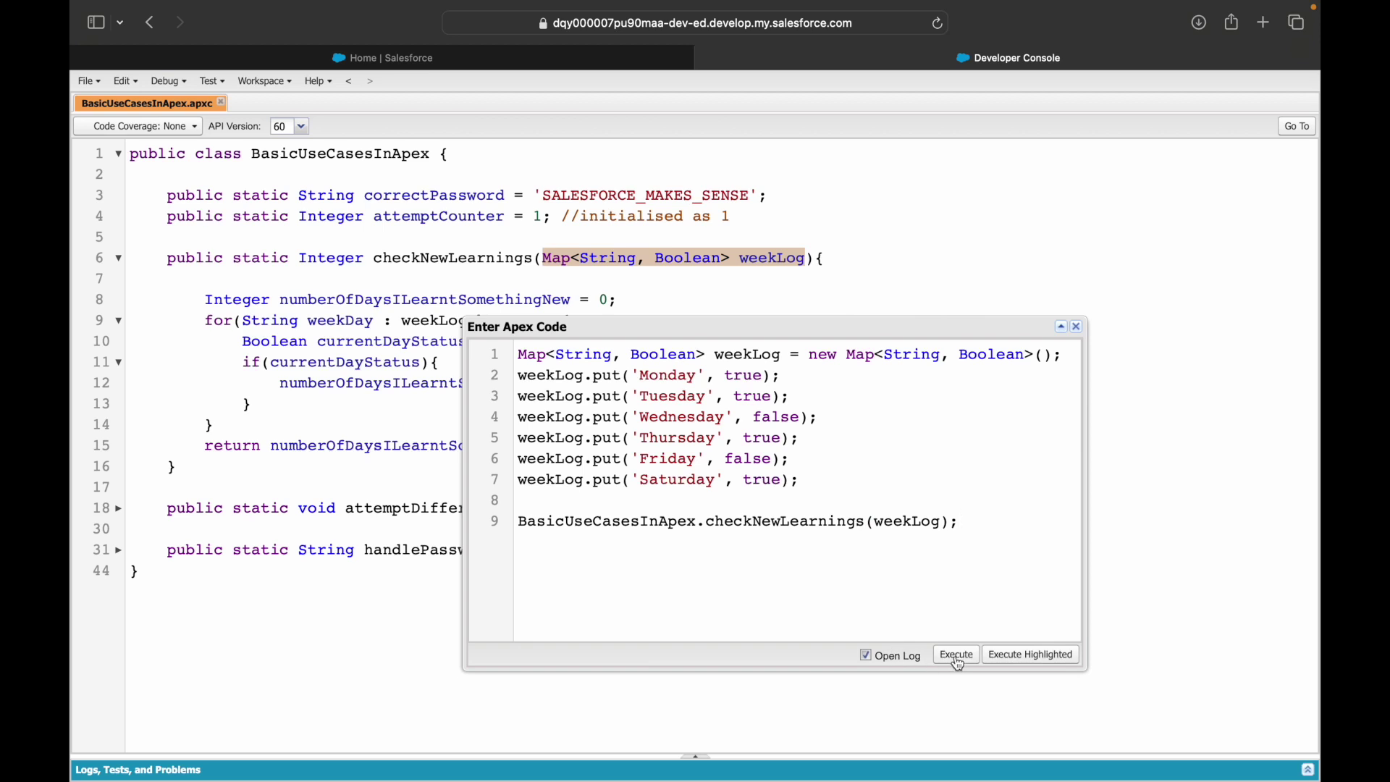
# Step: Store the call result in finalAnswer, print it with System.debug(finalAnswer), and execute
pyautogui.click(955, 655)
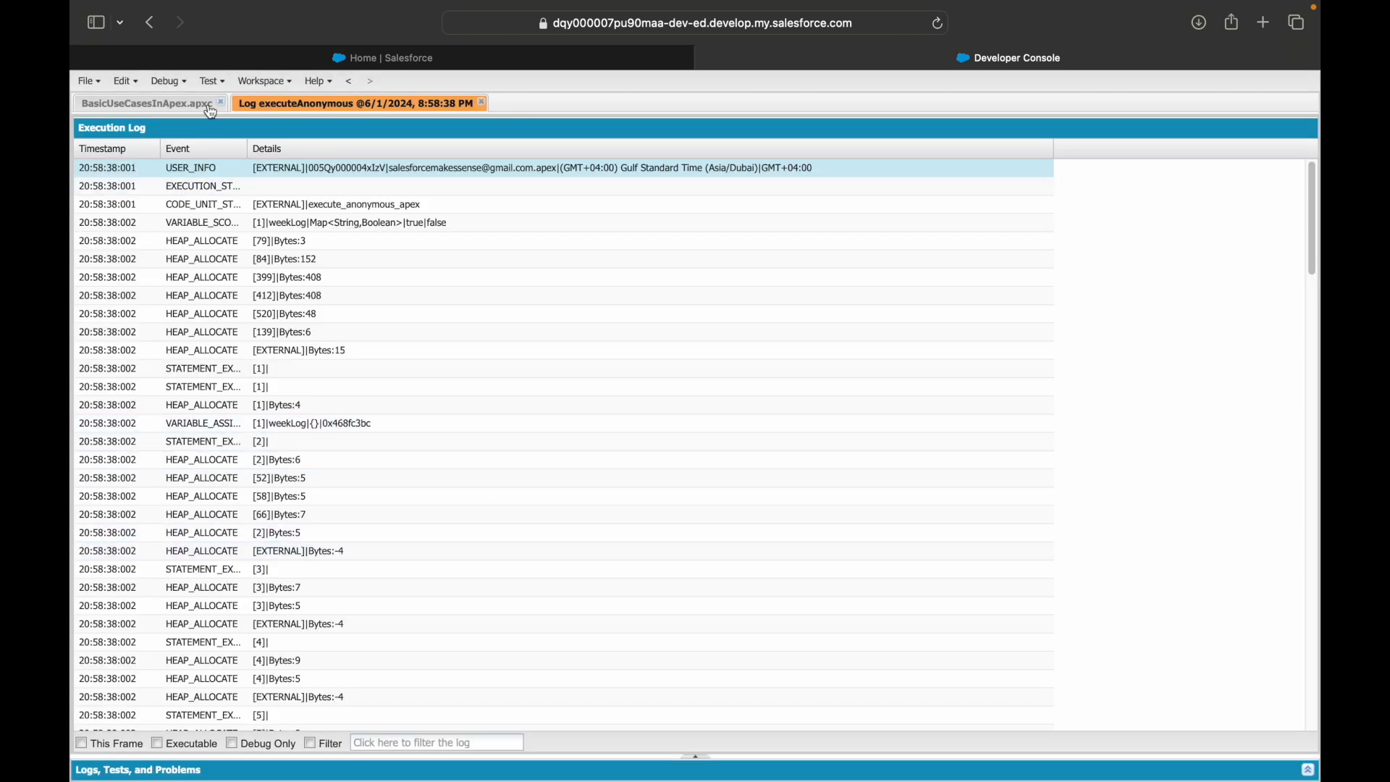
pyautogui.click(165, 81)
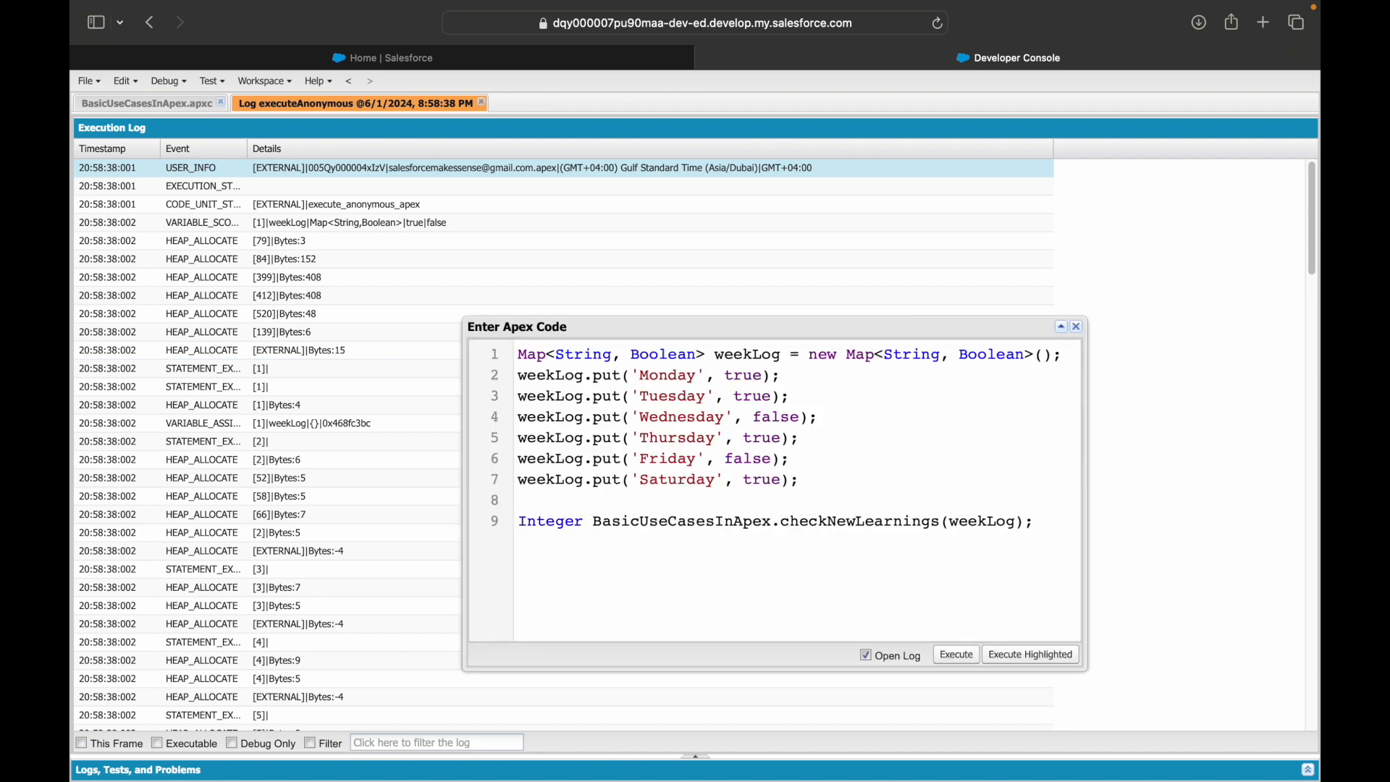
pyautogui.write('finalAnswer =')
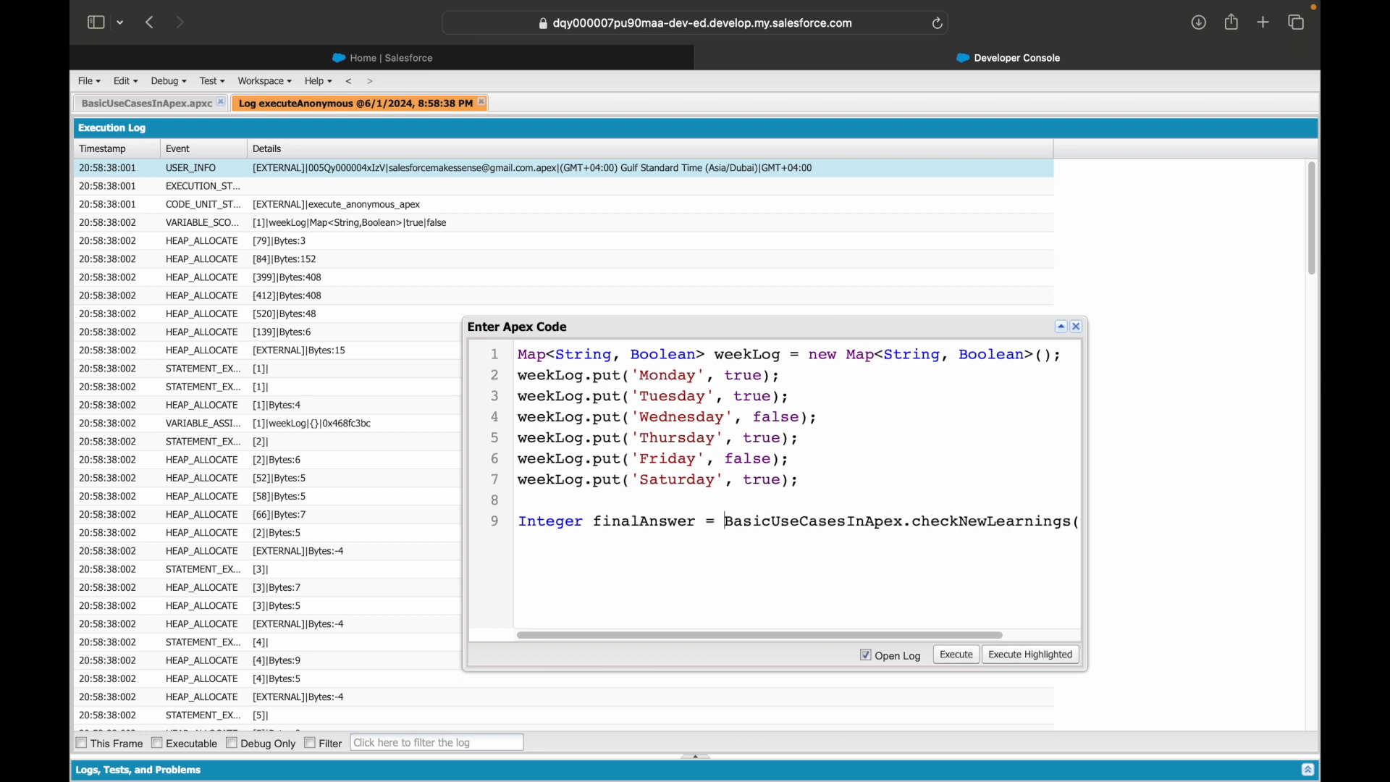
pyautogui.write('System.')
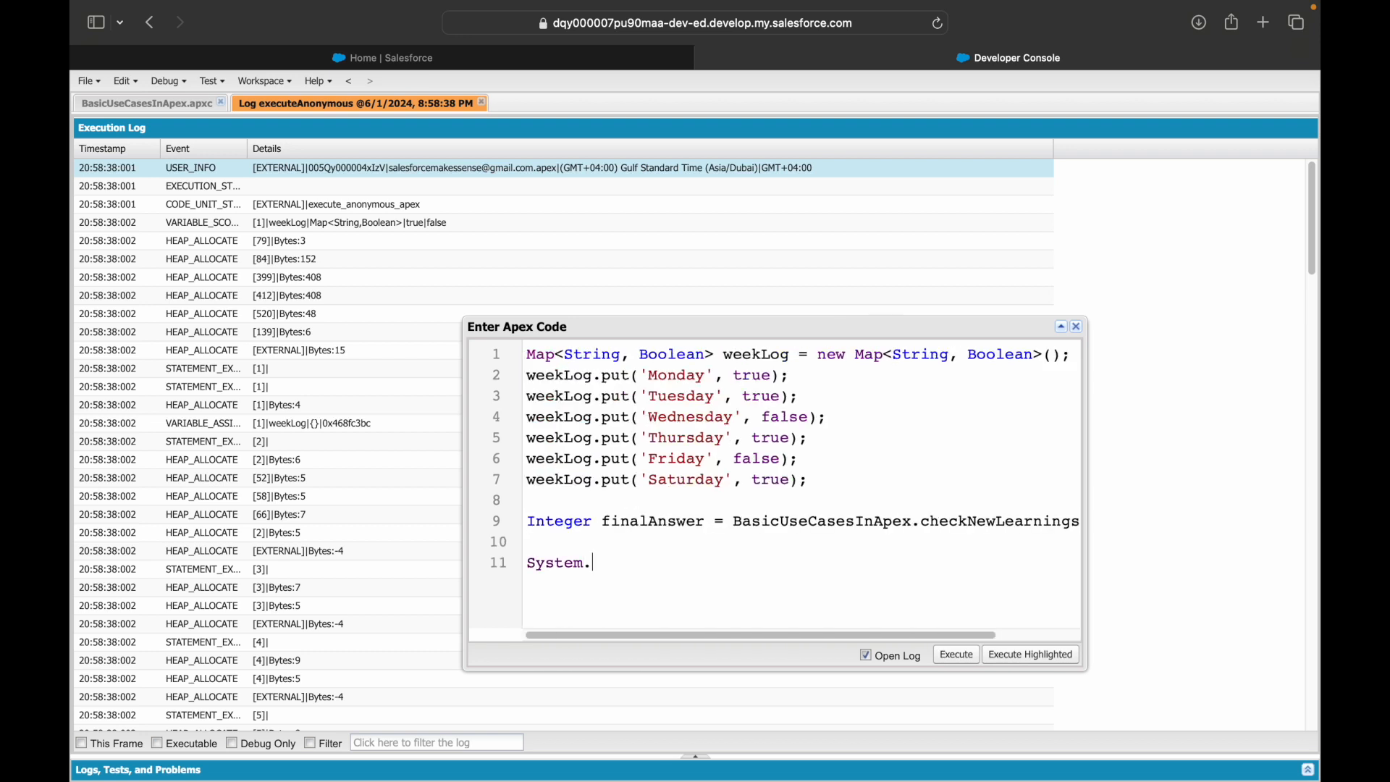
pyautogui.write('debug();')
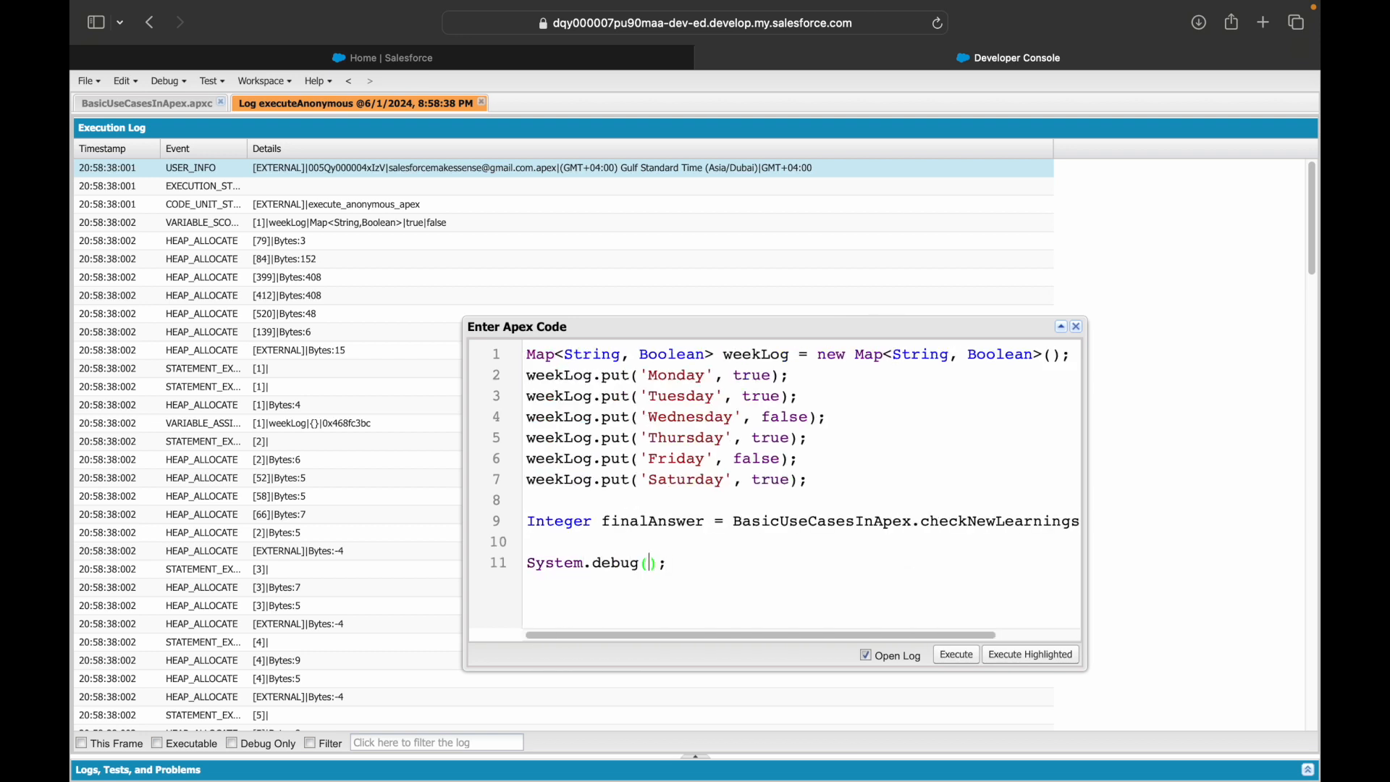
pyautogui.write('final')
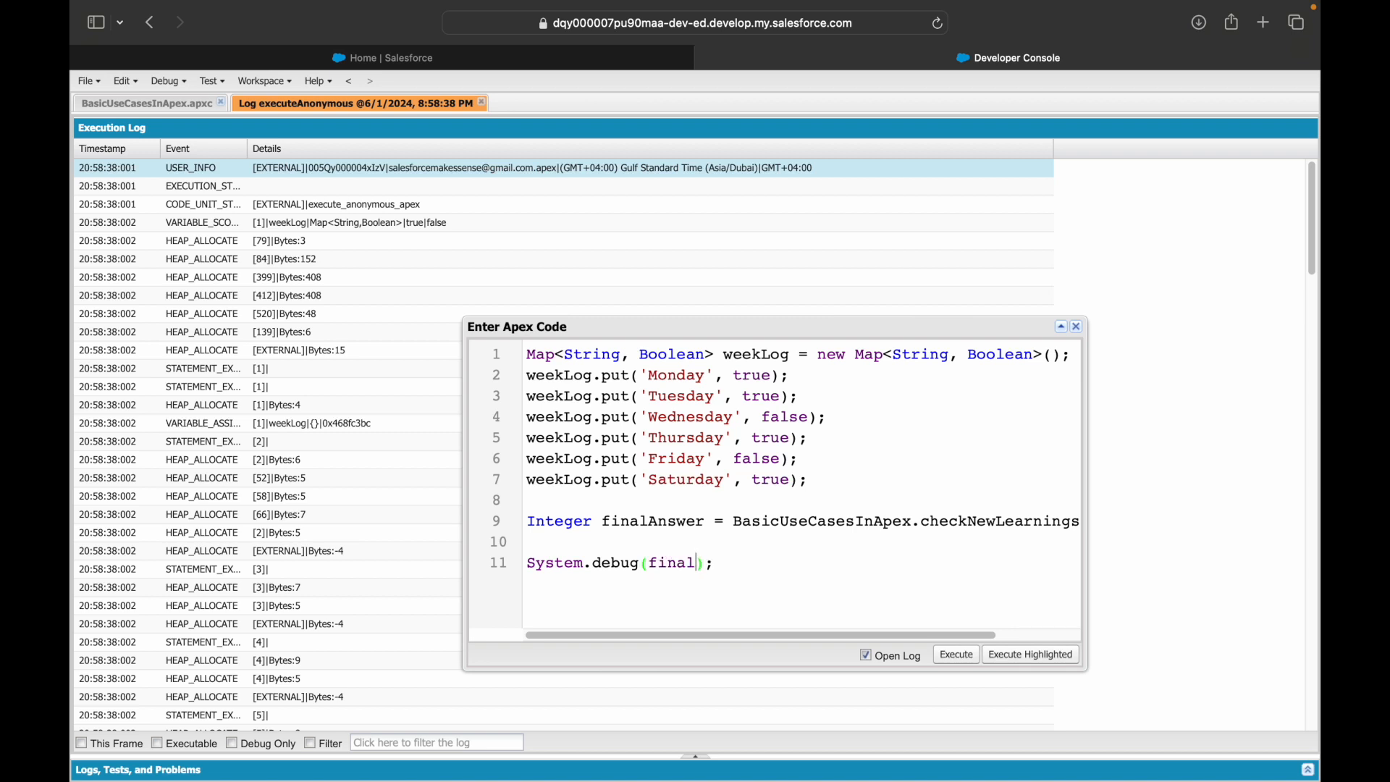
pyautogui.write('Answer')
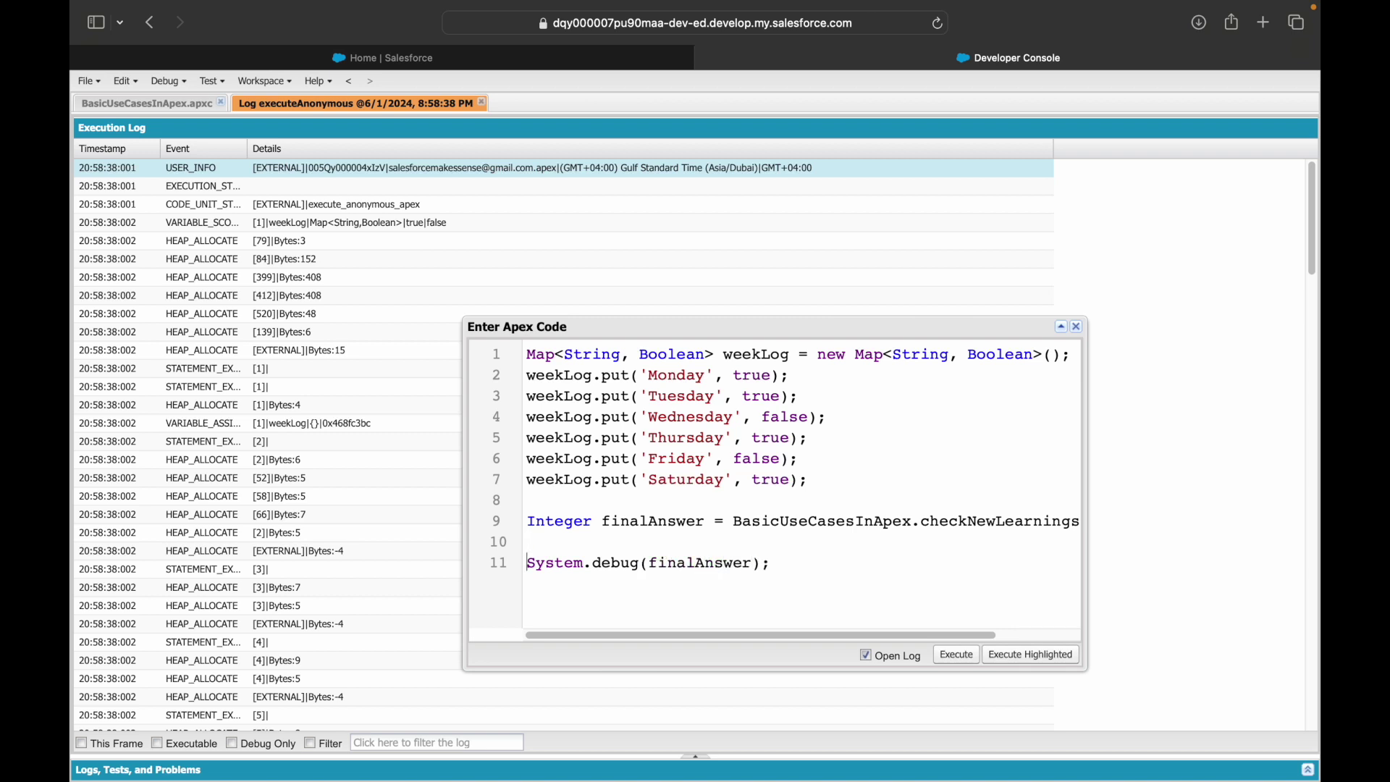
pyautogui.press('Backspace')
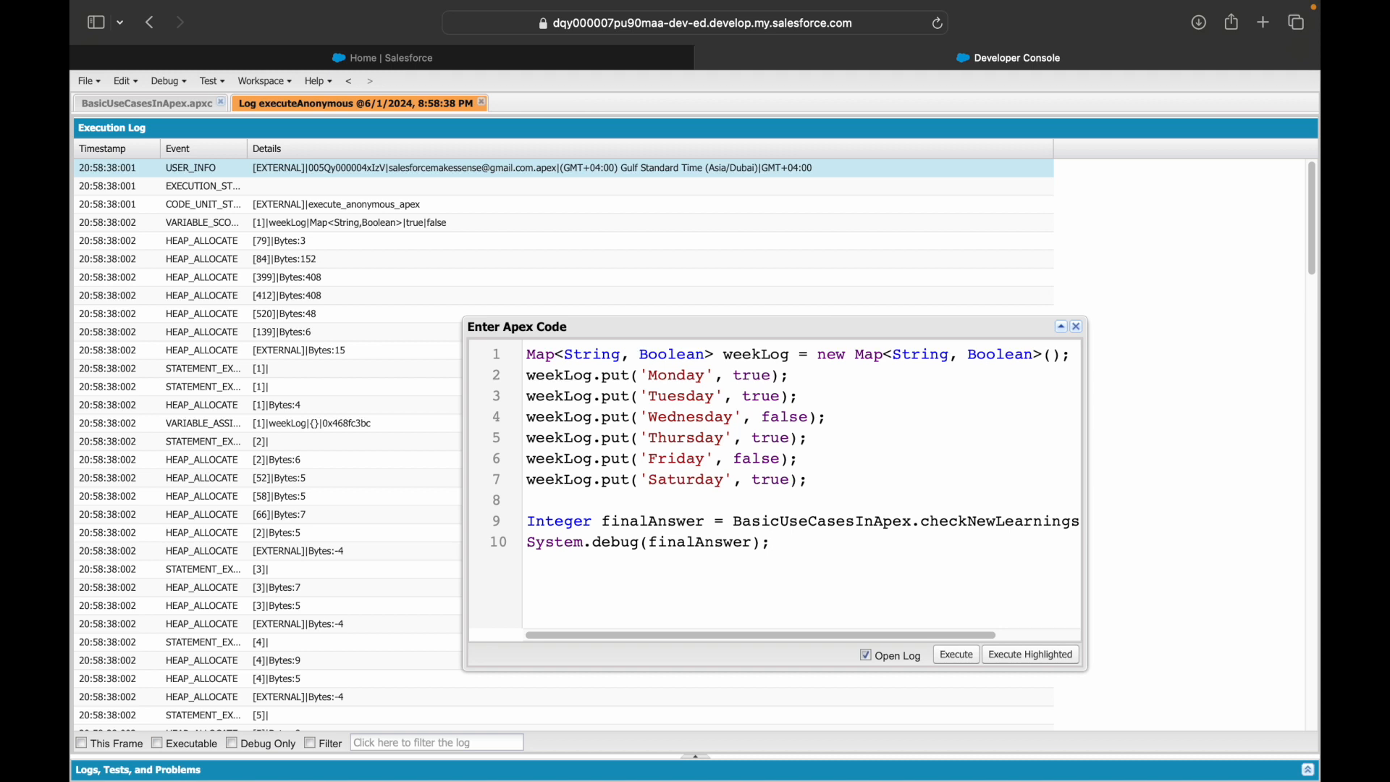
pyautogui.click(774, 542)
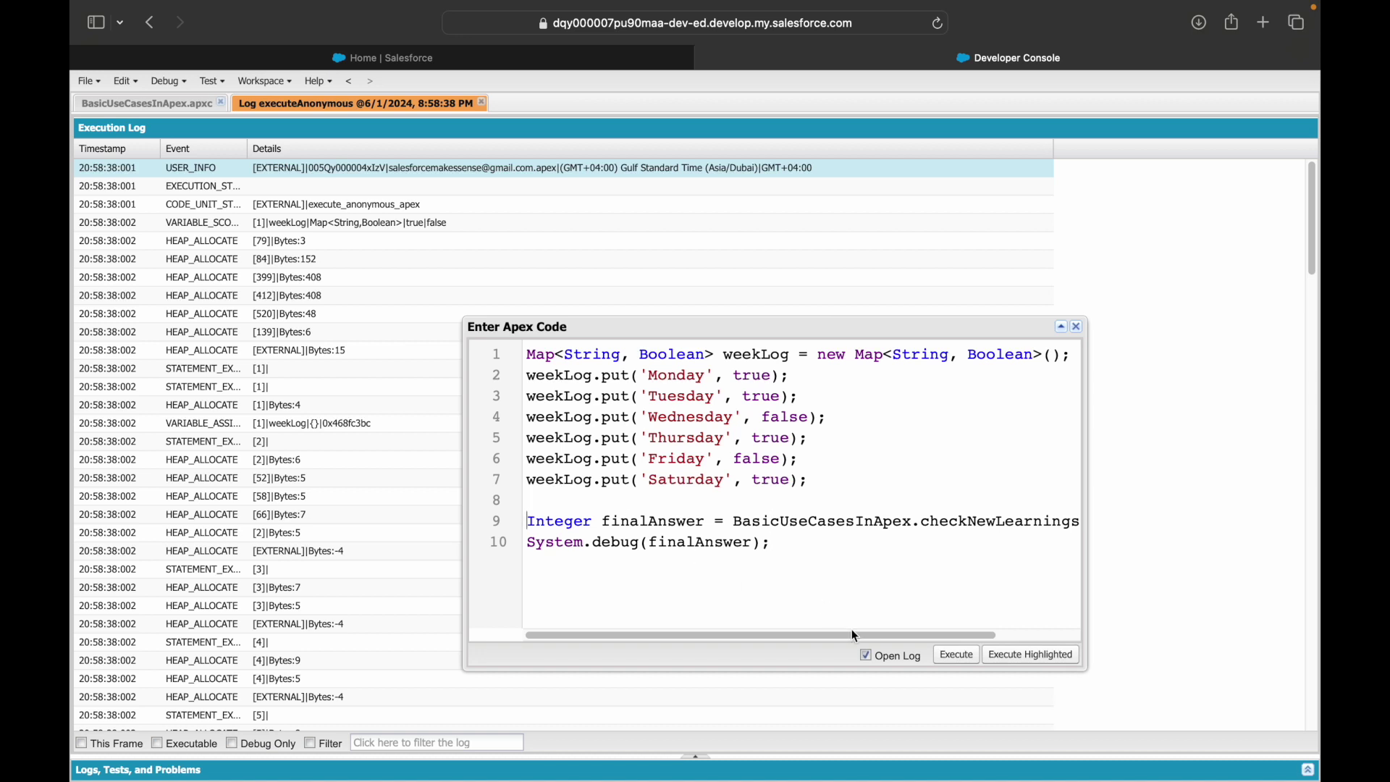
pyautogui.click(955, 655)
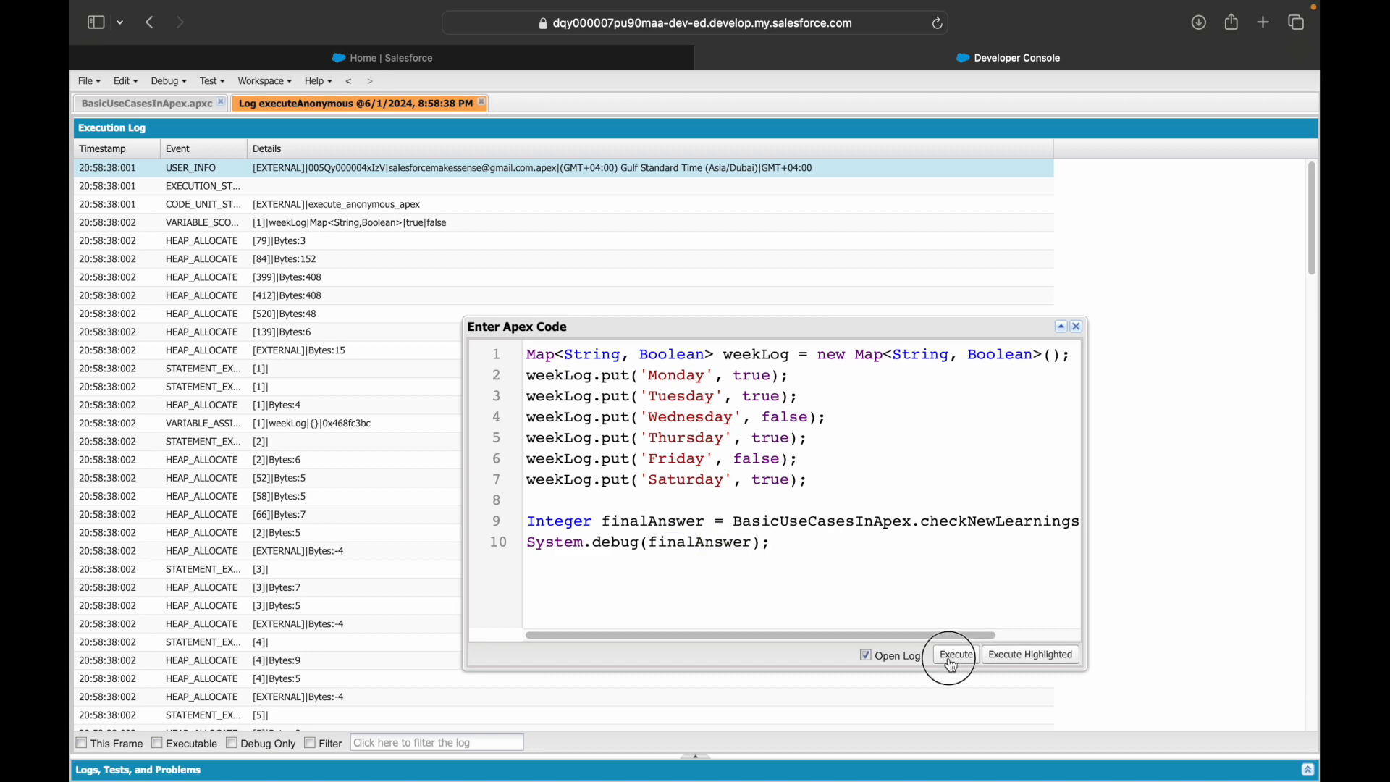
# Step: Confirm DEBUG|4 with Debug Only ticked, then set every weekLog day to false
pyautogui.click(955, 655)
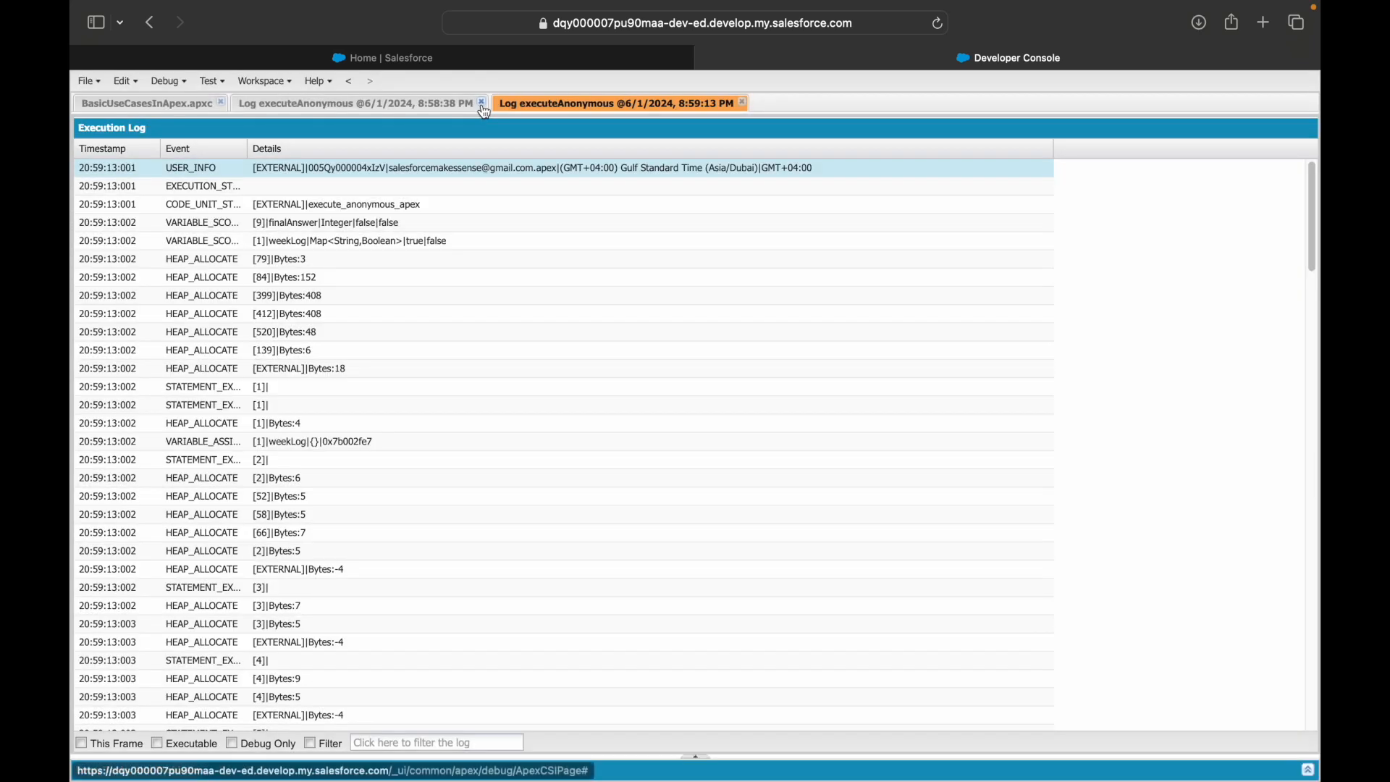
pyautogui.click(481, 103)
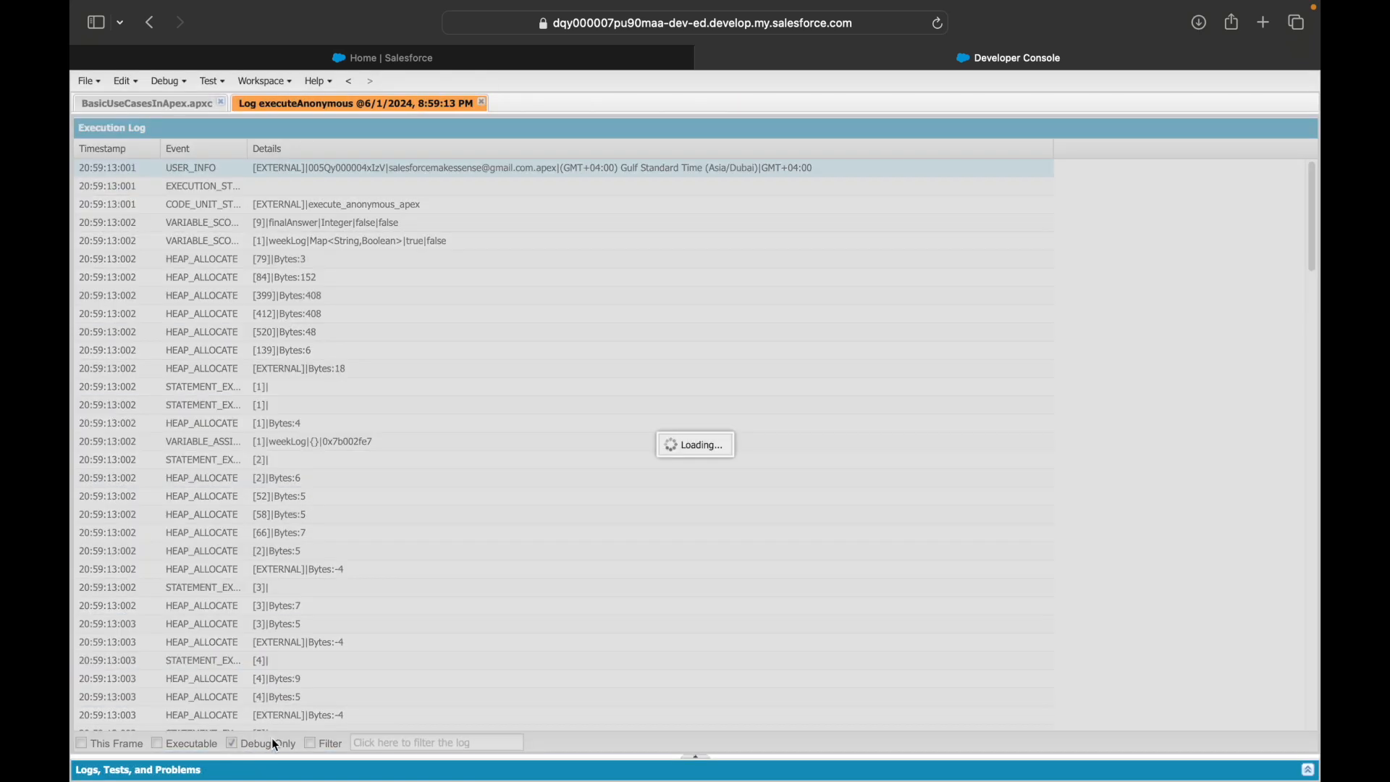
pyautogui.click(233, 743)
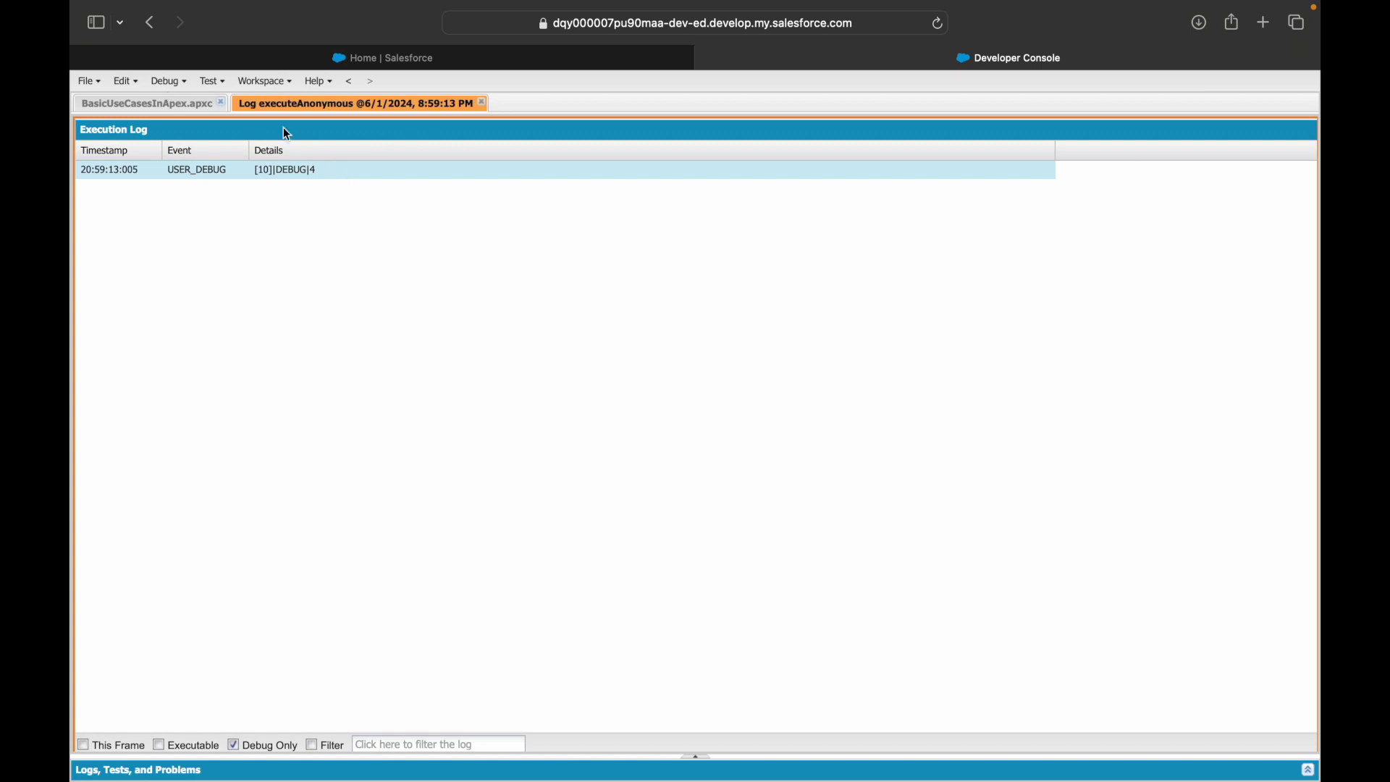
pyautogui.click(145, 103)
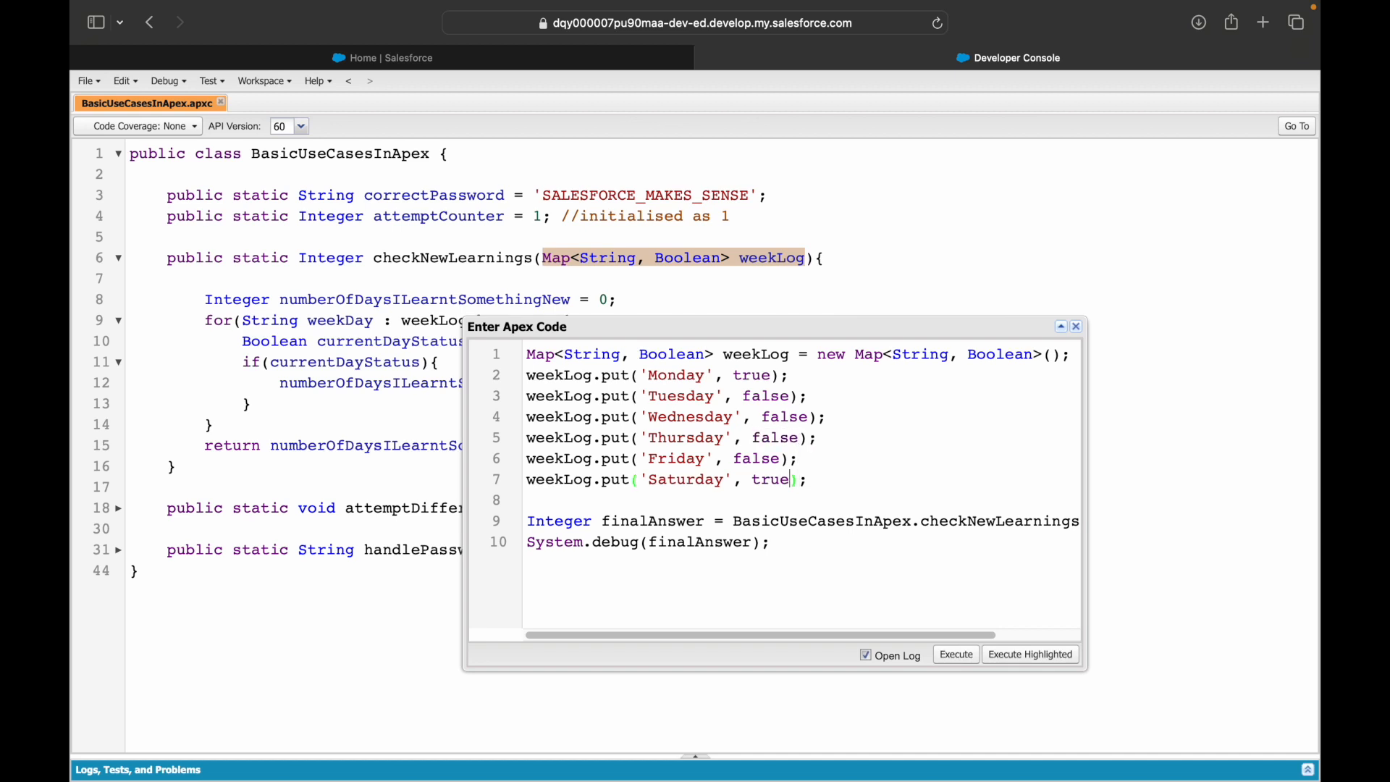
pyautogui.write('false')
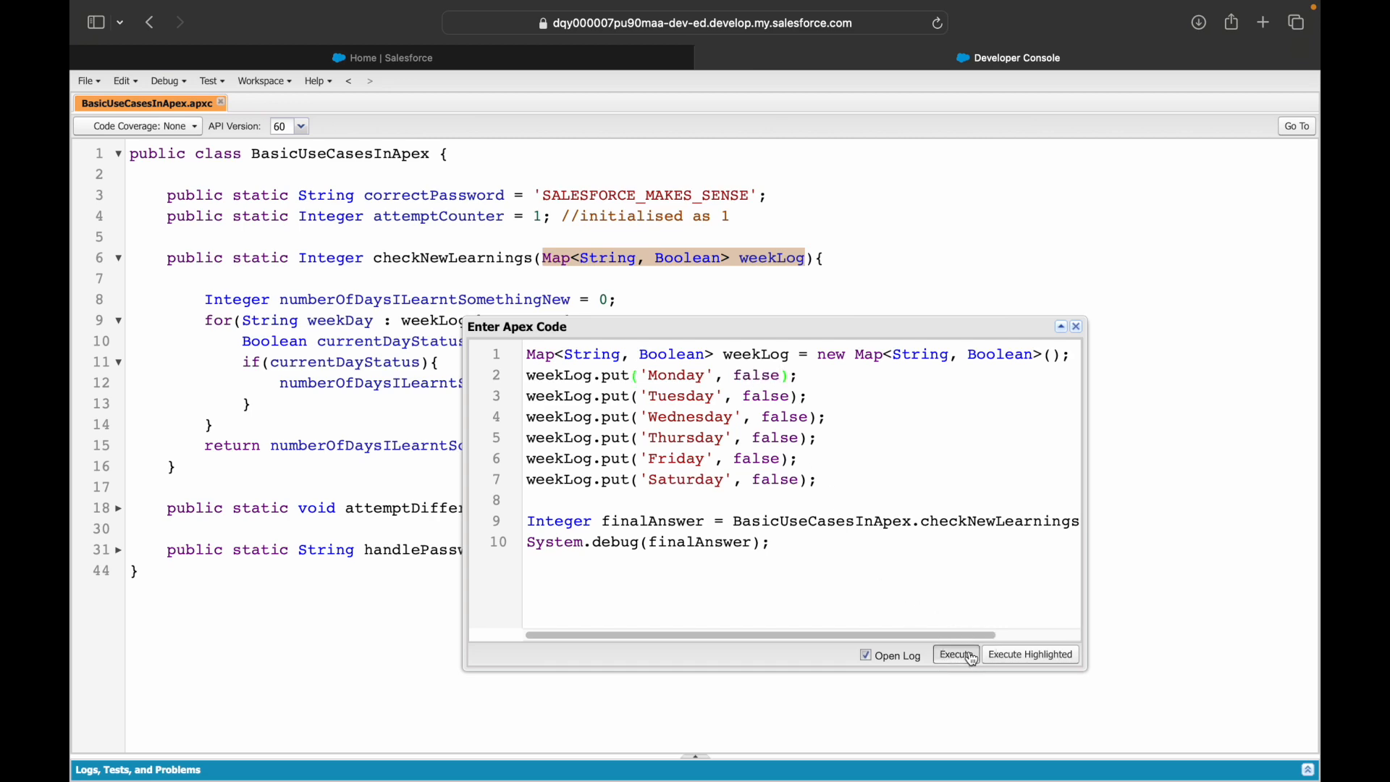
# Step: Execute the all-false week, see DEBUG|0, and switch back to BasicUseCasesInApex.apxc
pyautogui.click(955, 655)
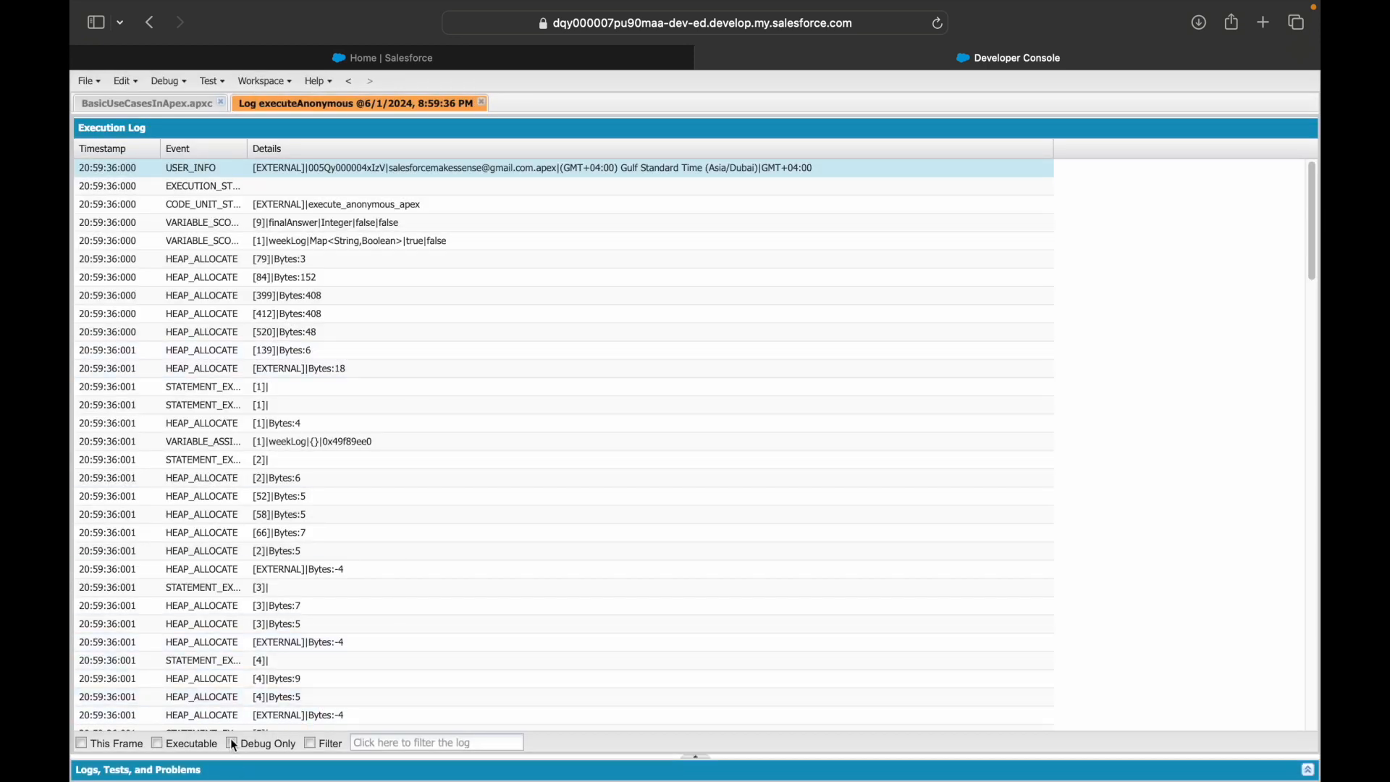
pyautogui.click(233, 744)
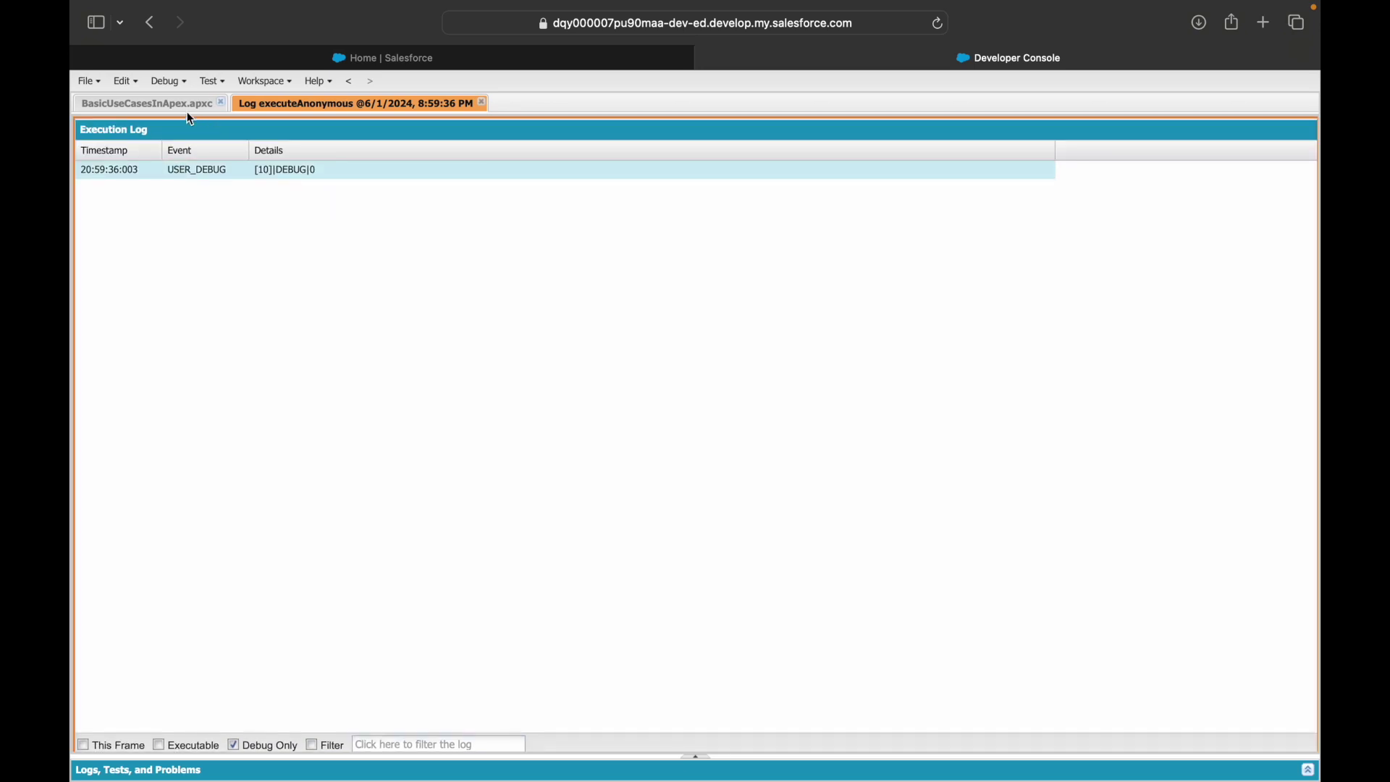
pyautogui.click(147, 102)
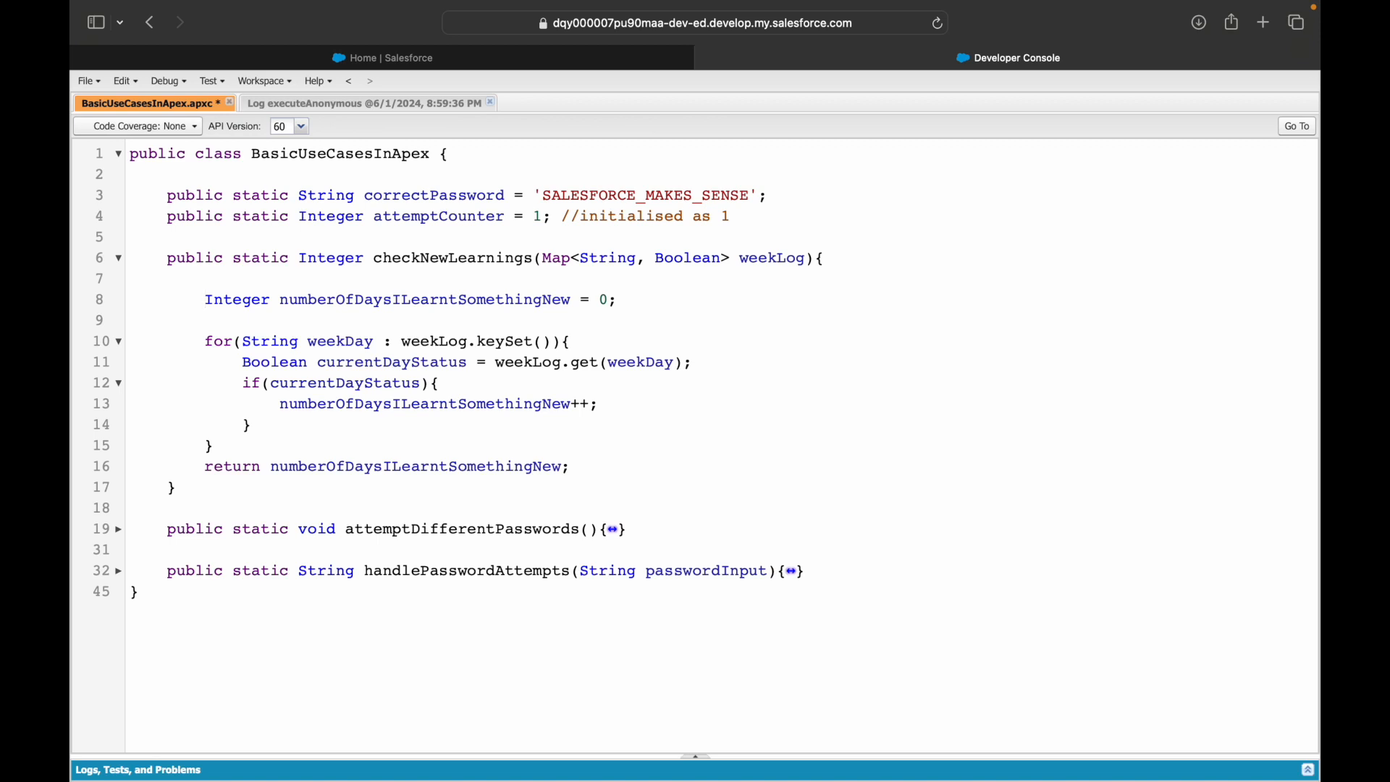
# Step: Add static to the counter declaration, save, and view the compile problem
pyautogui.click(205, 299)
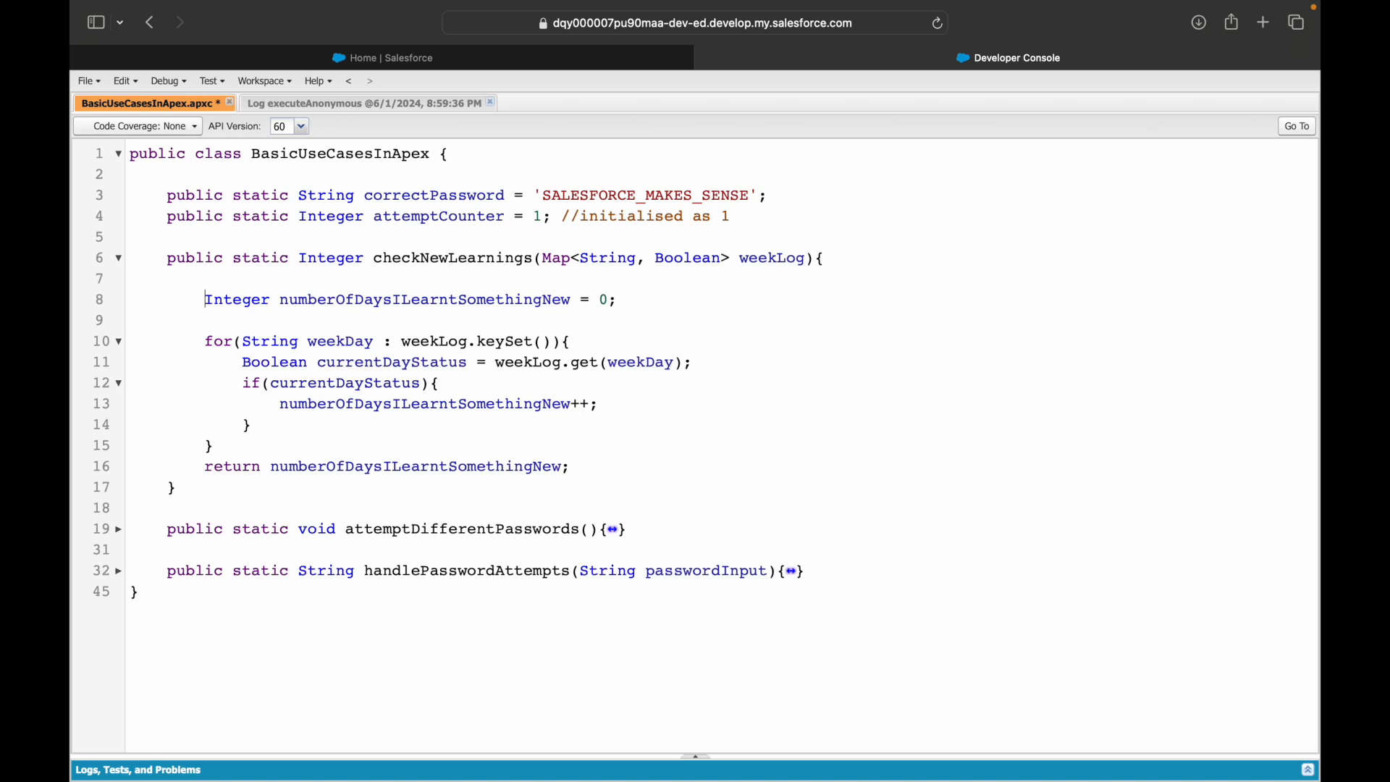
pyautogui.write('sttaic')
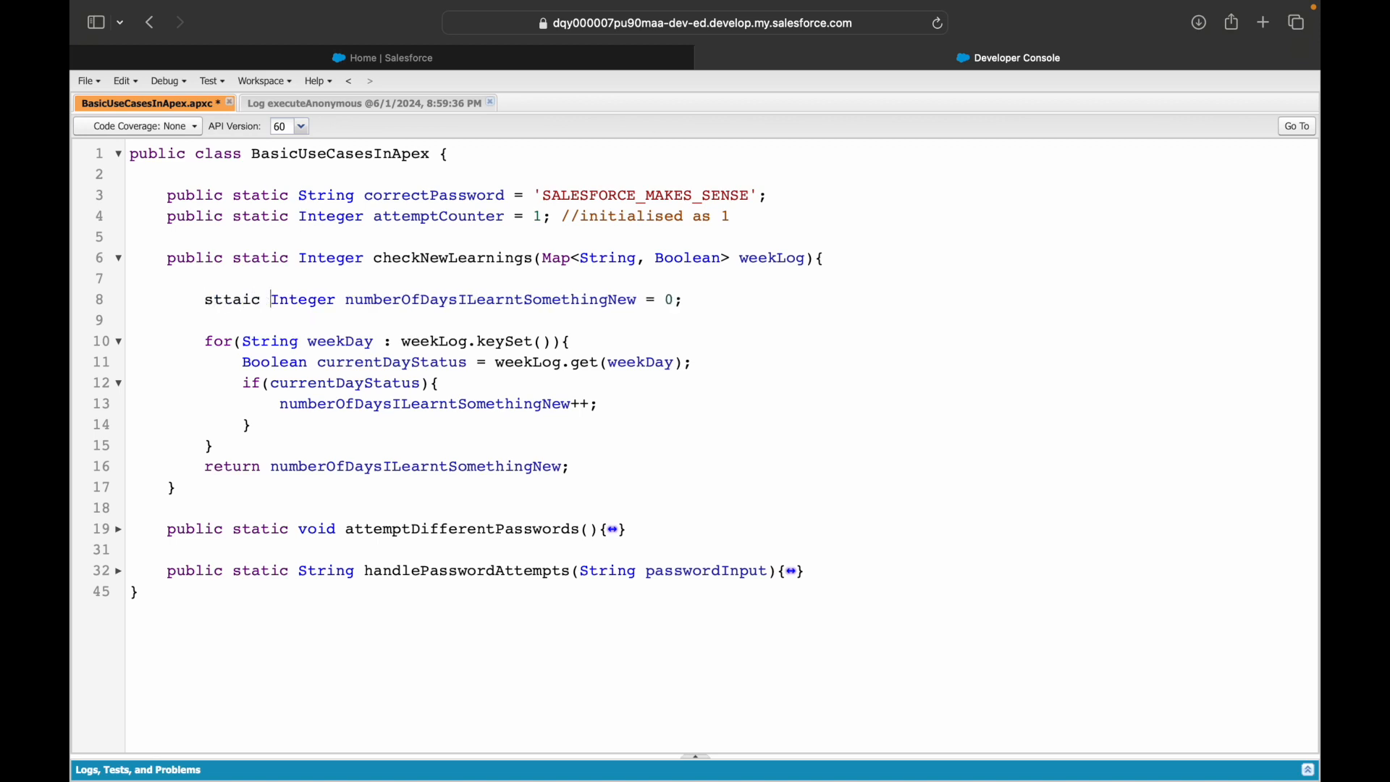
pyautogui.write('static')
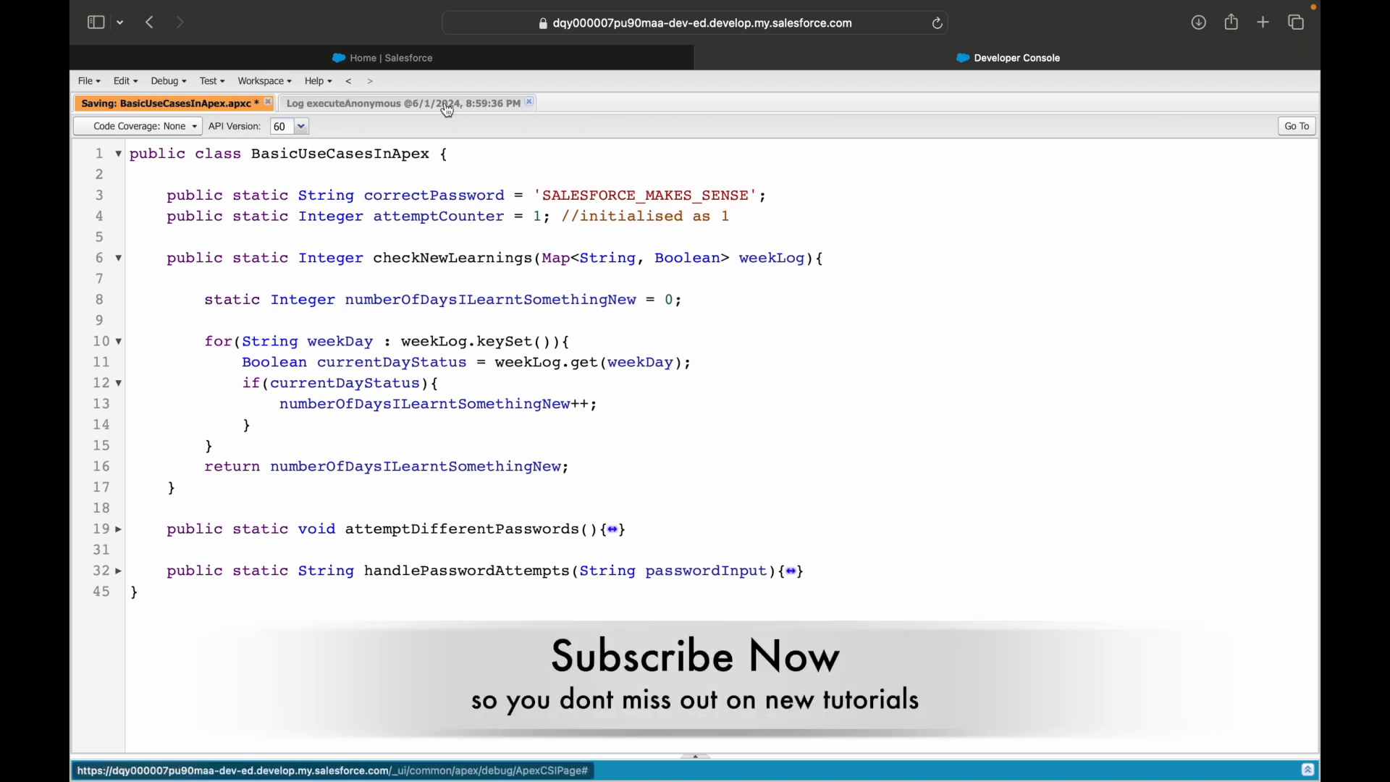
pyautogui.click(403, 103)
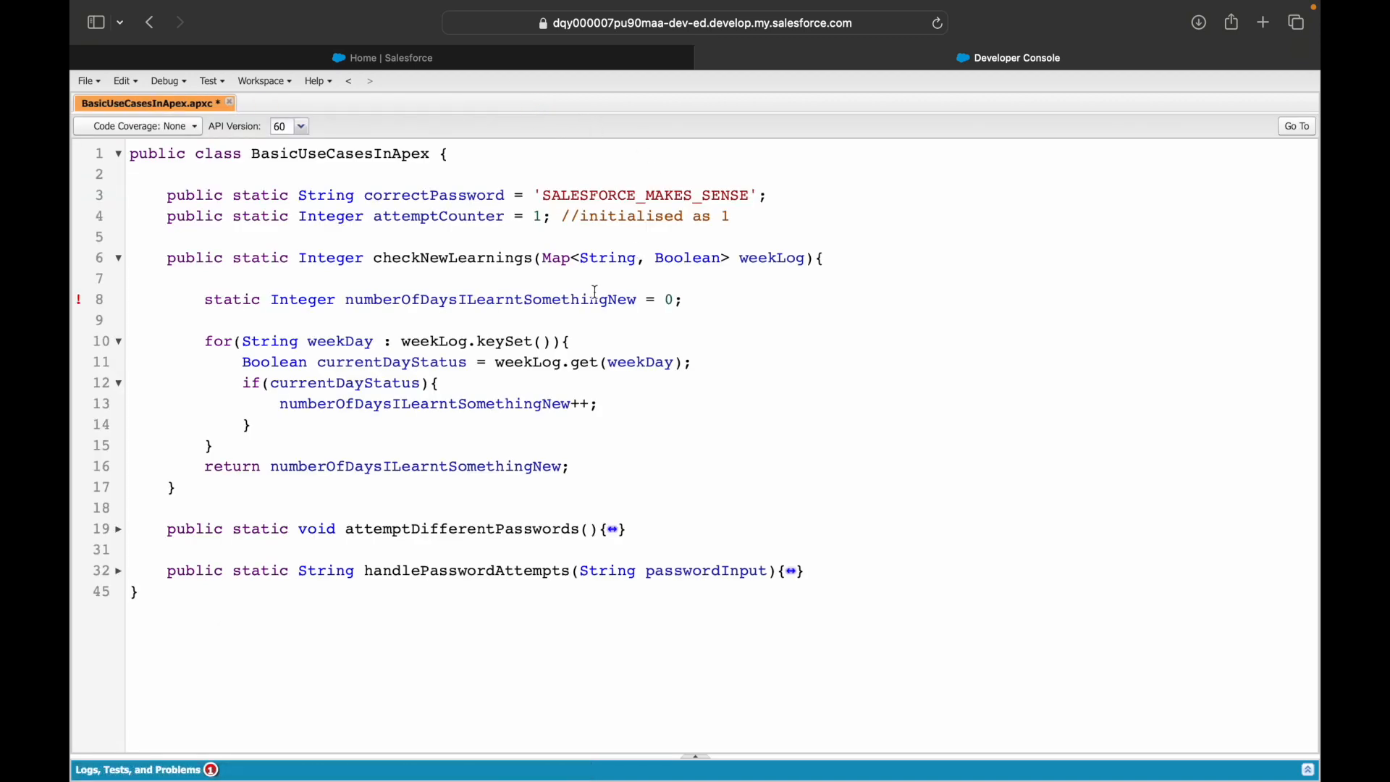
pyautogui.click(143, 769)
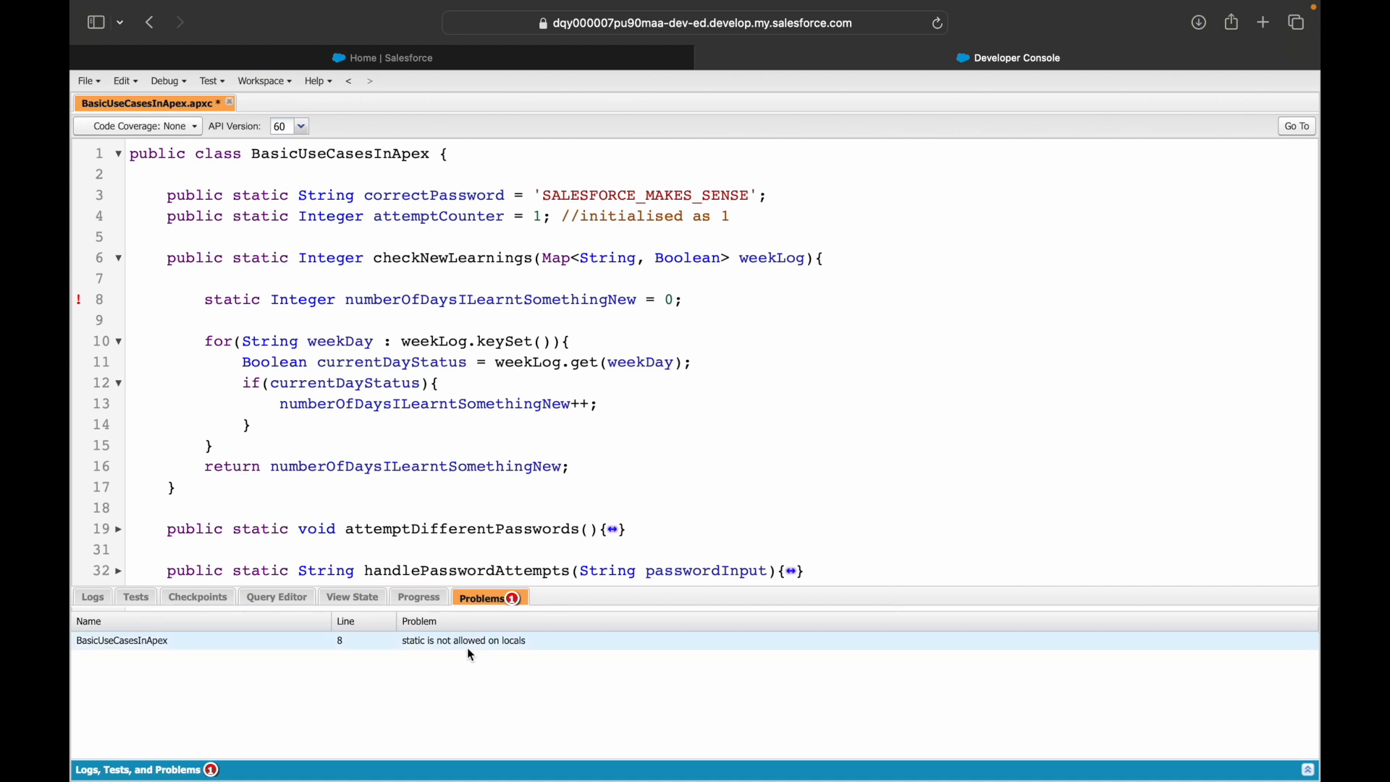
pyautogui.moveTo(241, 251)
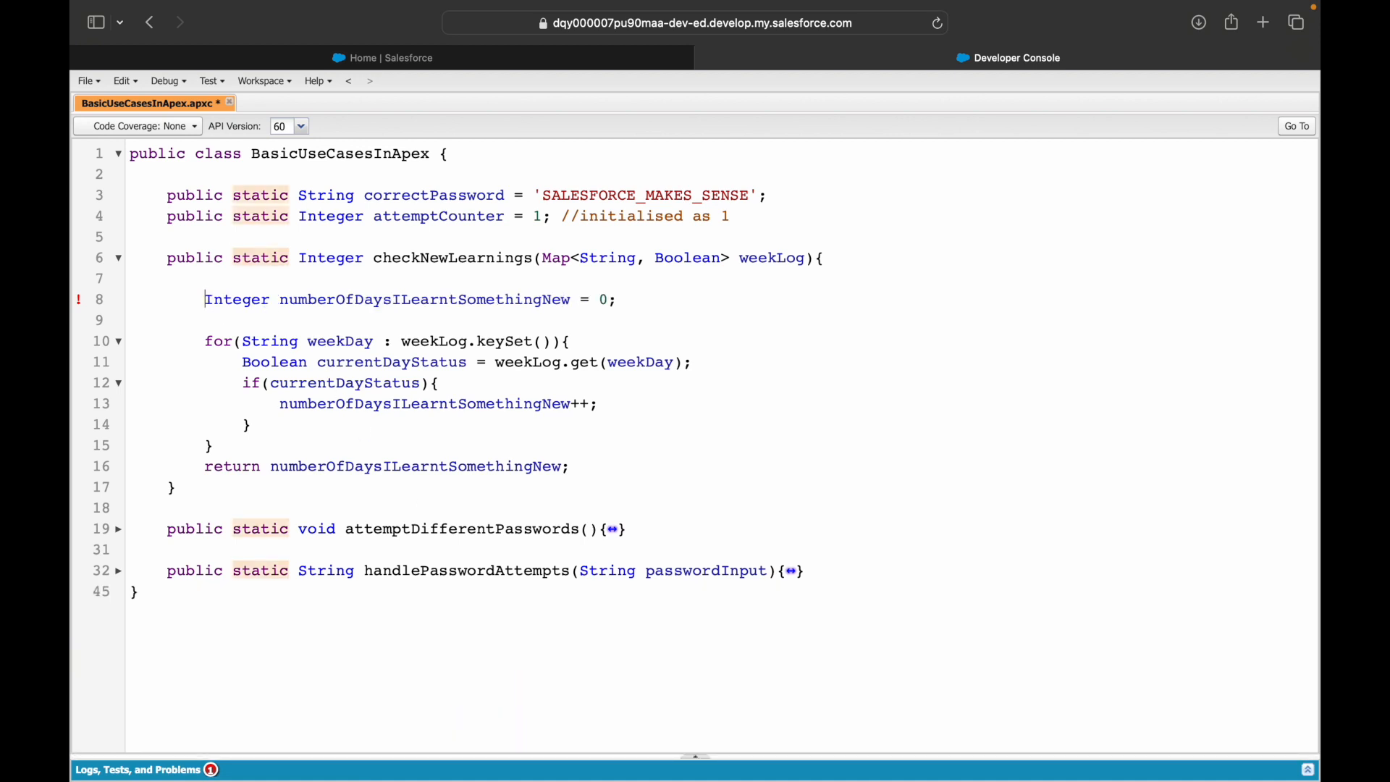
# Step: Compare with the static password field and restore the non-static counter declaration line
pyautogui.doubleClick(260, 216)
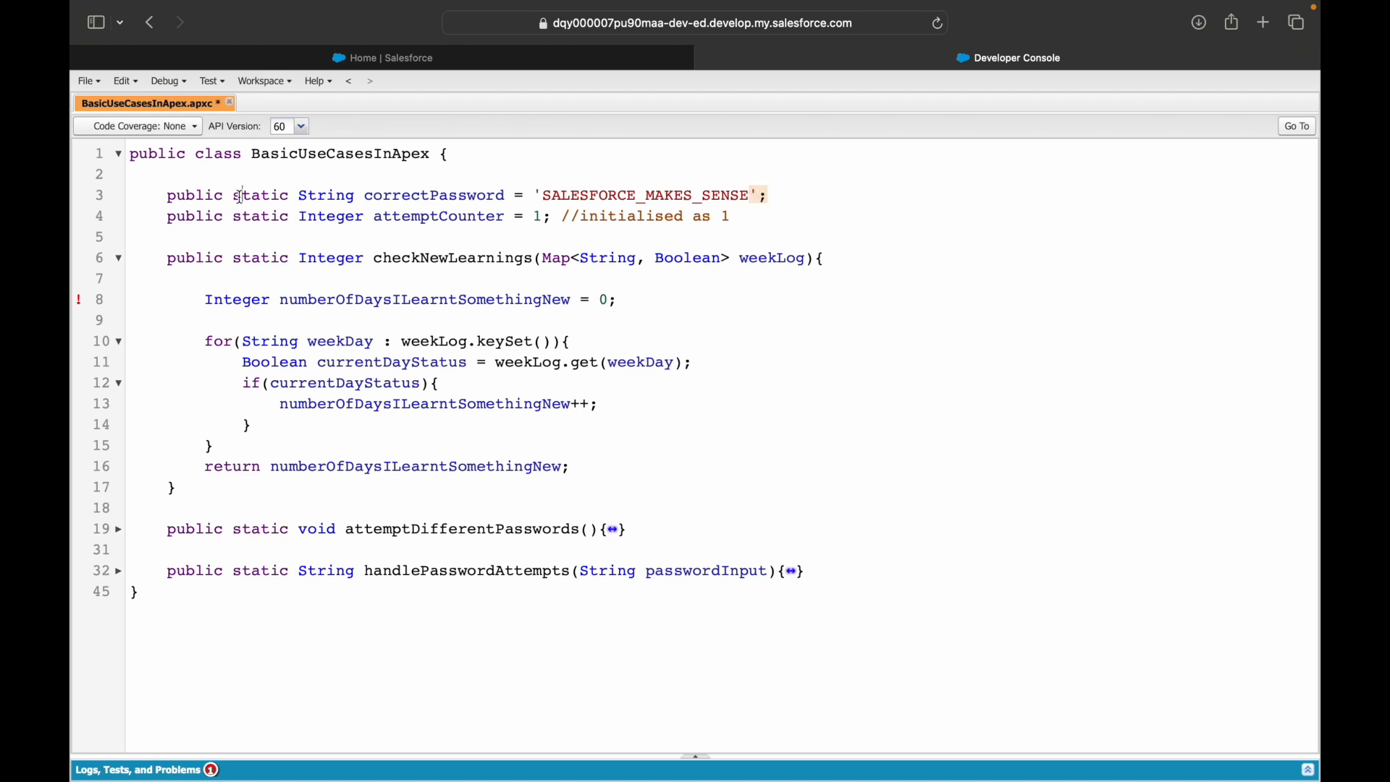
pyautogui.doubleClick(260, 195)
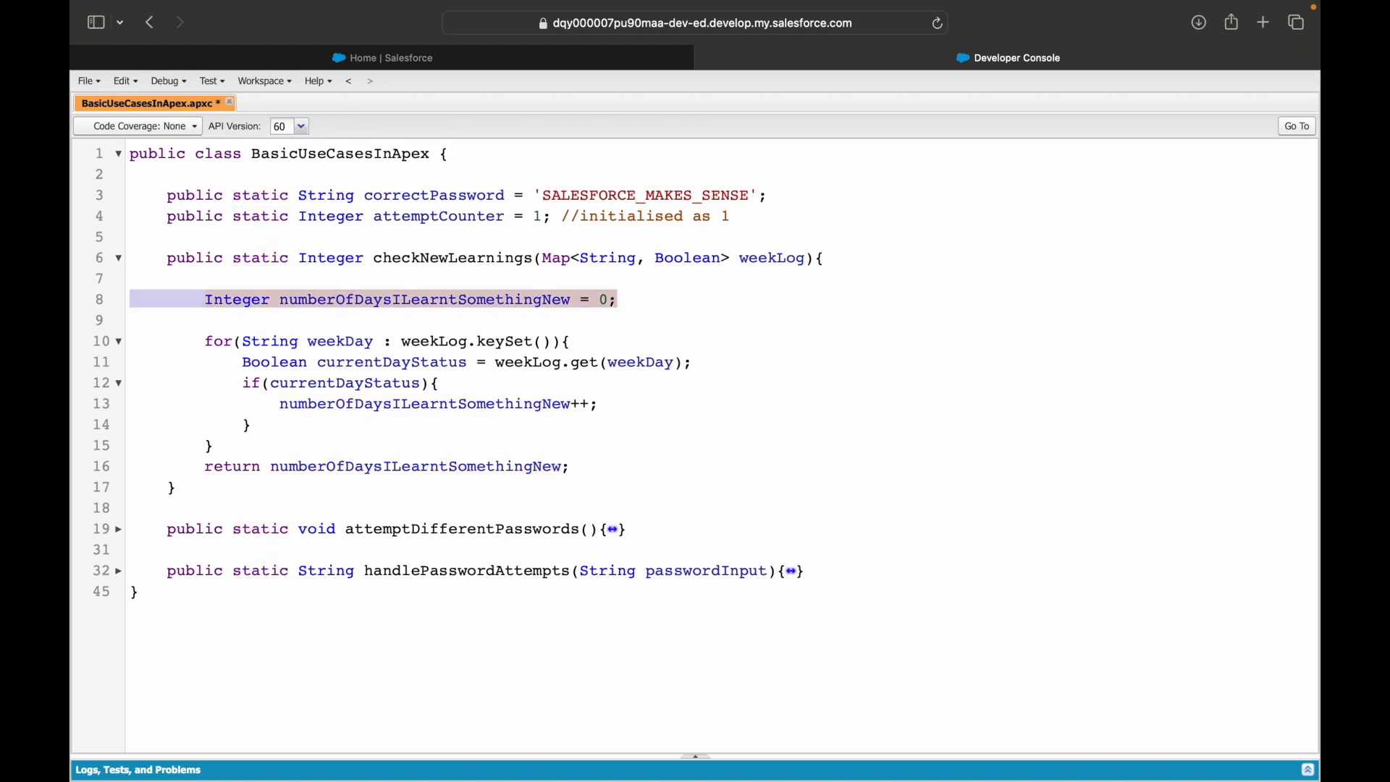
pyautogui.click(651, 300)
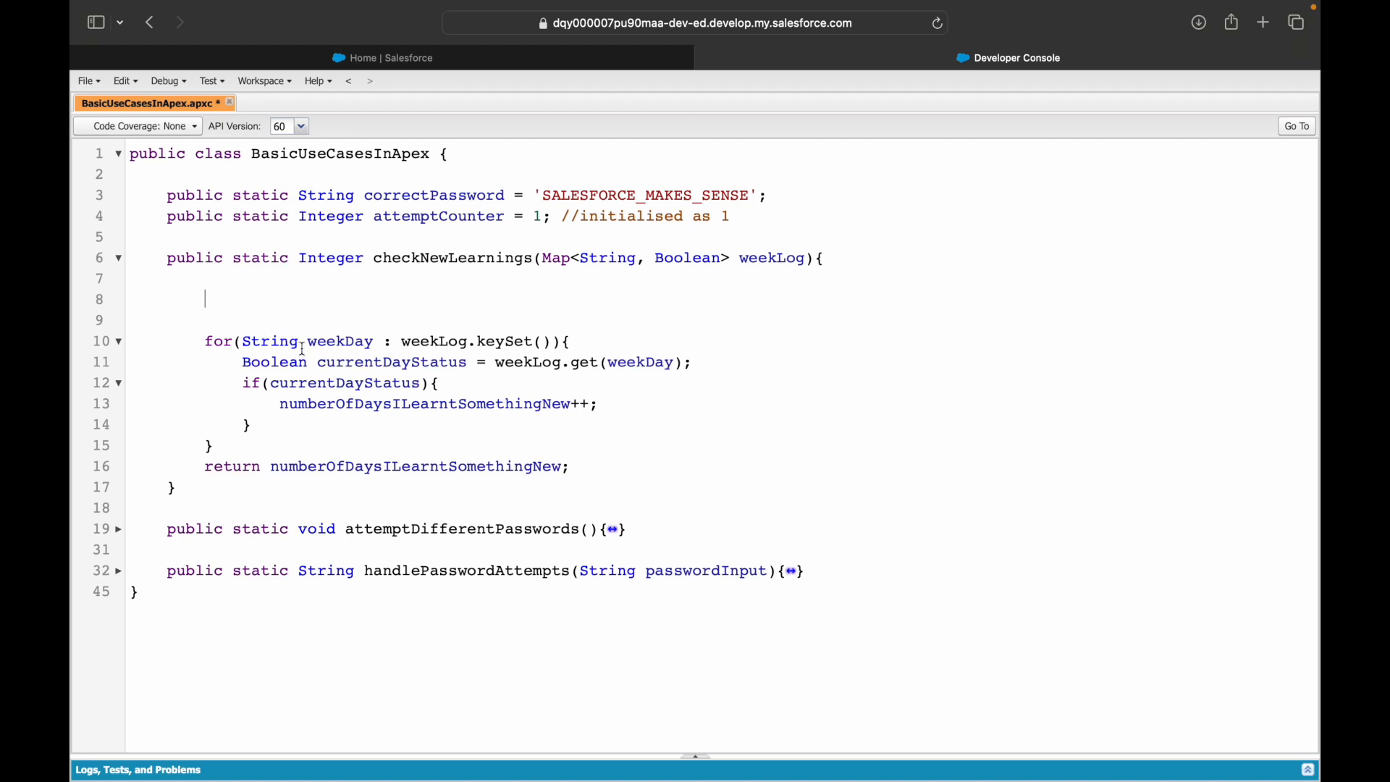
pyautogui.write('Integer numberOfDaysILearntSomethingNew = 0;')
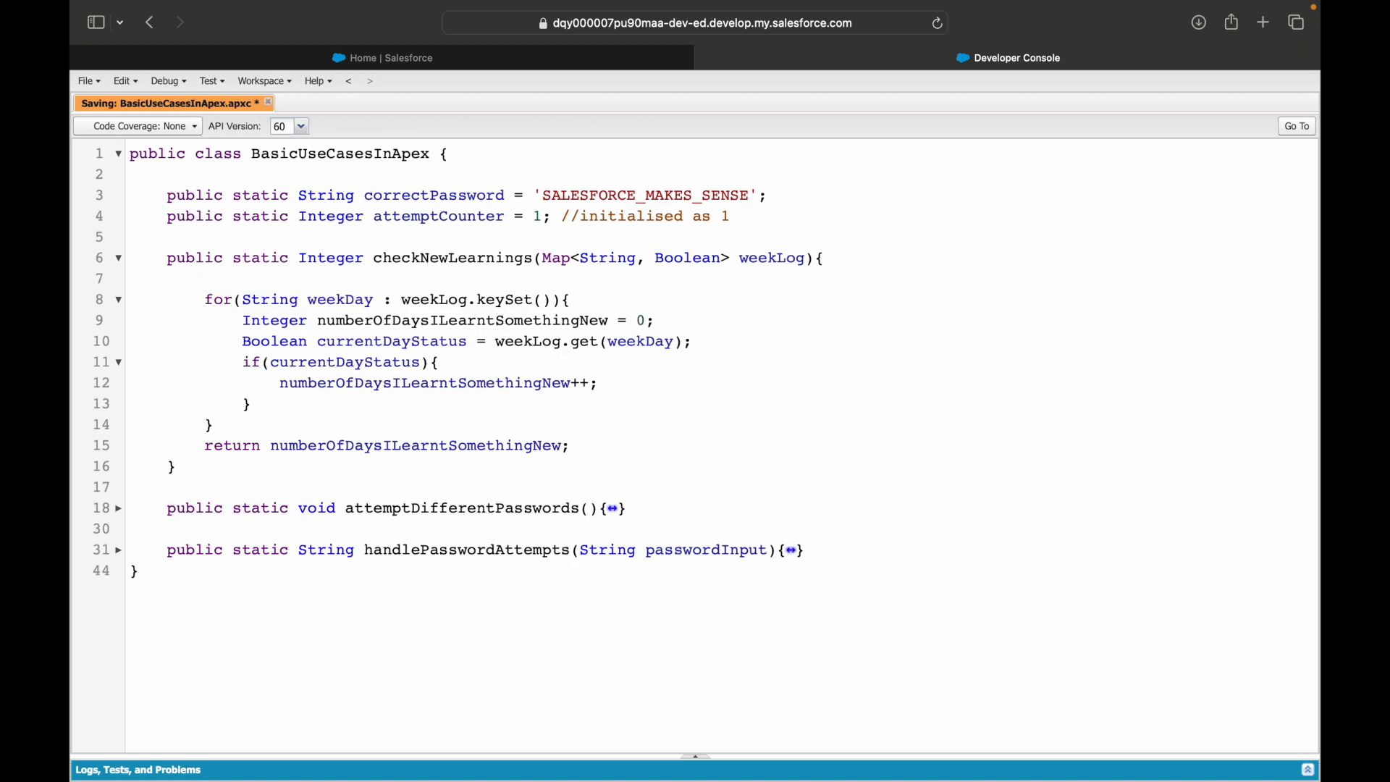
# Step: Change Wednesday to true in the anonymous test snippet and run it
pyautogui.click(165, 81)
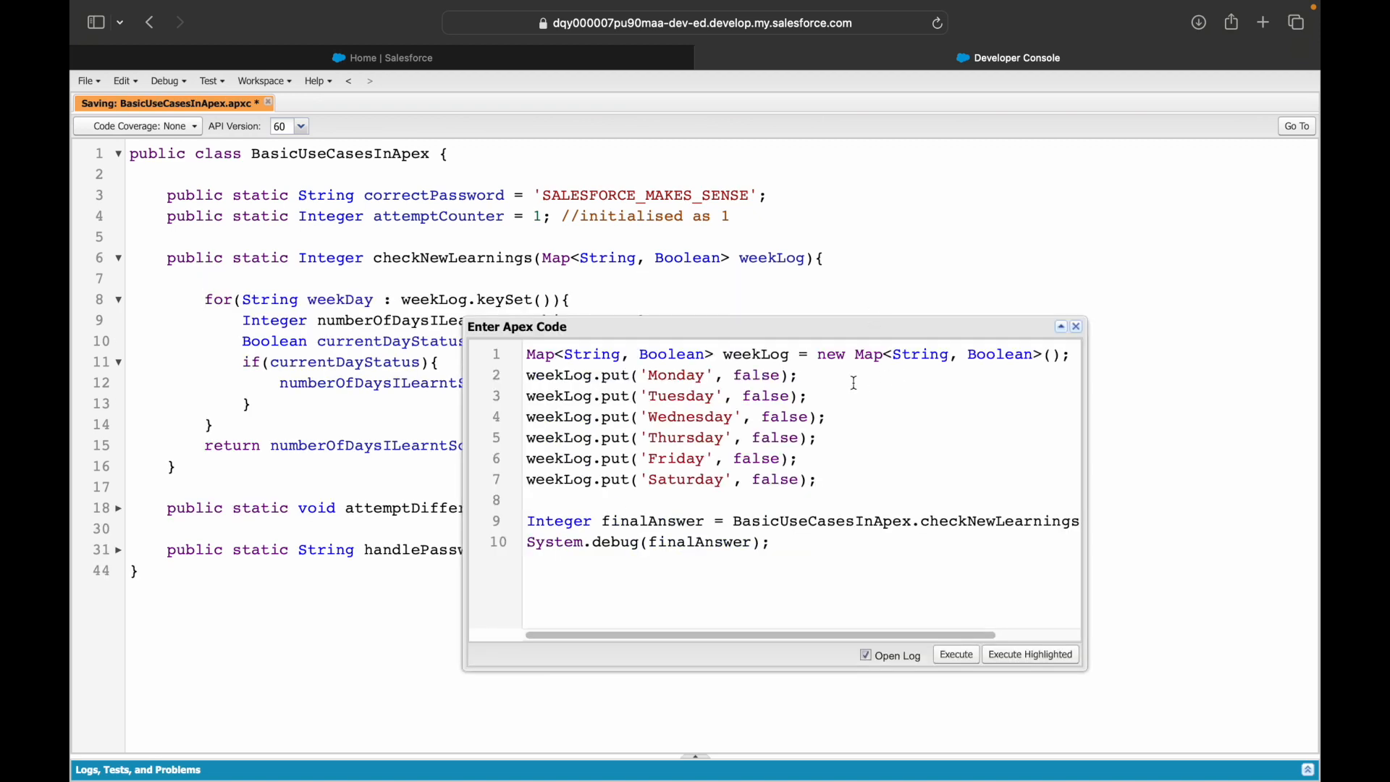
pyautogui.doubleClick(783, 417)
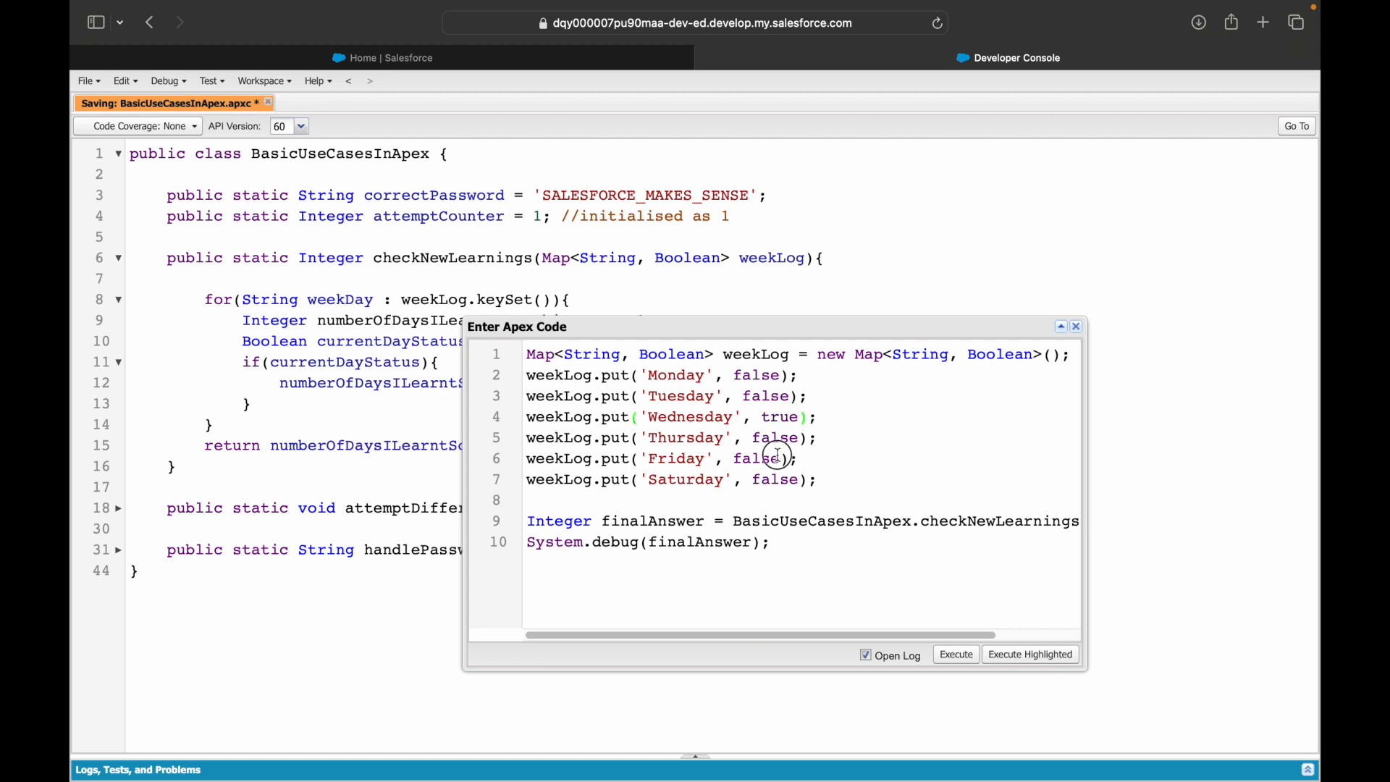
pyautogui.write('true')
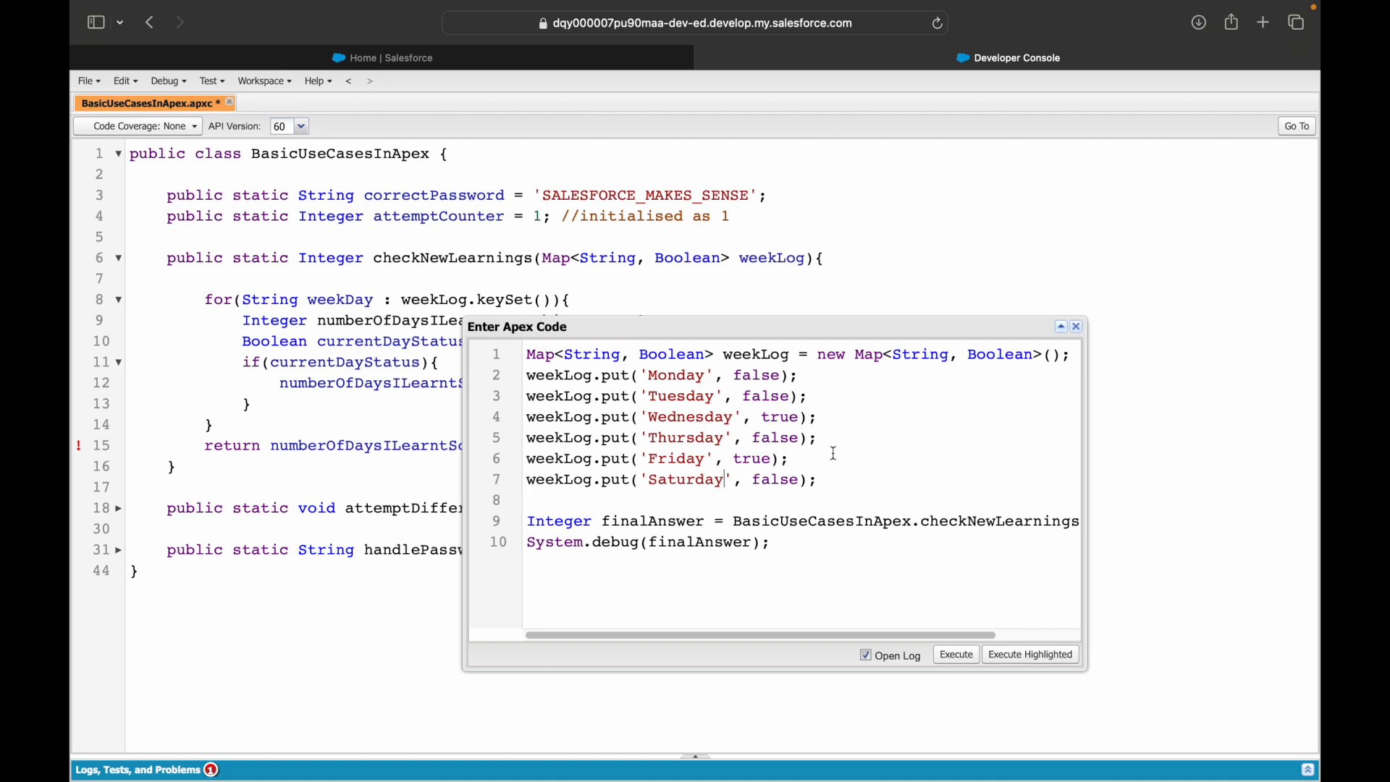
pyautogui.click(955, 654)
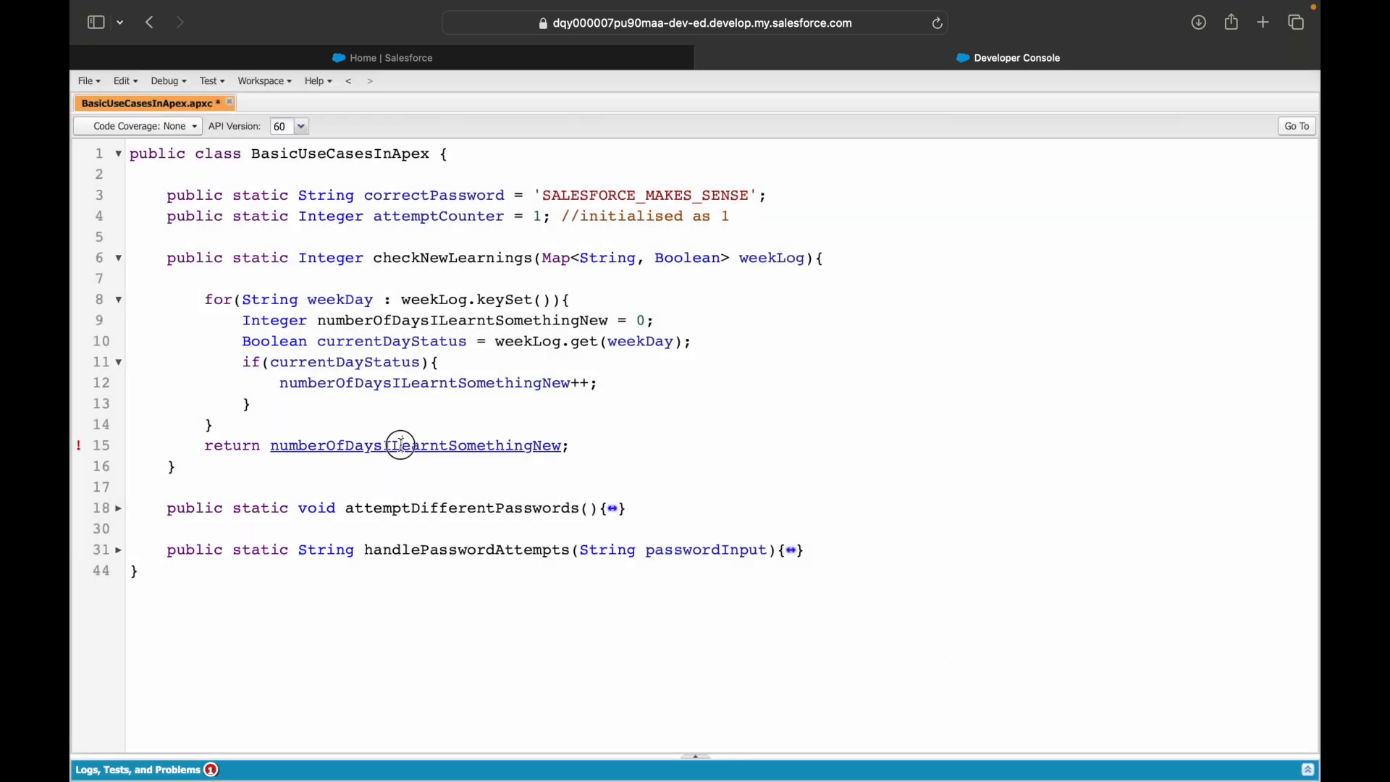
# Step: Declare 'Integer numberOfDaysILearntSomethingNew;' above the for loop, keep 'numberOfDaysILearntSomethingNew = 0;' inside, and reopen the test snippet
pyautogui.click(363, 103)
pyautogui.write('Integer numberOfDaysILearntSomethingNew;')
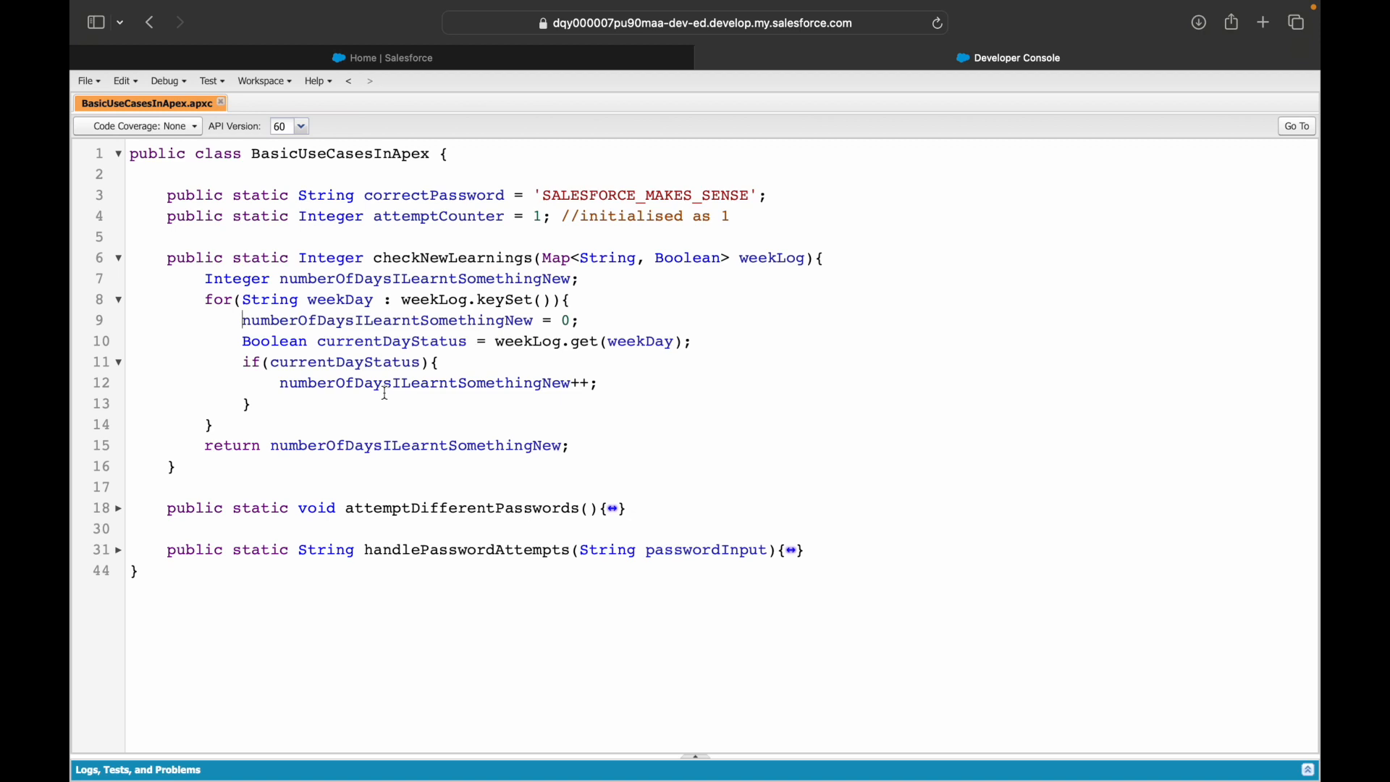
pyautogui.click(584, 278)
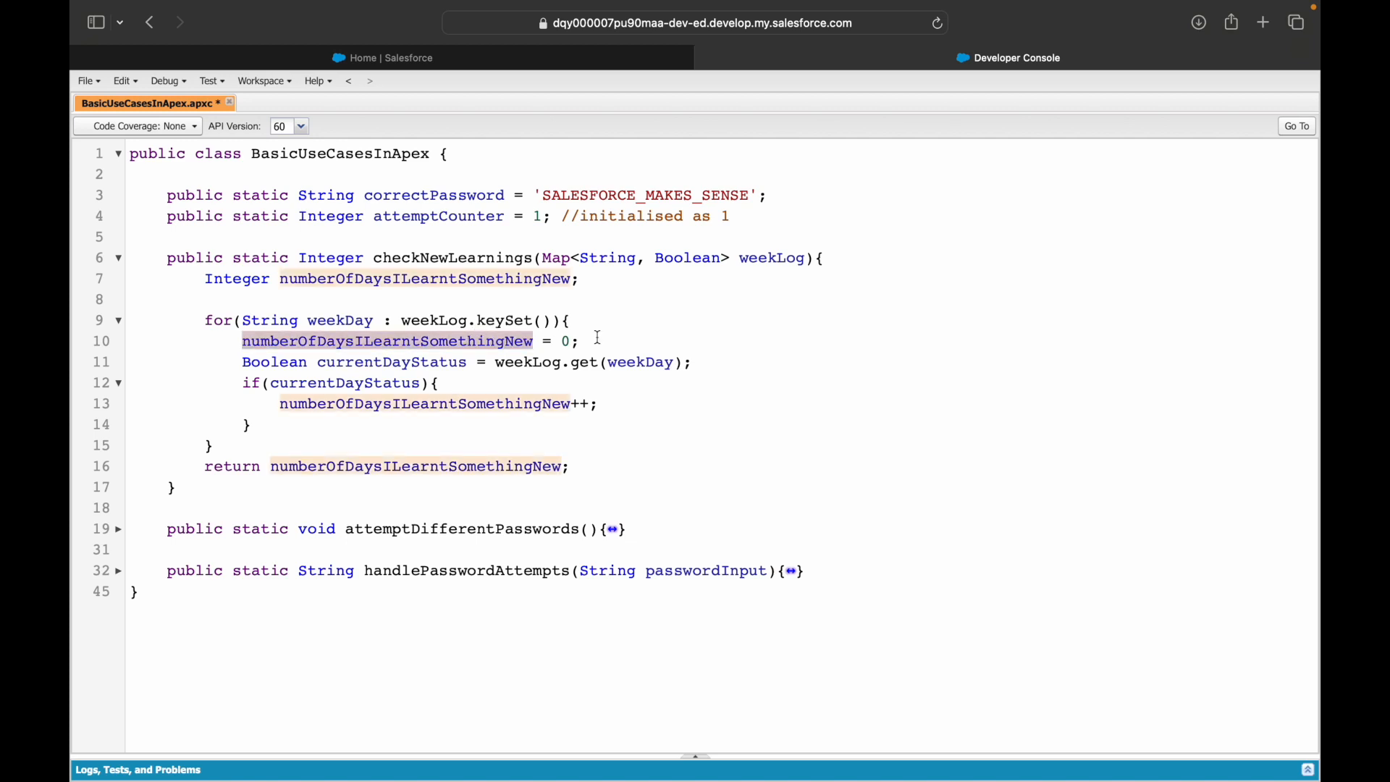
pyautogui.click(246, 382)
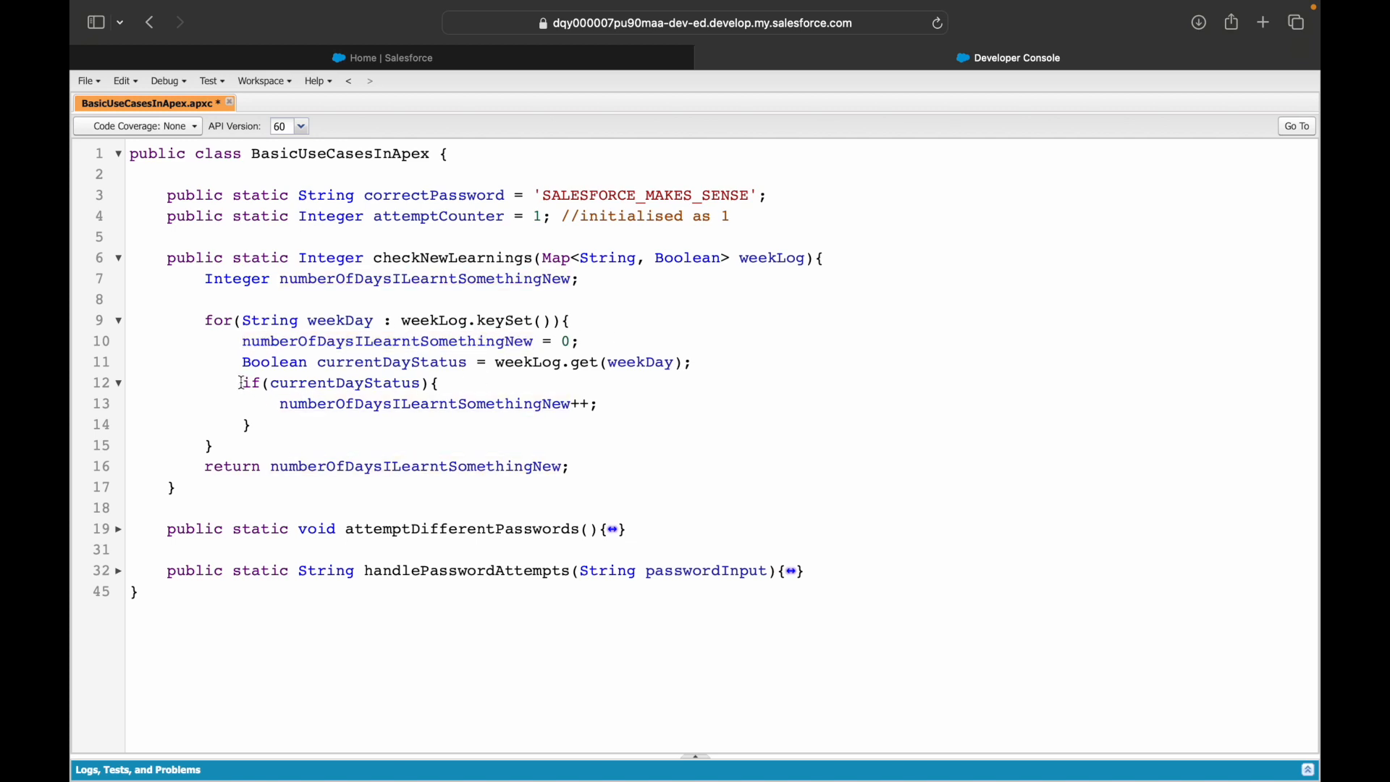
pyautogui.click(600, 403)
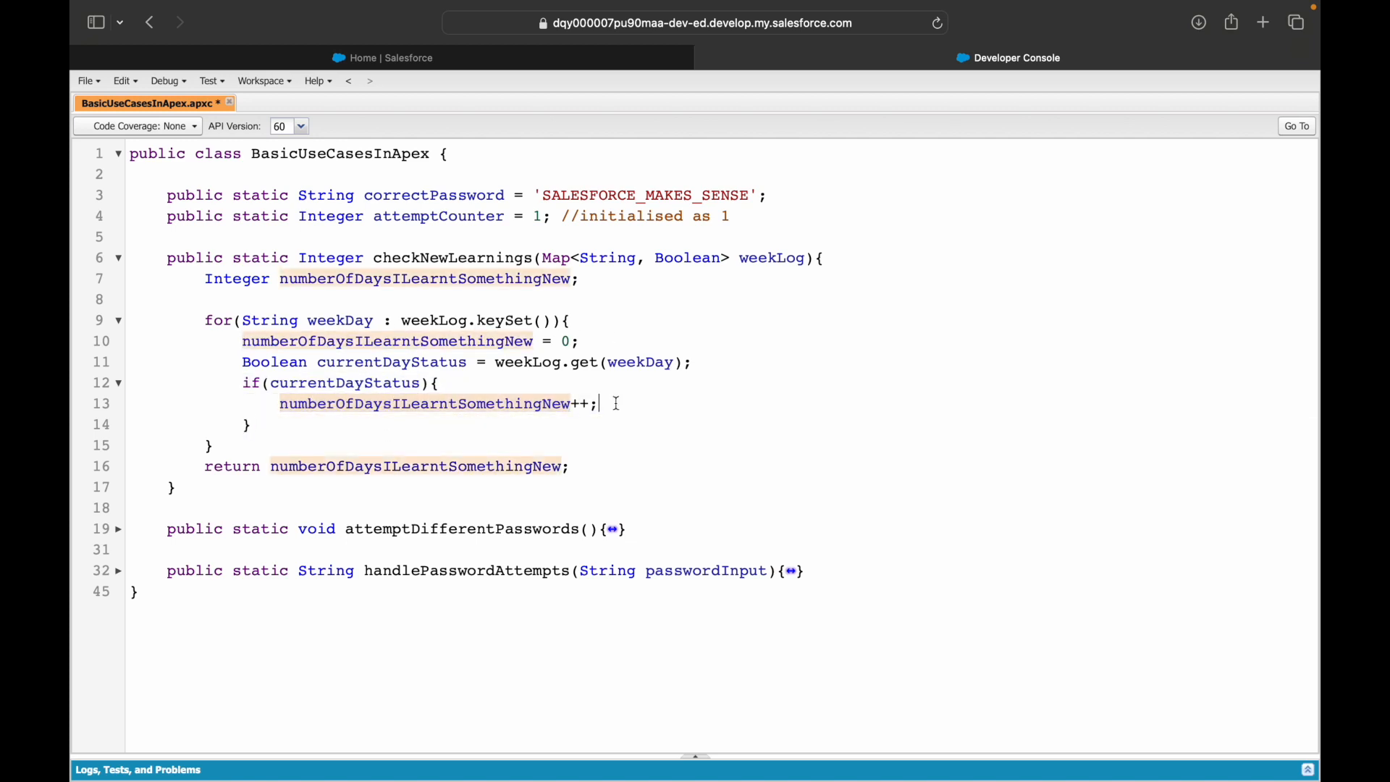
pyautogui.click(635, 416)
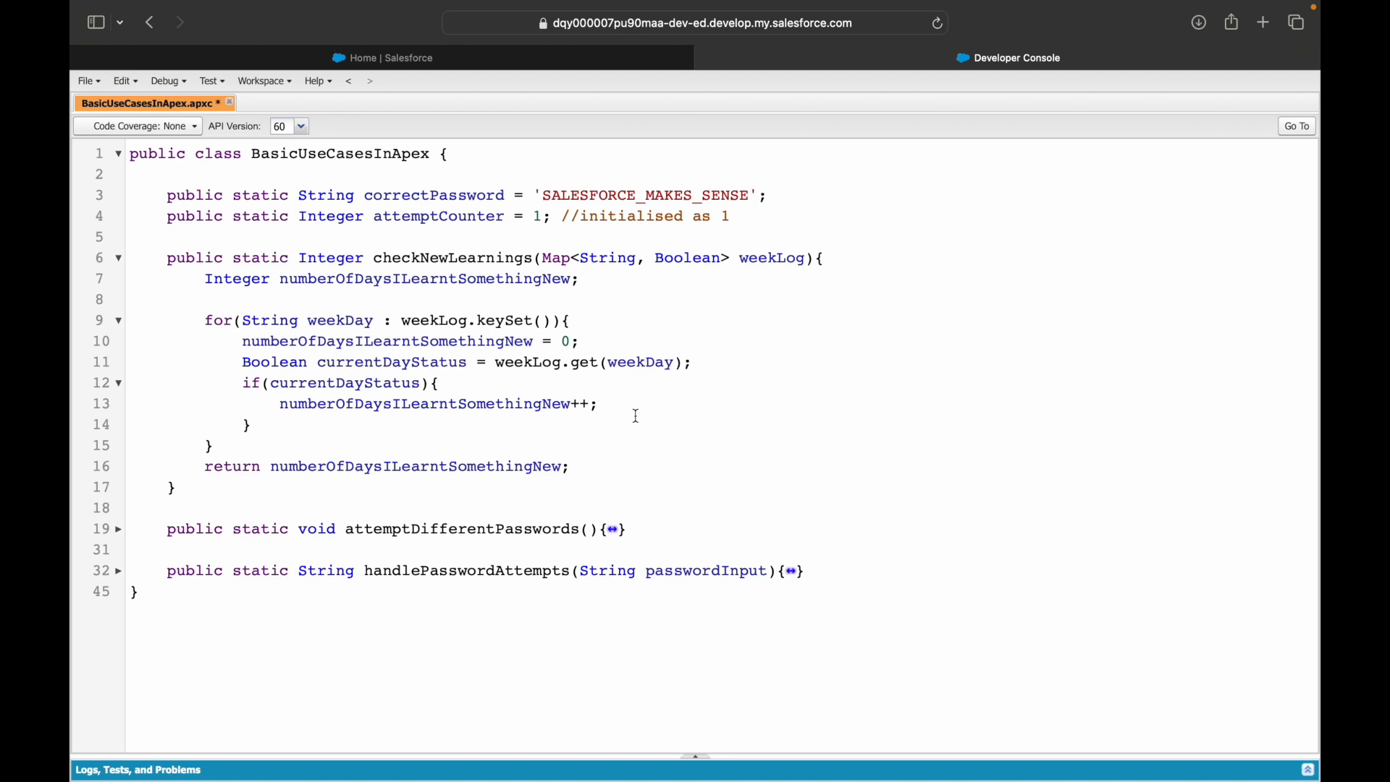
pyautogui.click(165, 81)
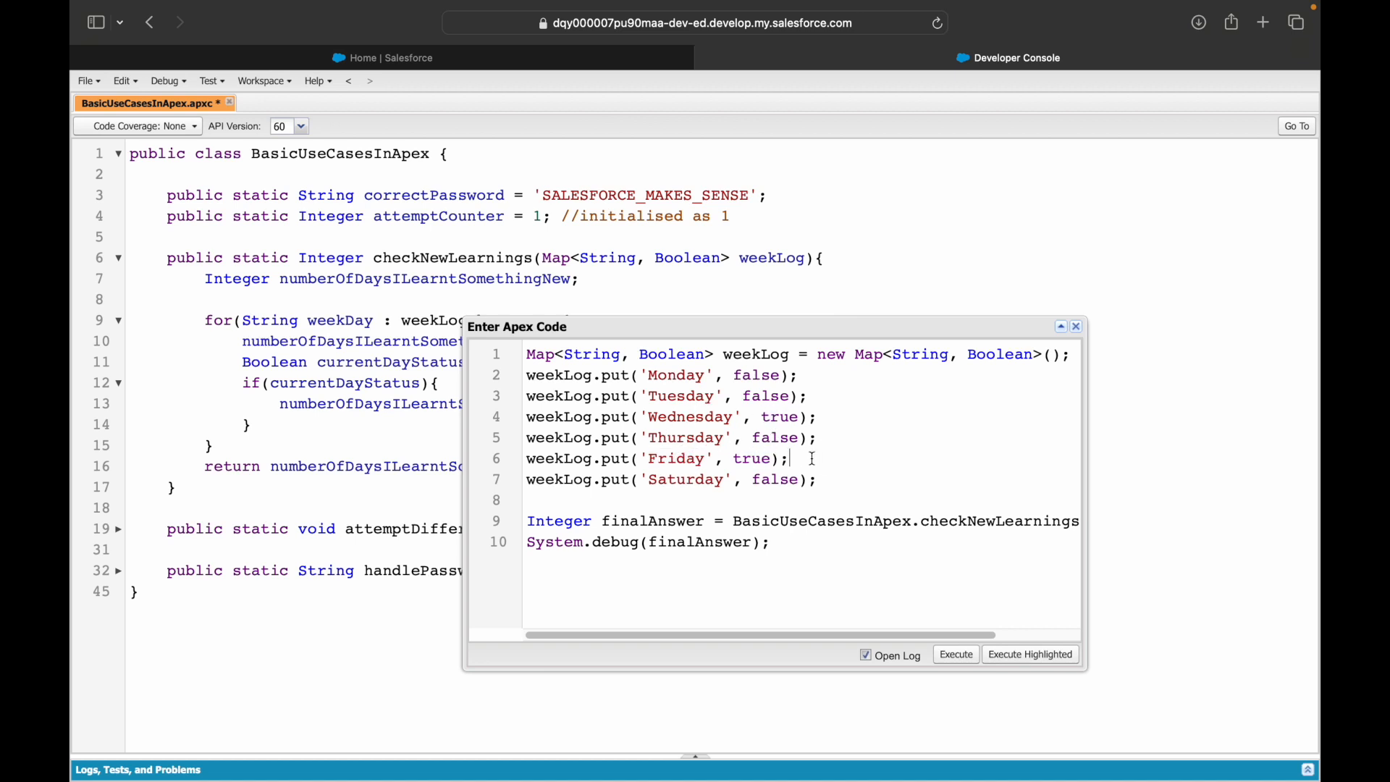
pyautogui.moveTo(891, 609)
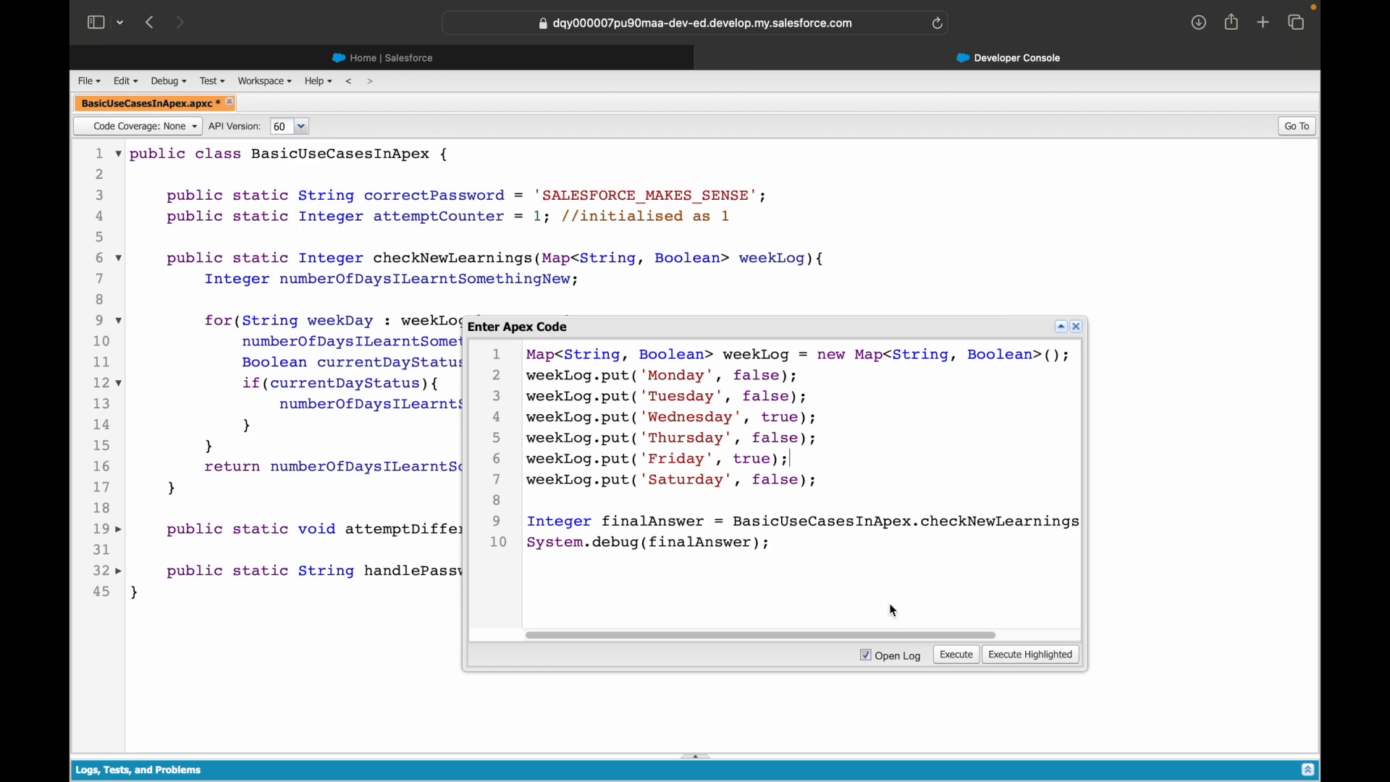
# Step: Open the execution log and tick Debug Only to show the USER_DEBUG value 0
pyautogui.click(1075, 326)
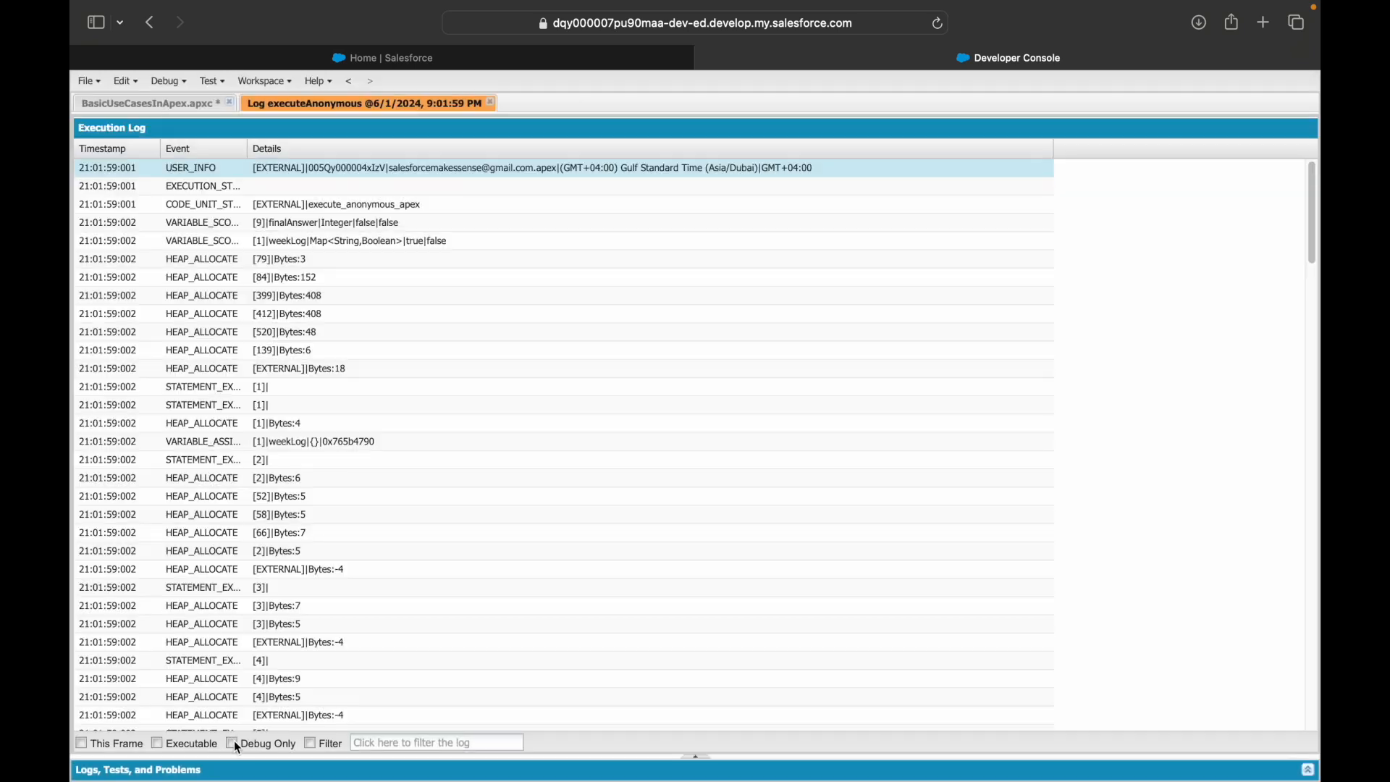
pyautogui.click(232, 743)
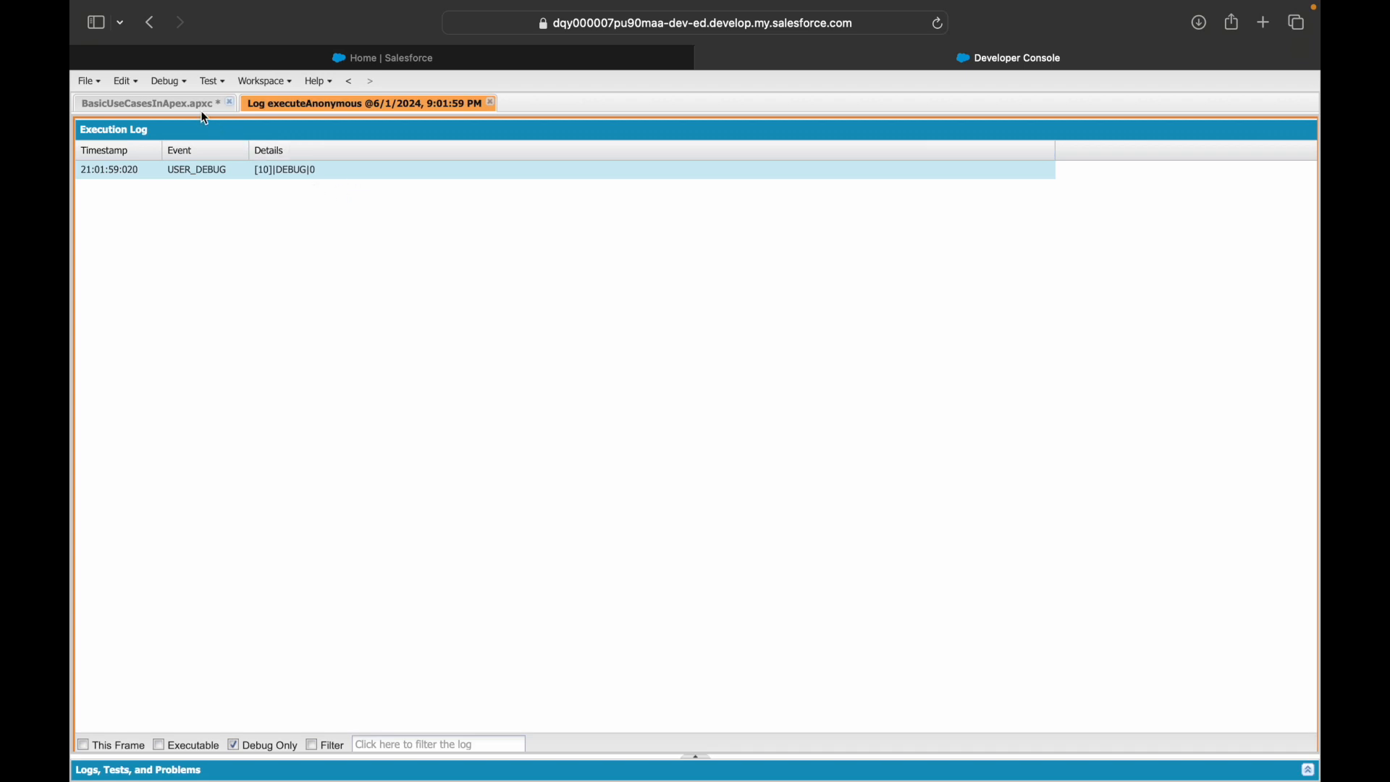
# Step: In BasicUseCasesInApex, highlight the weekLog keySet loop, weekDay variable and currentDayStatus condition
pyautogui.click(146, 103)
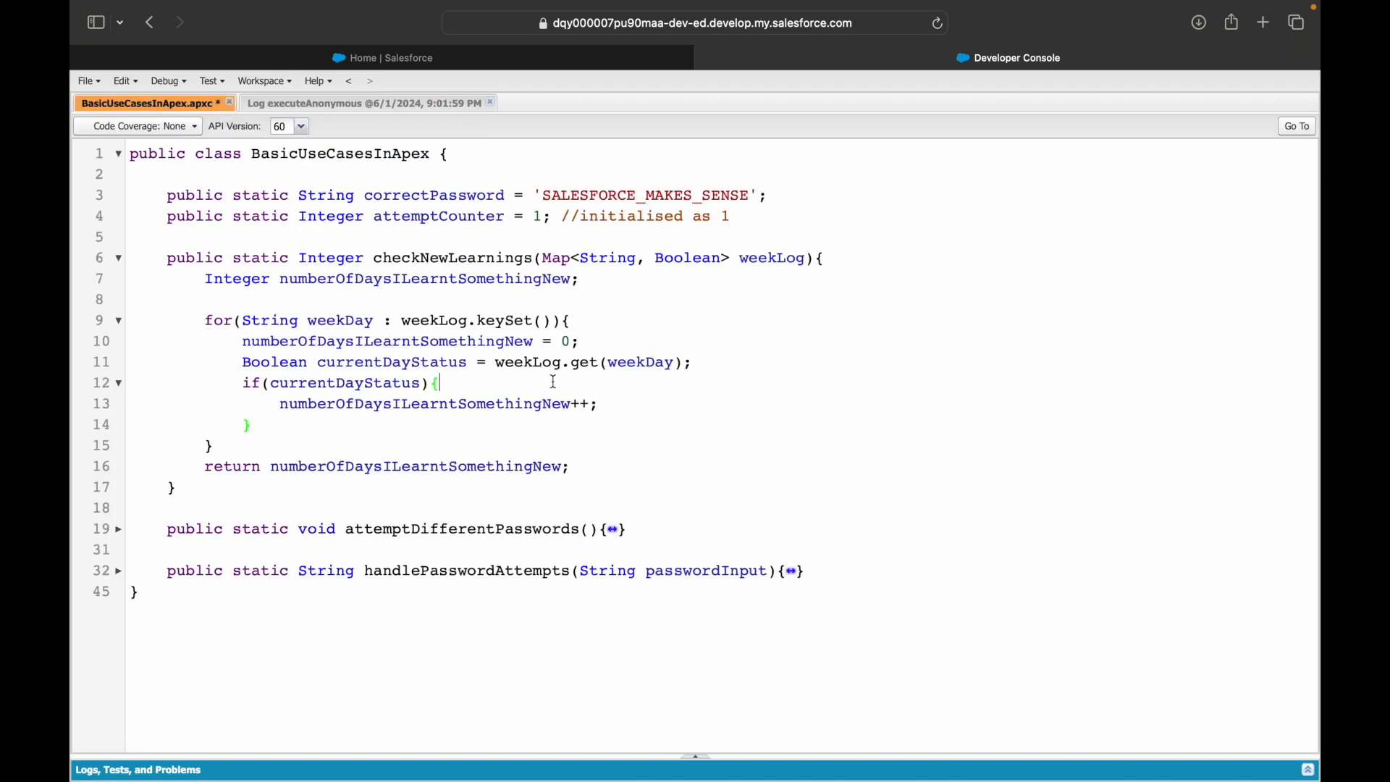
pyautogui.doubleClick(387, 341)
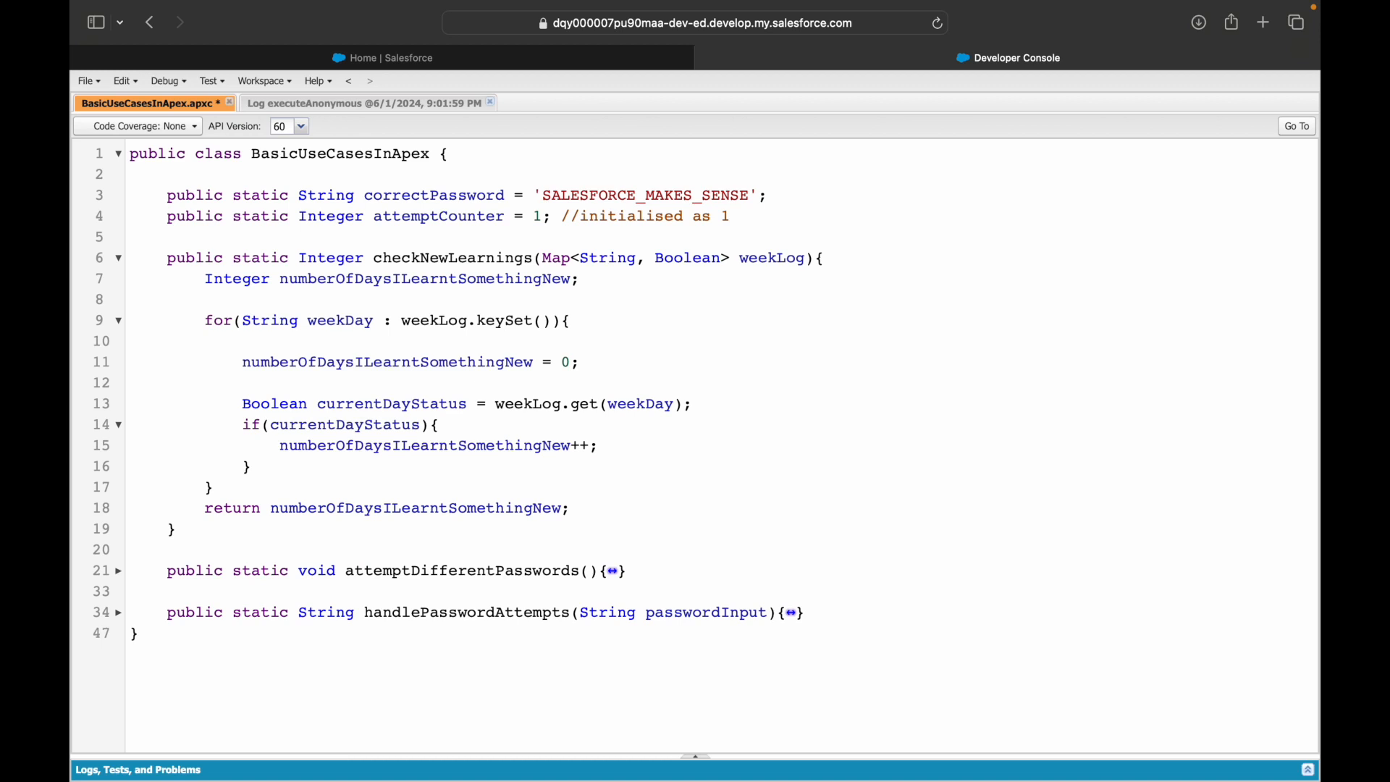
pyautogui.doubleClick(340, 320)
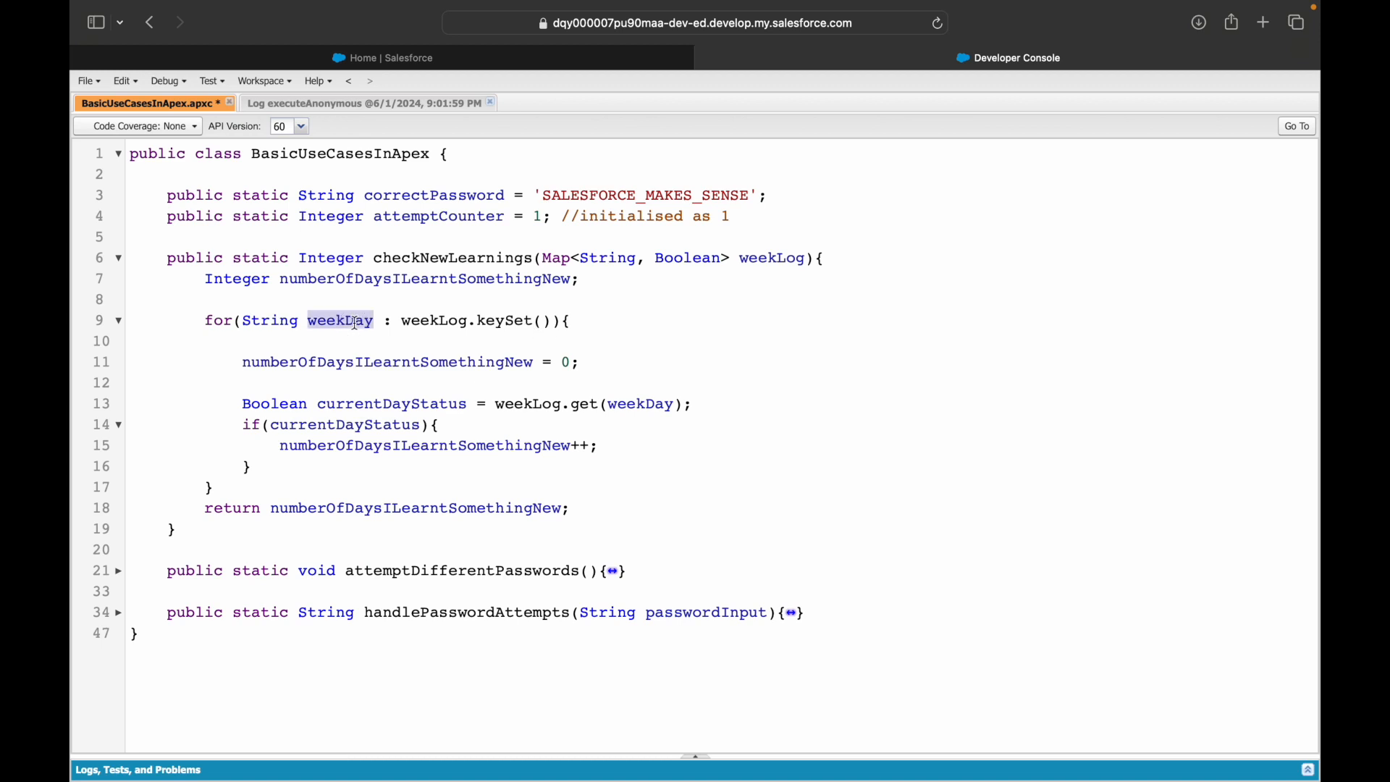
pyautogui.click(569, 320)
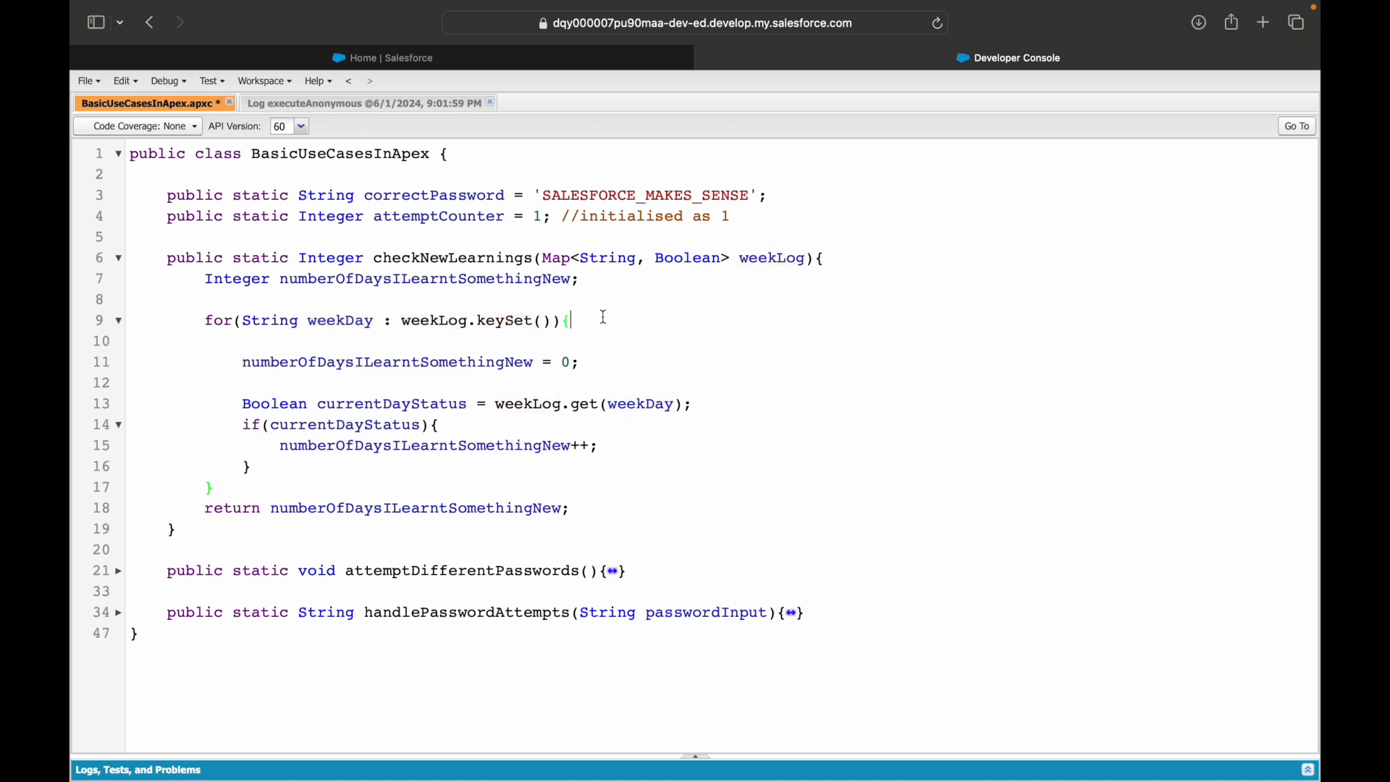
pyautogui.doubleClick(387, 362)
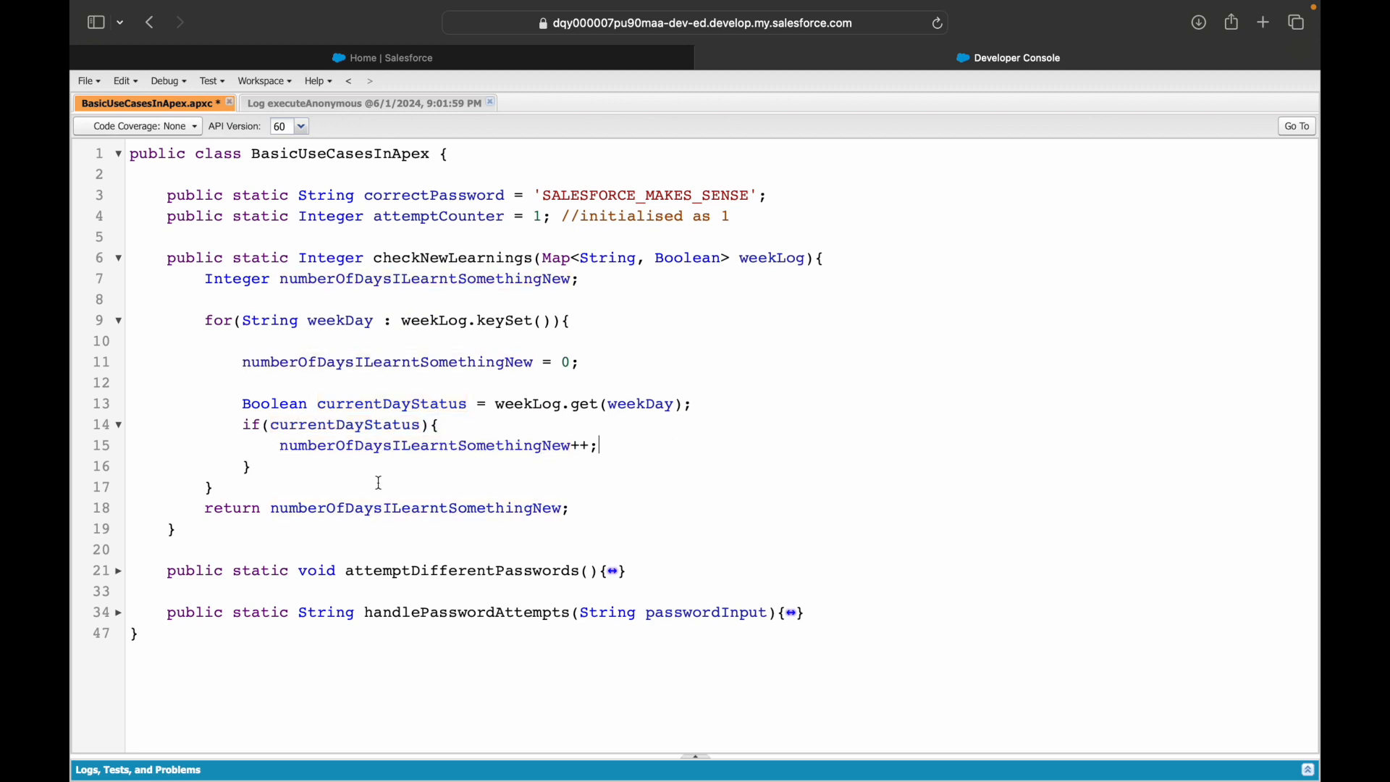
pyautogui.doubleClick(434, 320)
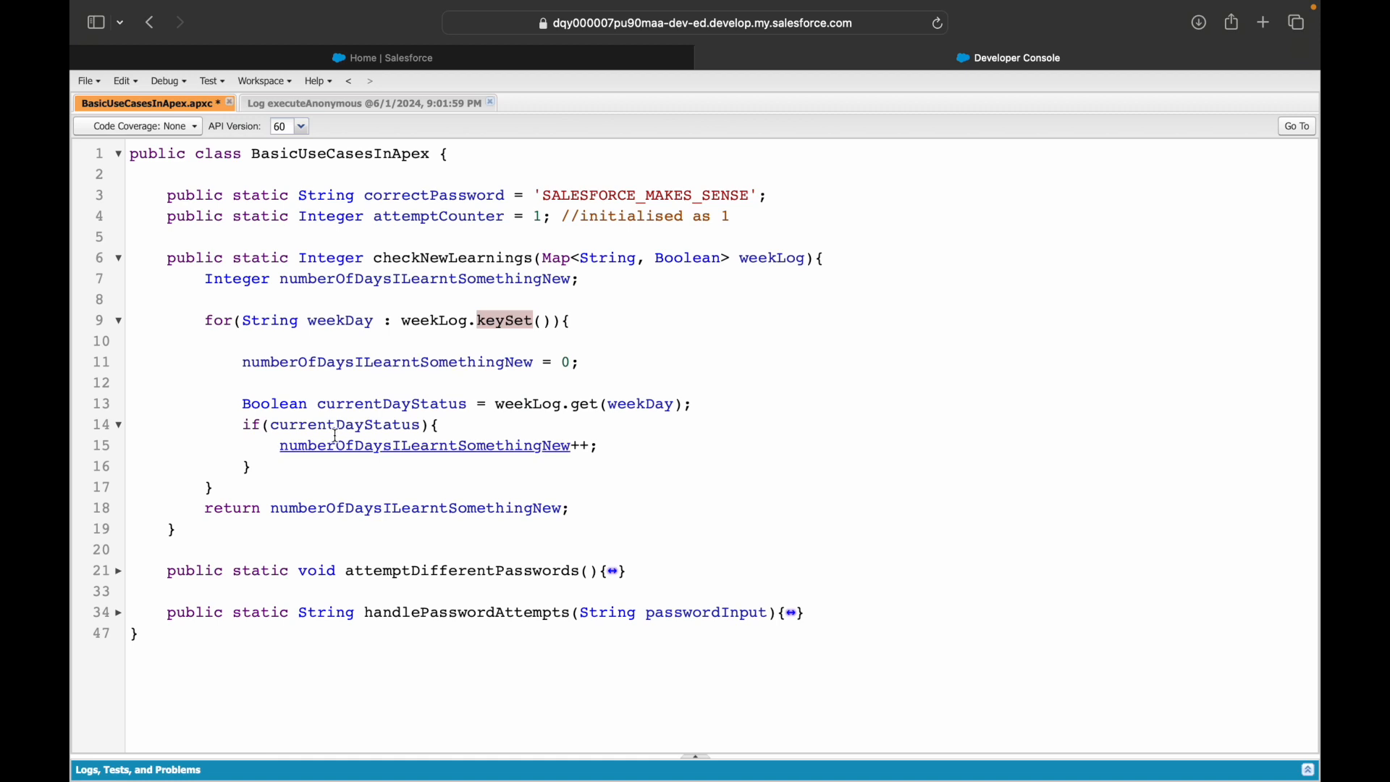
pyautogui.doubleClick(387, 362)
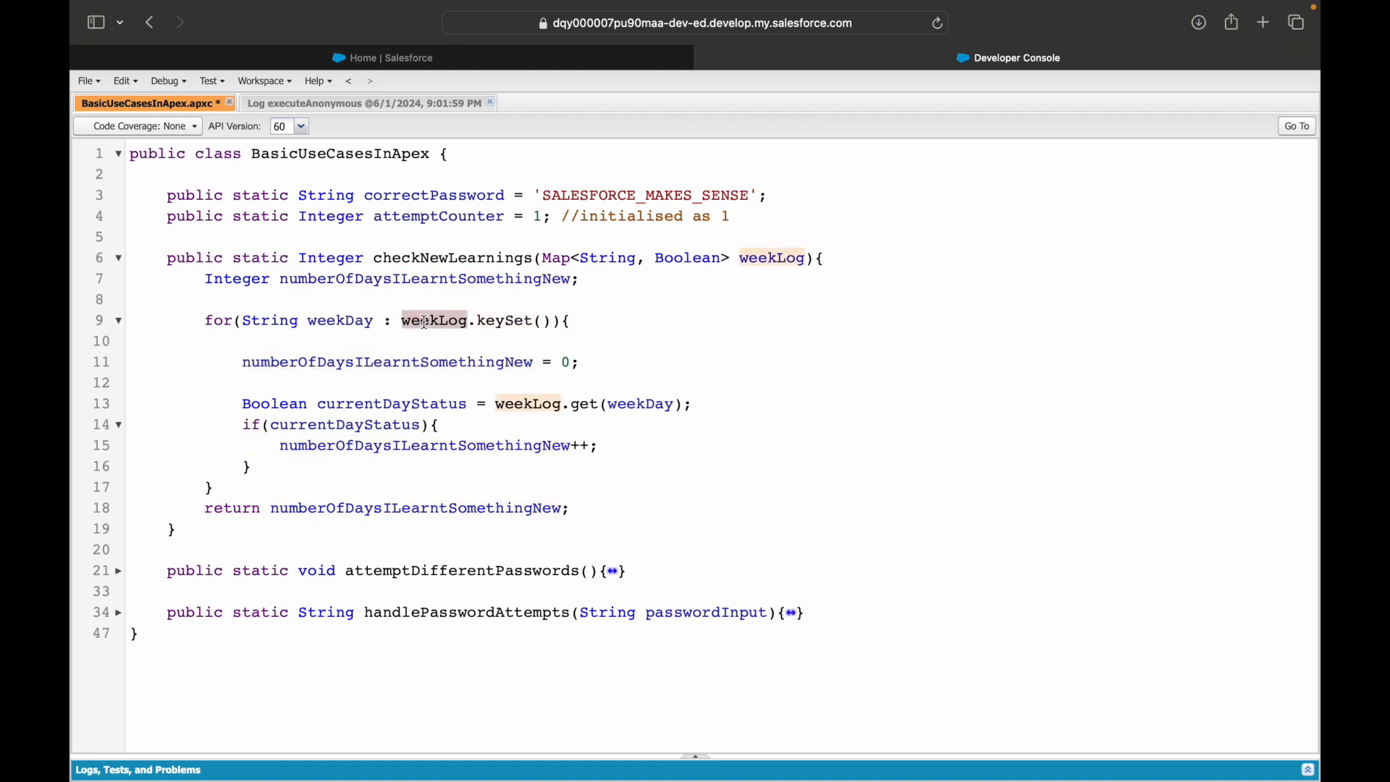
pyautogui.doubleClick(340, 320)
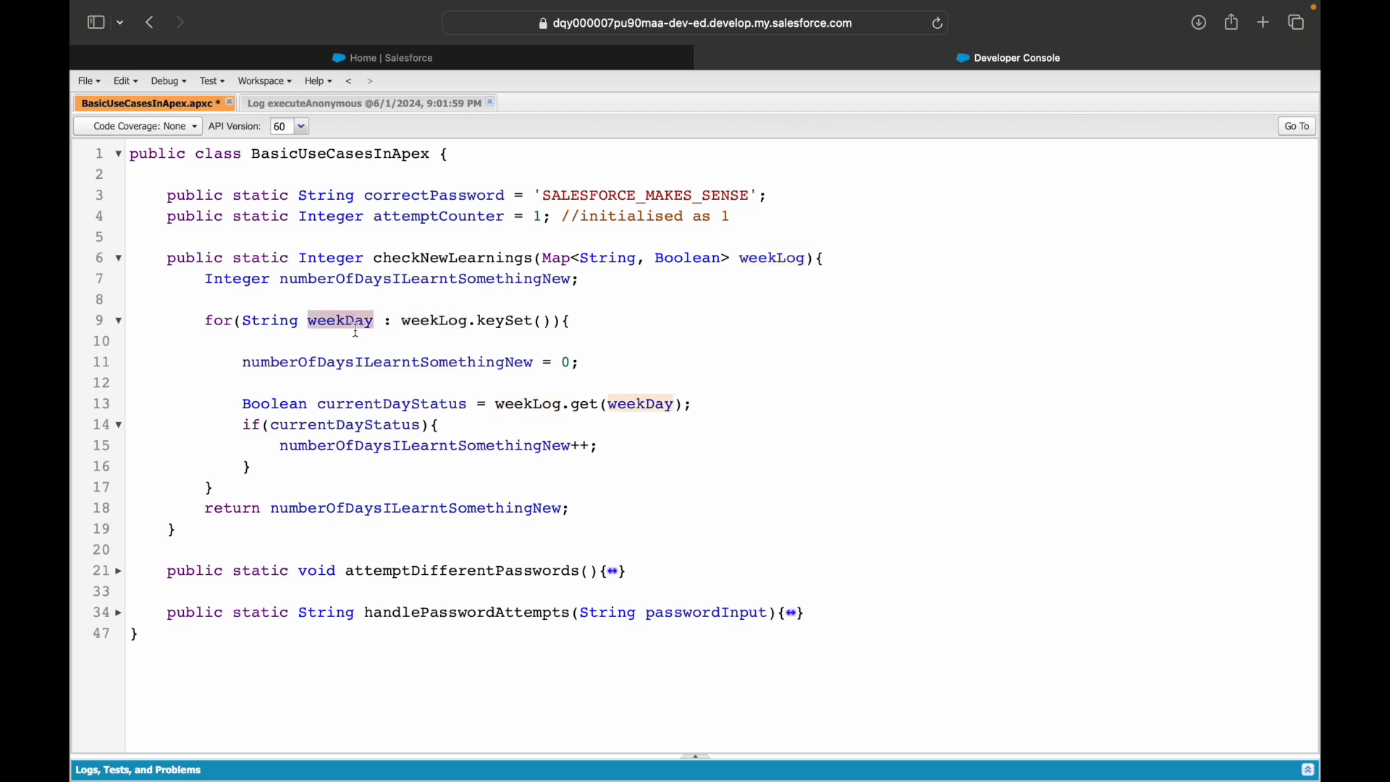
pyautogui.click(581, 362)
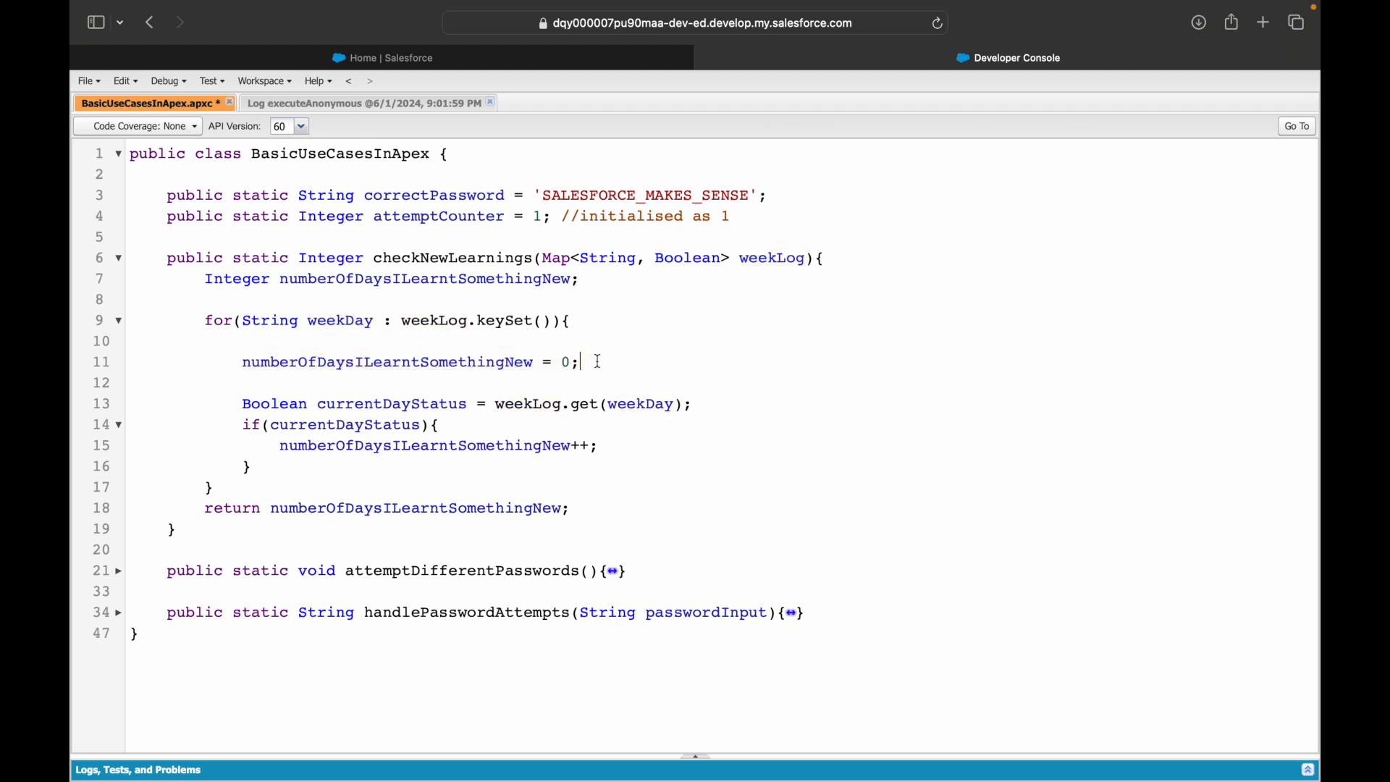
pyautogui.doubleClick(528, 404)
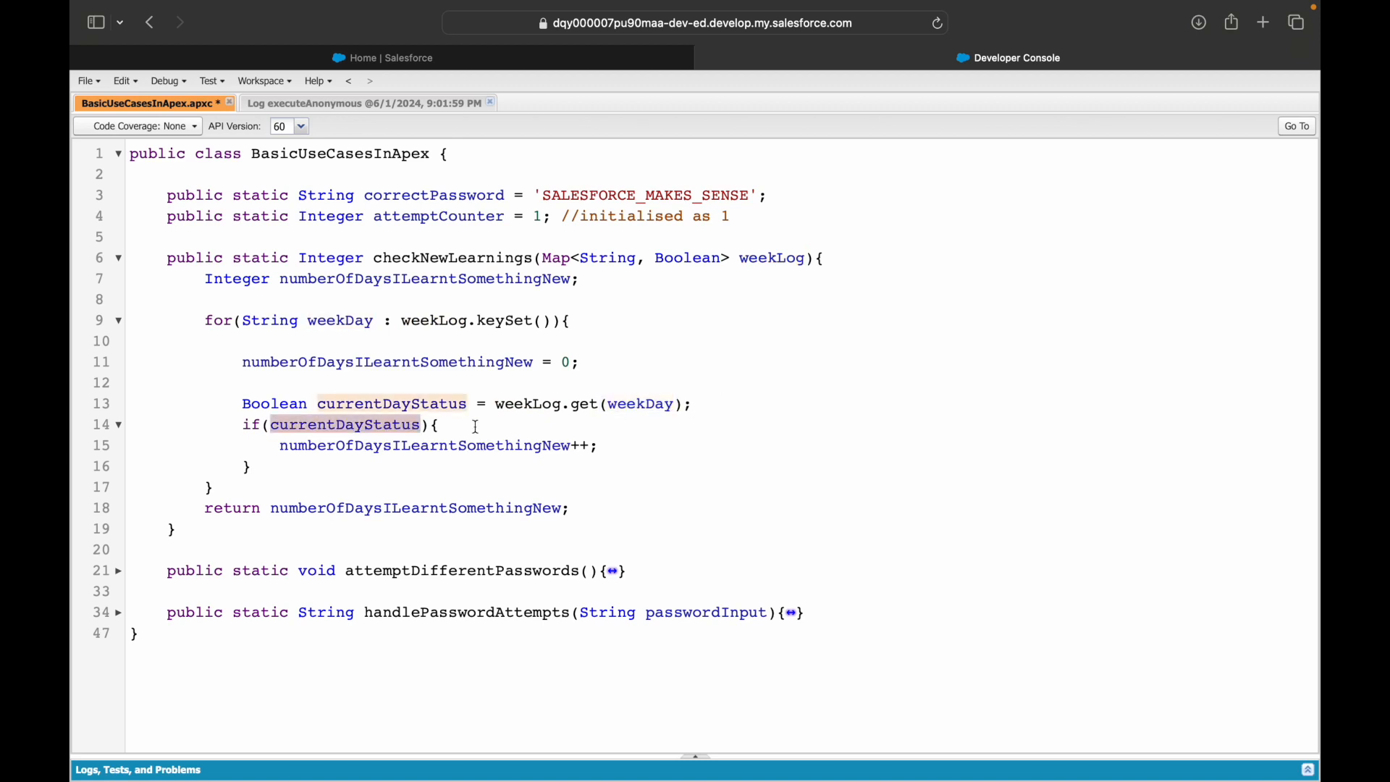
# Step: Add loop comments explaining the increment to 1 for Wednesday and the reset to 0
pyautogui.write('//come')
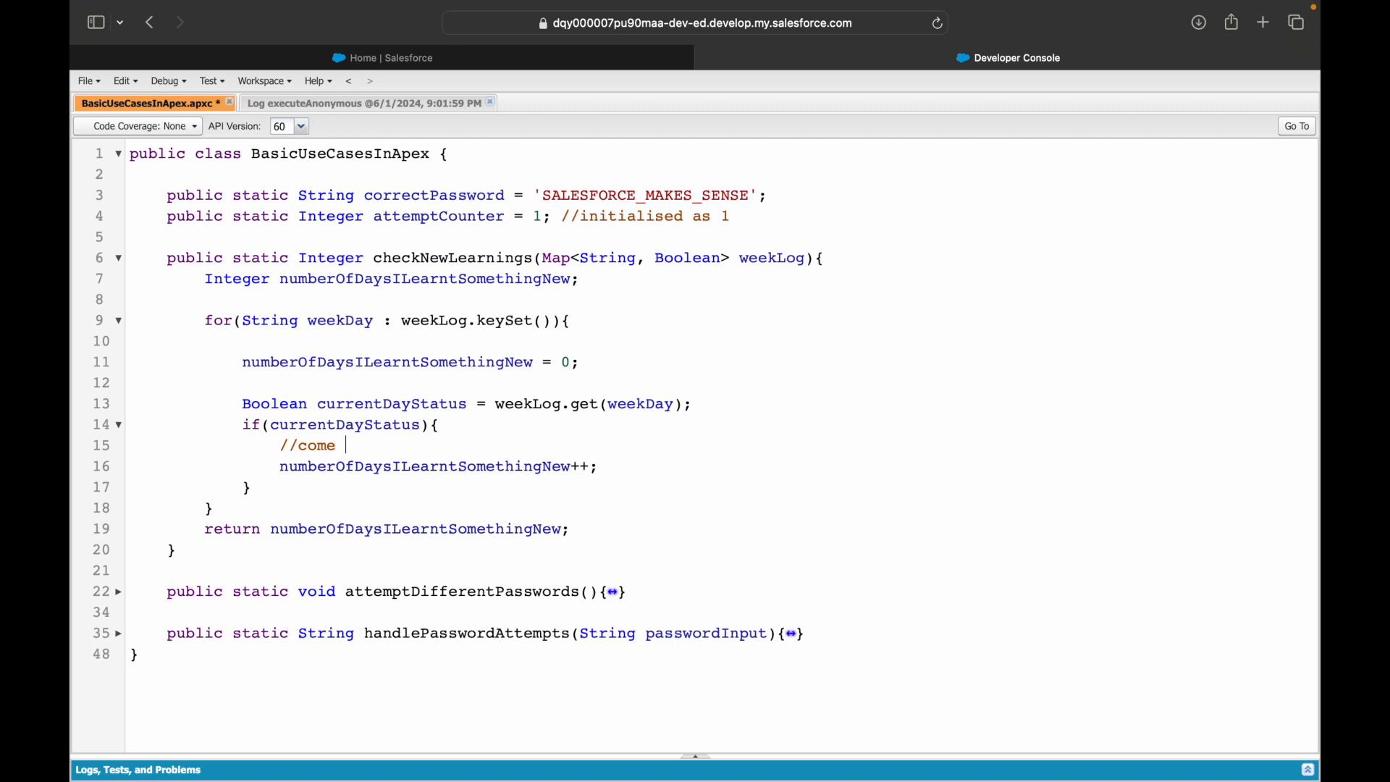
pyautogui.write('here for Wed')
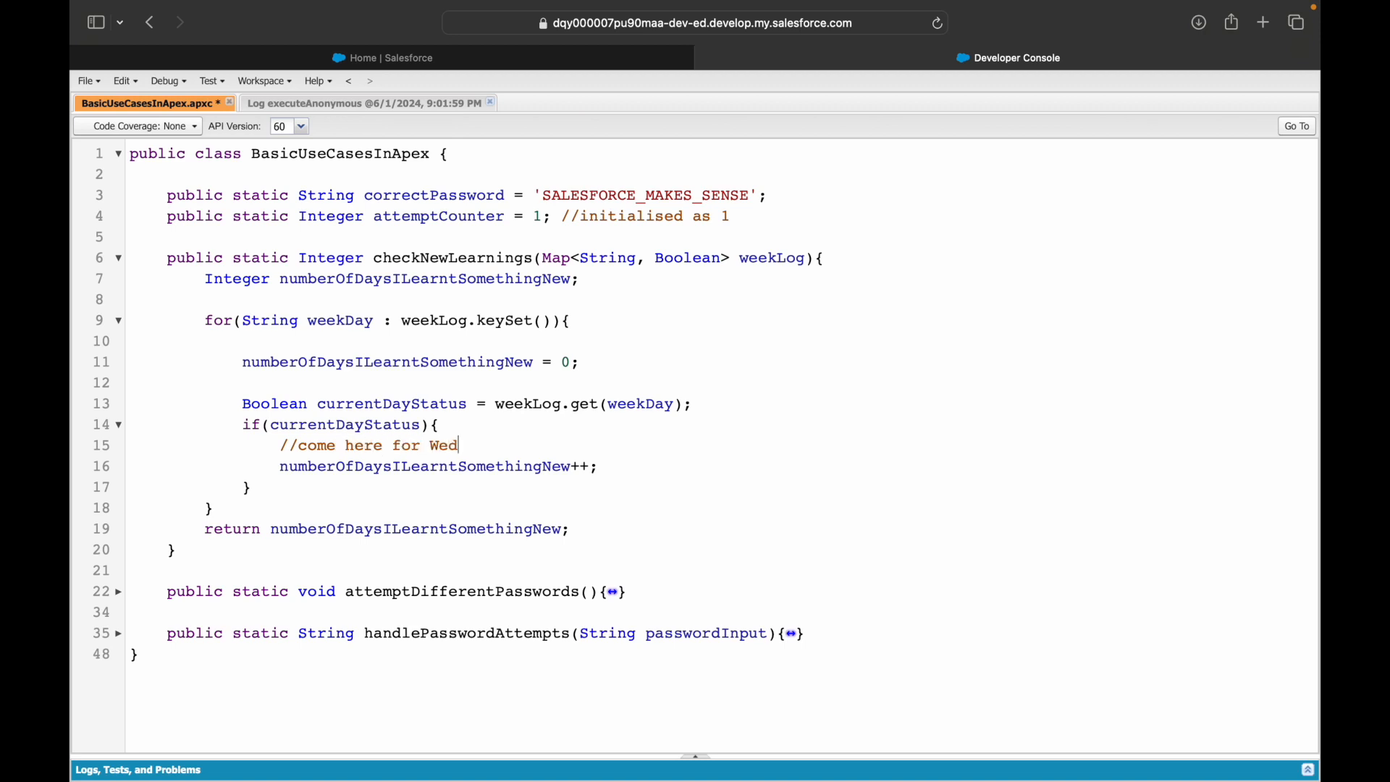
pyautogui.write('//')
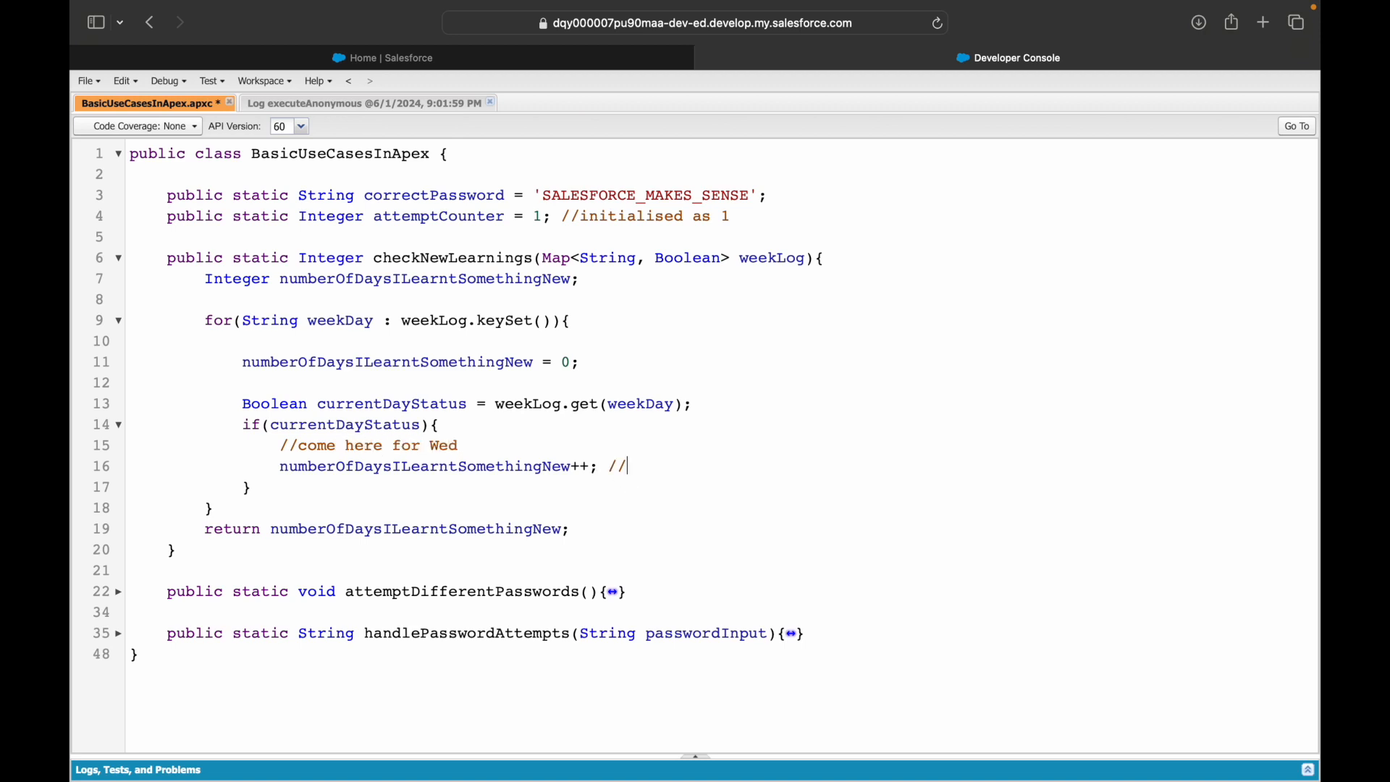
pyautogui.write('value to 1')
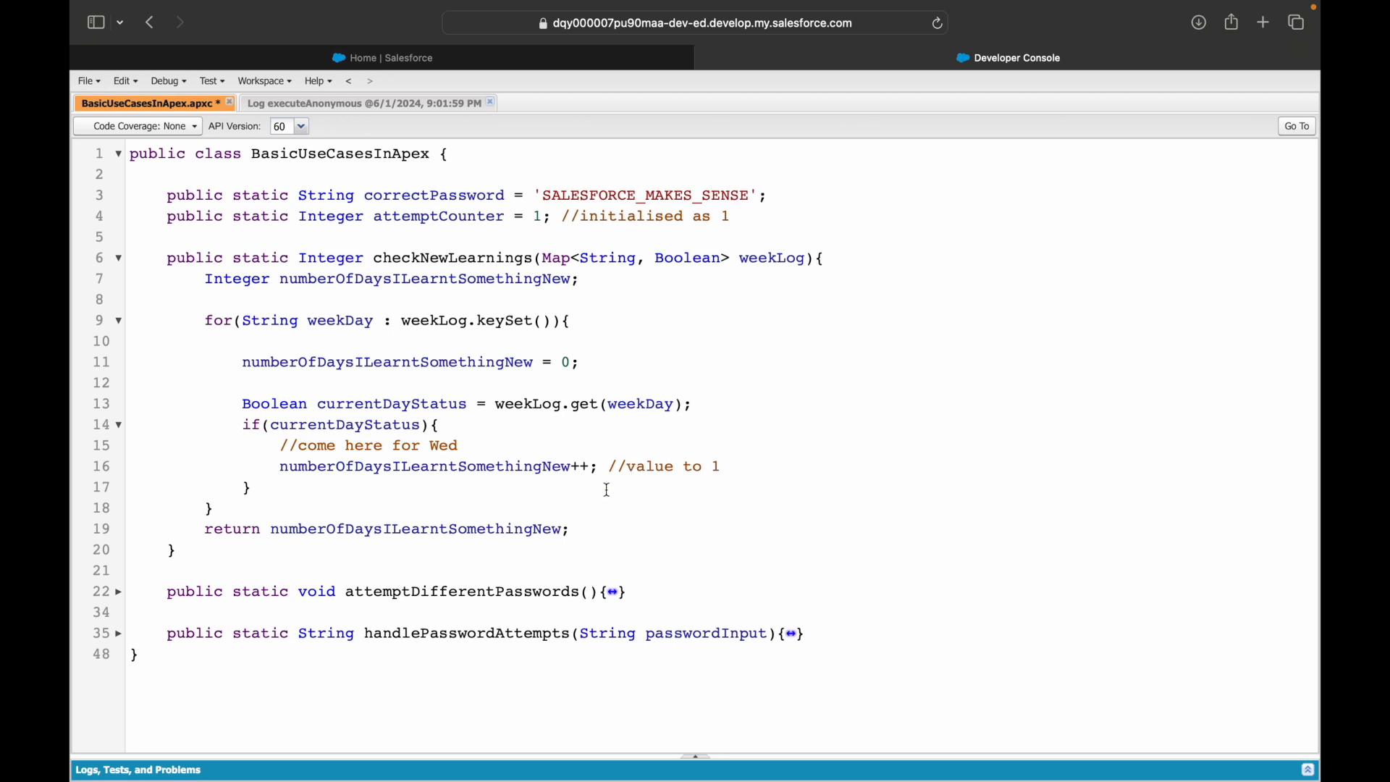
pyautogui.doubleClick(435, 320)
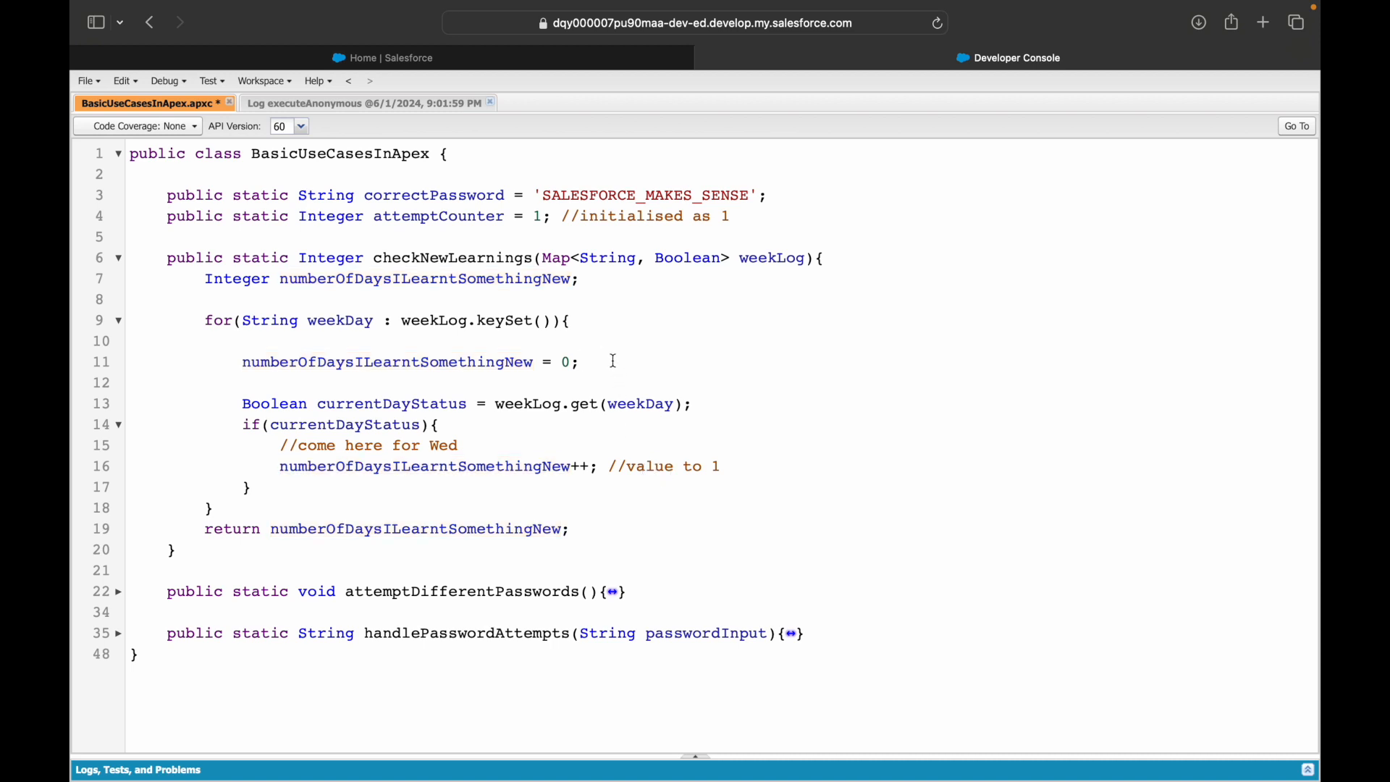
pyautogui.write('//reinitialis')
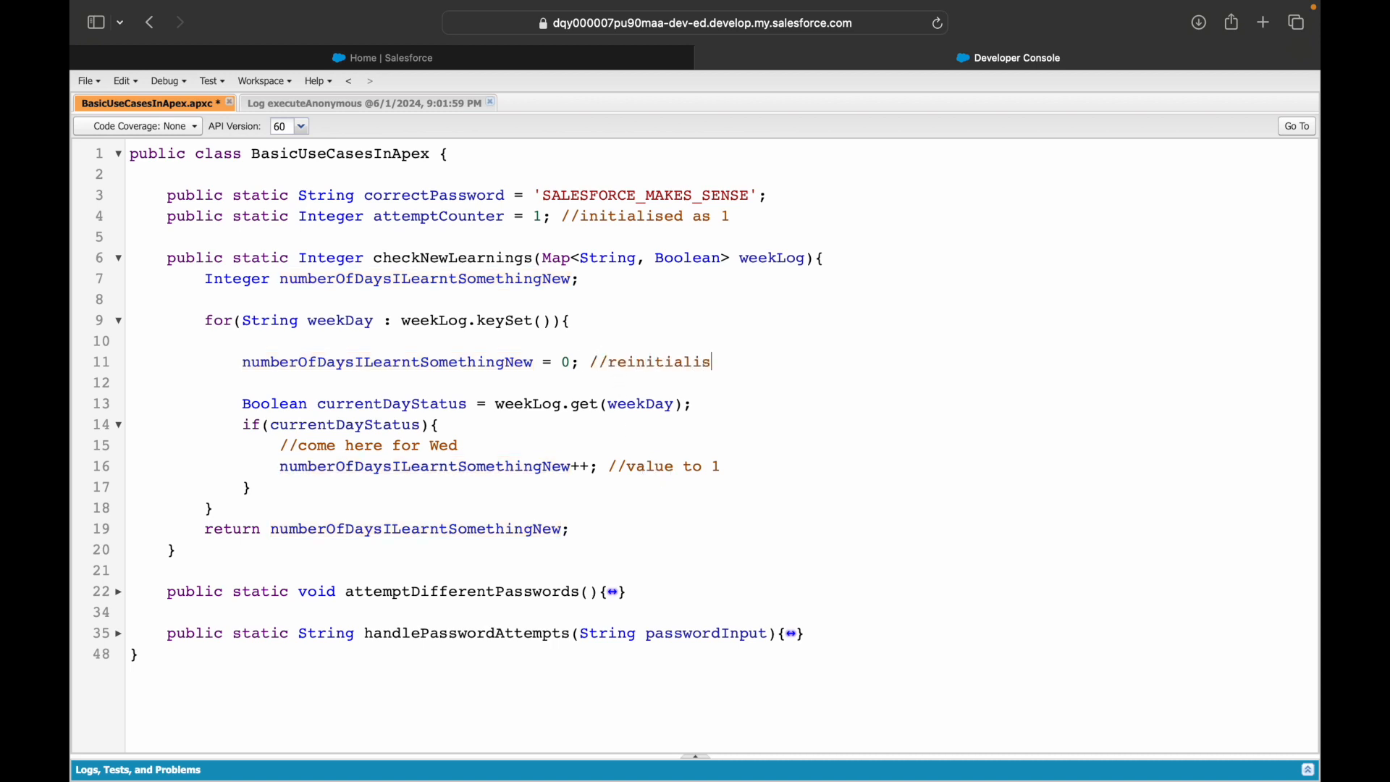
pyautogui.write('ed to 0//')
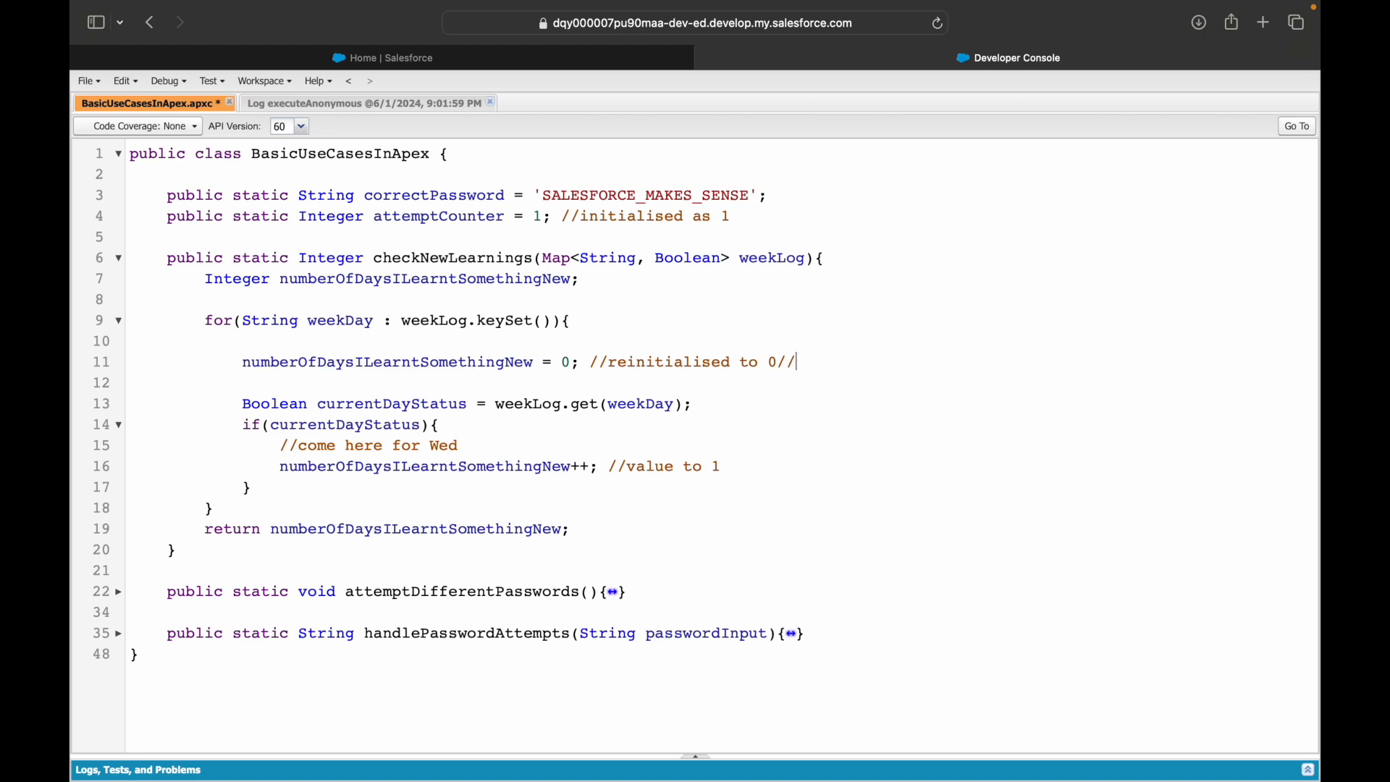
pyautogui.write('reset to 0')
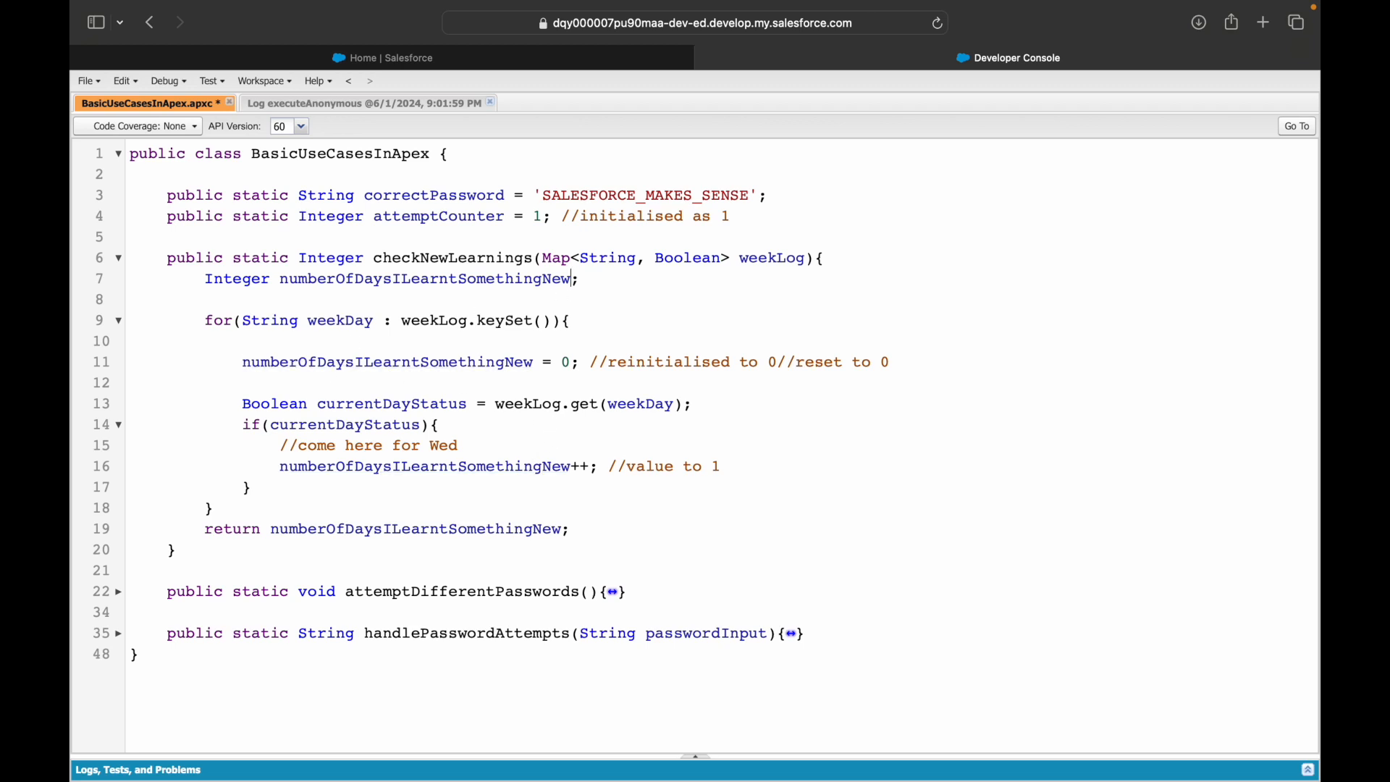
# Step: Initialise the counter declaration with '= 0;' and save the class
pyautogui.write('= 0;')
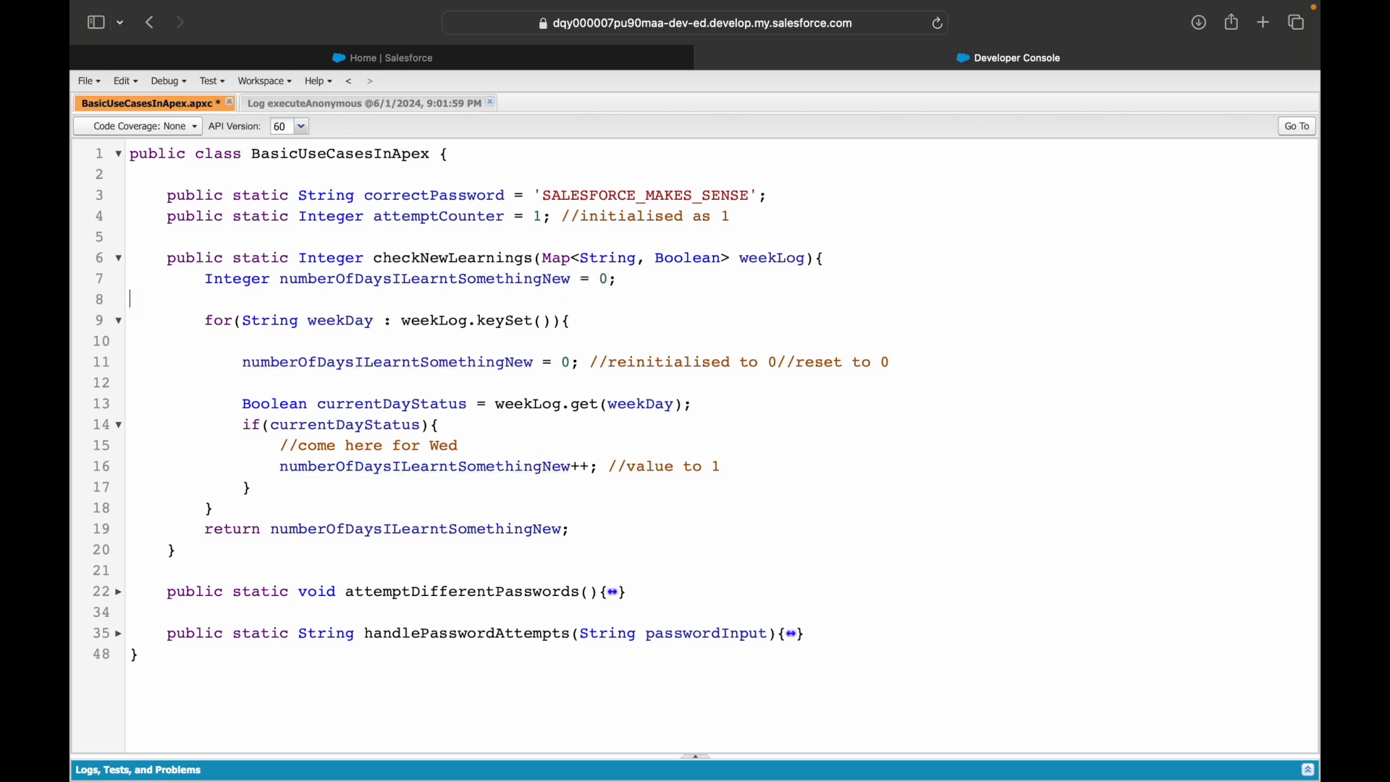
pyautogui.press('Backspace')
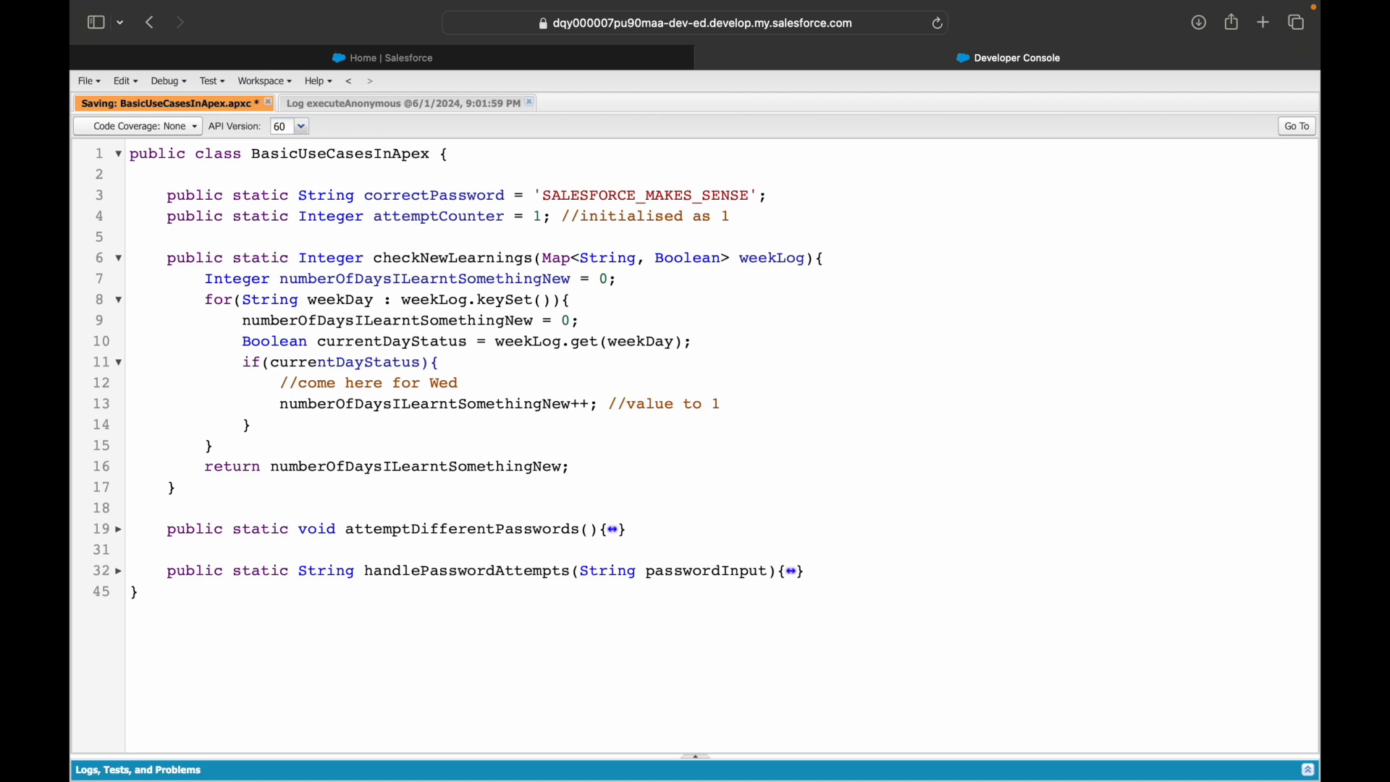
pyautogui.click(580, 320)
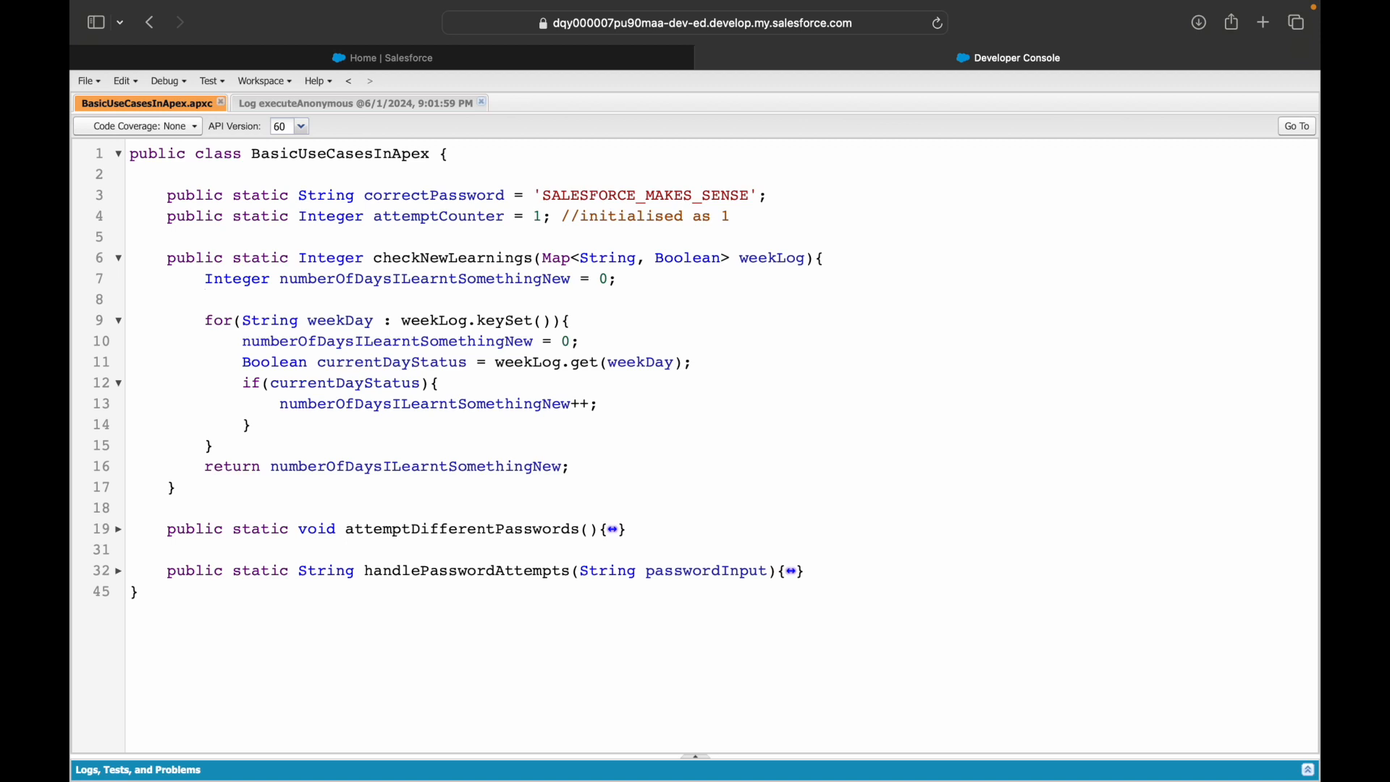
# Step: Return to the Attendance Report slide in Keynote and deselect its text box
pyautogui.click(205, 299)
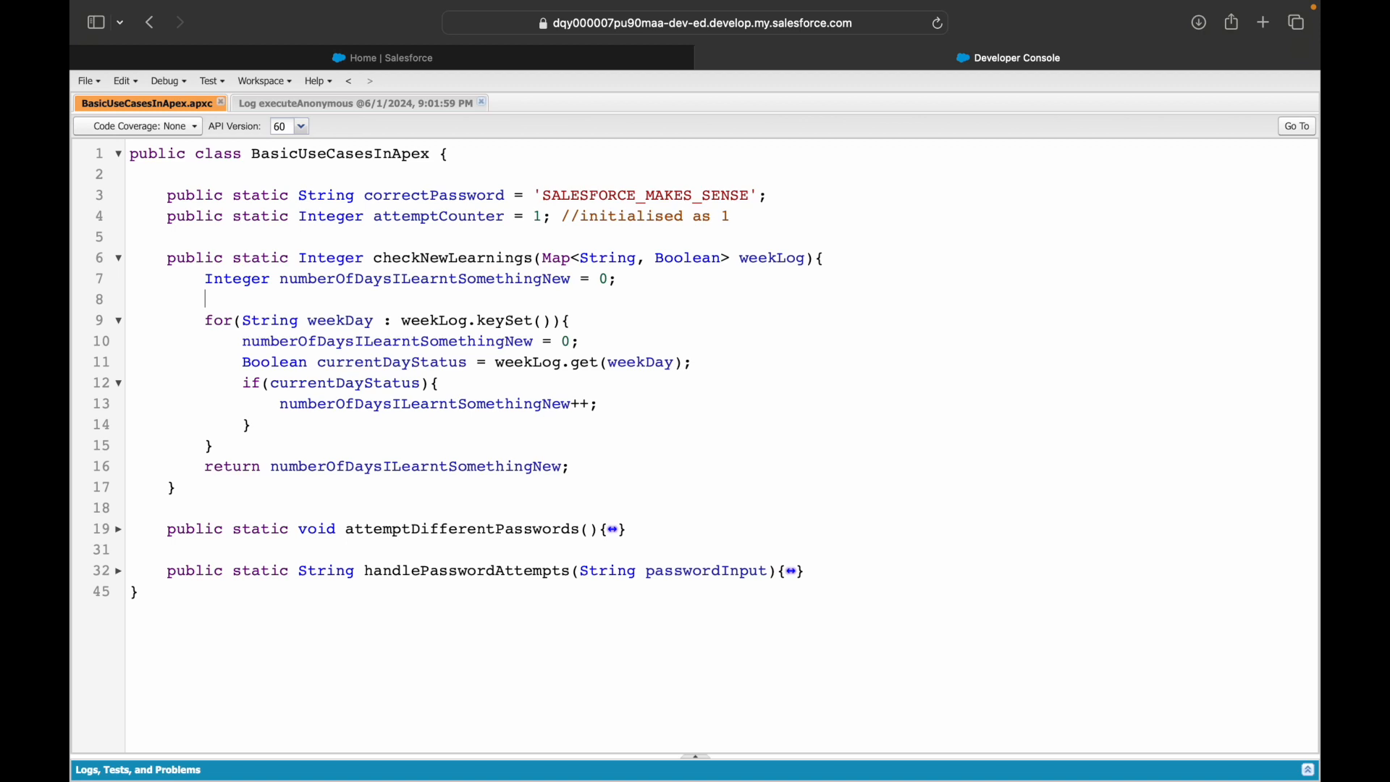
pyautogui.moveTo(777, 299)
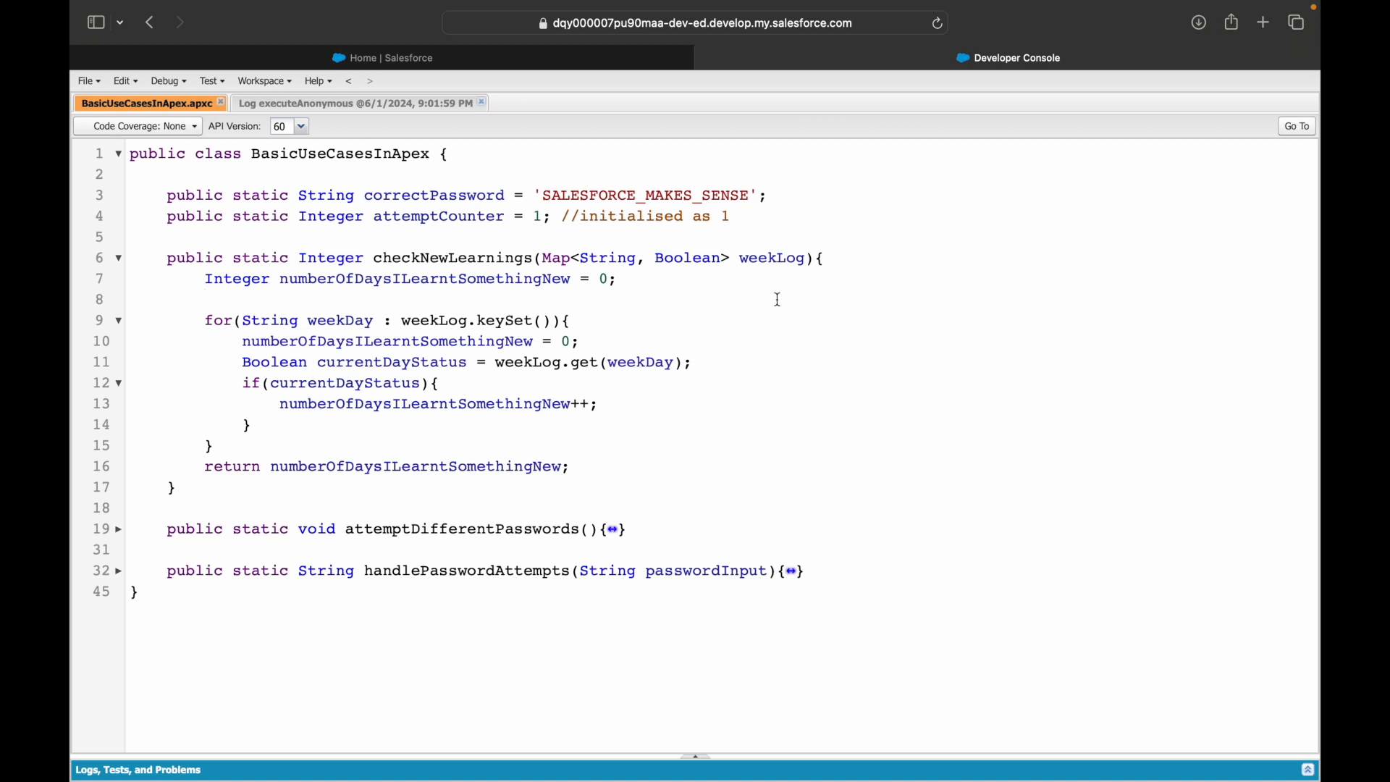
pyautogui.click(617, 278)
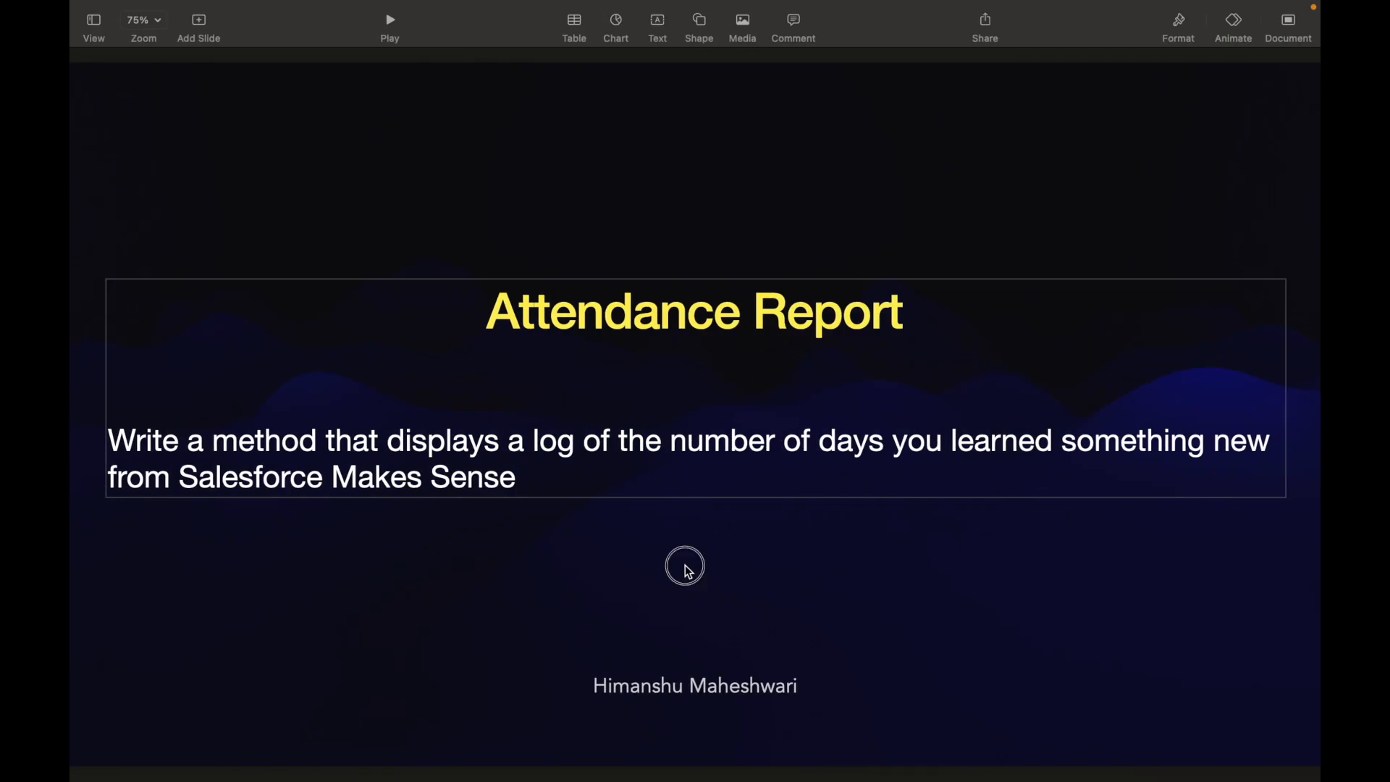
pyautogui.click(684, 568)
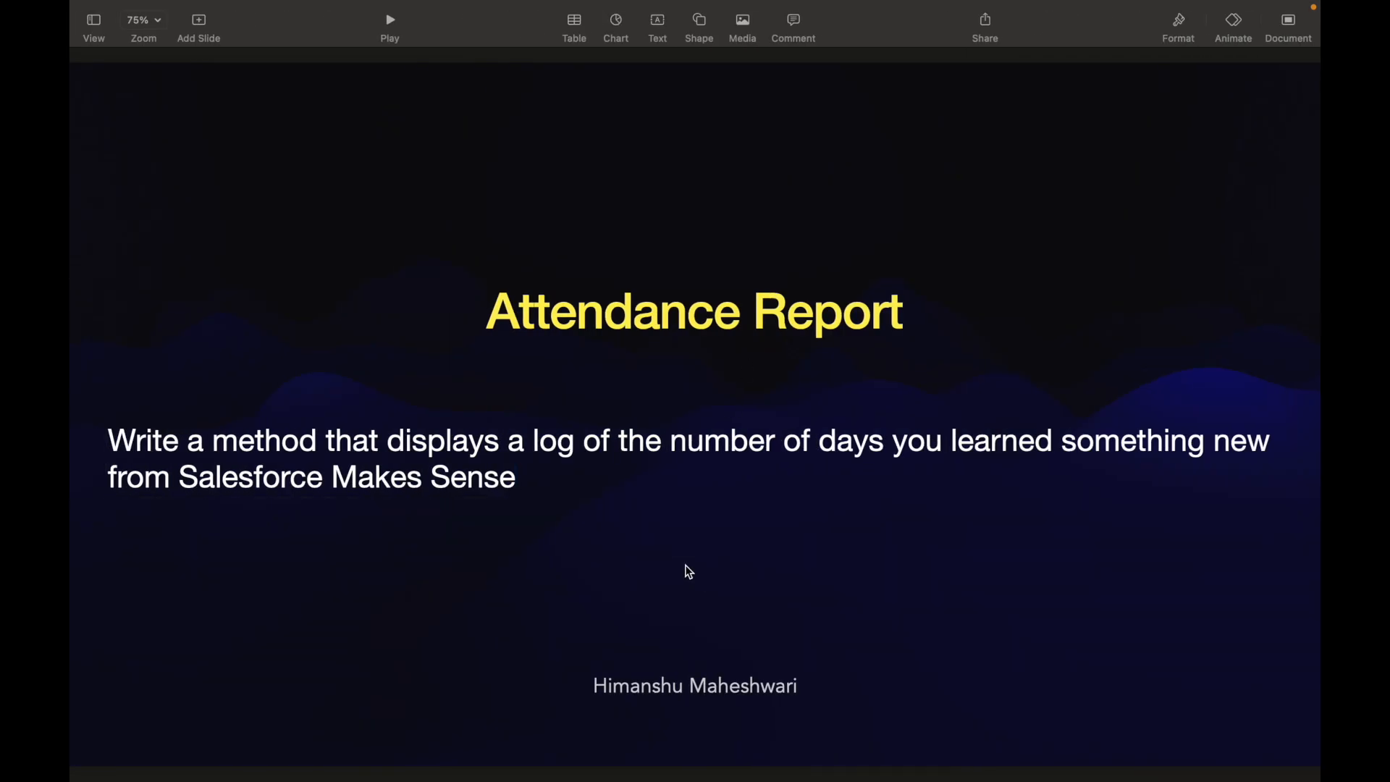